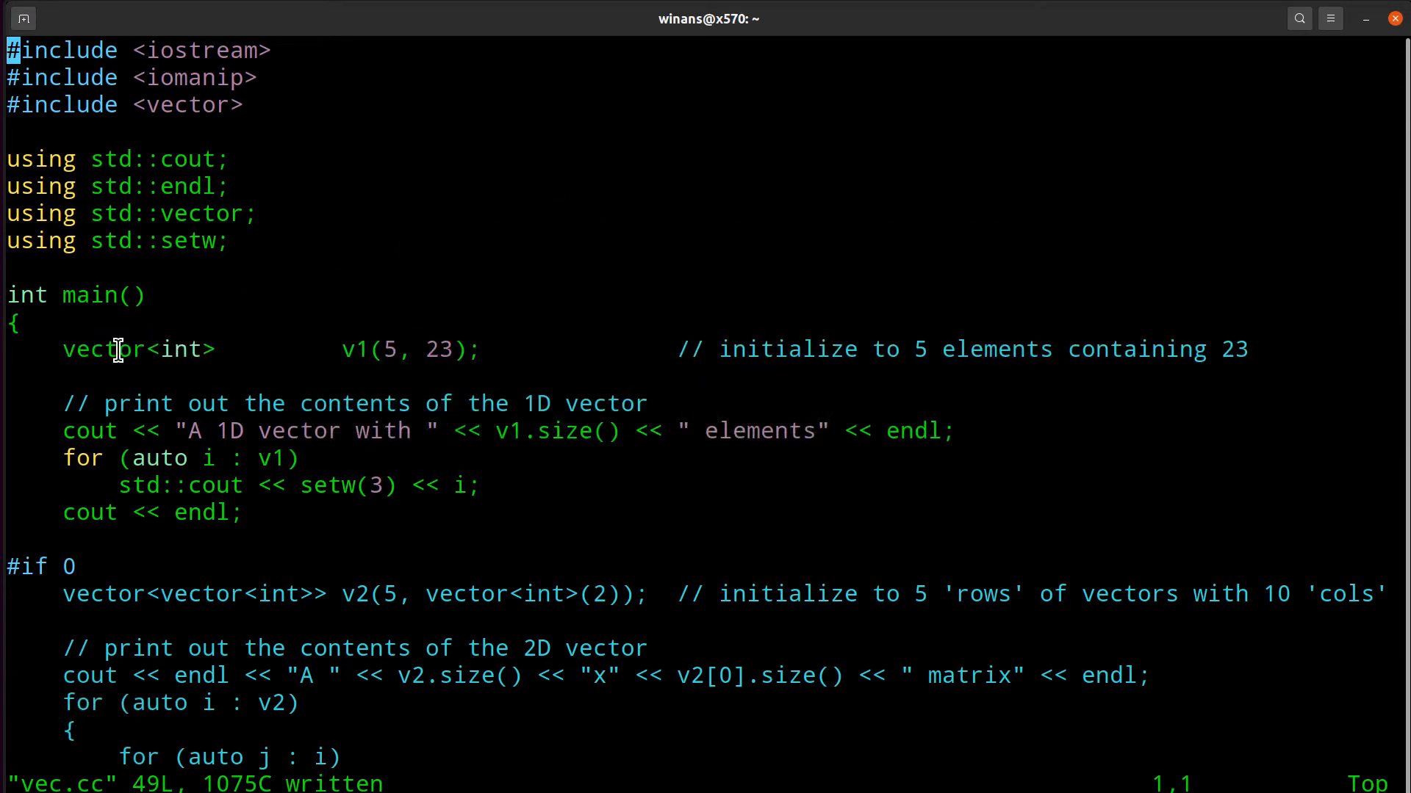
mouse_move(147, 360)
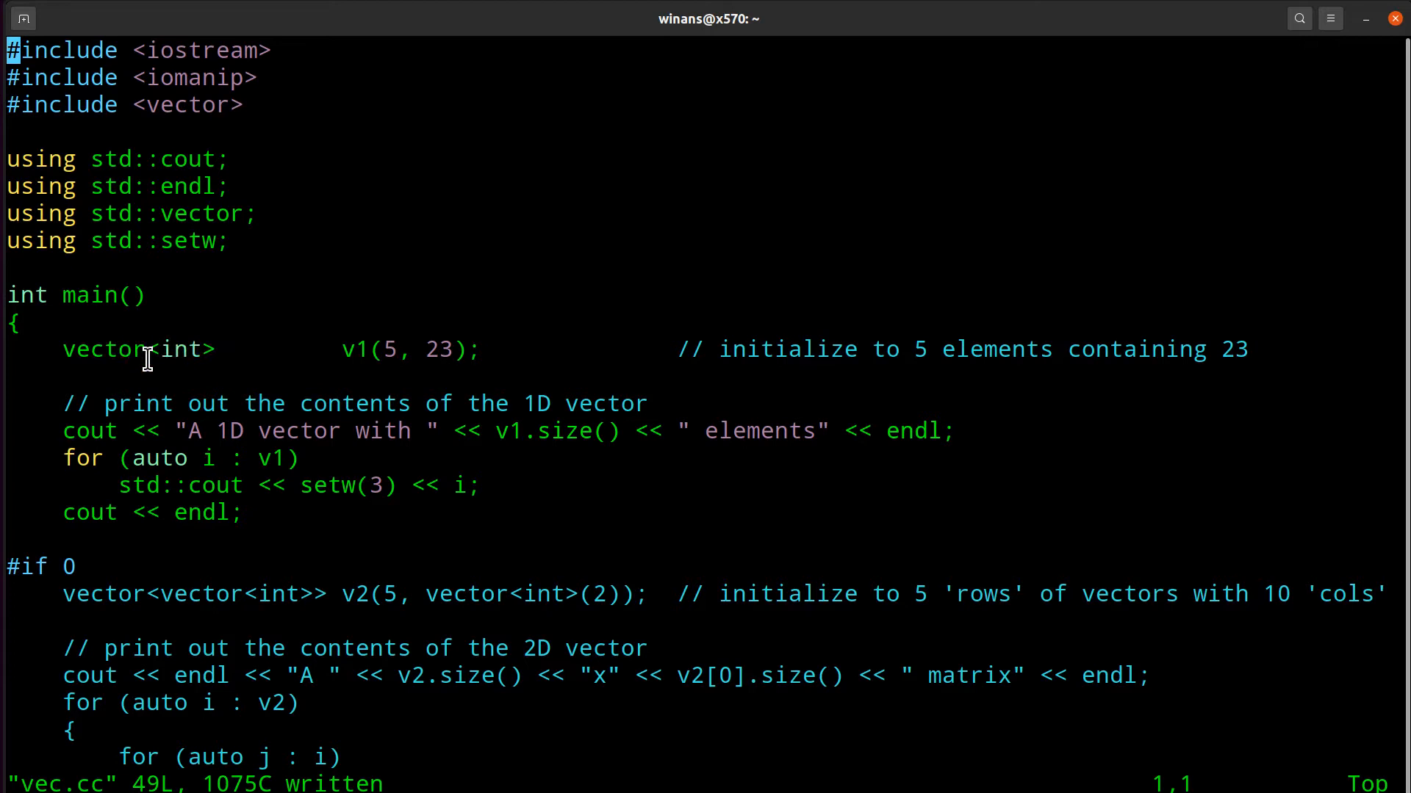
mouse_move(382, 350)
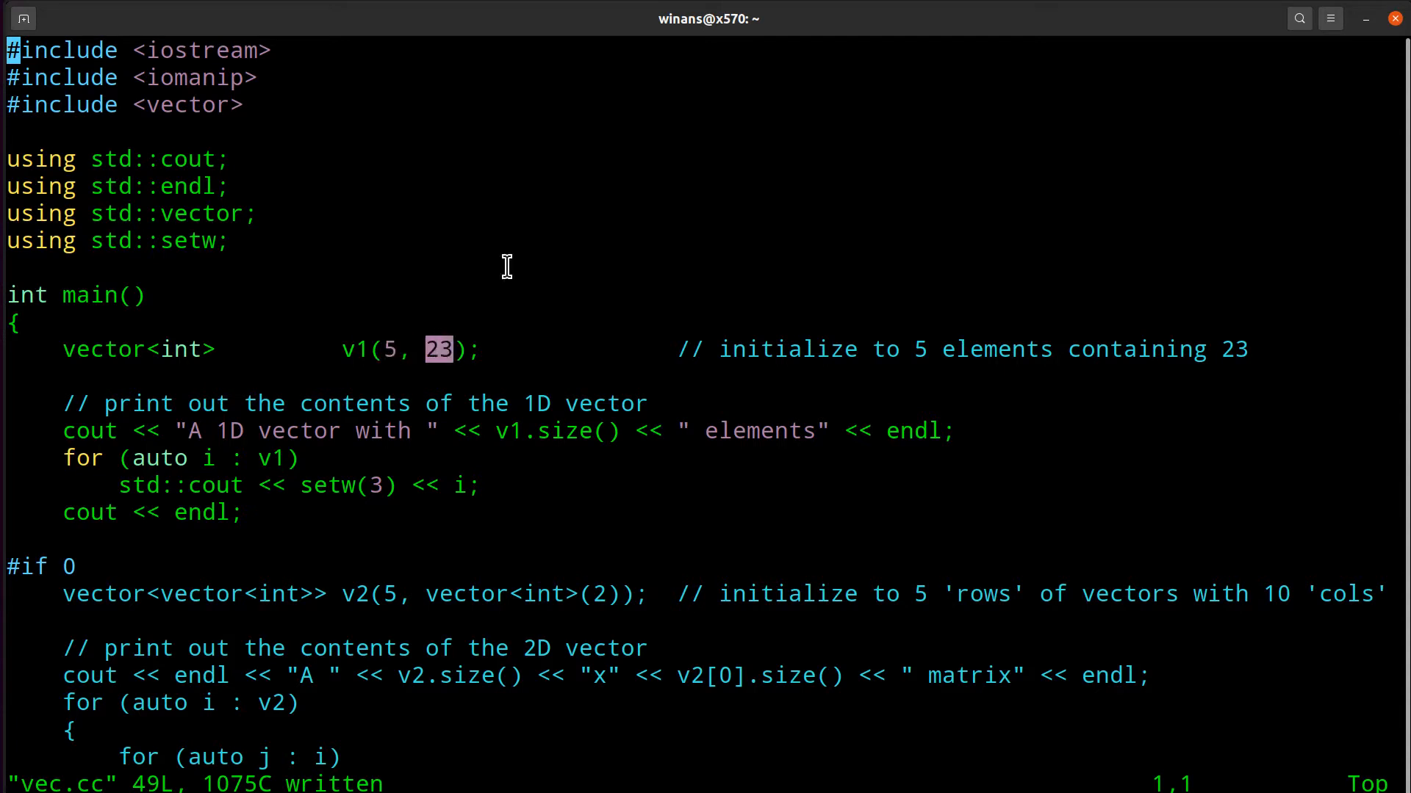
mouse_move(360, 309)
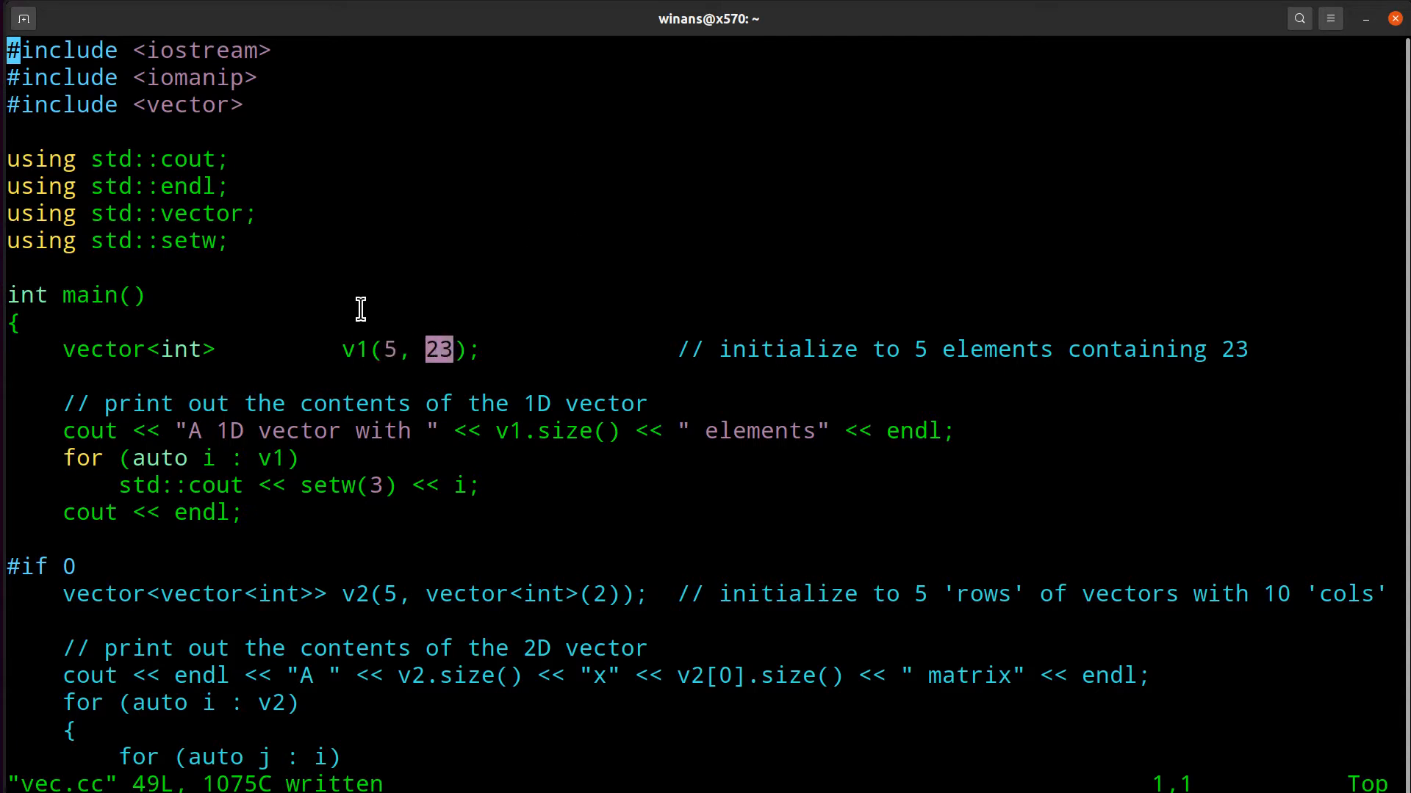
mouse_move(391, 342)
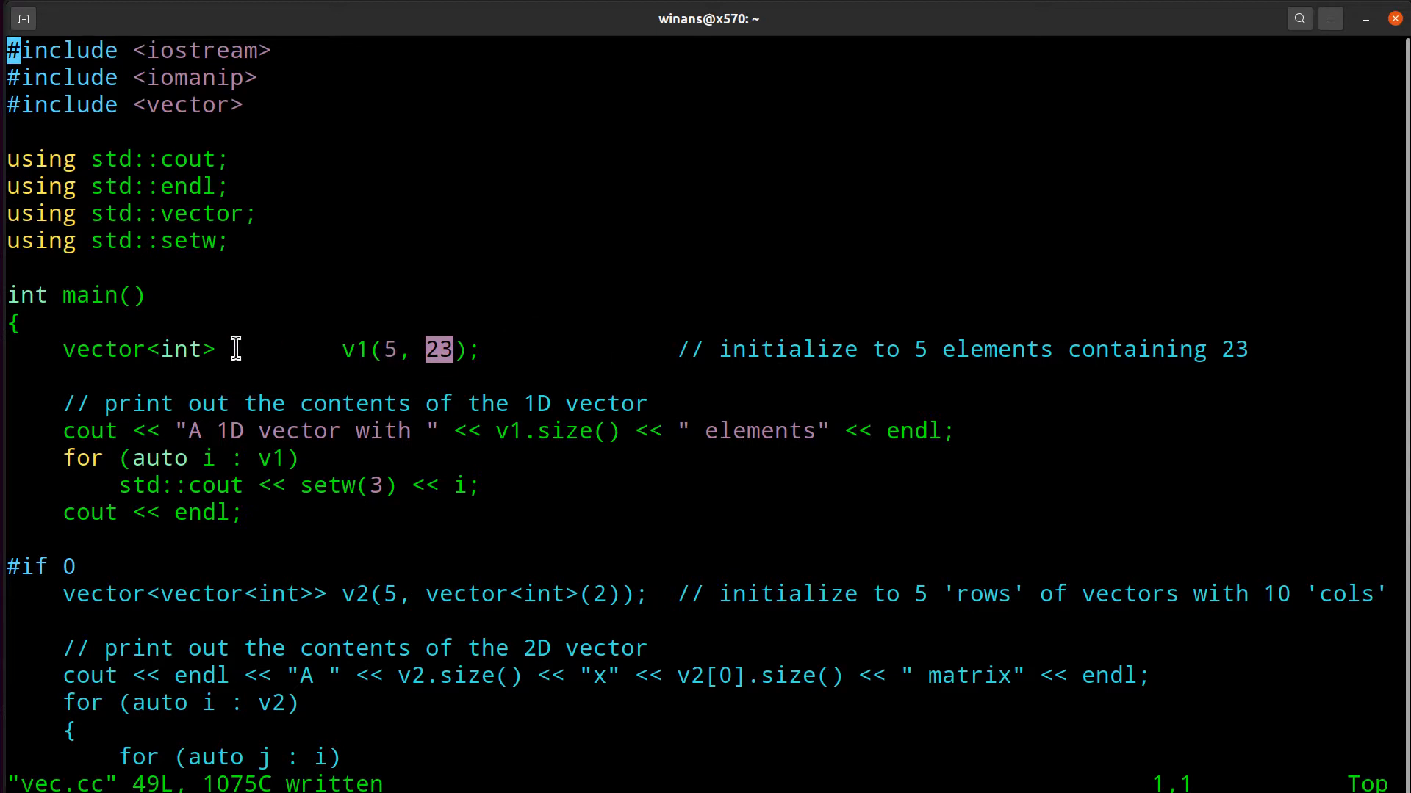
mouse_move(65, 421)
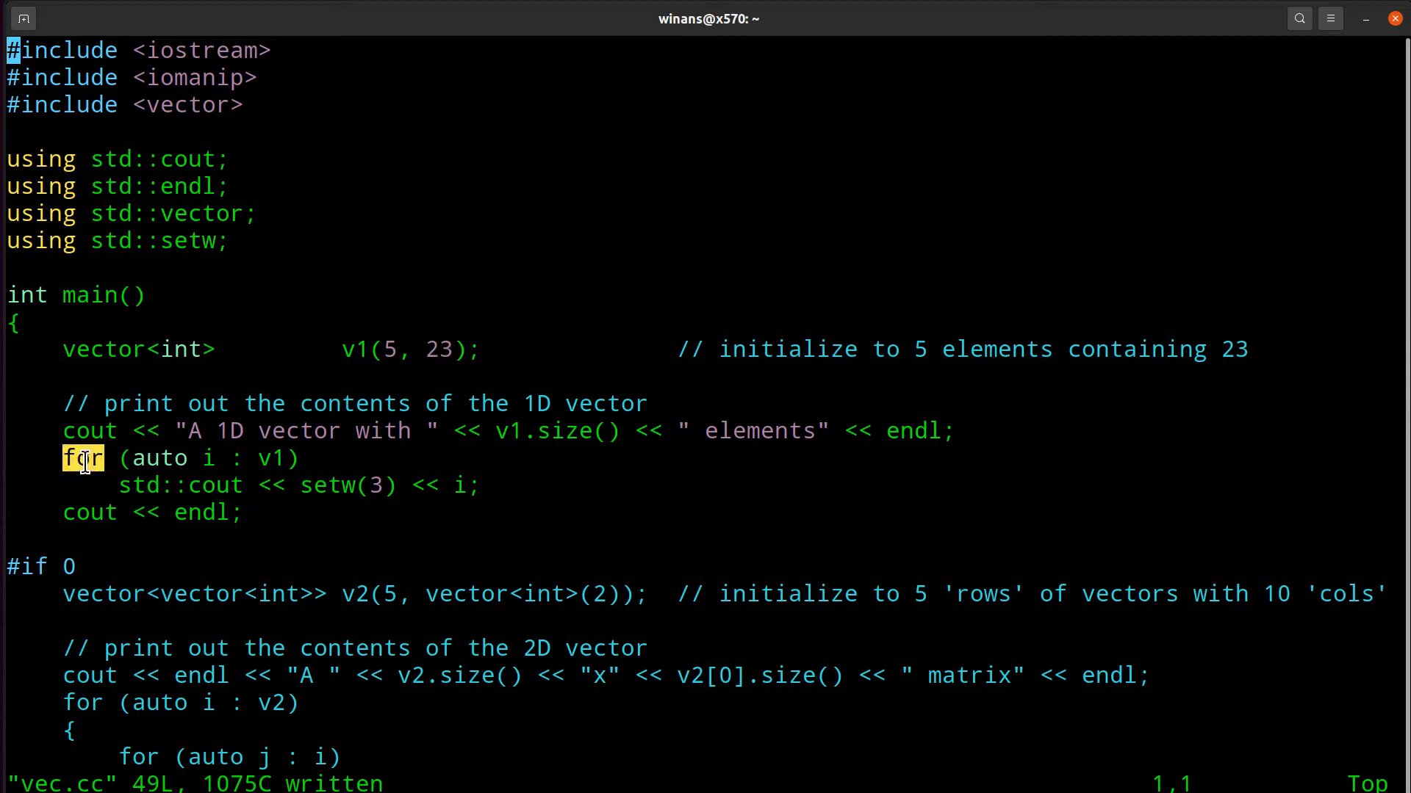
mouse_move(152, 486)
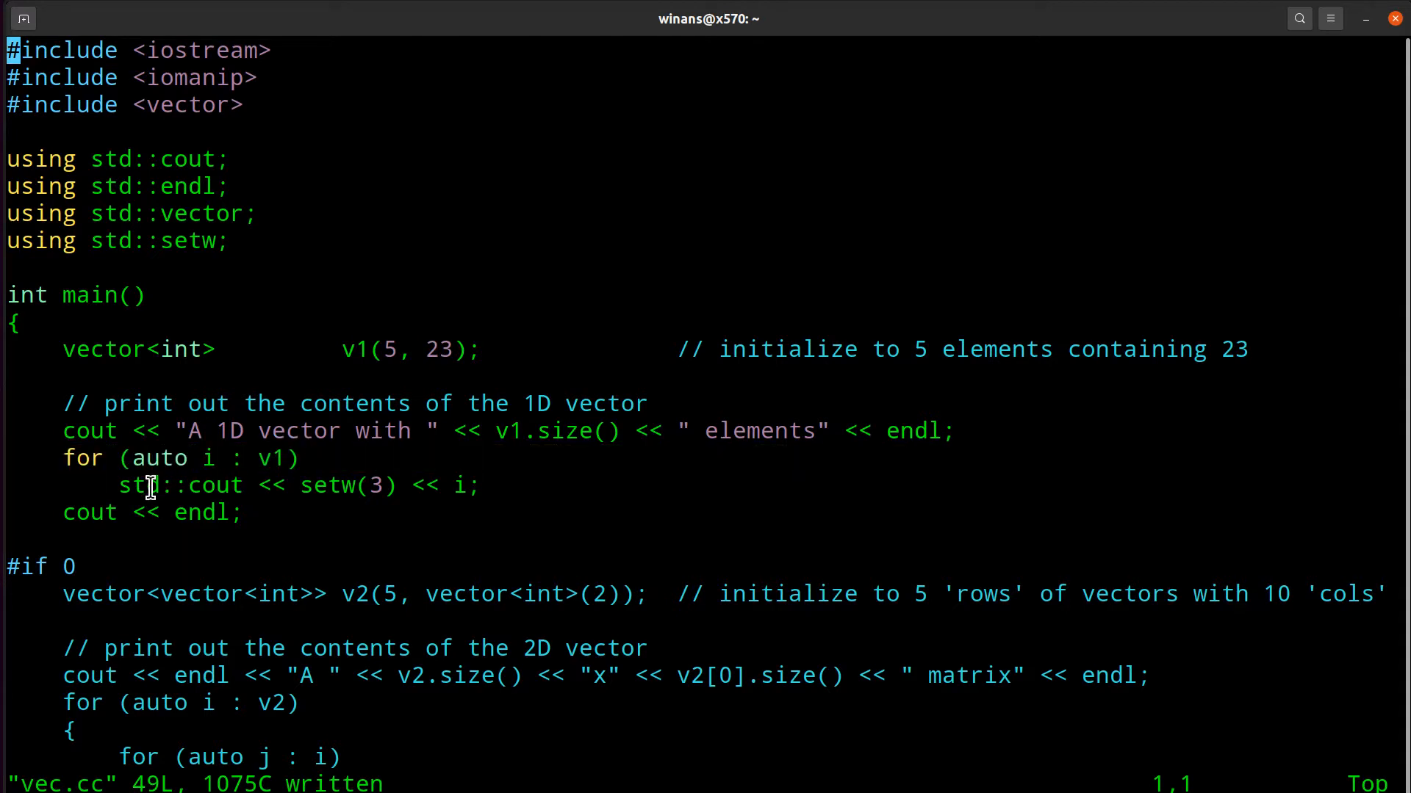
mouse_move(410, 360)
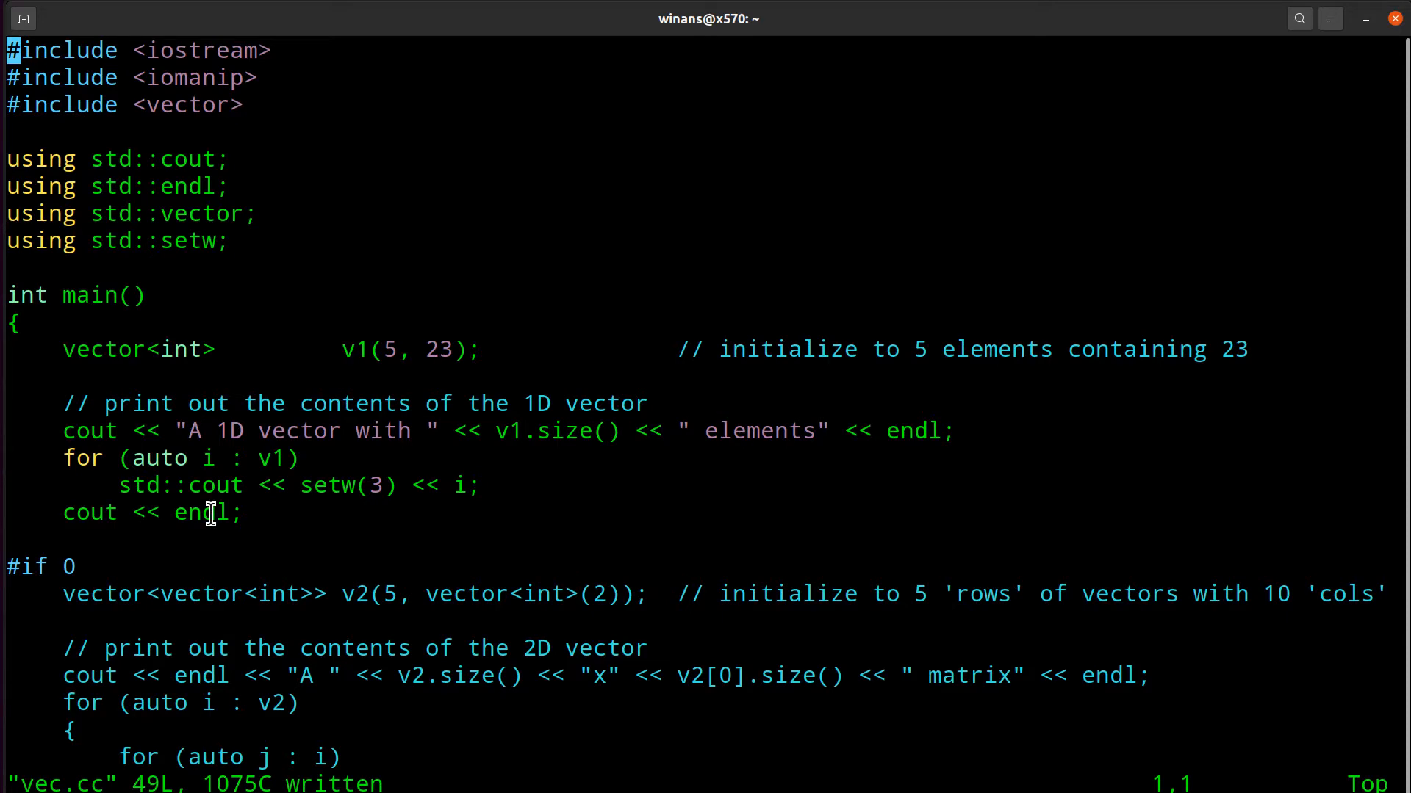
Step: Scroll through vec.cc to the #if 0 block near the bottom and back up
scroll("down", 3)
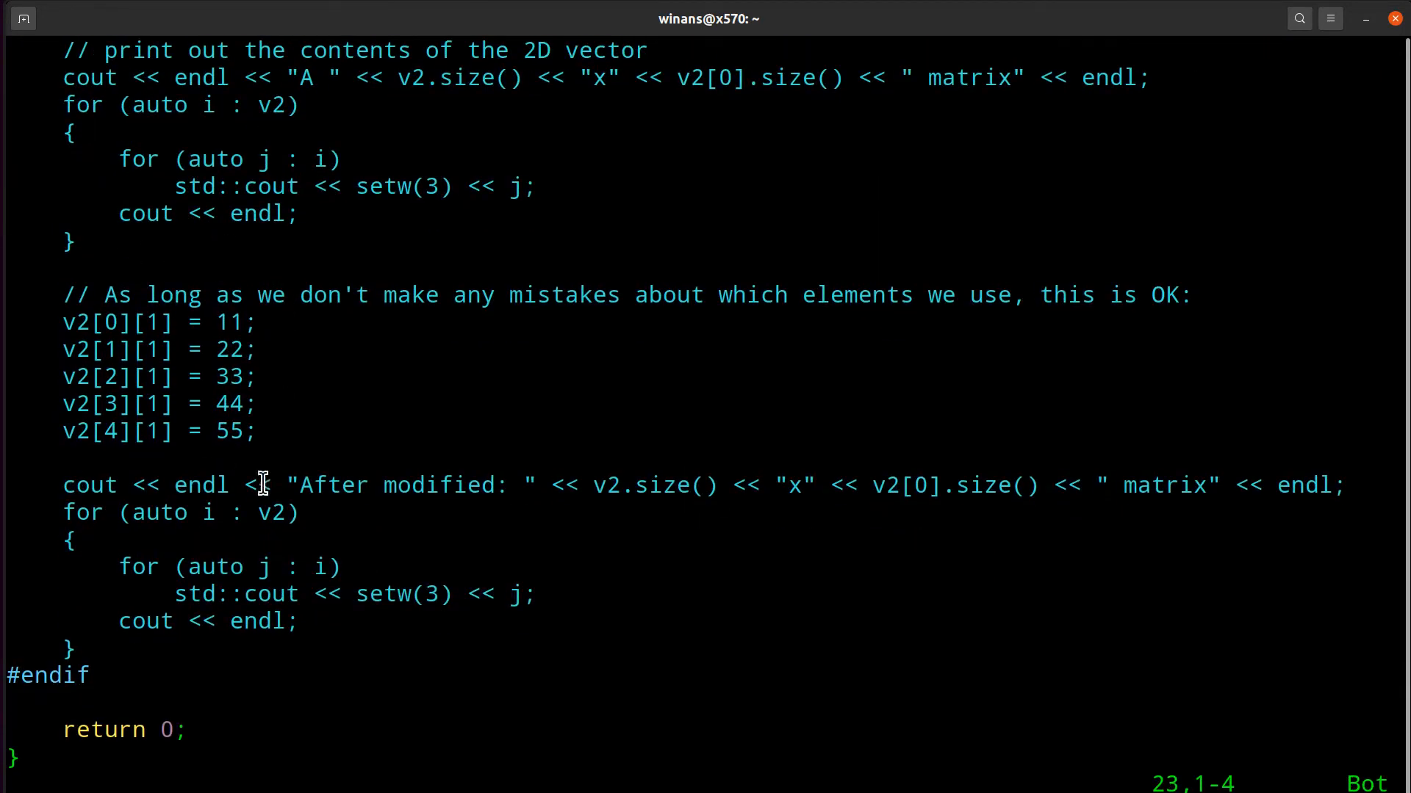
scroll("up", 3)
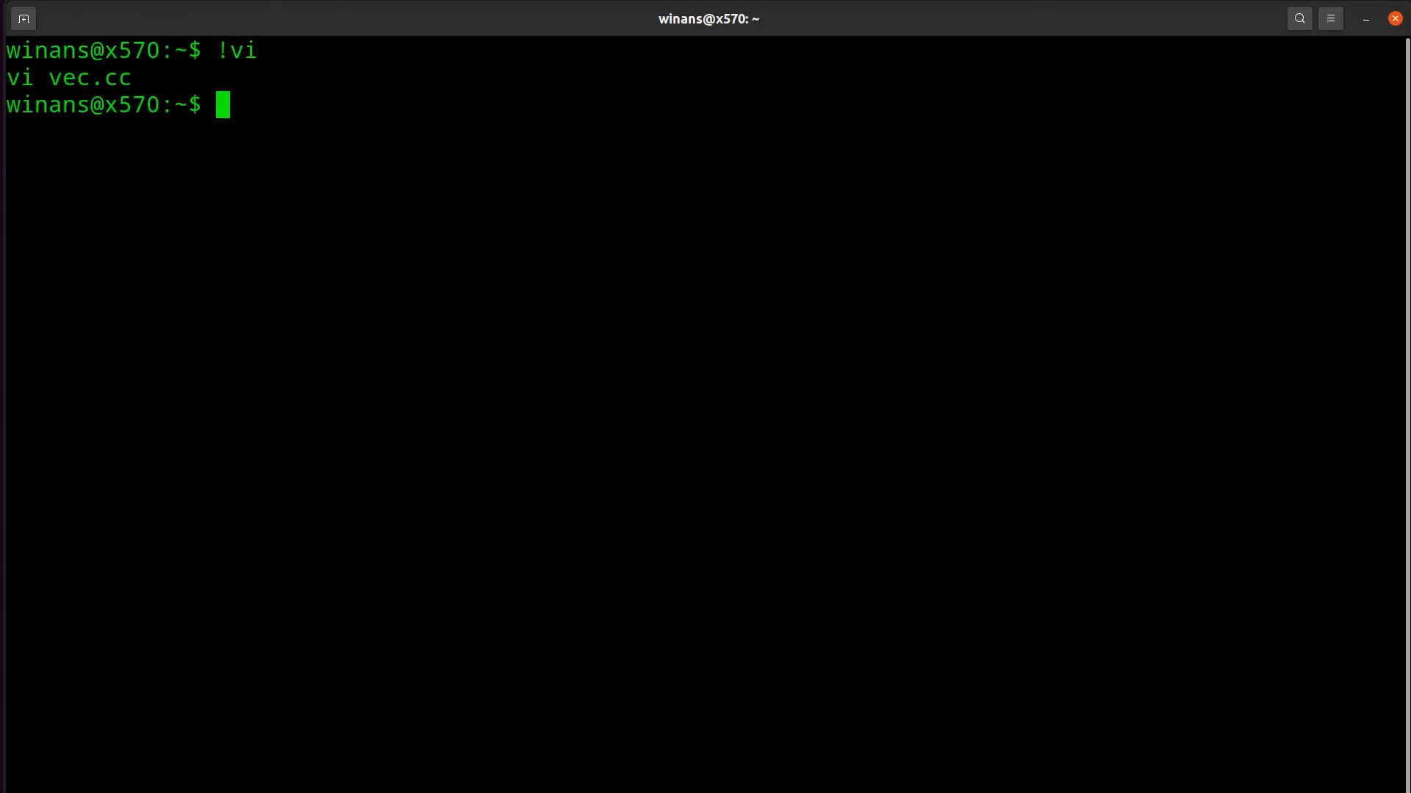
Step: Build vec with make, run it to print five 23s, and reopen vec.cc
type("make")
type("./ve")
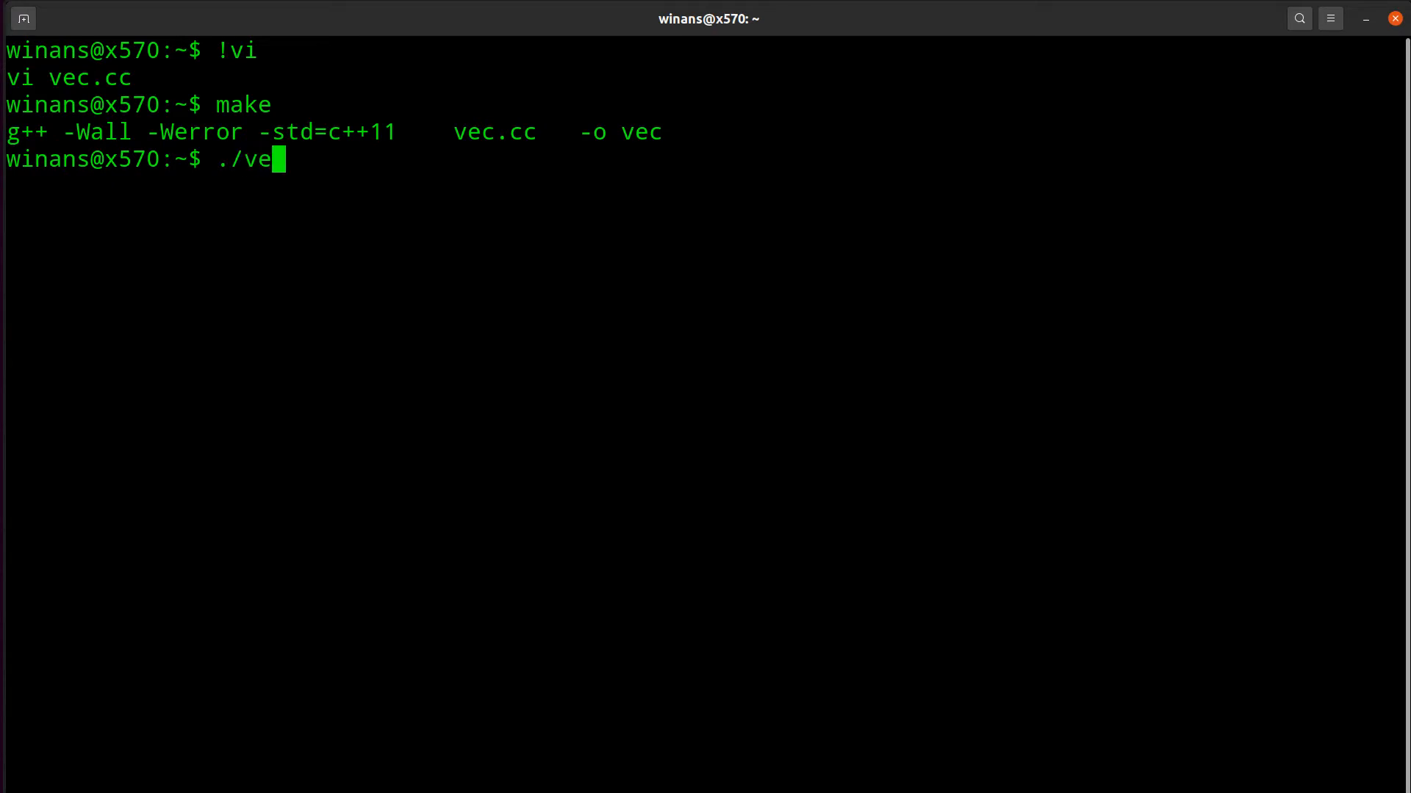
key("Return")
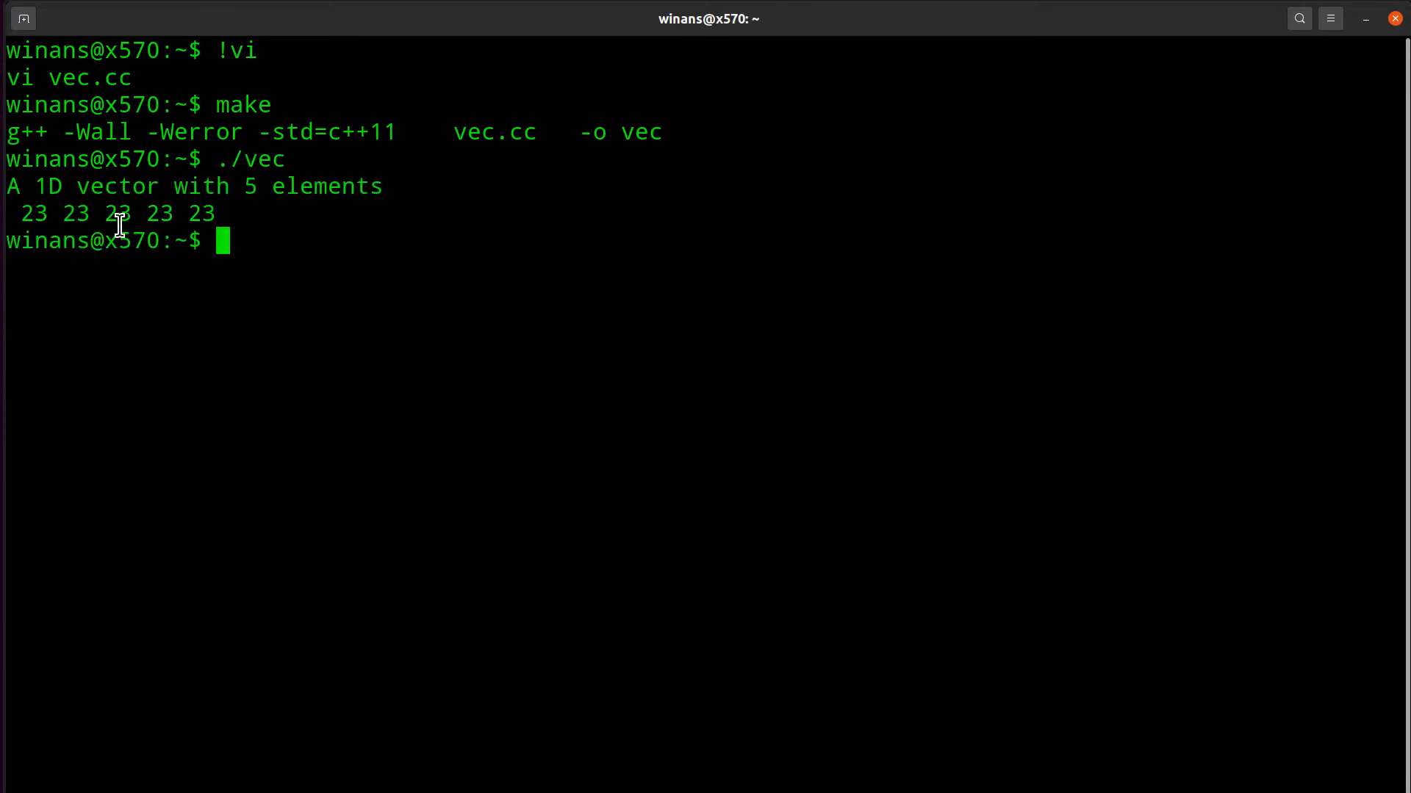
mouse_move(44, 213)
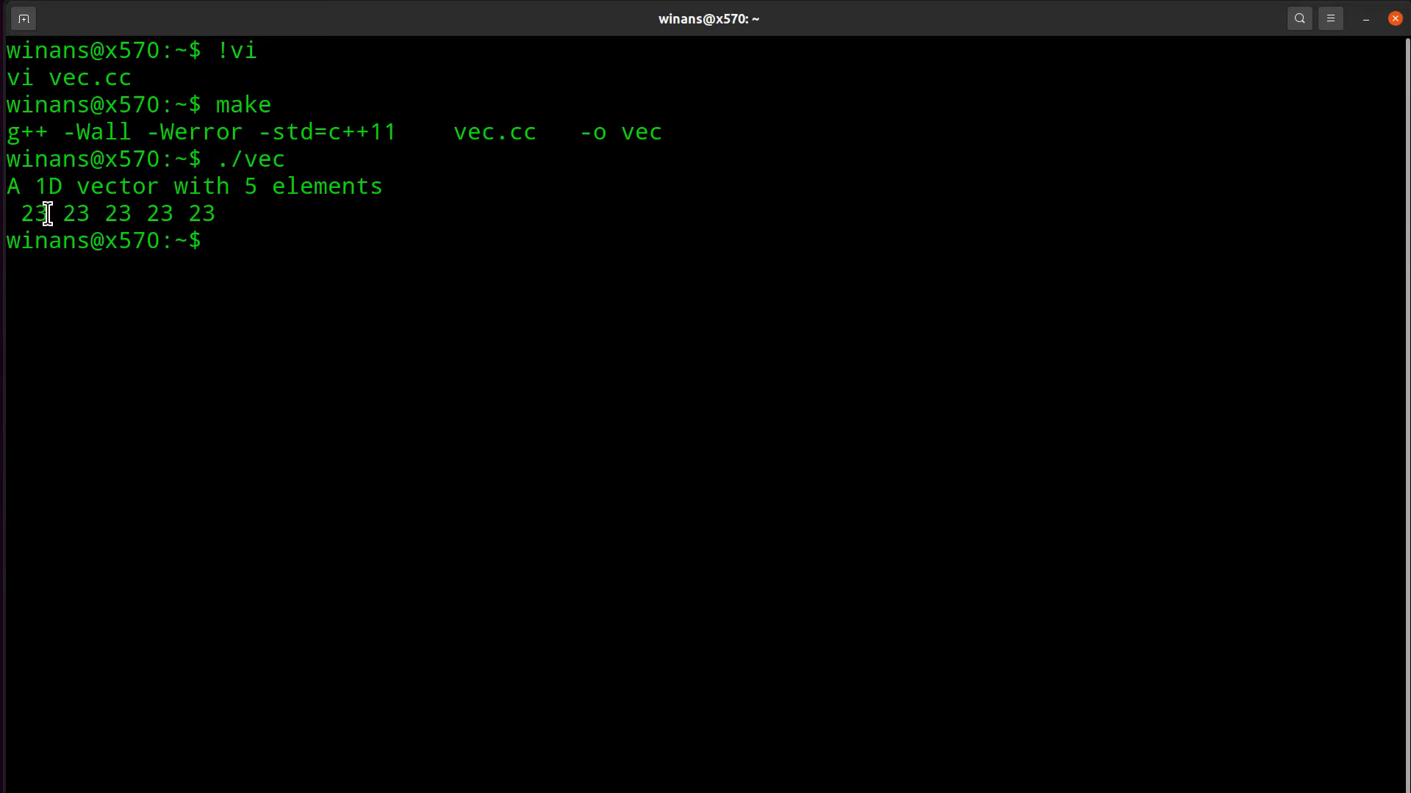
mouse_move(249, 228)
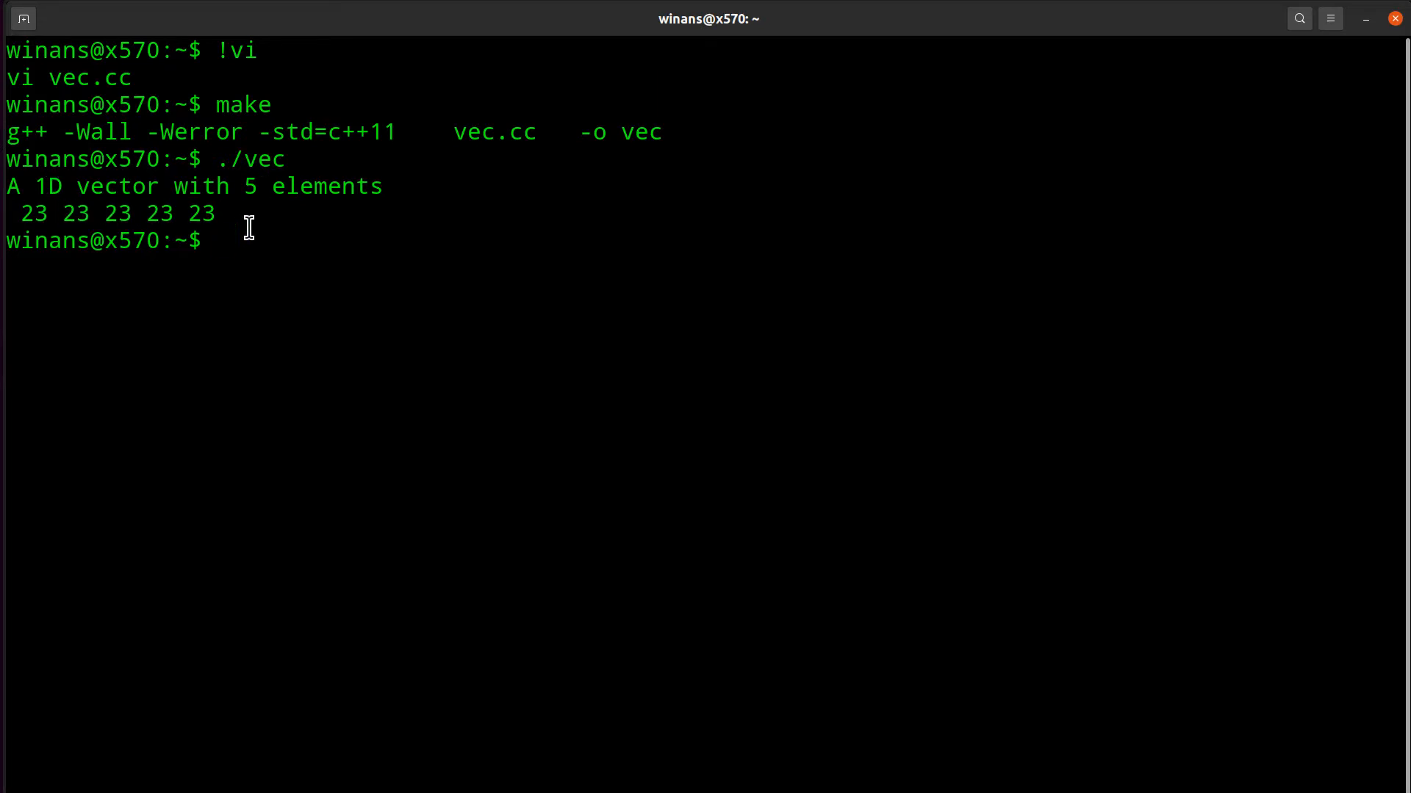
mouse_move(51, 219)
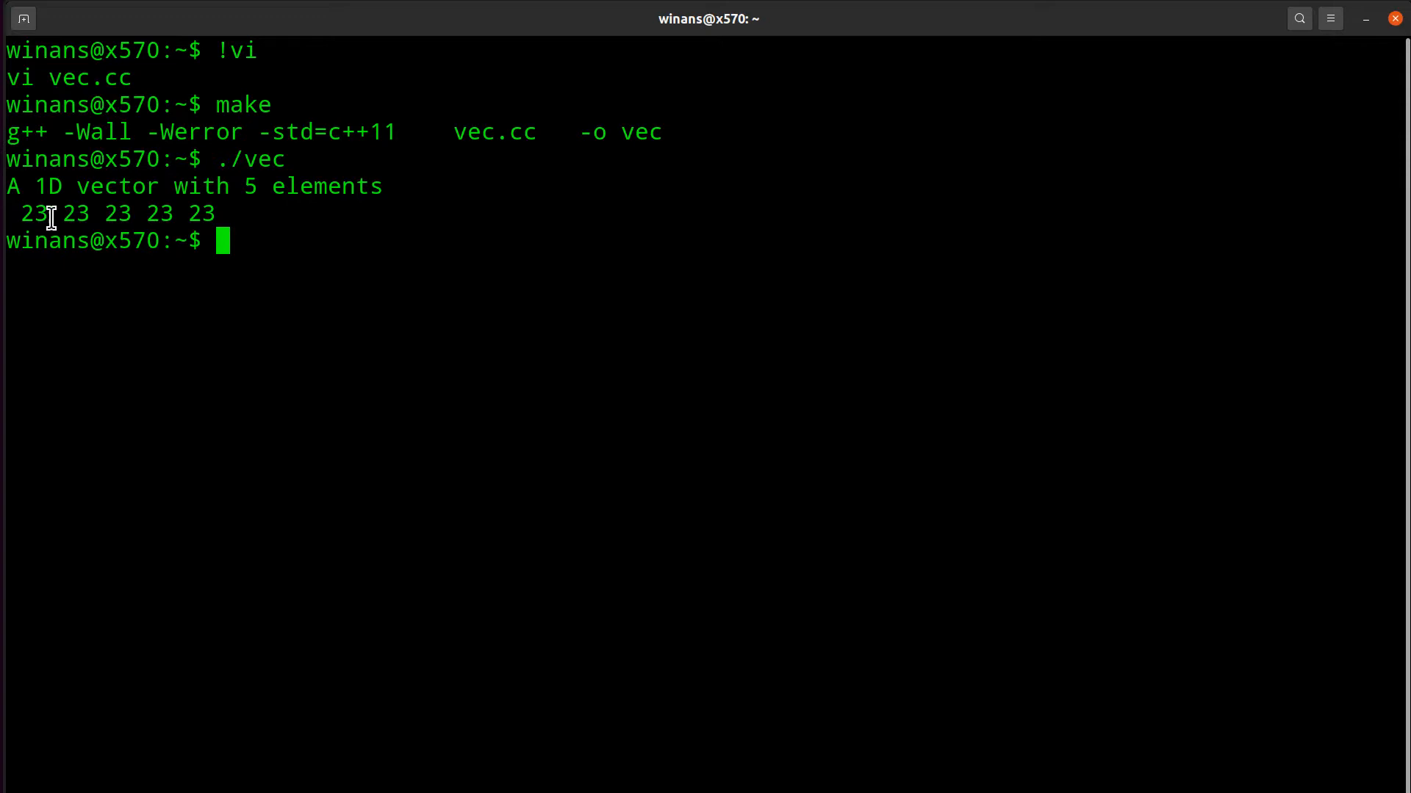
mouse_move(36, 216)
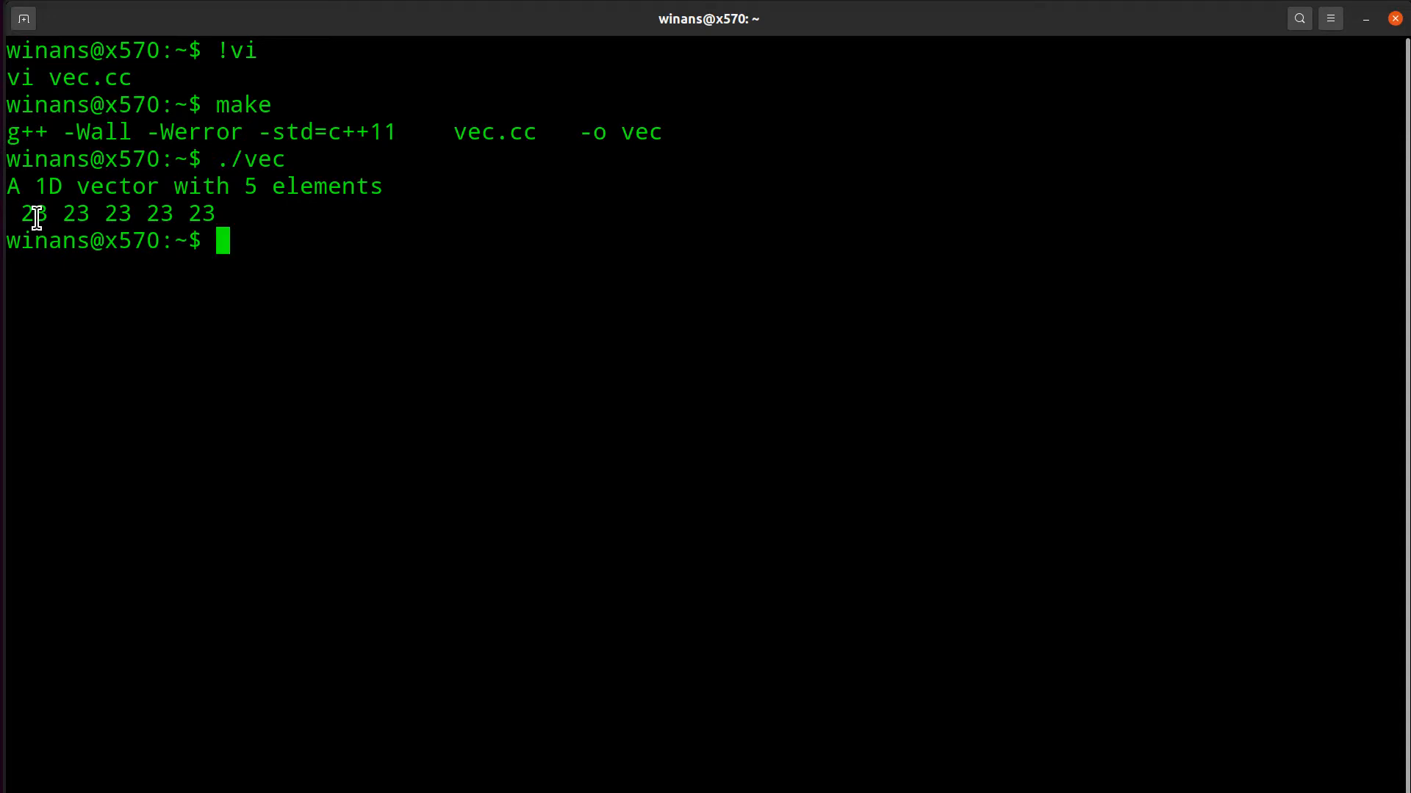
double_click(30, 213)
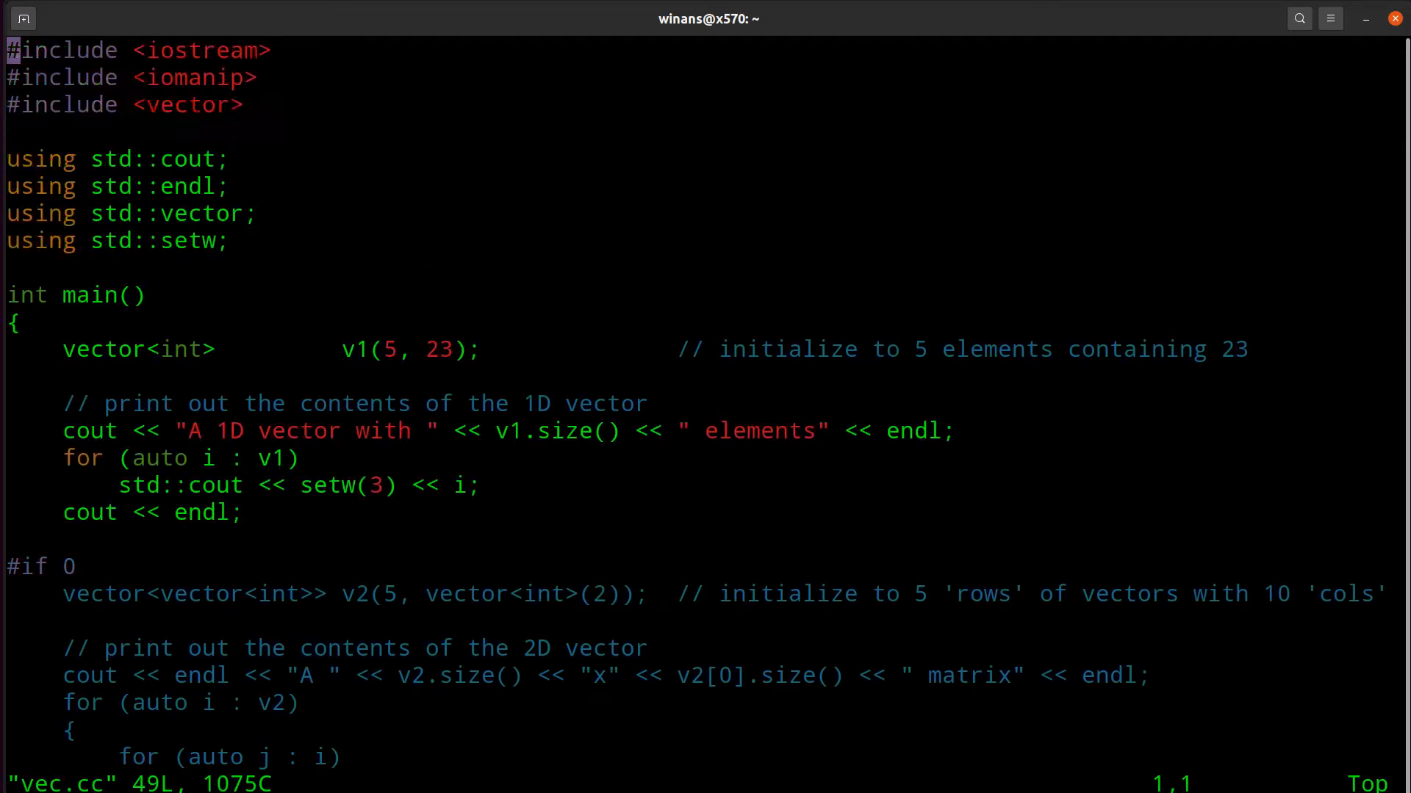
Step: Scroll down vec.cc toward the #if 0 lines around the 2D vector section
scroll("down", 3)
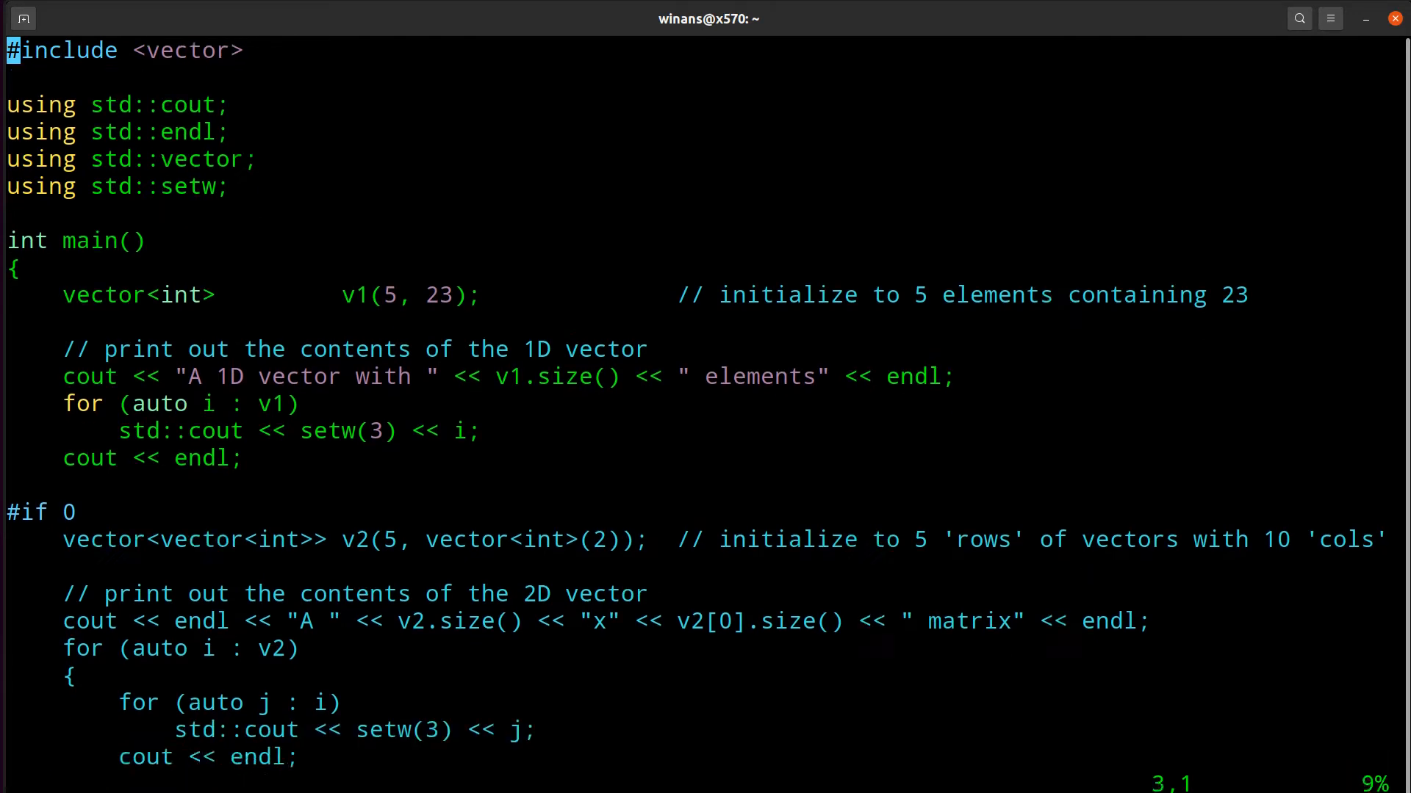
scroll("down", 3)
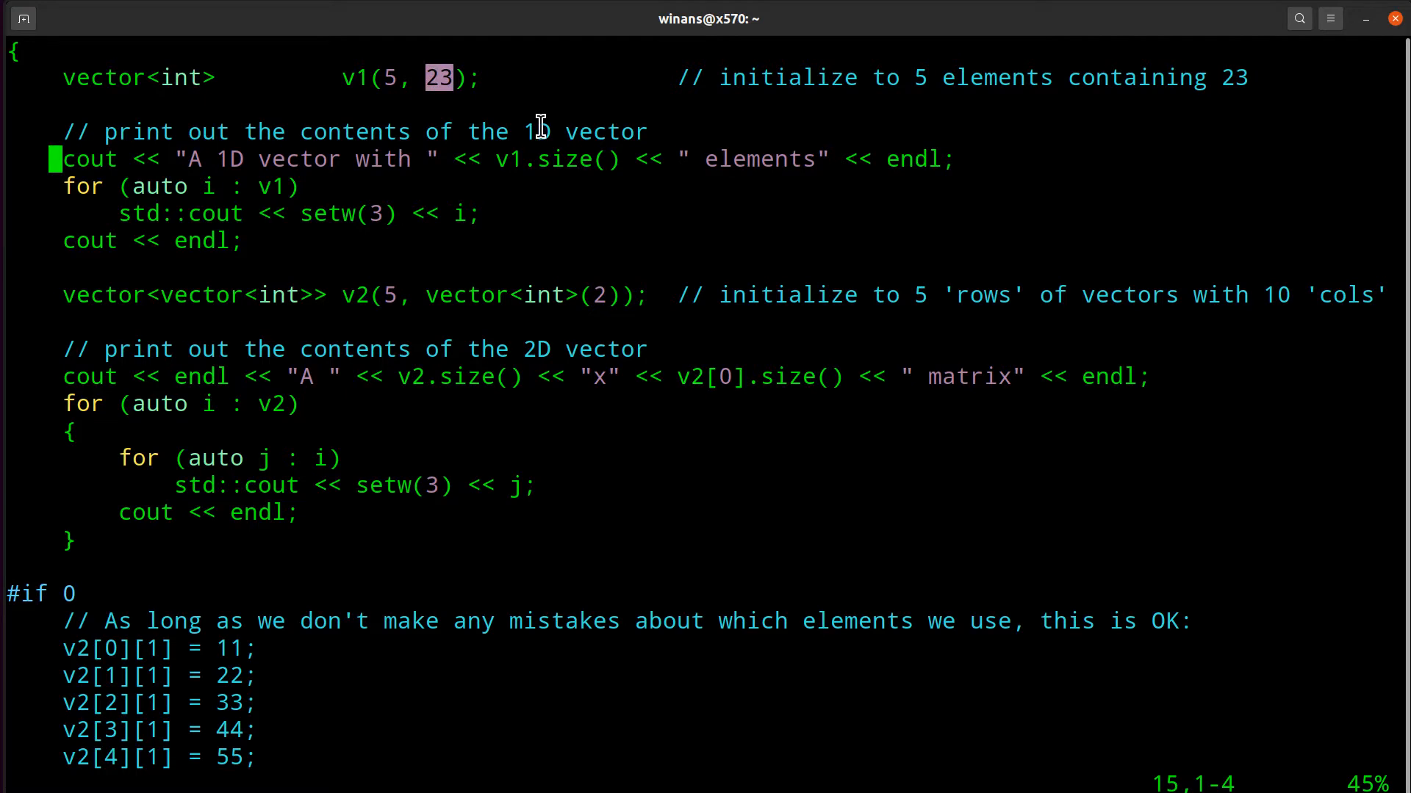
mouse_move(111, 299)
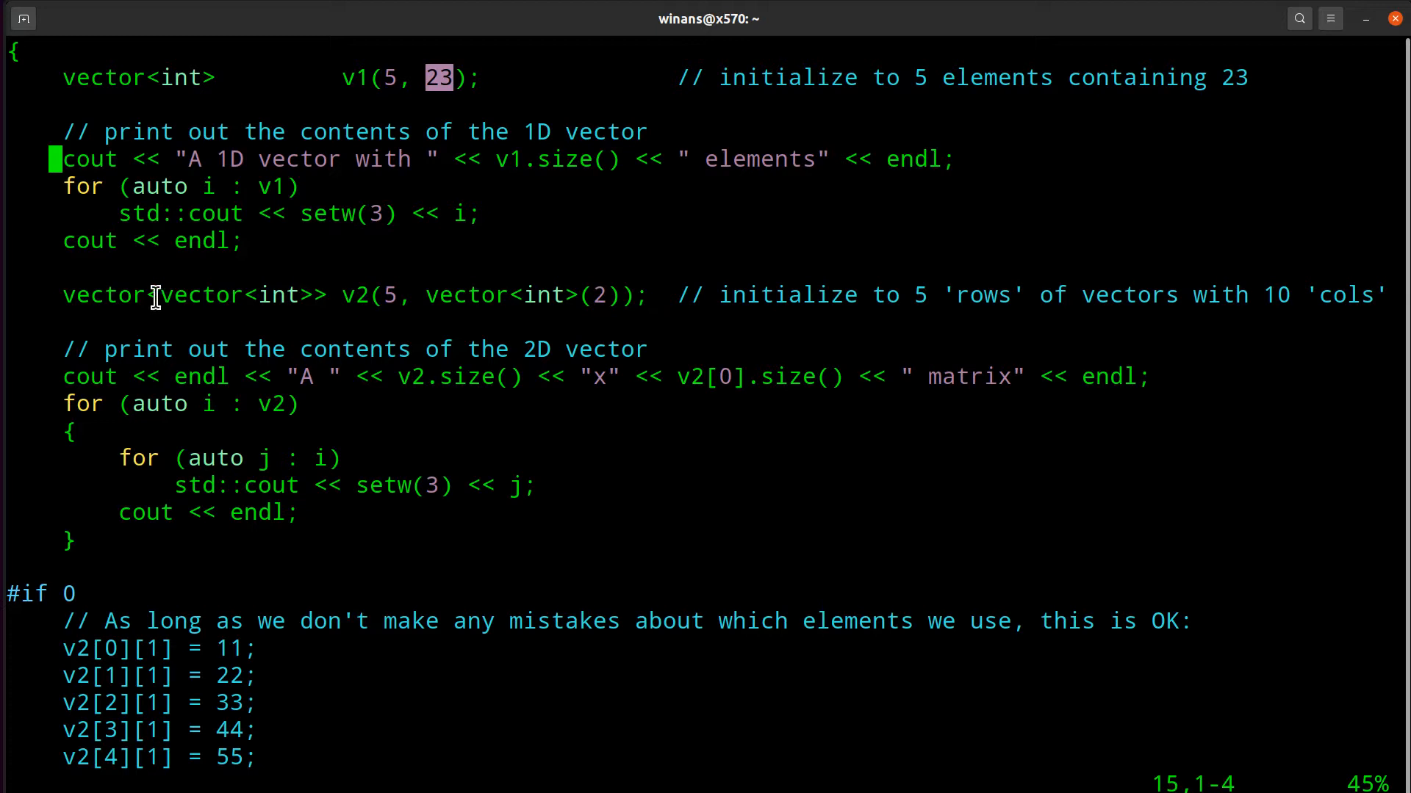
mouse_move(178, 97)
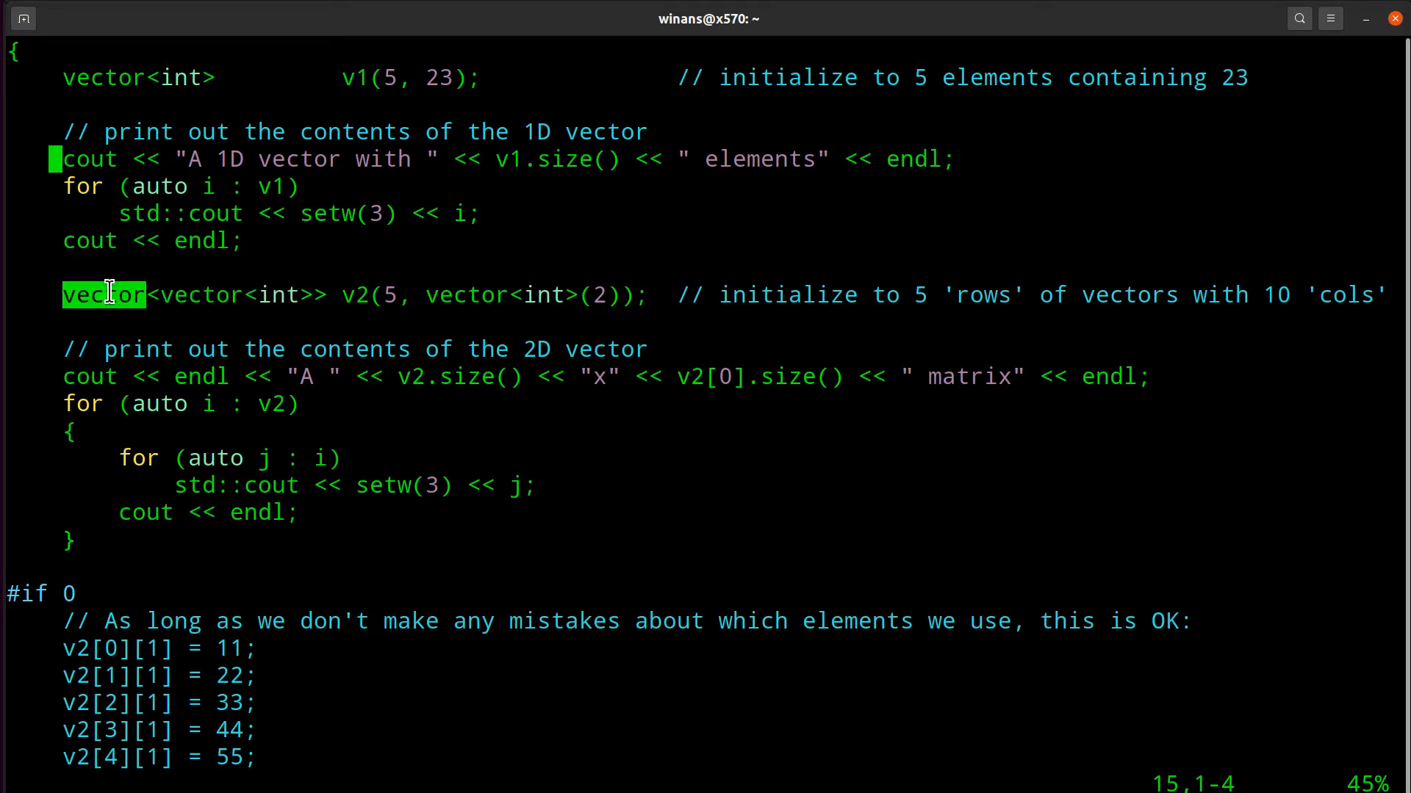
mouse_move(209, 69)
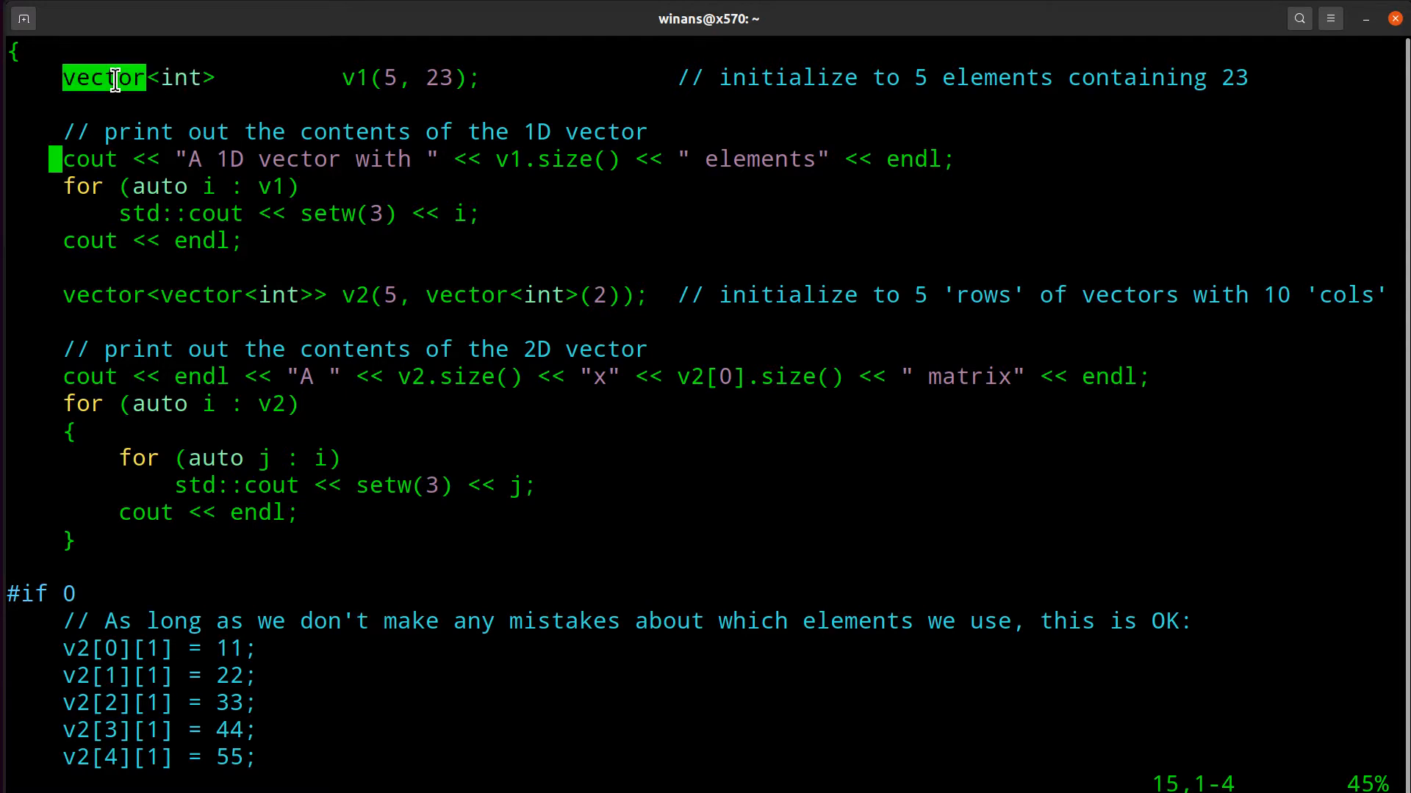
mouse_move(216, 294)
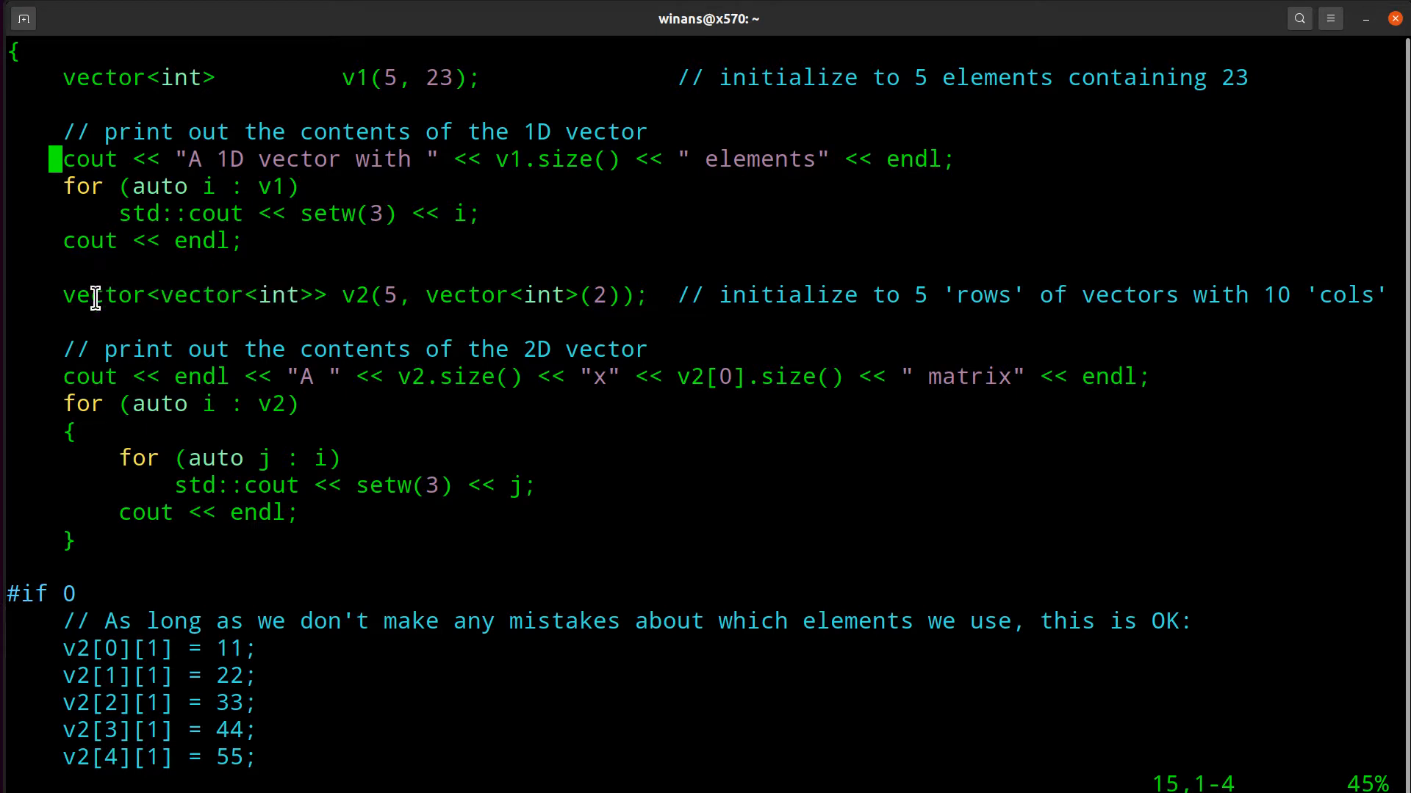
double_click(103, 295)
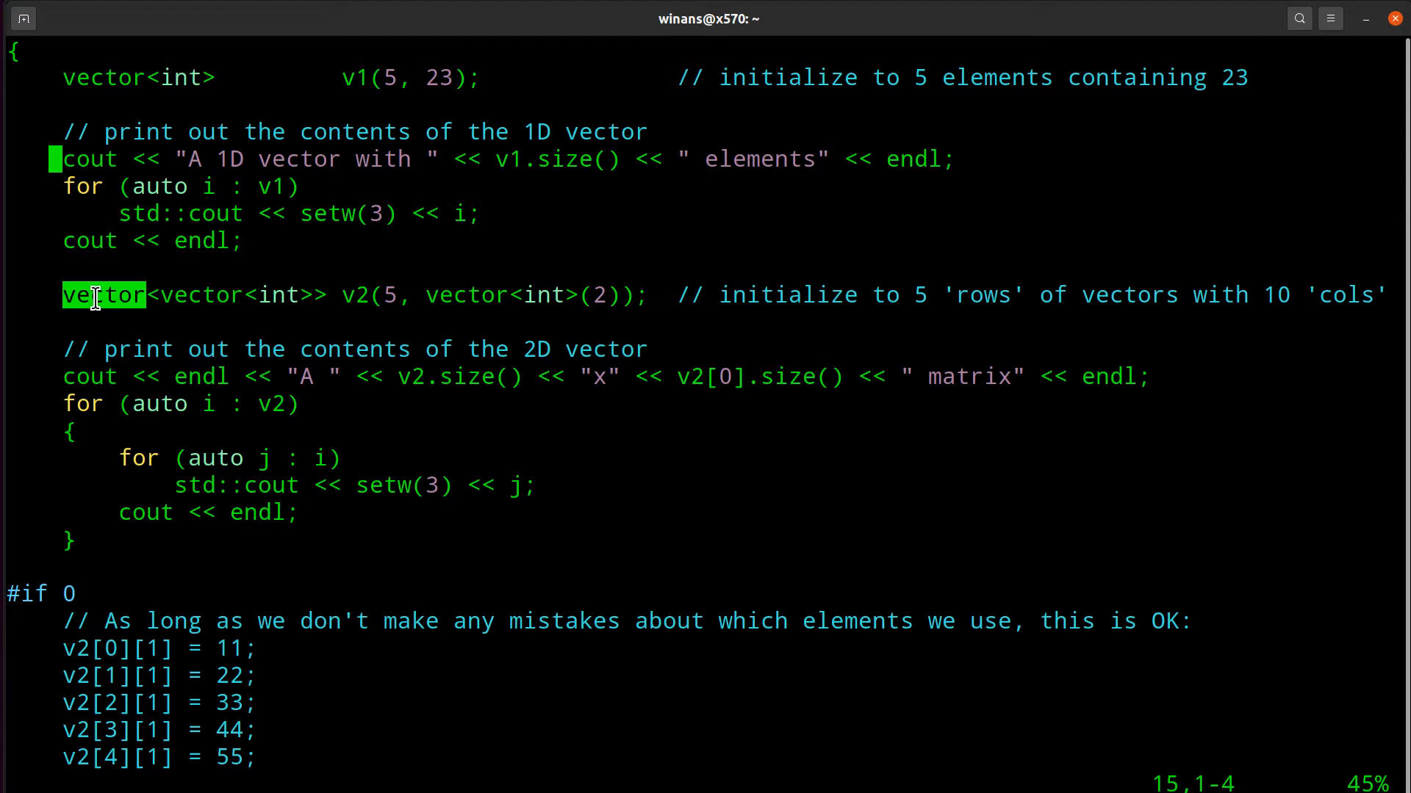
mouse_move(227, 295)
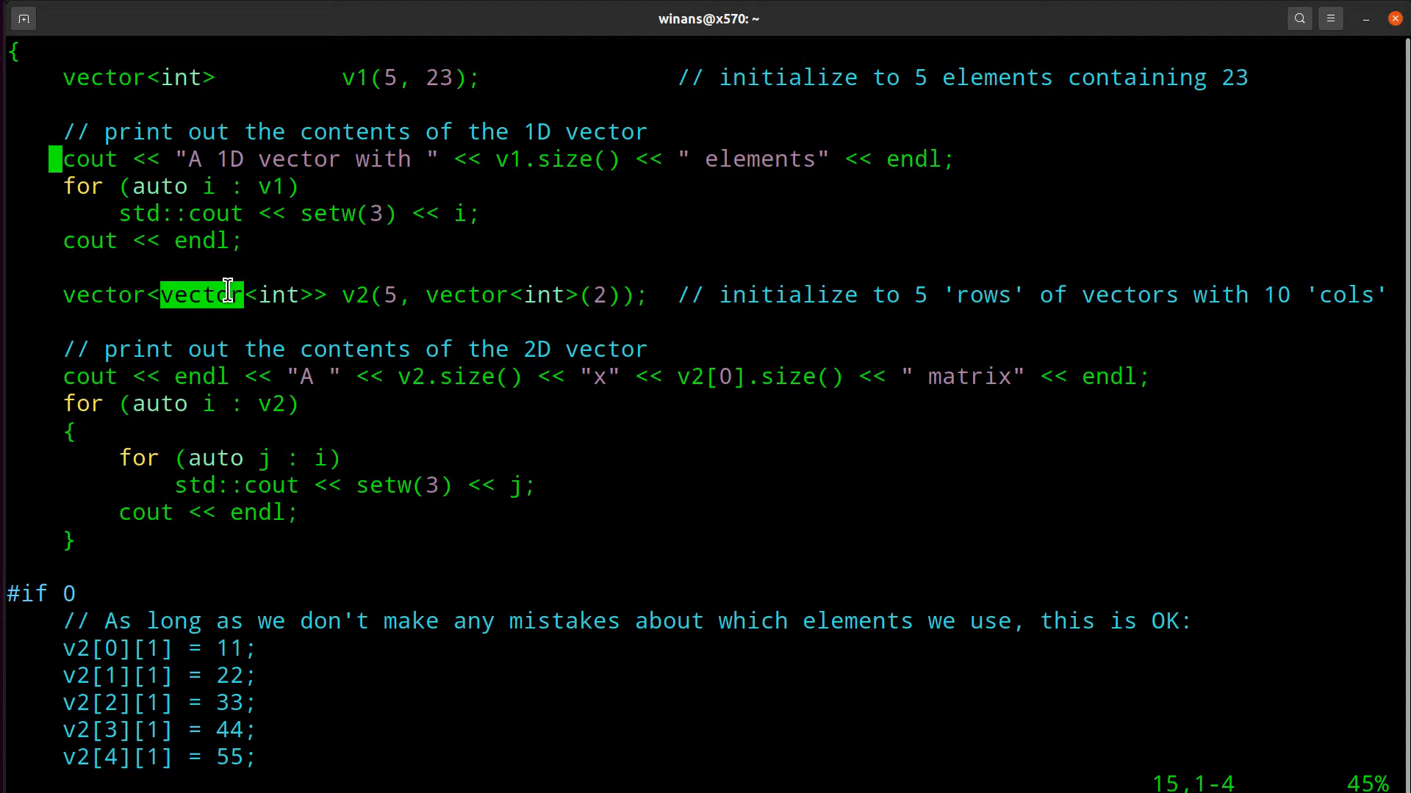
mouse_move(284, 295)
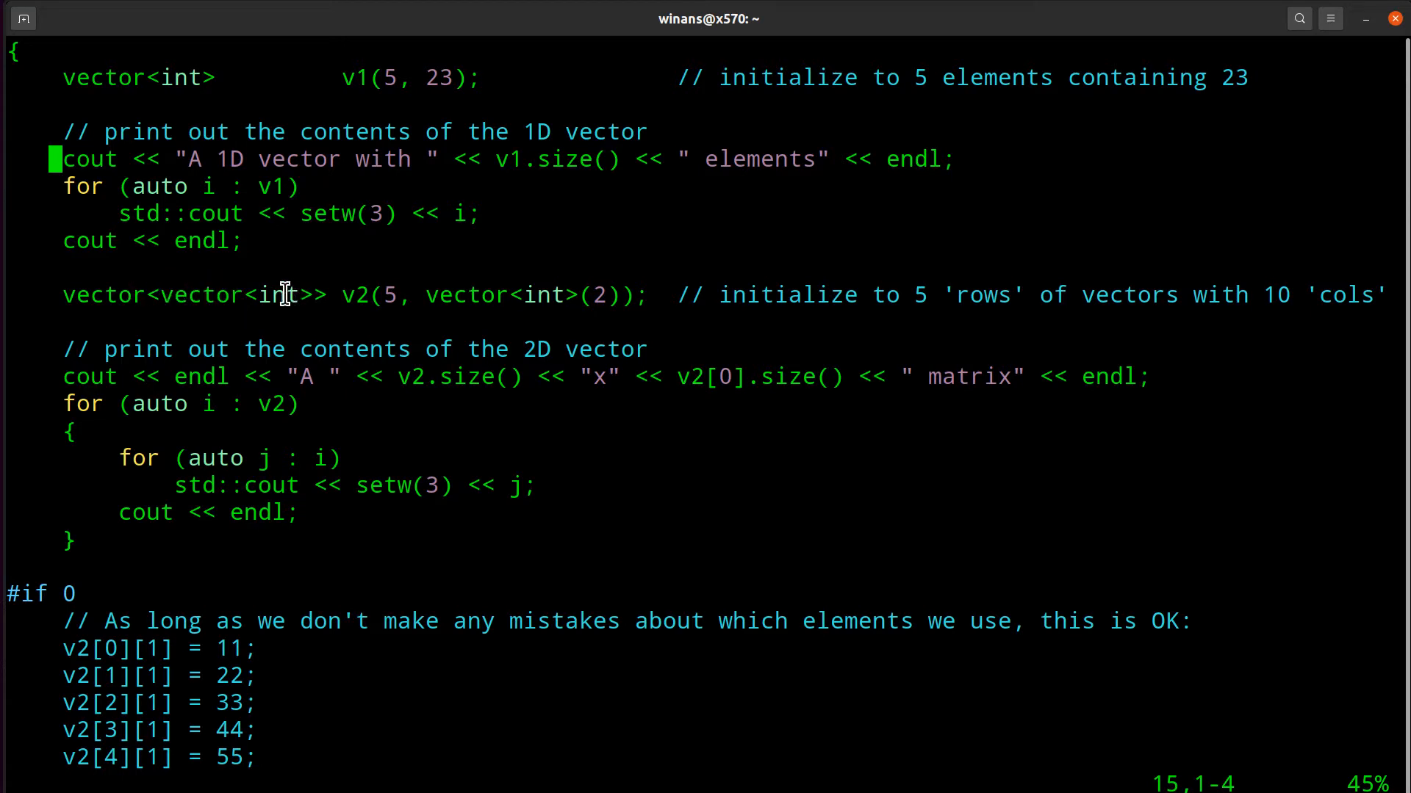
double_click(277, 296)
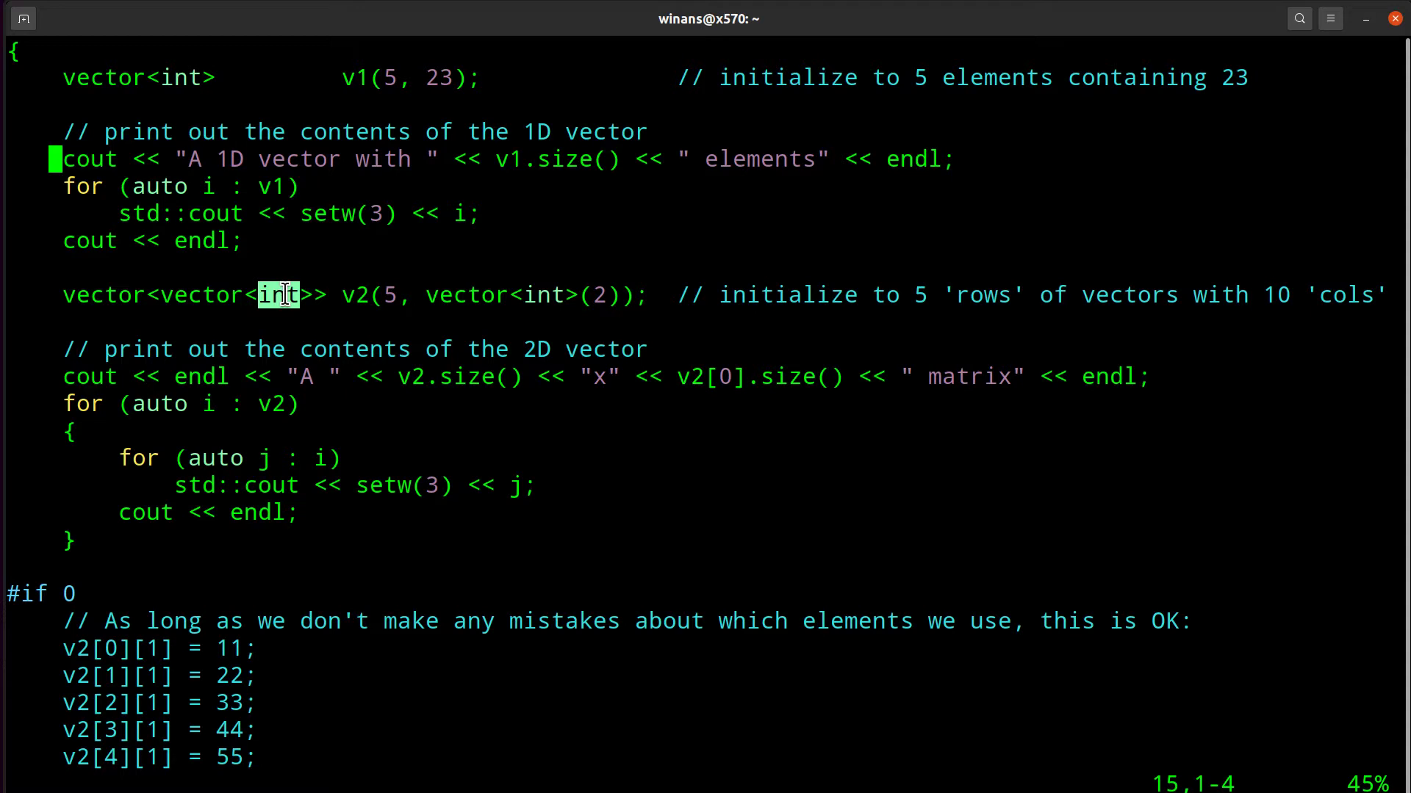
mouse_move(160, 297)
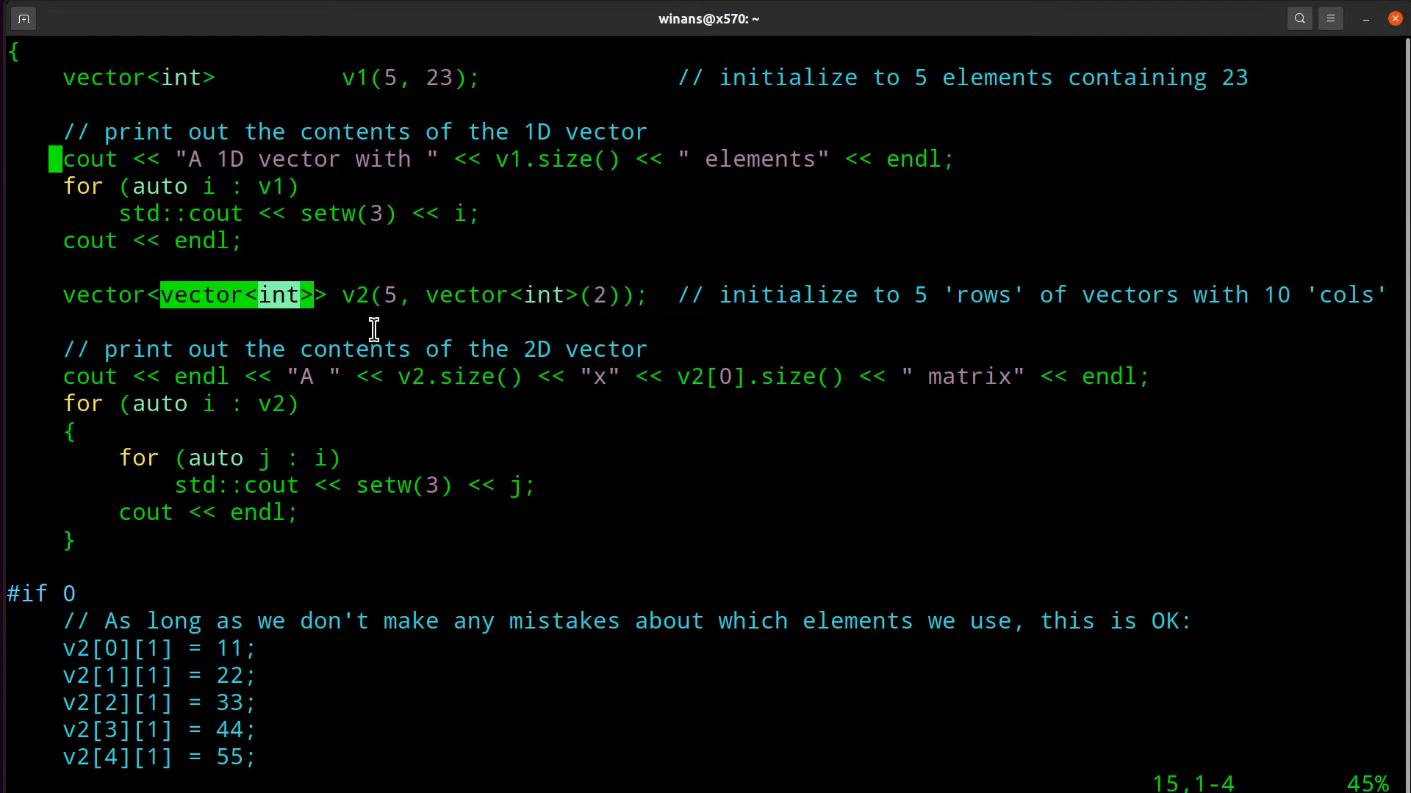
mouse_move(180, 80)
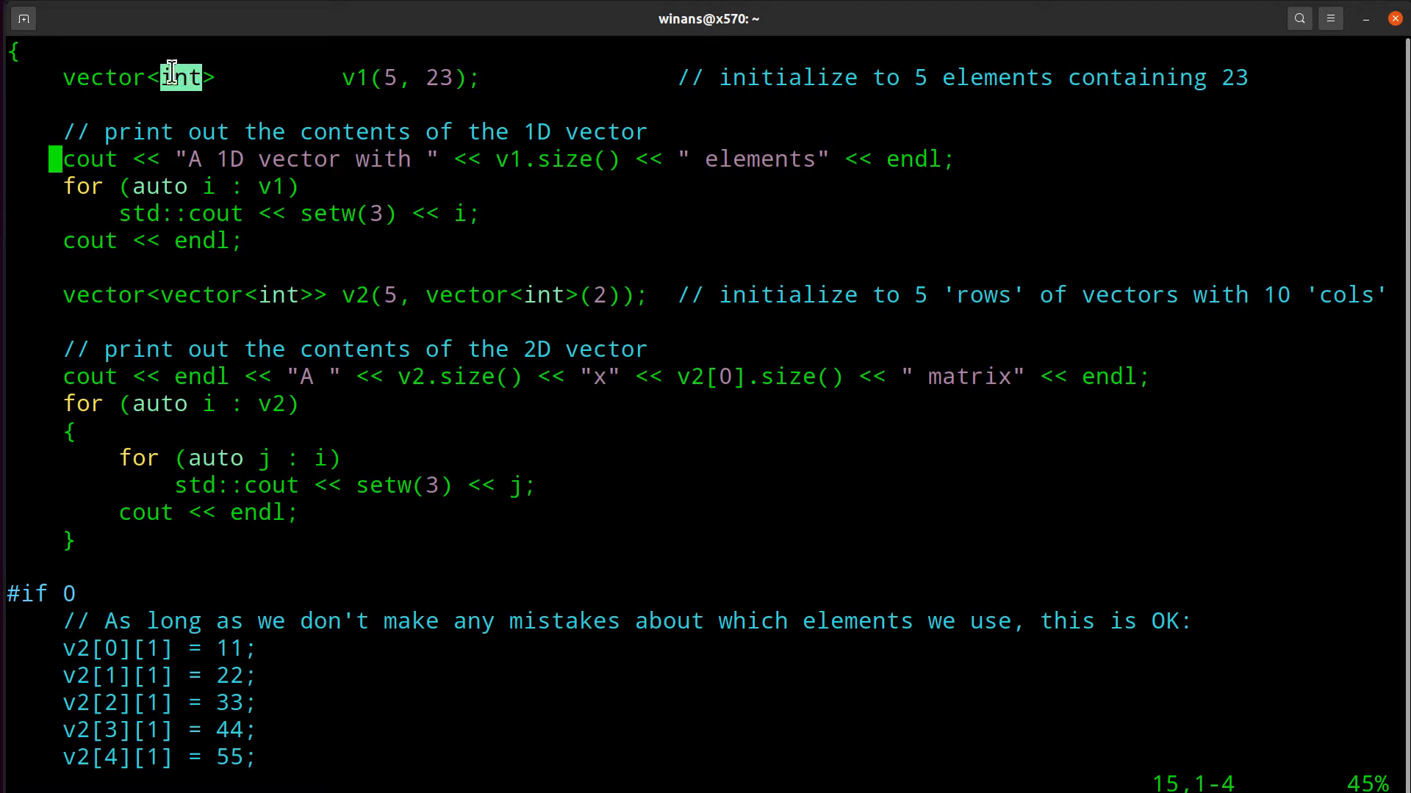
mouse_move(382, 81)
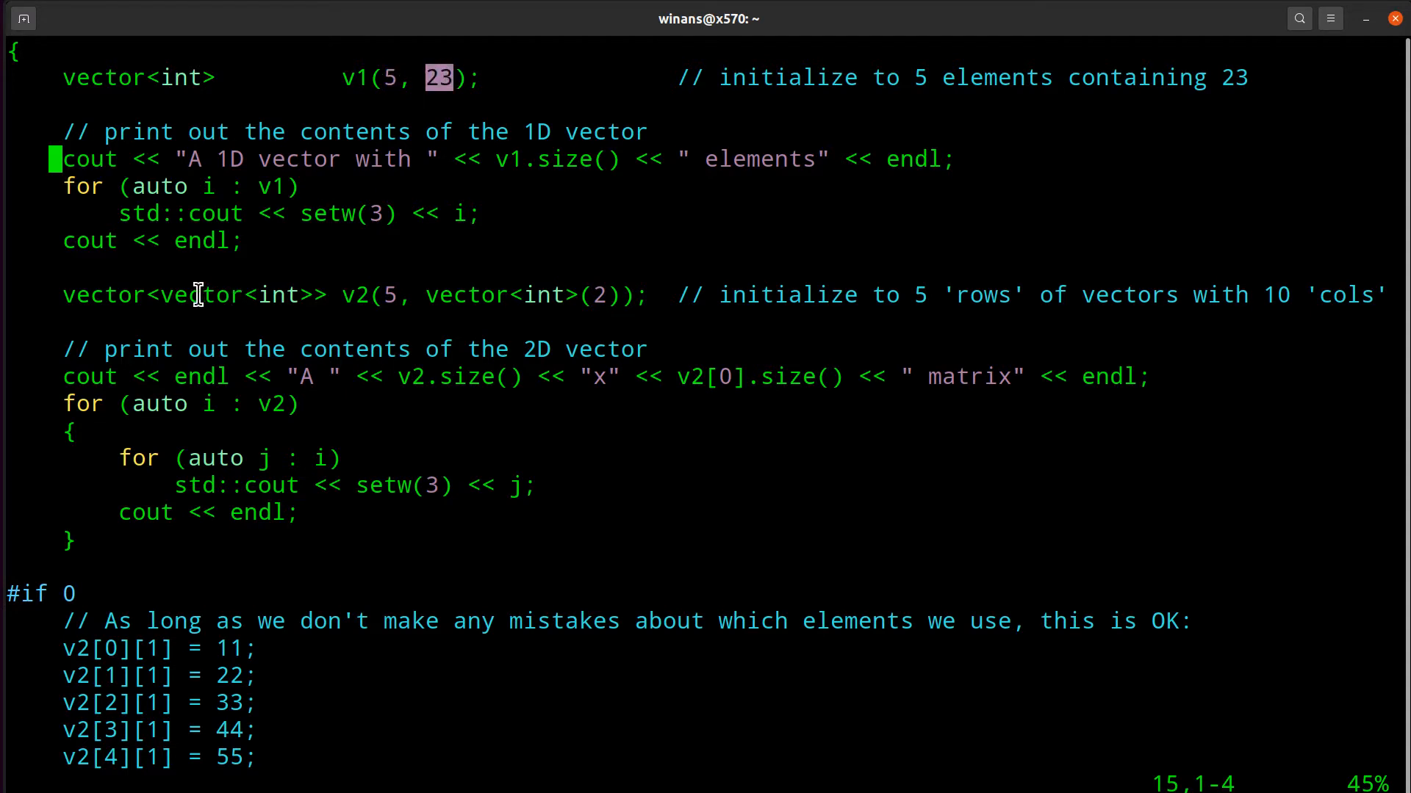
double_click(104, 295)
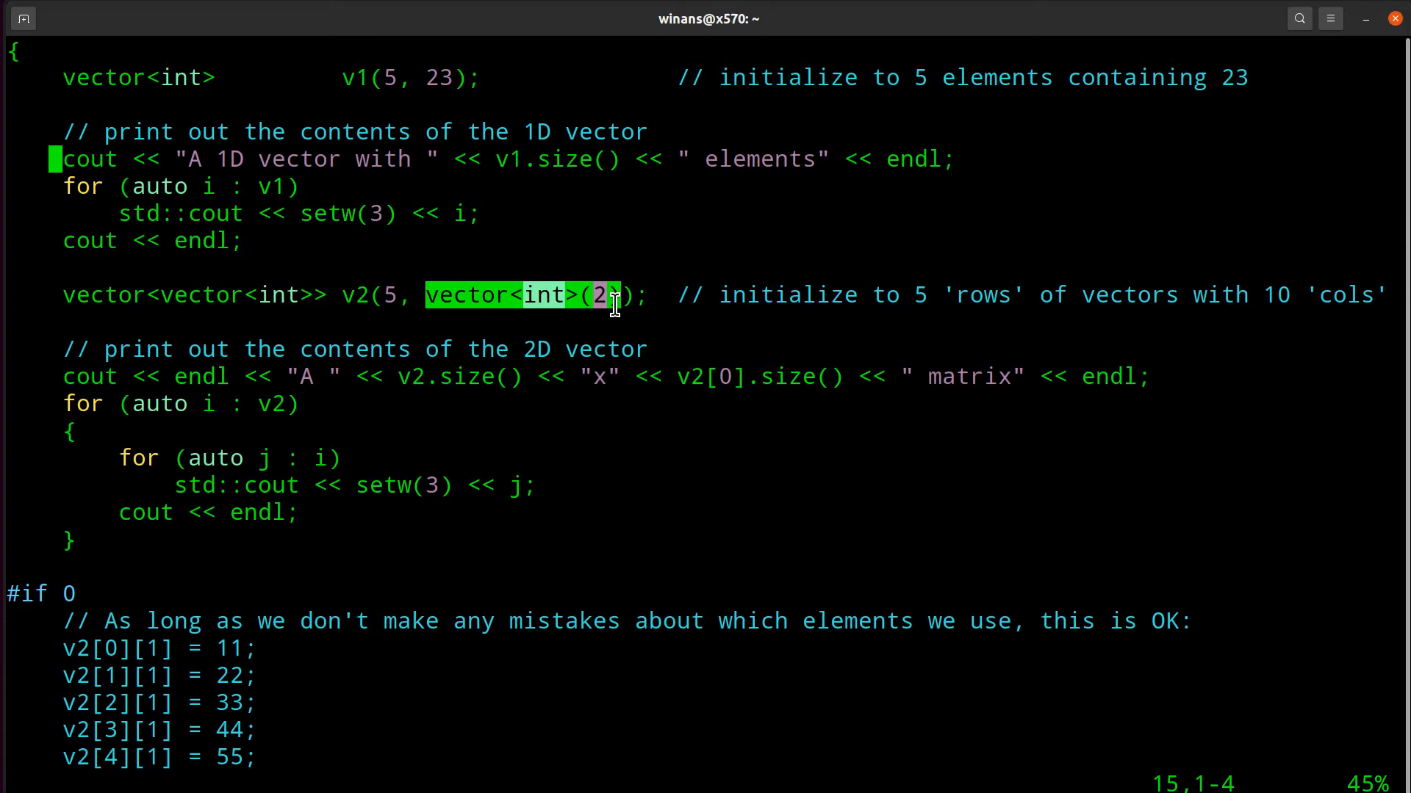
mouse_move(504, 329)
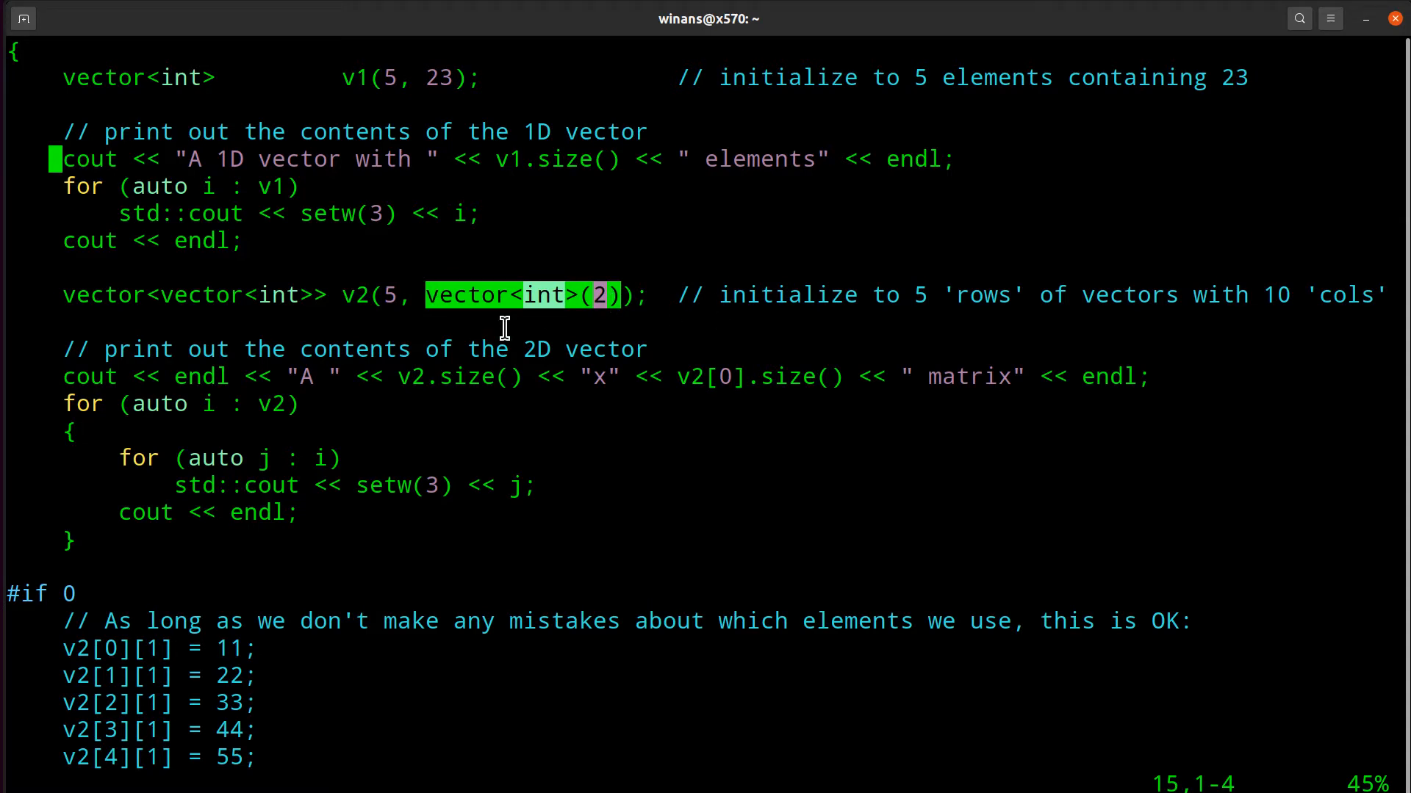
mouse_move(585, 308)
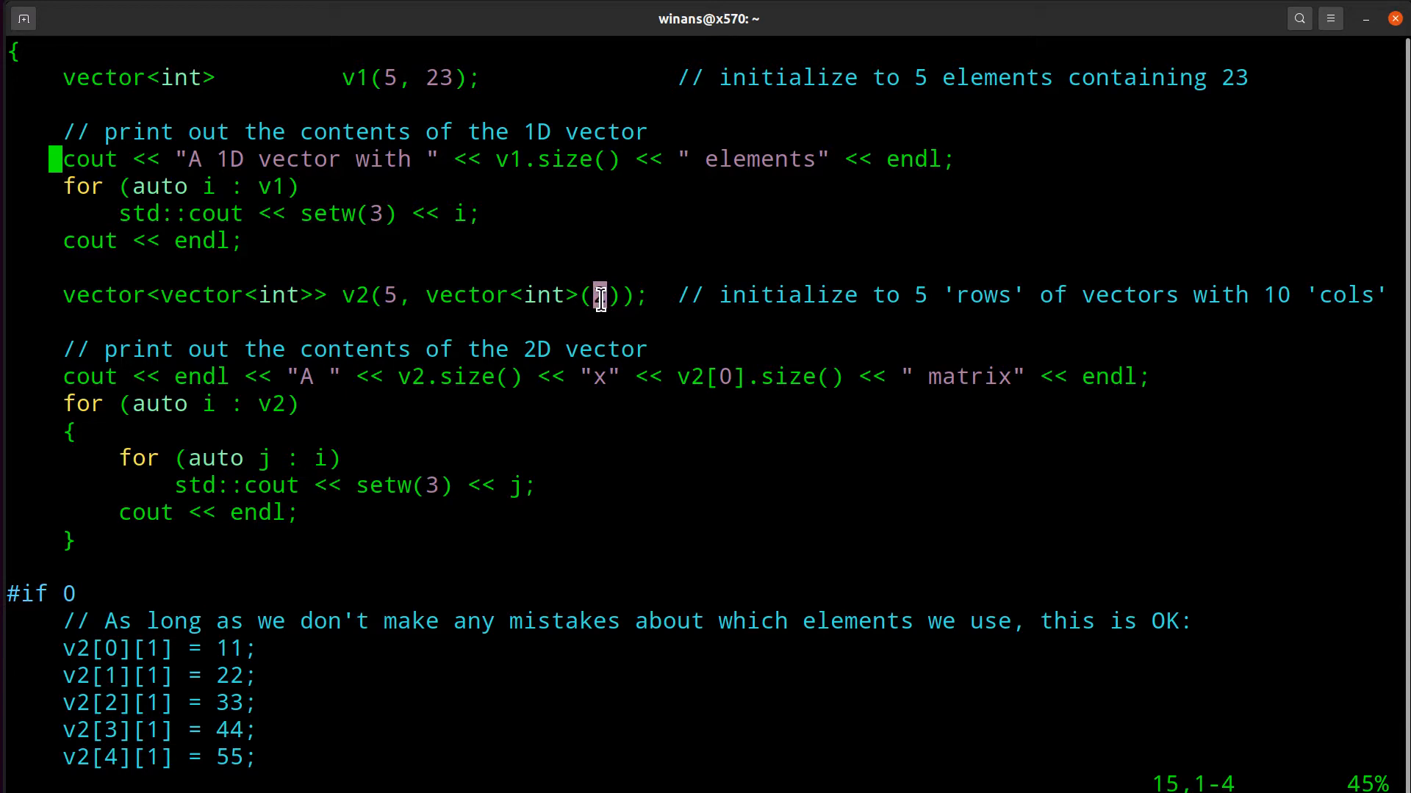
mouse_move(436, 79)
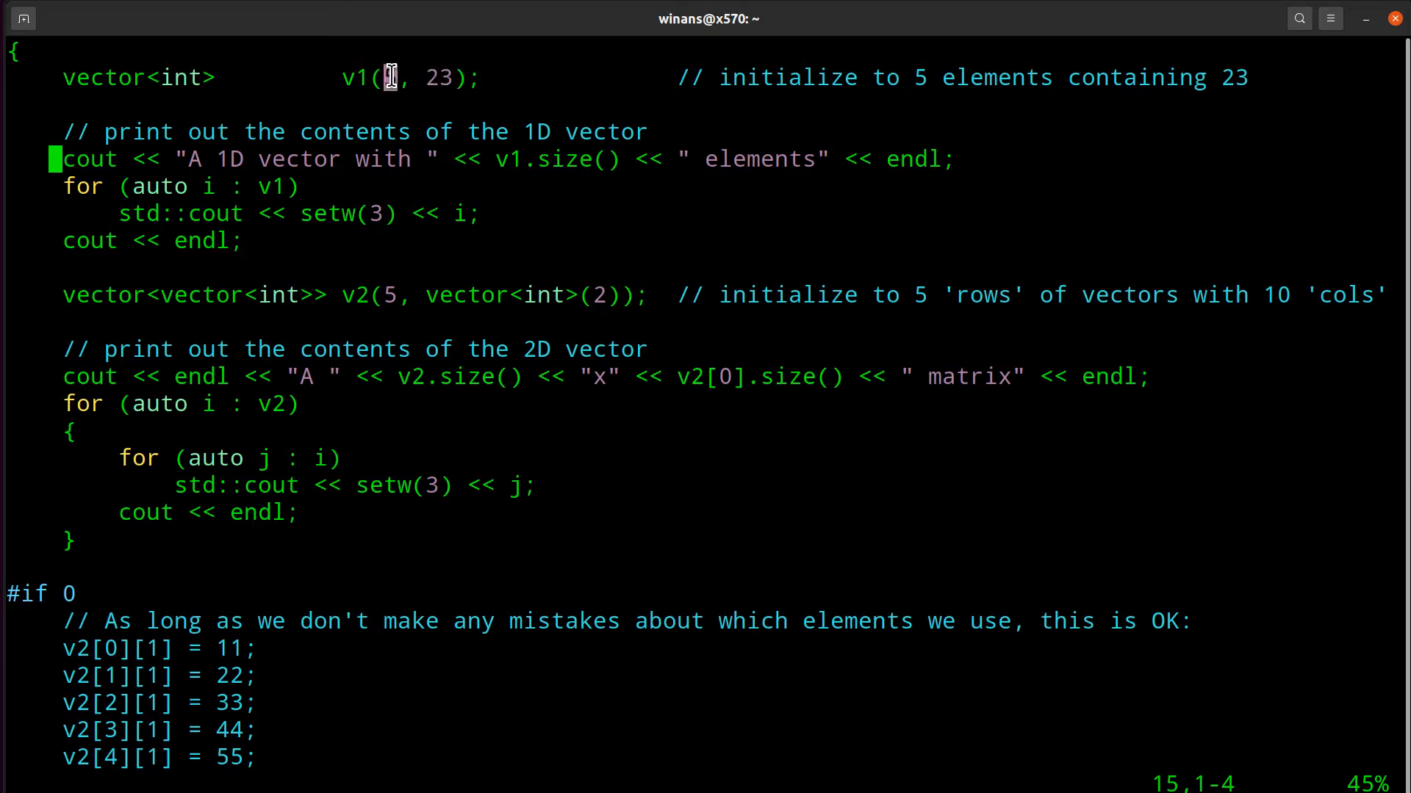
type("5")
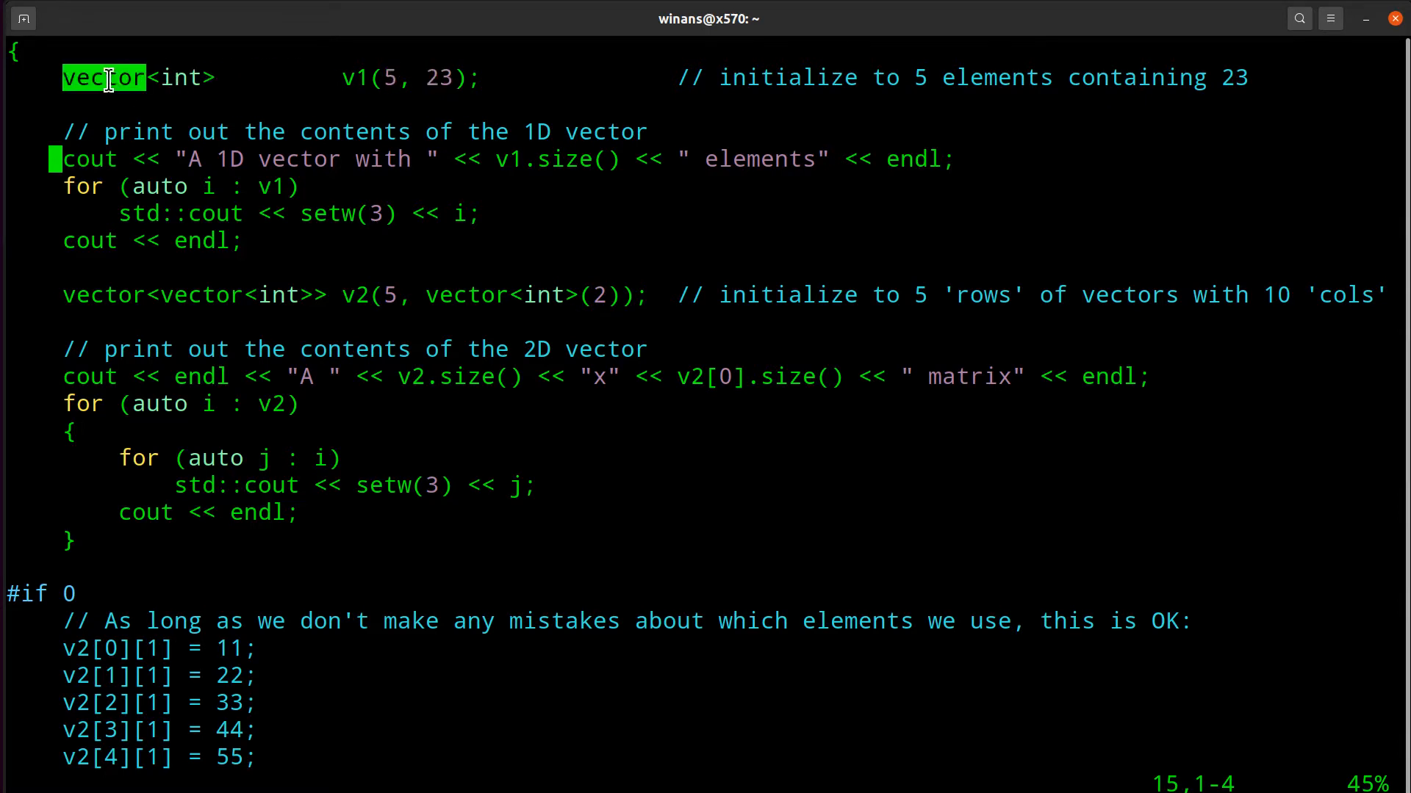
mouse_move(325, 296)
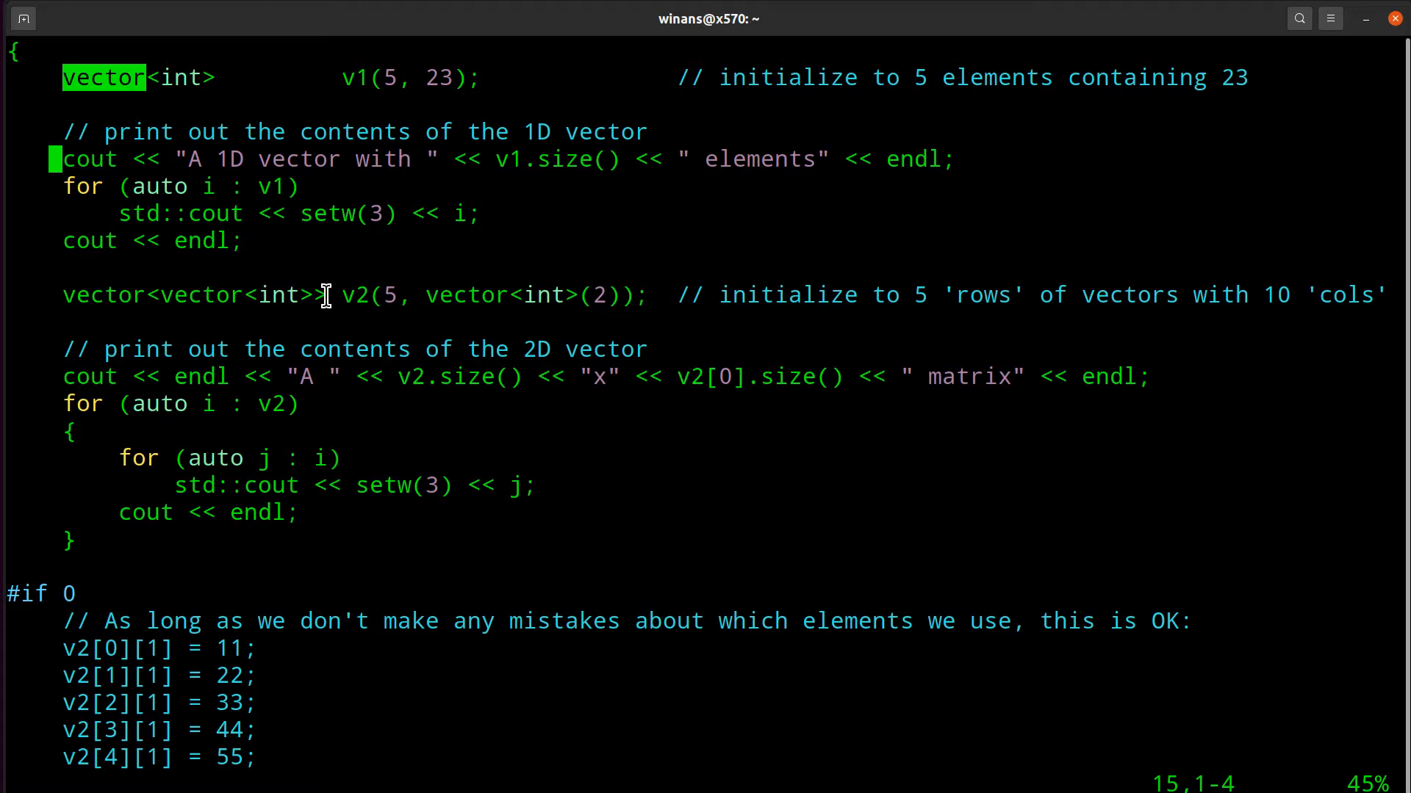
mouse_move(388, 296)
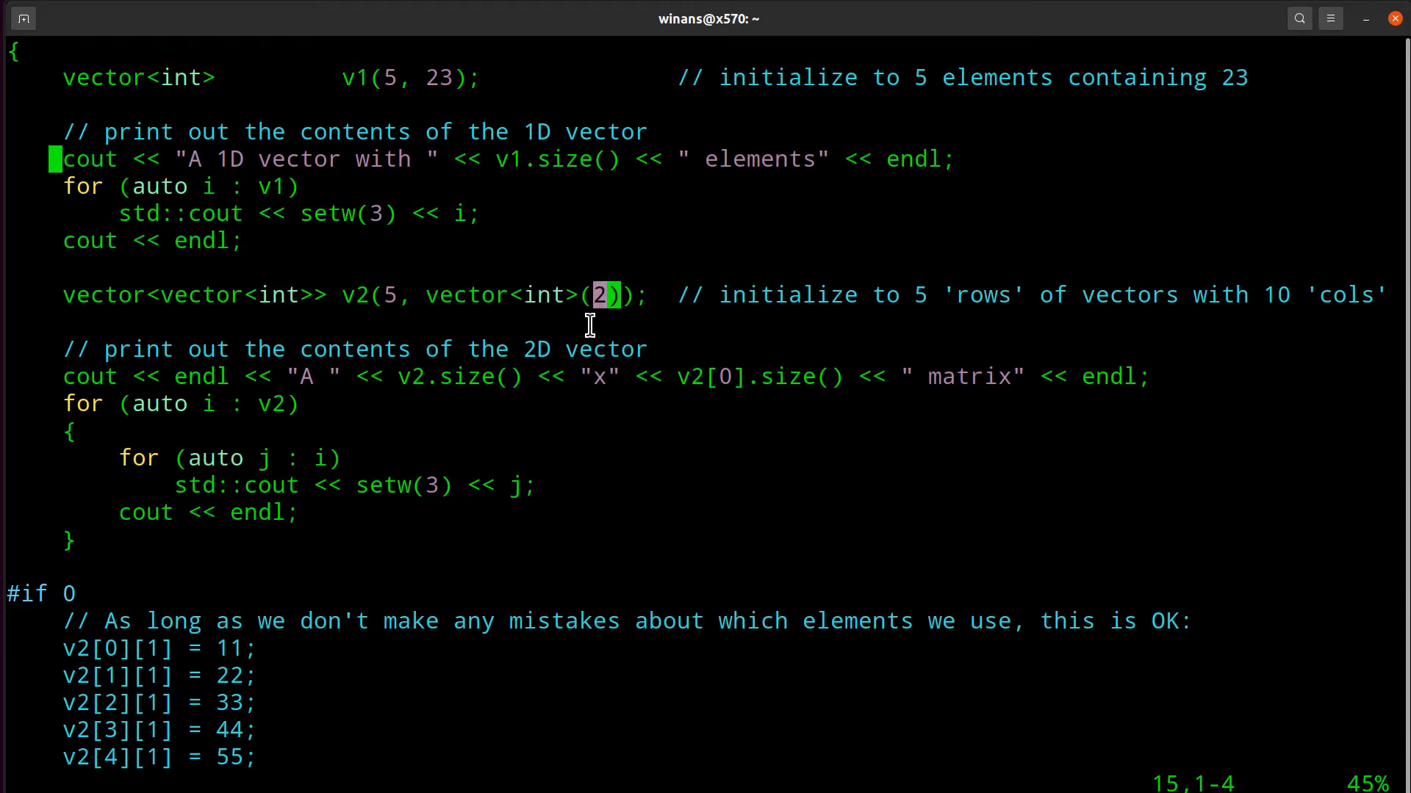
mouse_move(585, 296)
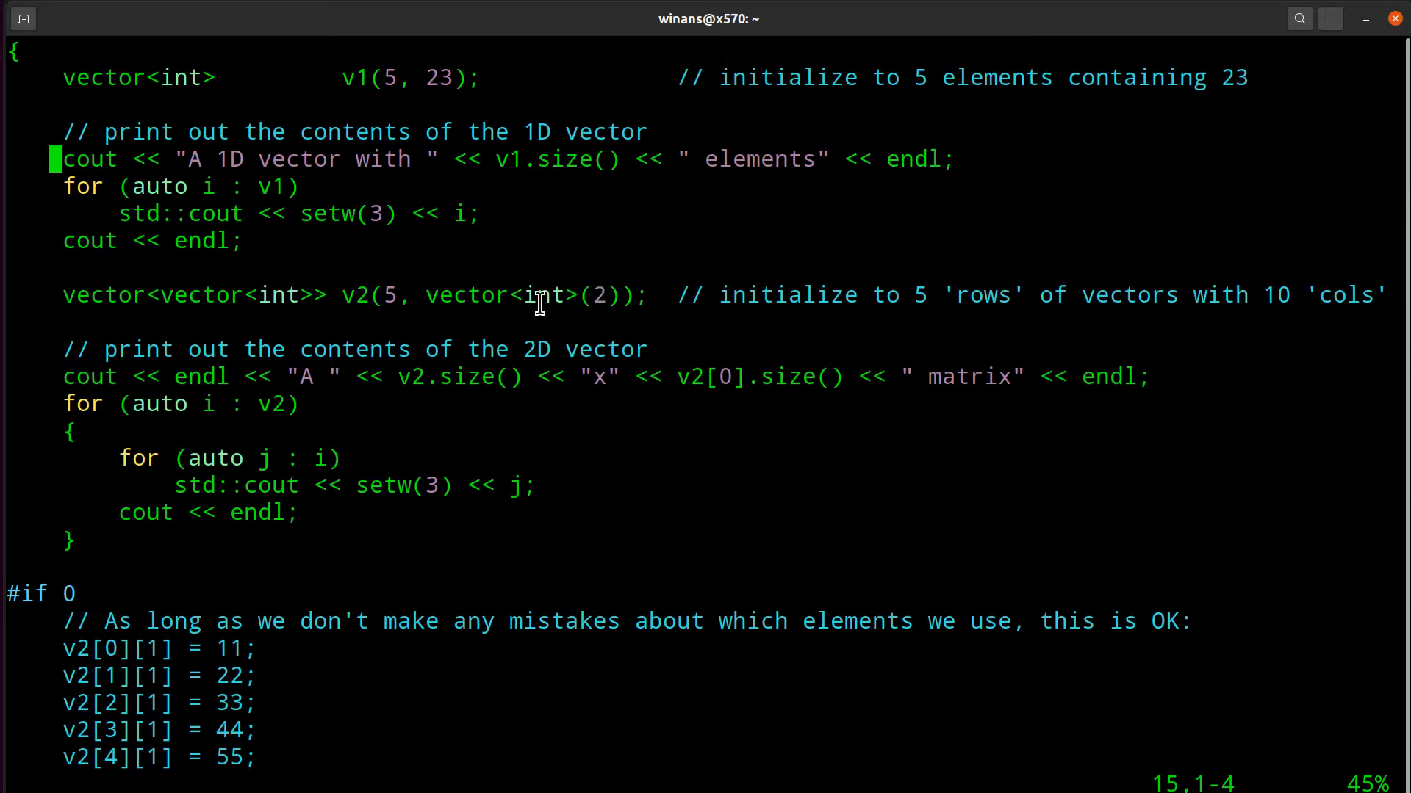
double_click(540, 296)
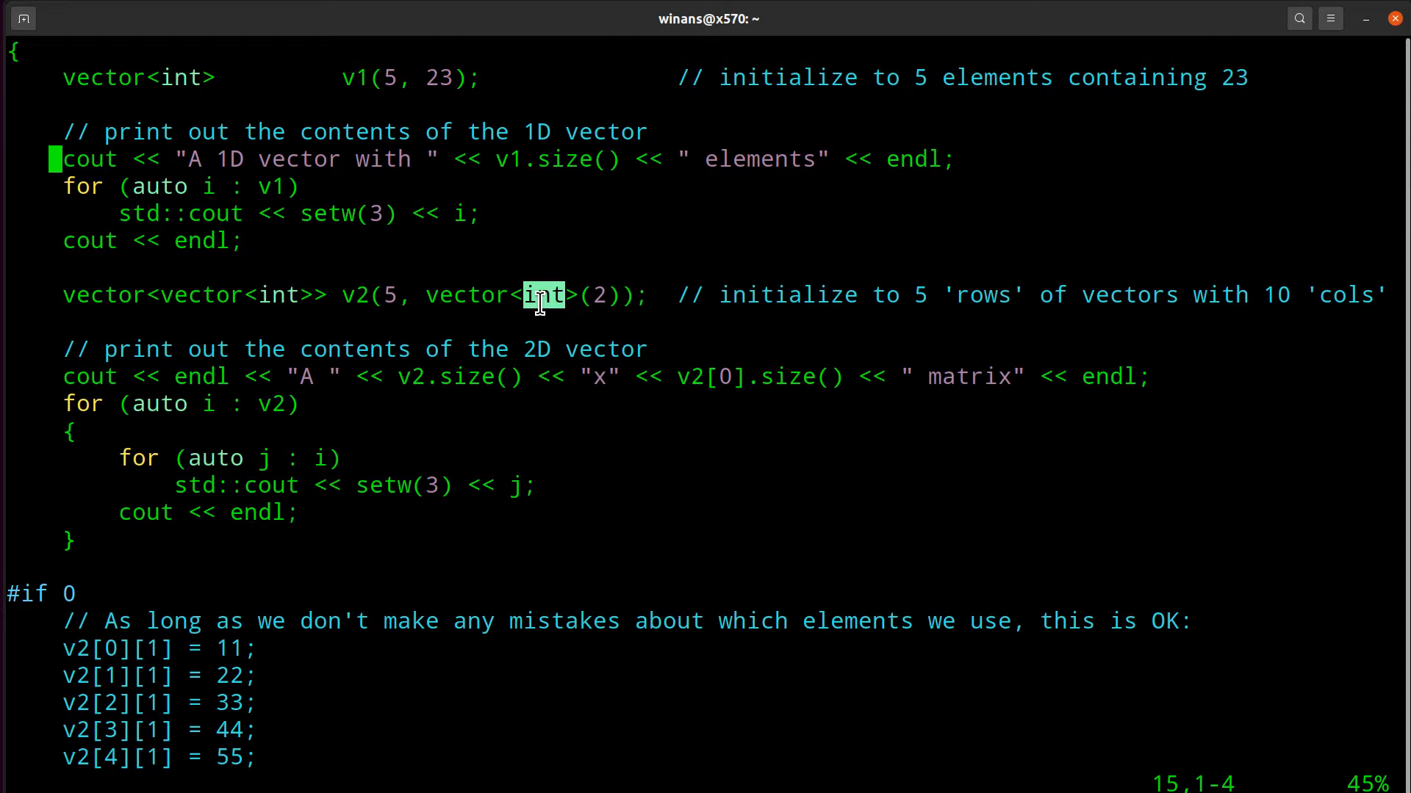
mouse_move(393, 294)
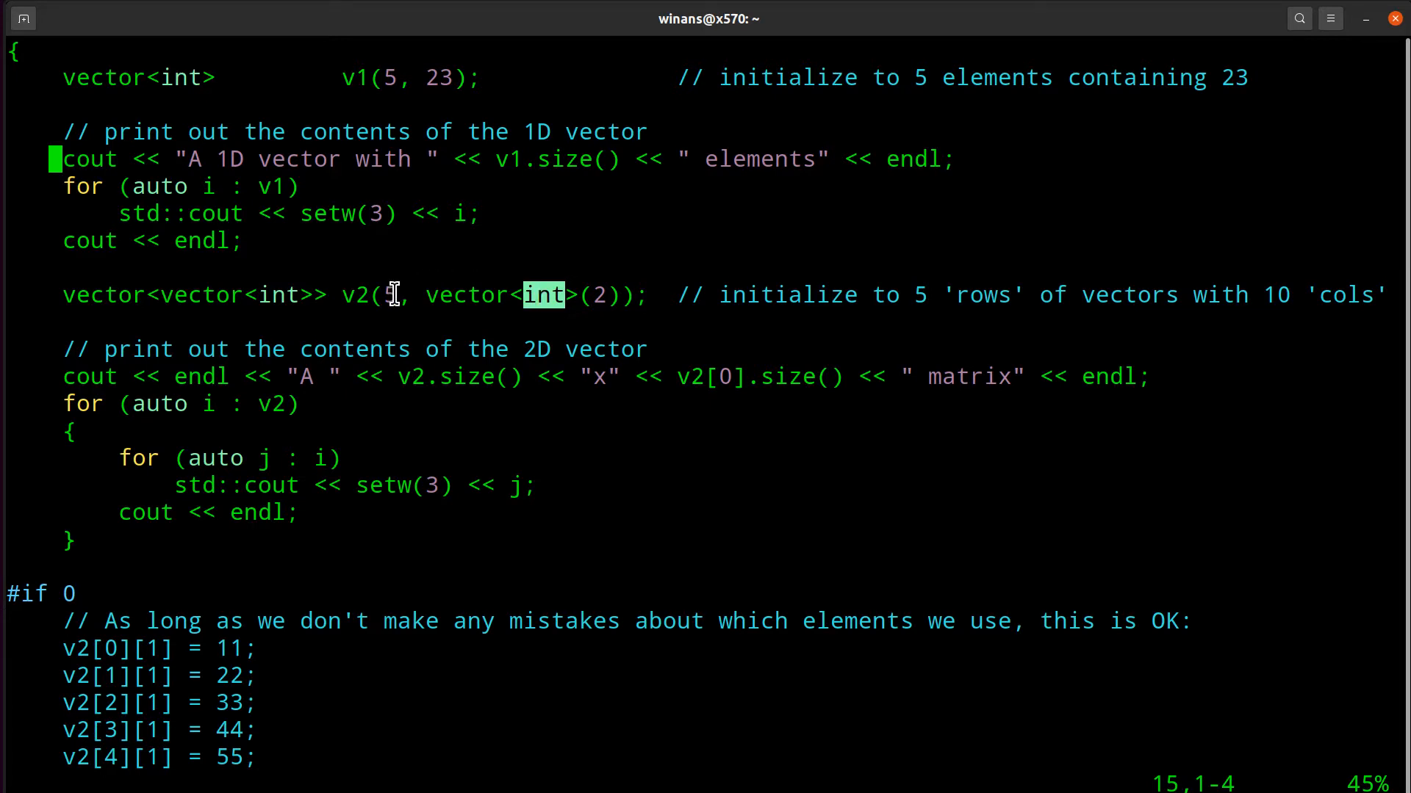
mouse_move(389, 294)
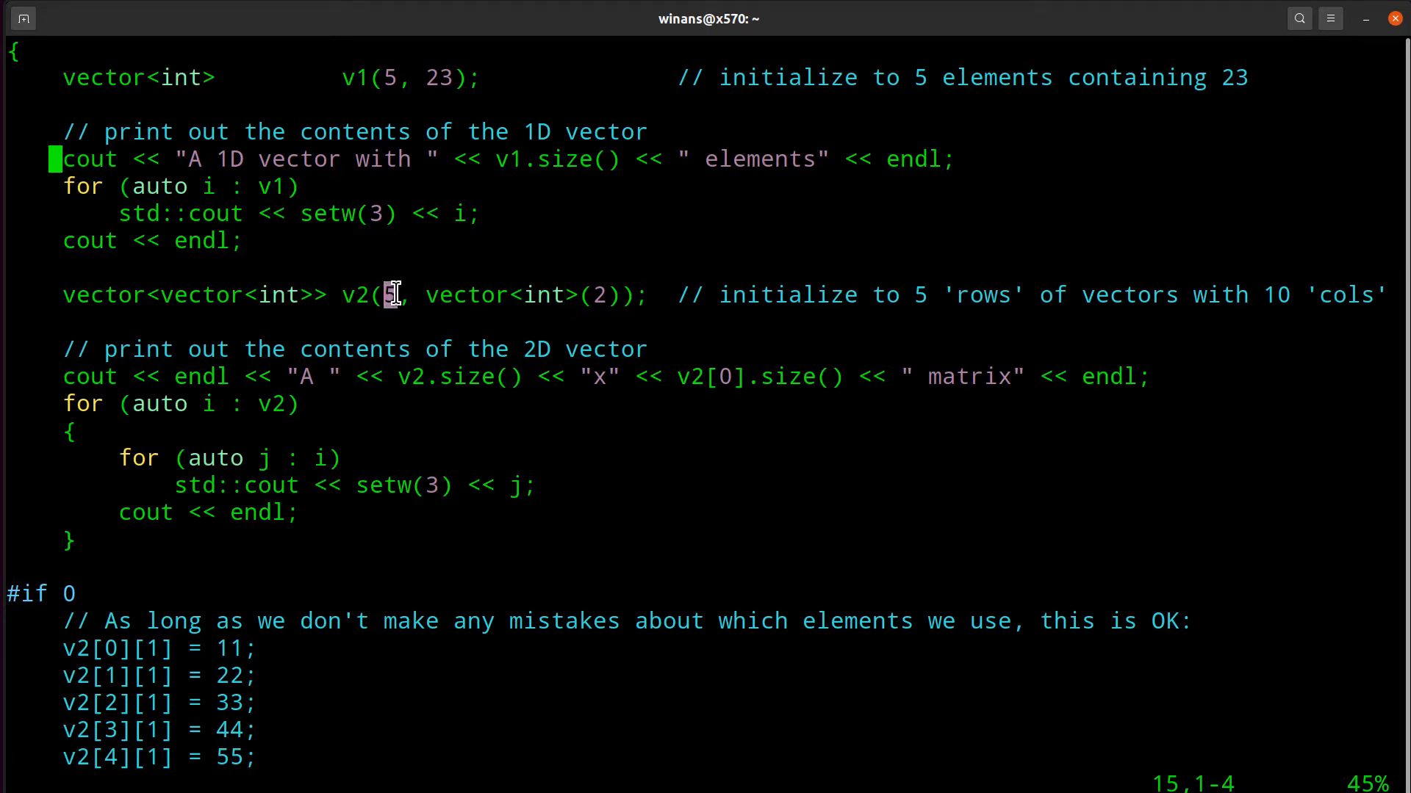
mouse_move(602, 294)
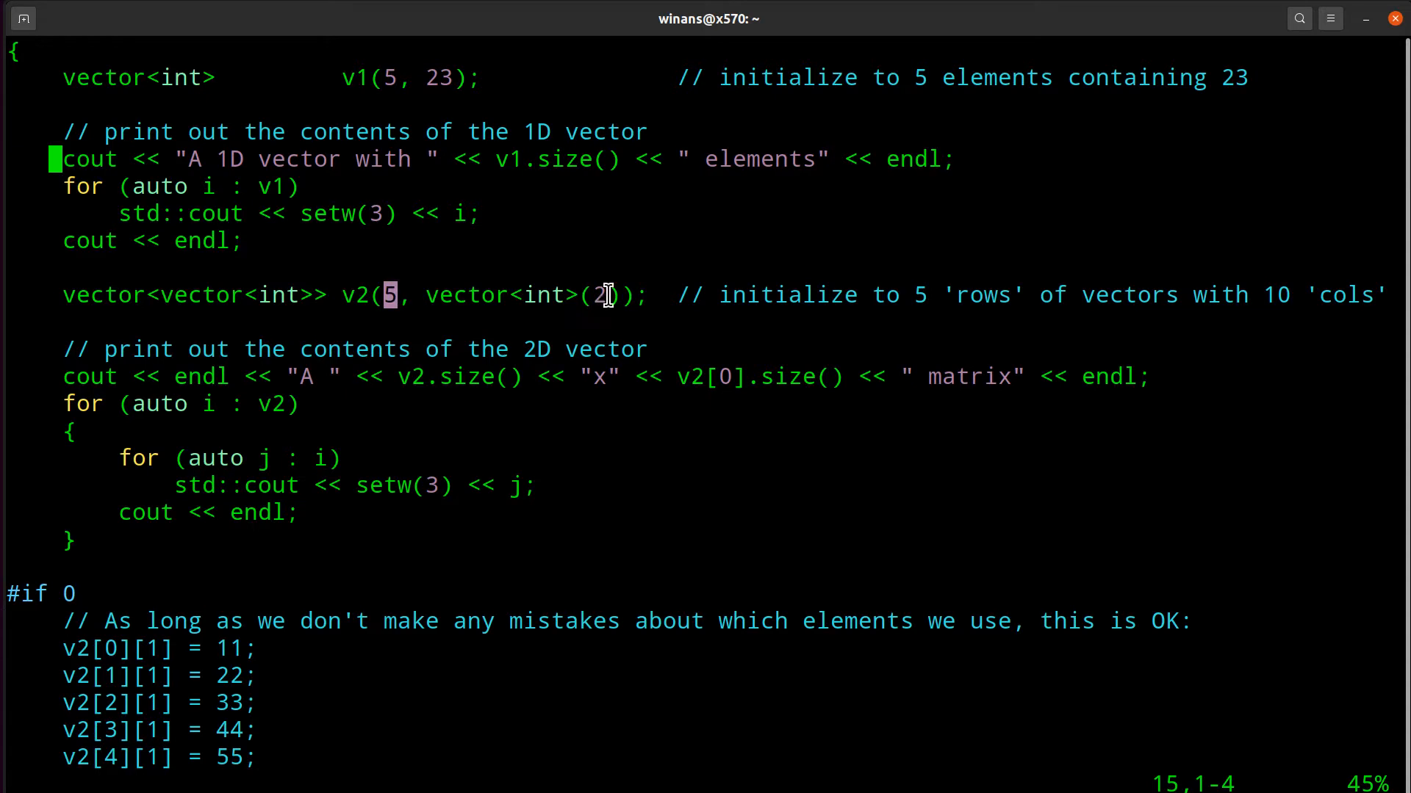
mouse_move(357, 270)
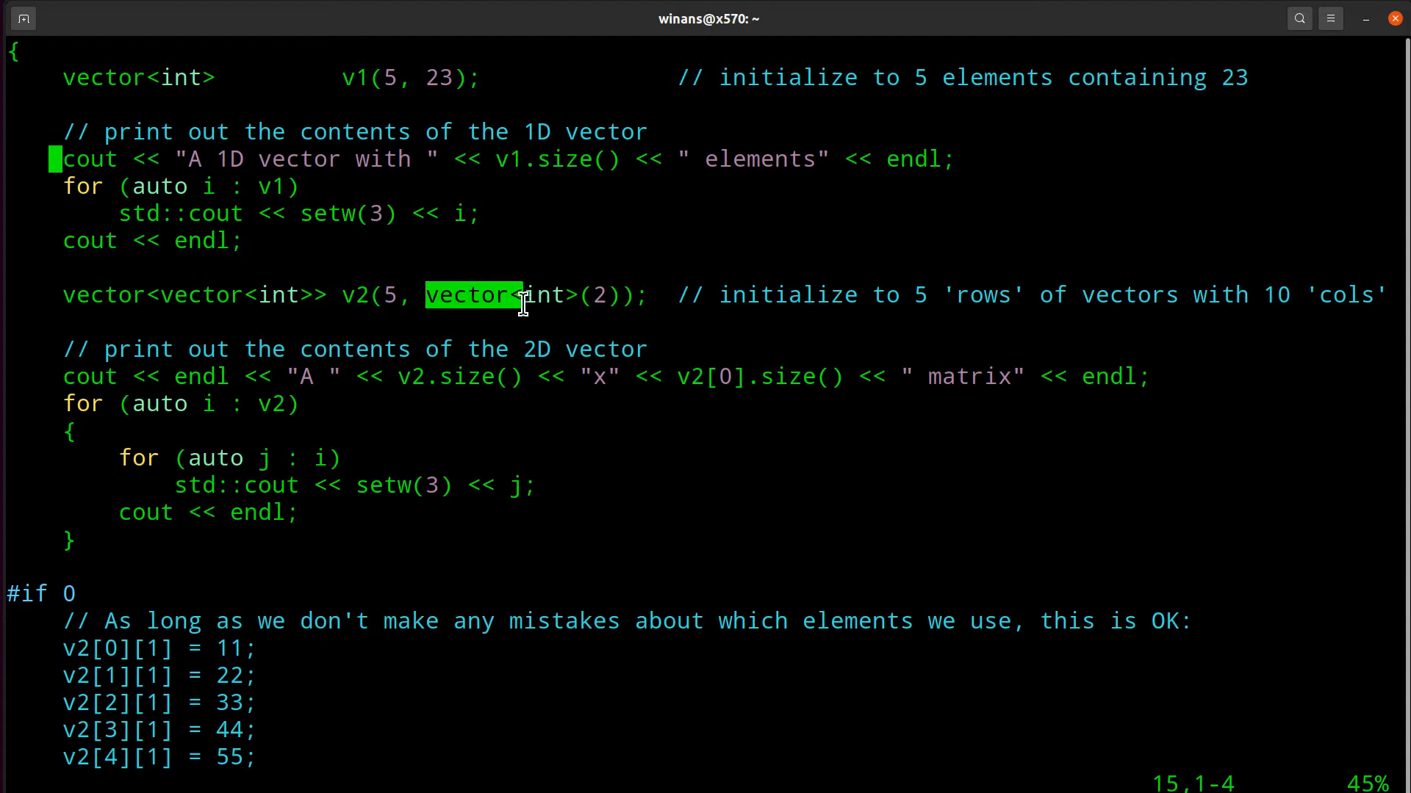
mouse_move(612, 294)
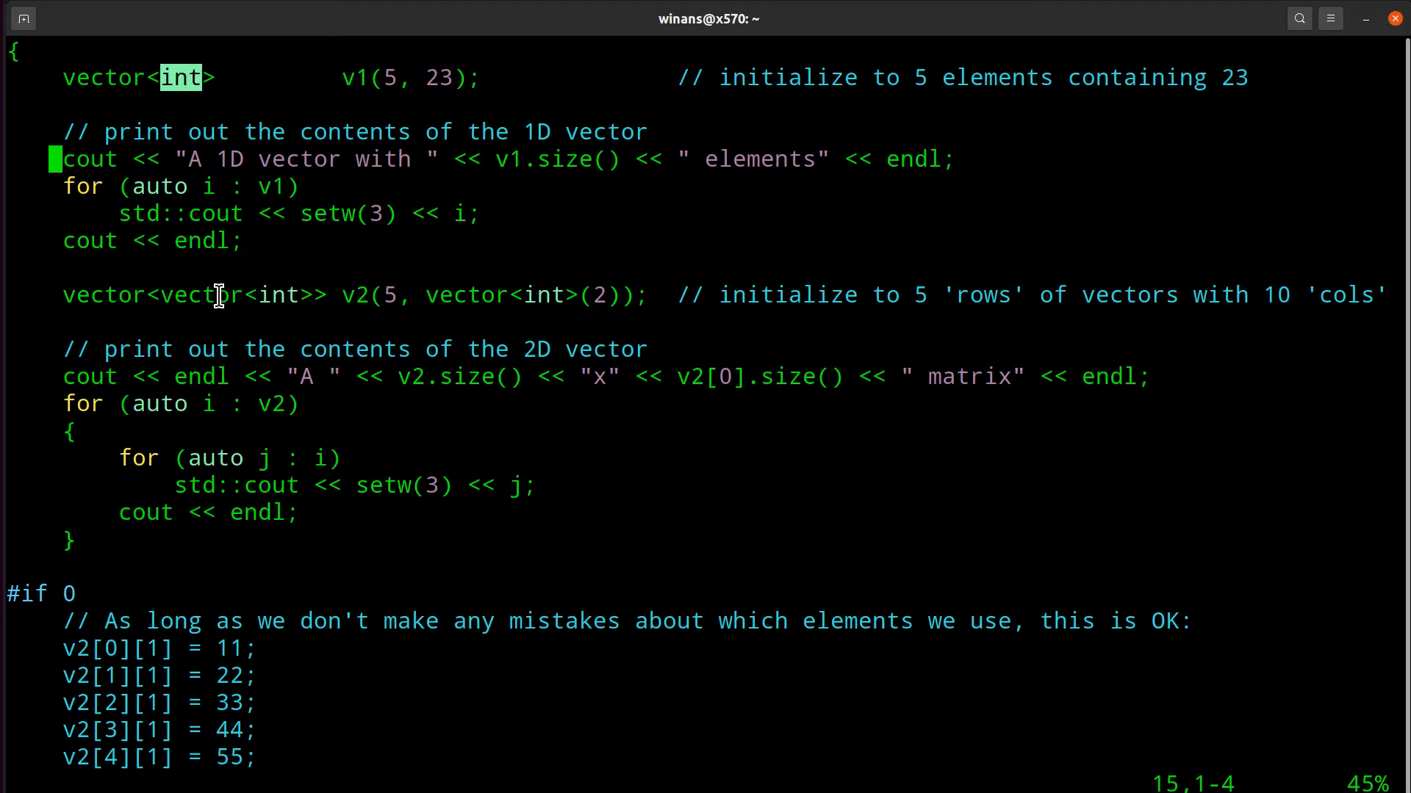
mouse_move(280, 294)
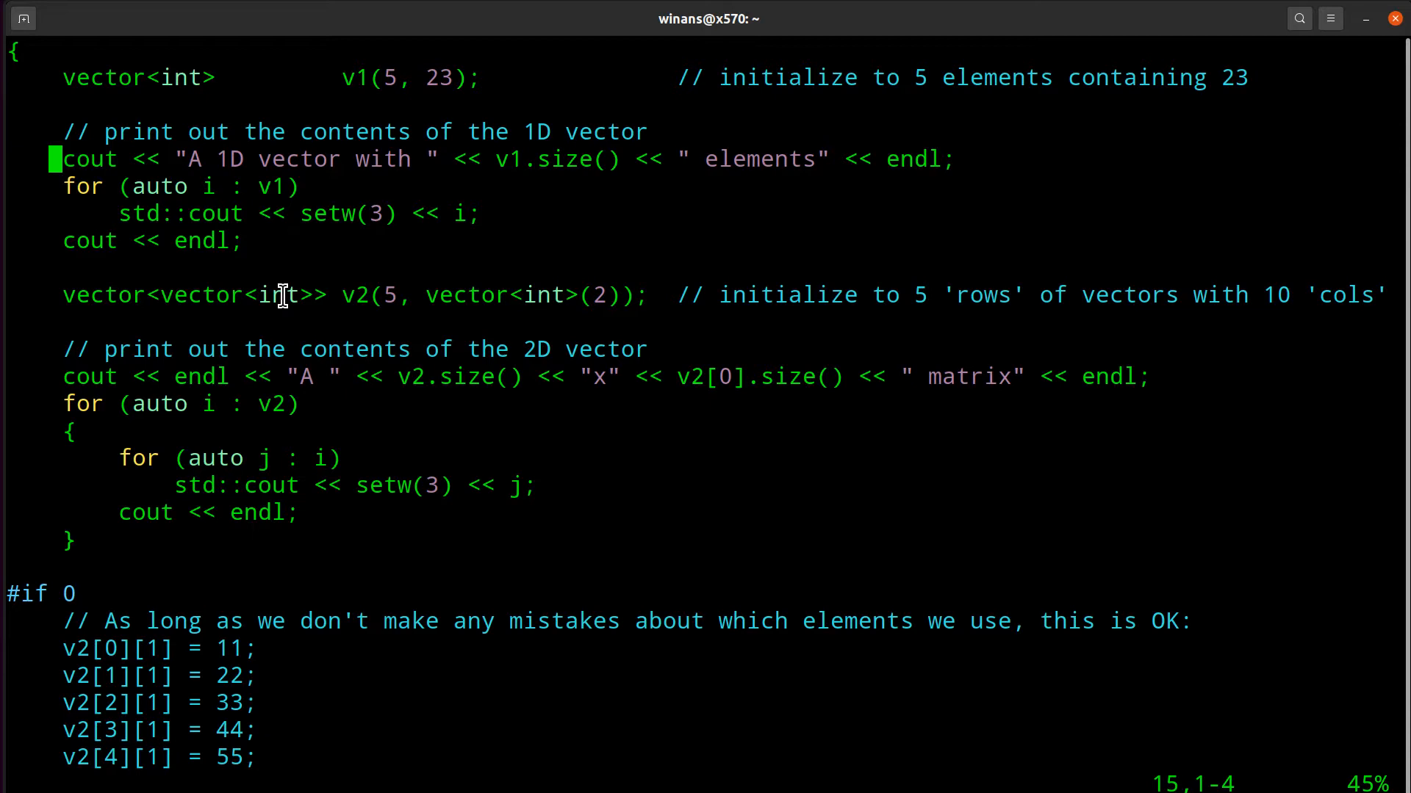
mouse_move(457, 294)
type(":w")
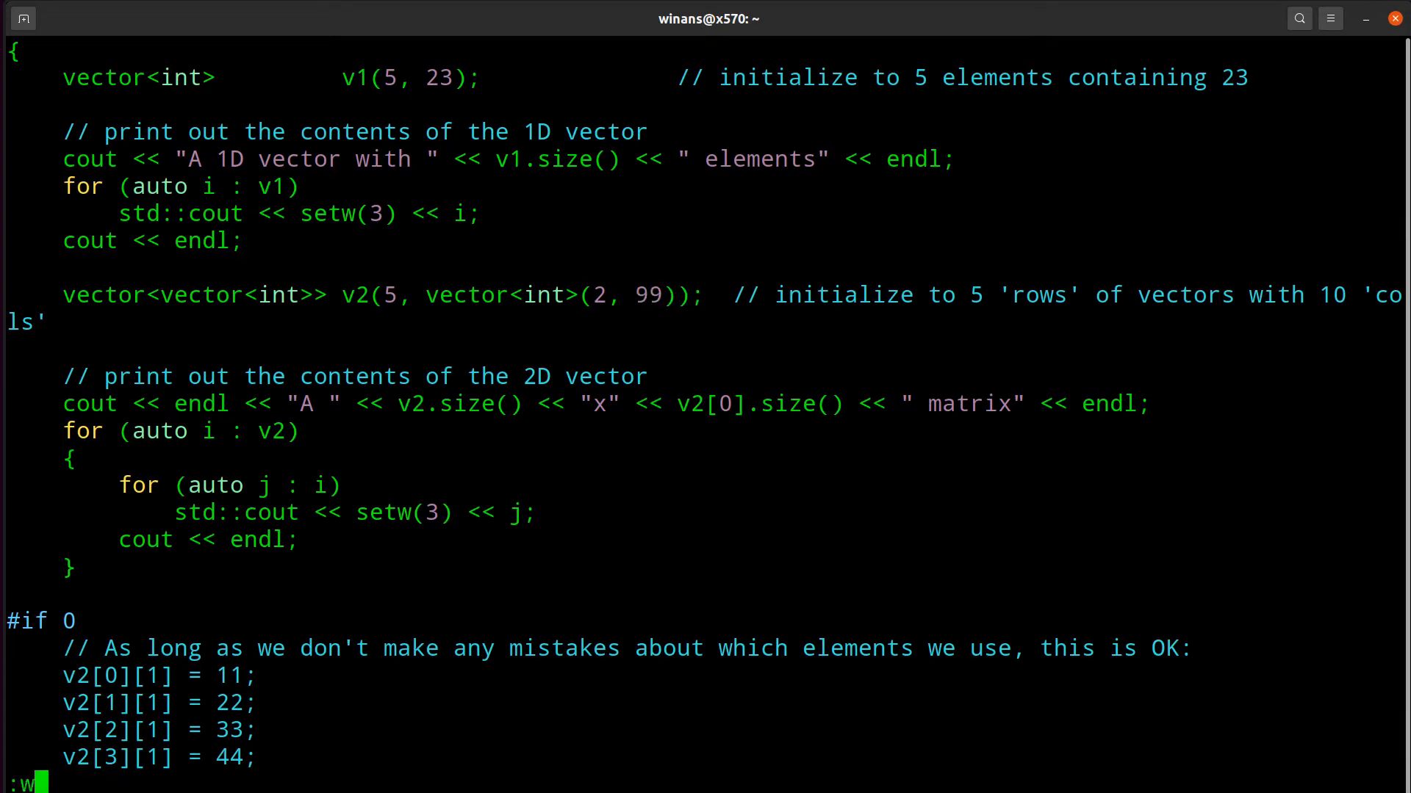
Step: Write vec.cc with :w after changing the inner initializer to vector<int>(2, 99)
key("Return")
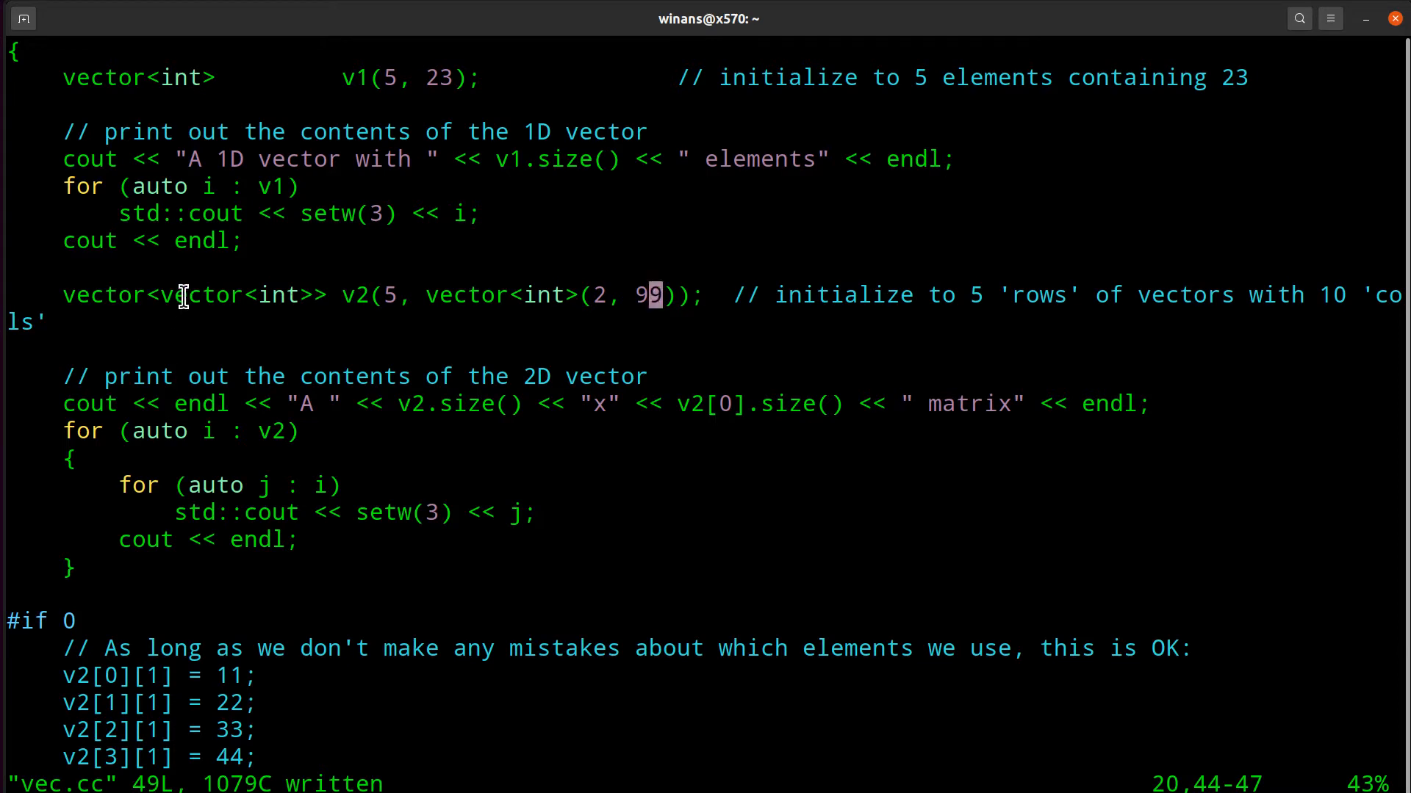
mouse_move(192, 296)
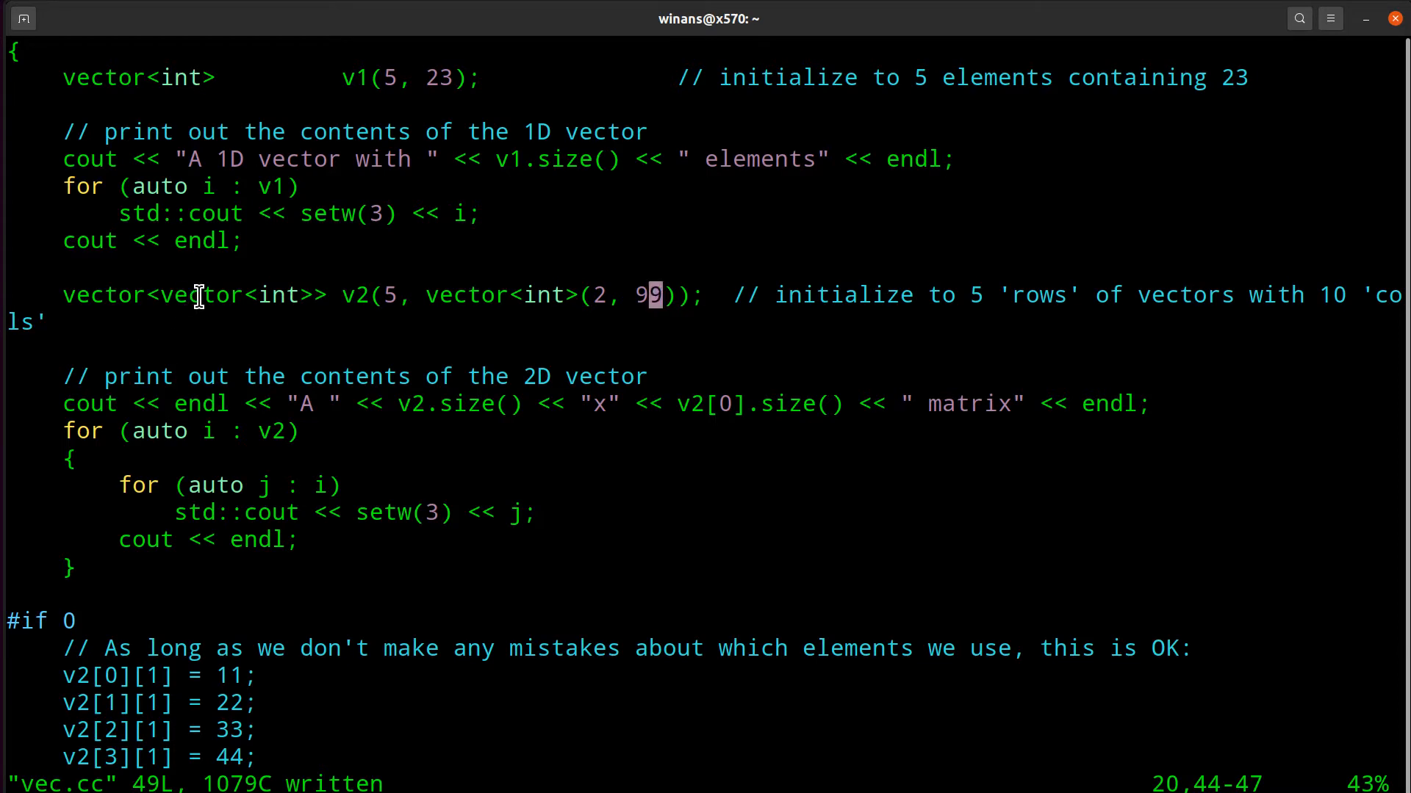
mouse_move(398, 295)
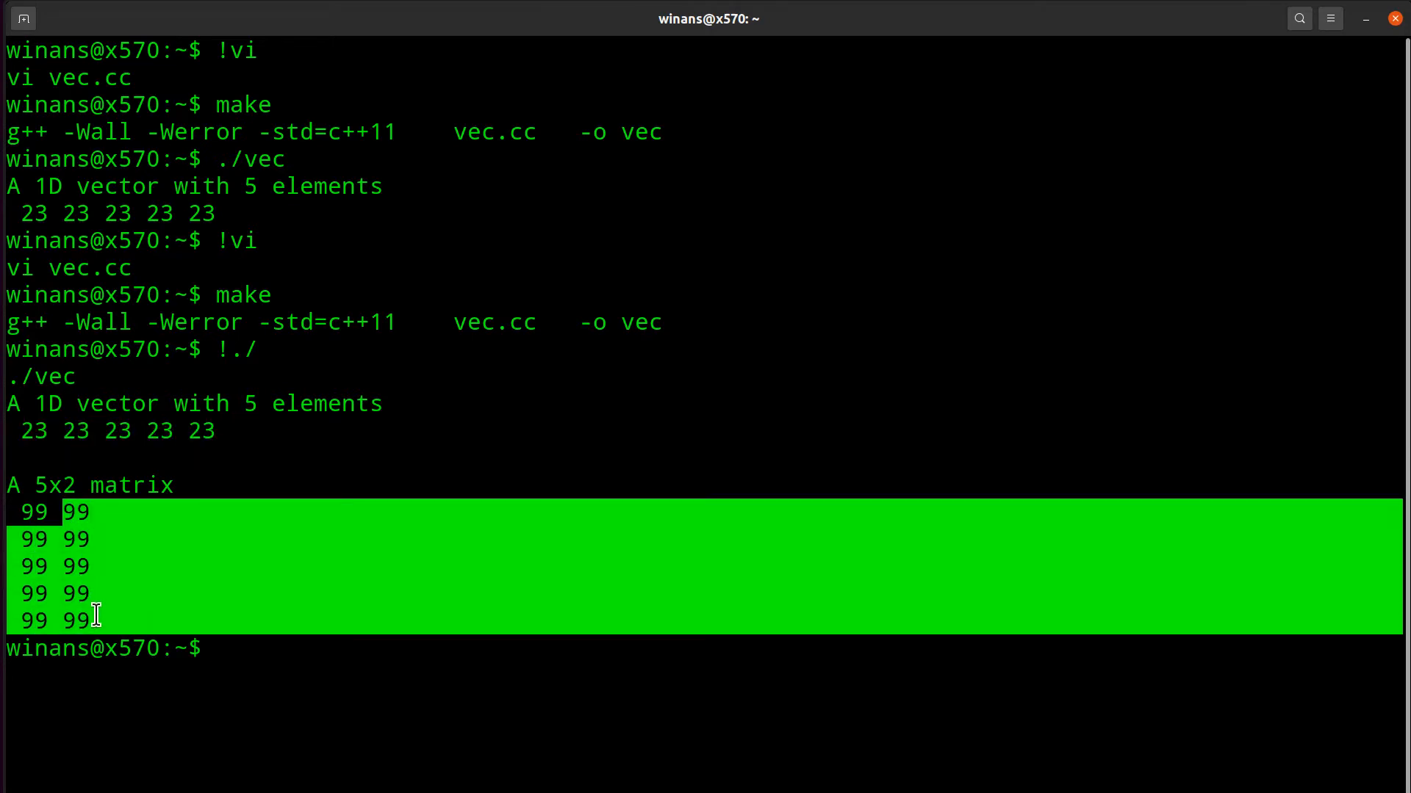
Step: Reopen vec.cc in vim after the 5x2 matrix of 99s prints
key("Return")
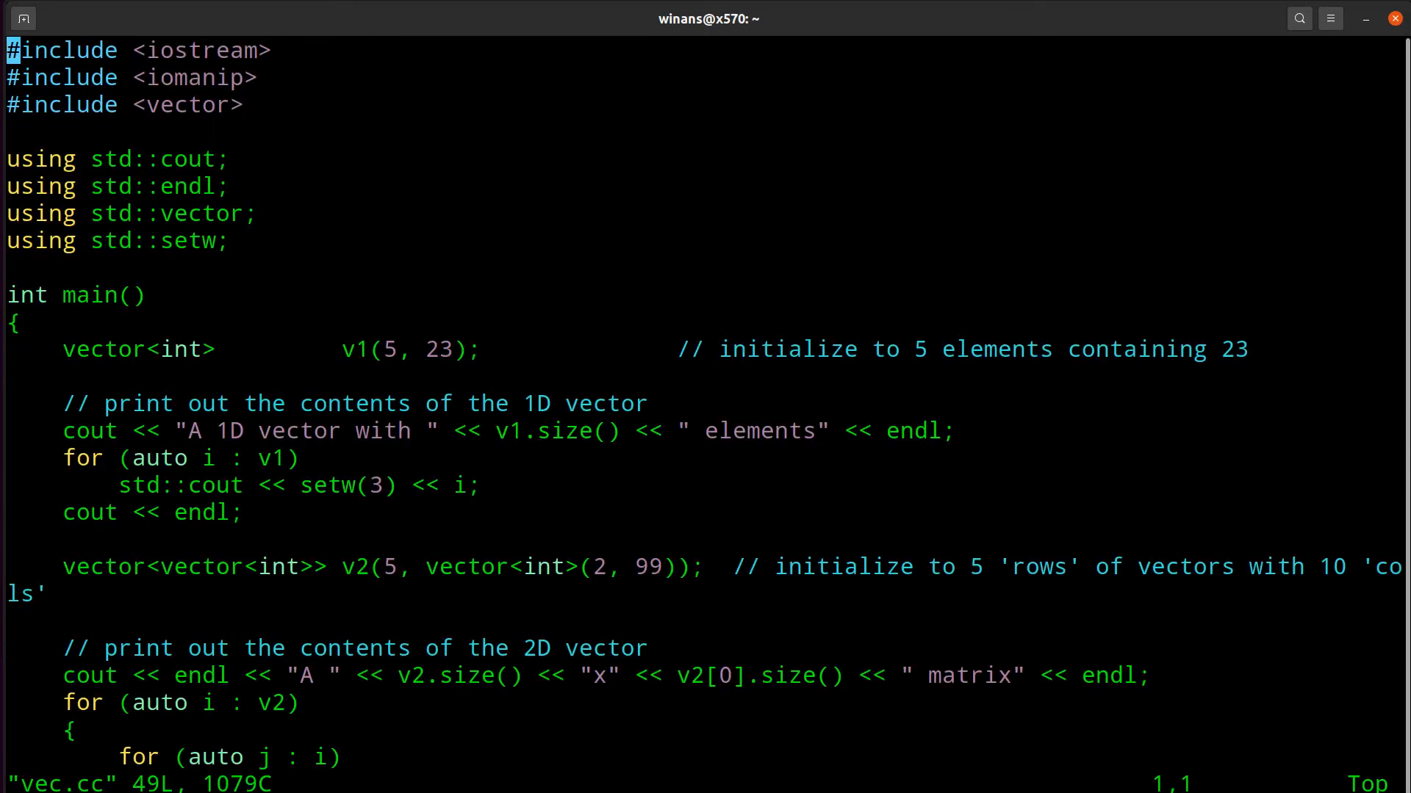
scroll("down", 3)
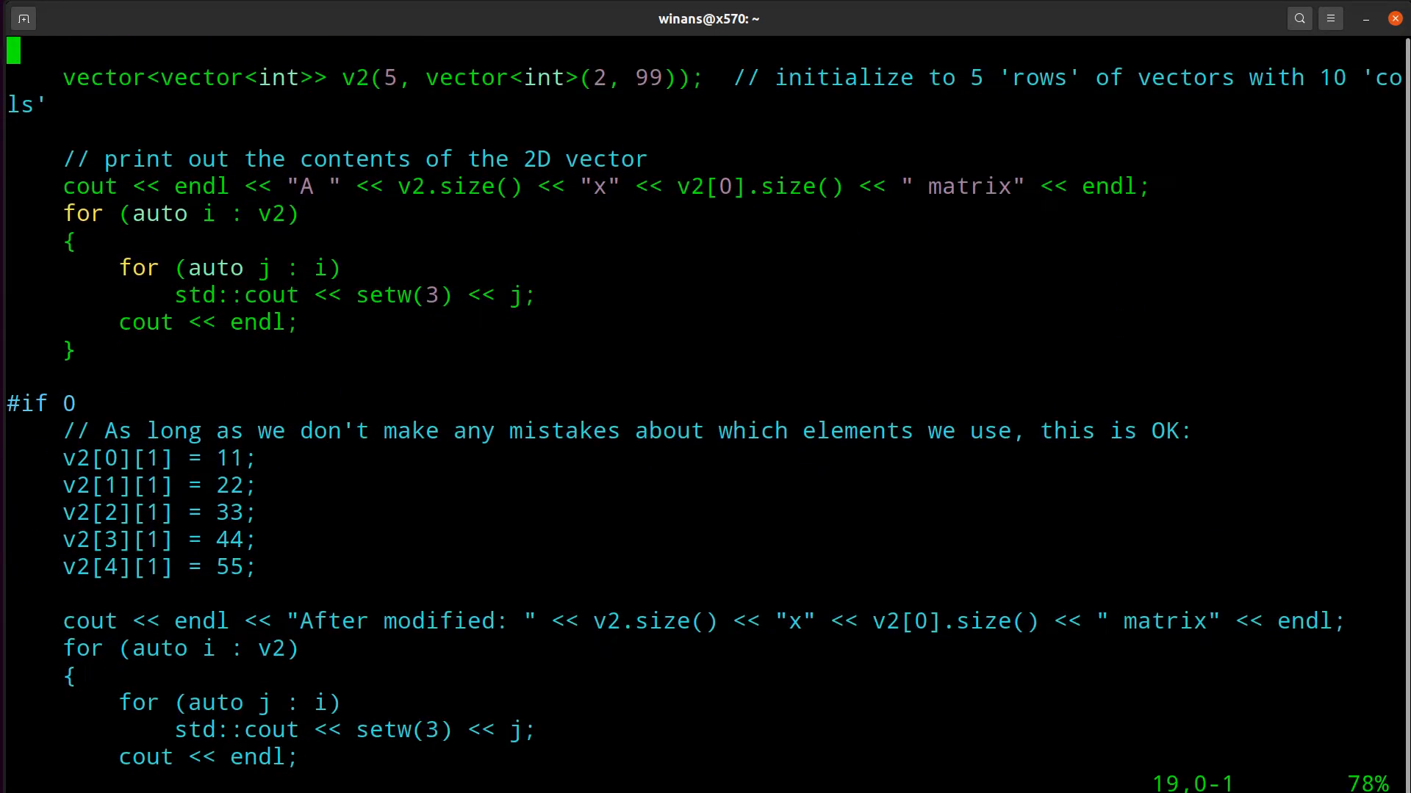
key("j")
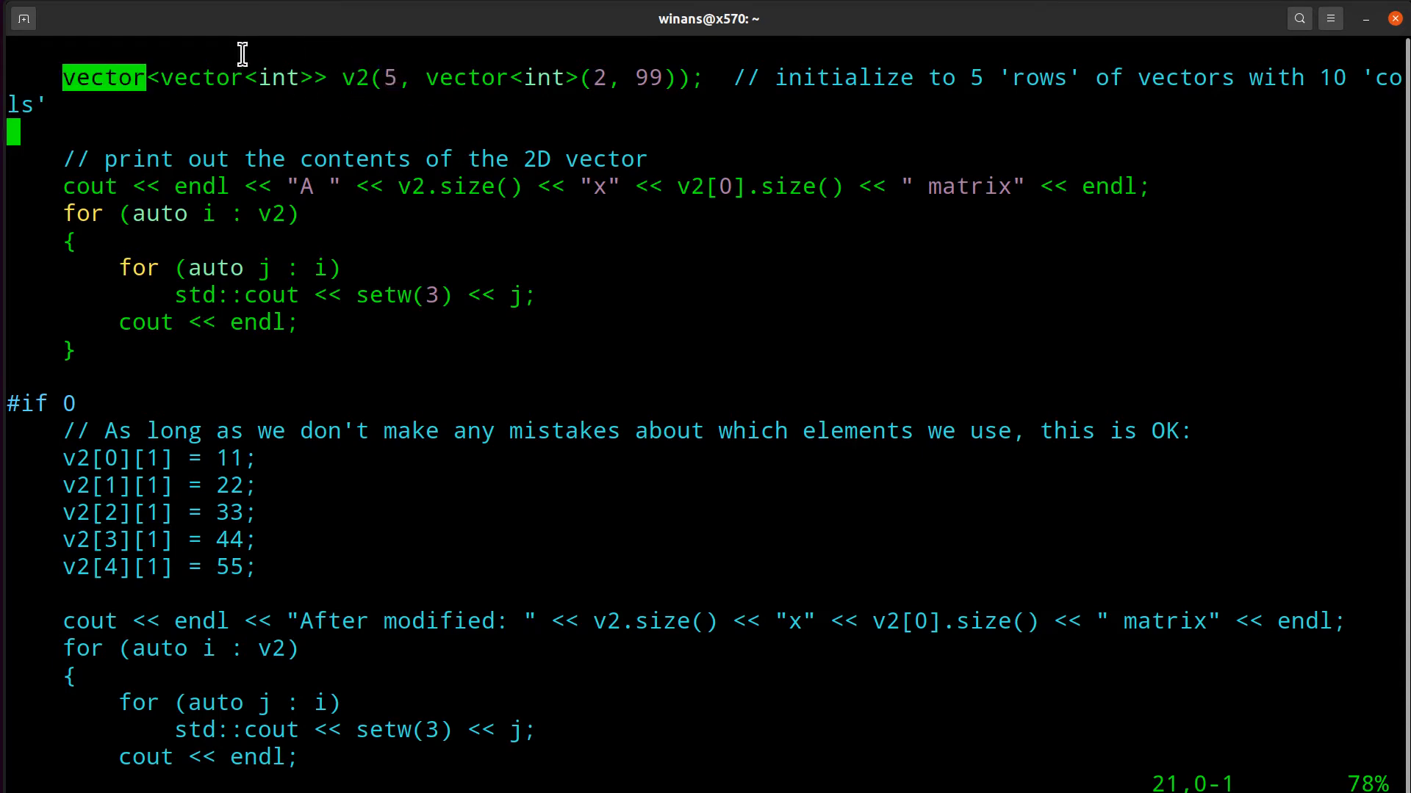
mouse_move(194, 101)
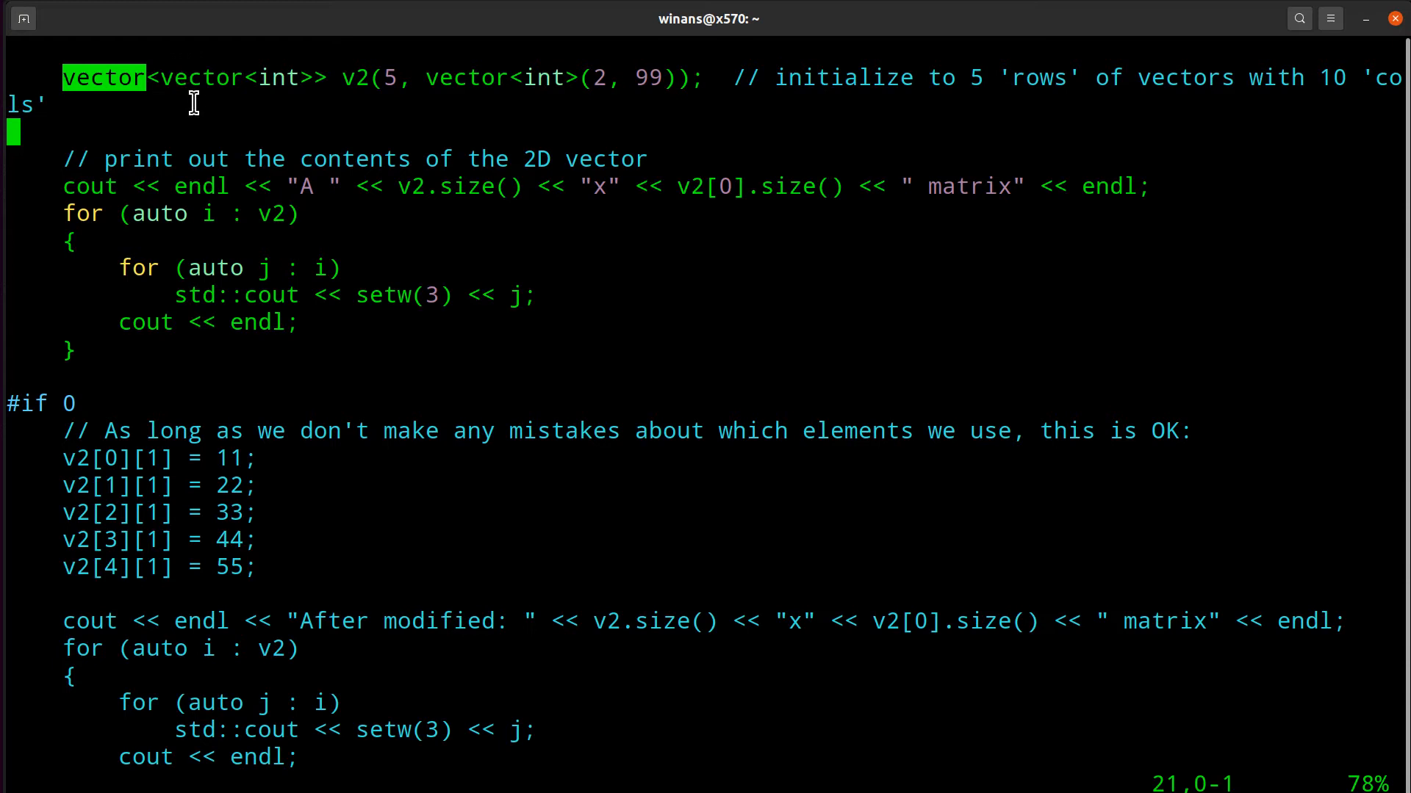
mouse_move(187, 76)
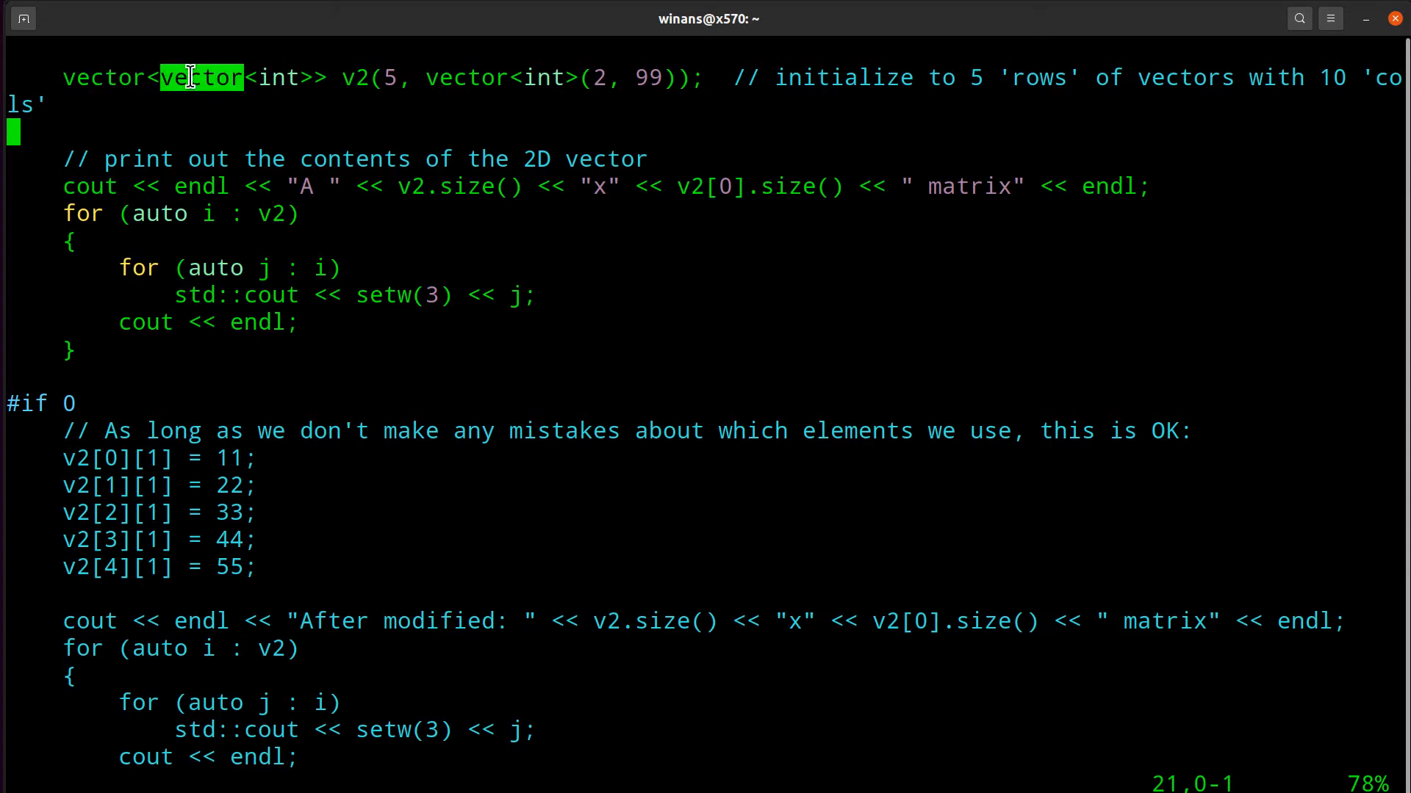
mouse_move(289, 84)
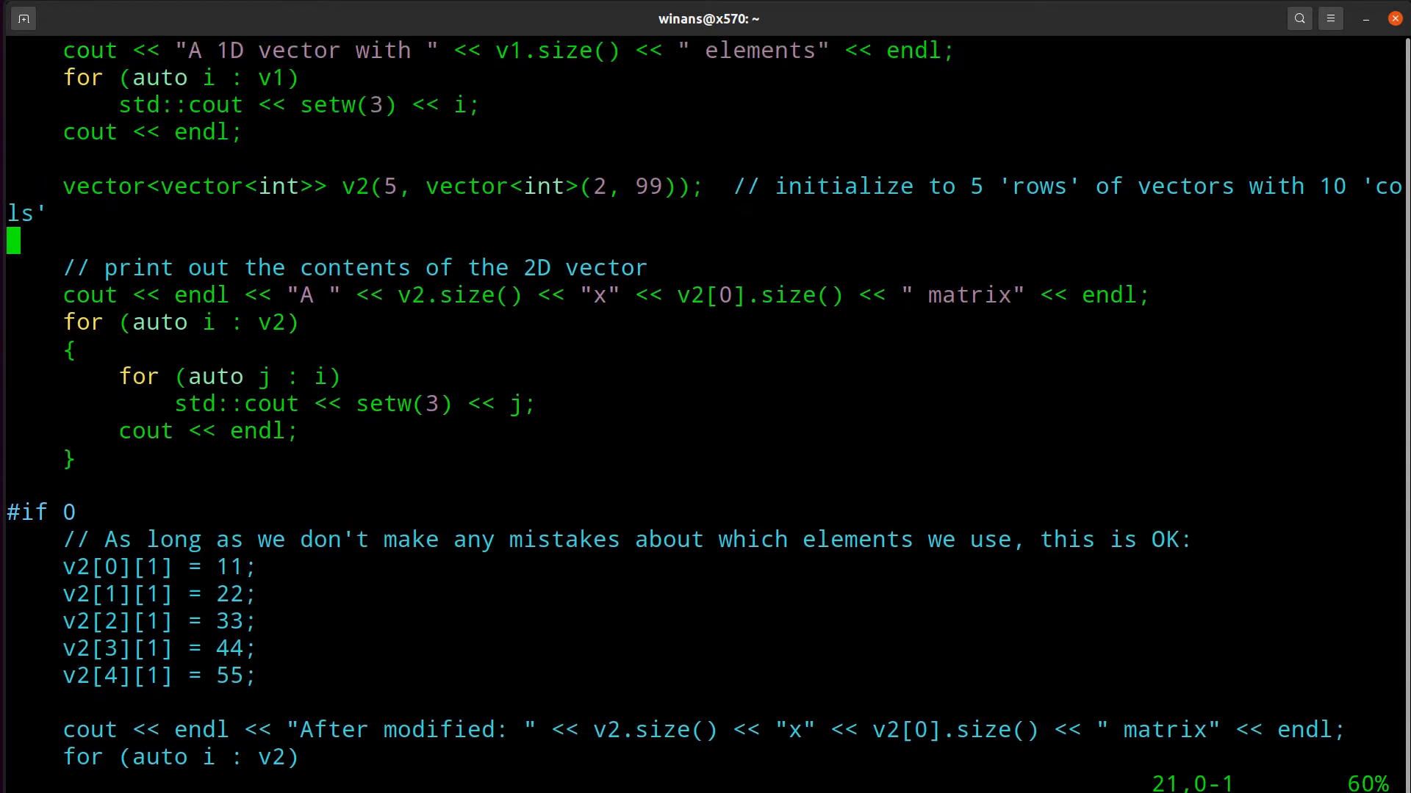
scroll("up", 3)
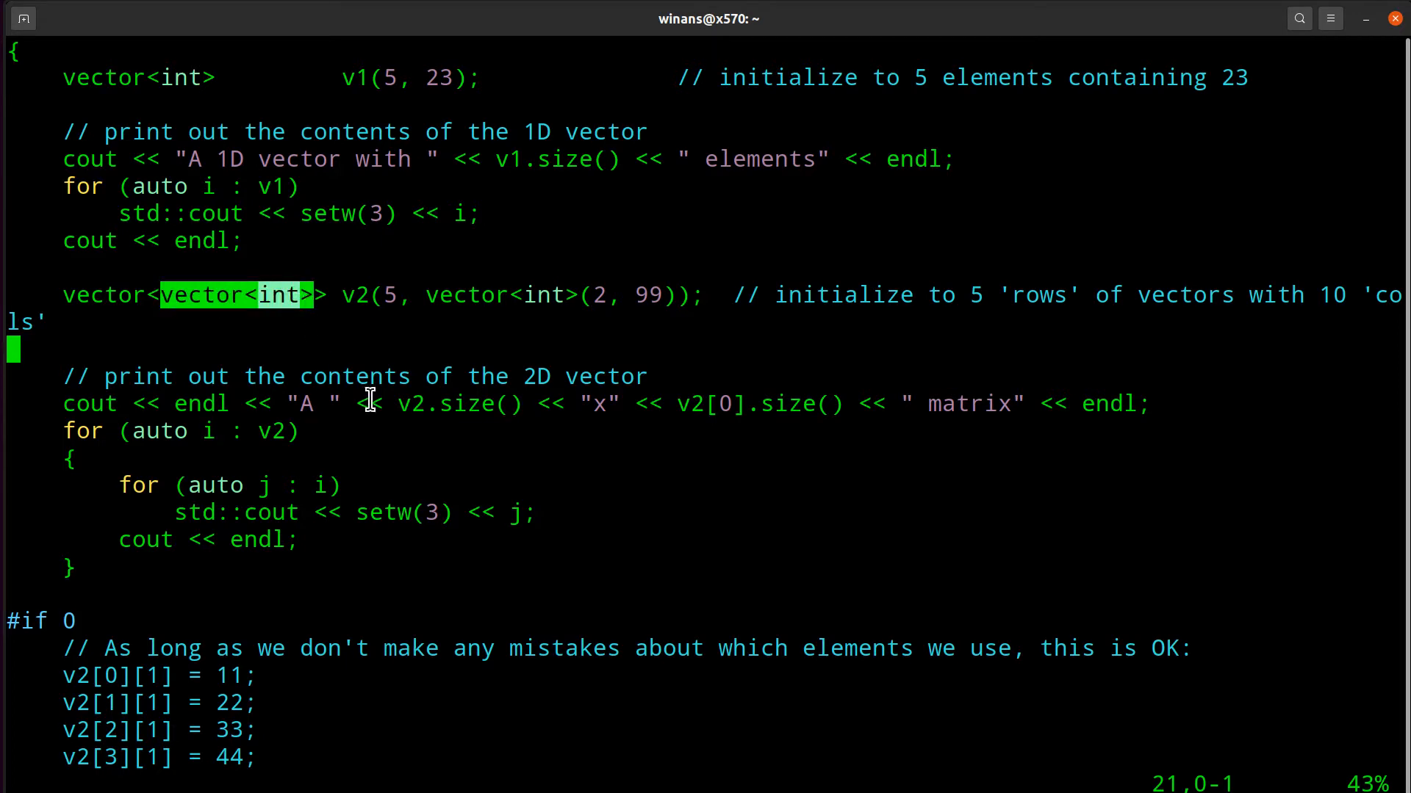
mouse_move(261, 418)
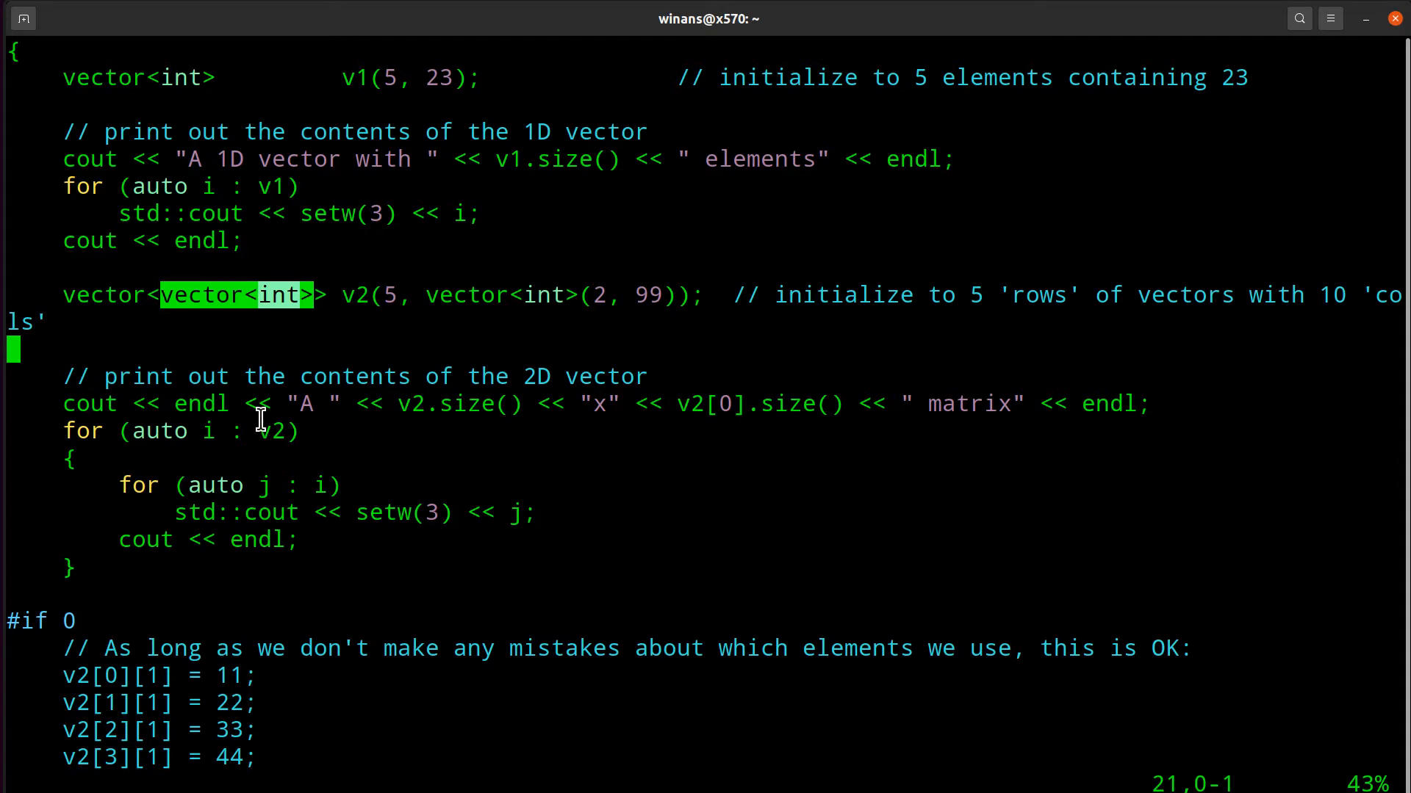
mouse_move(248, 284)
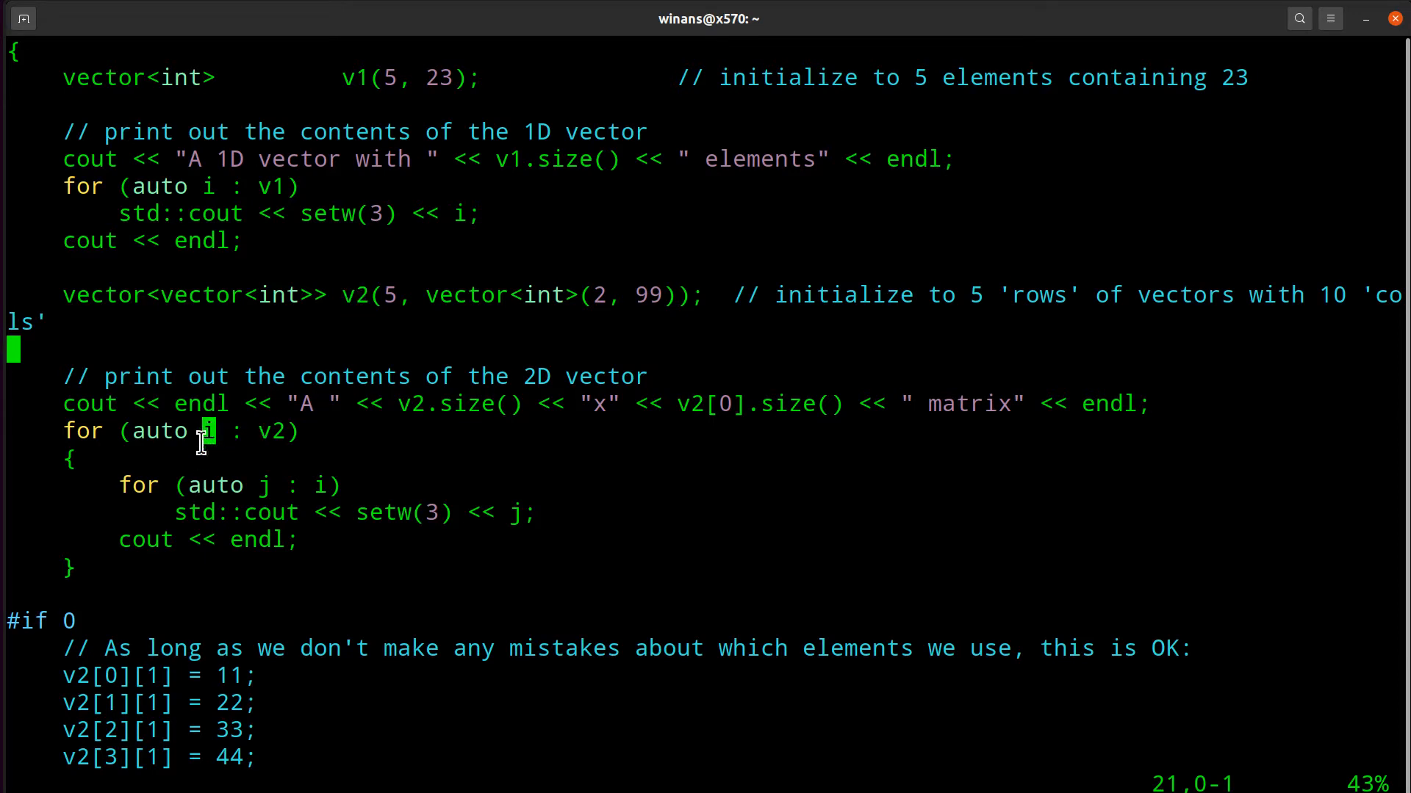
mouse_move(186, 326)
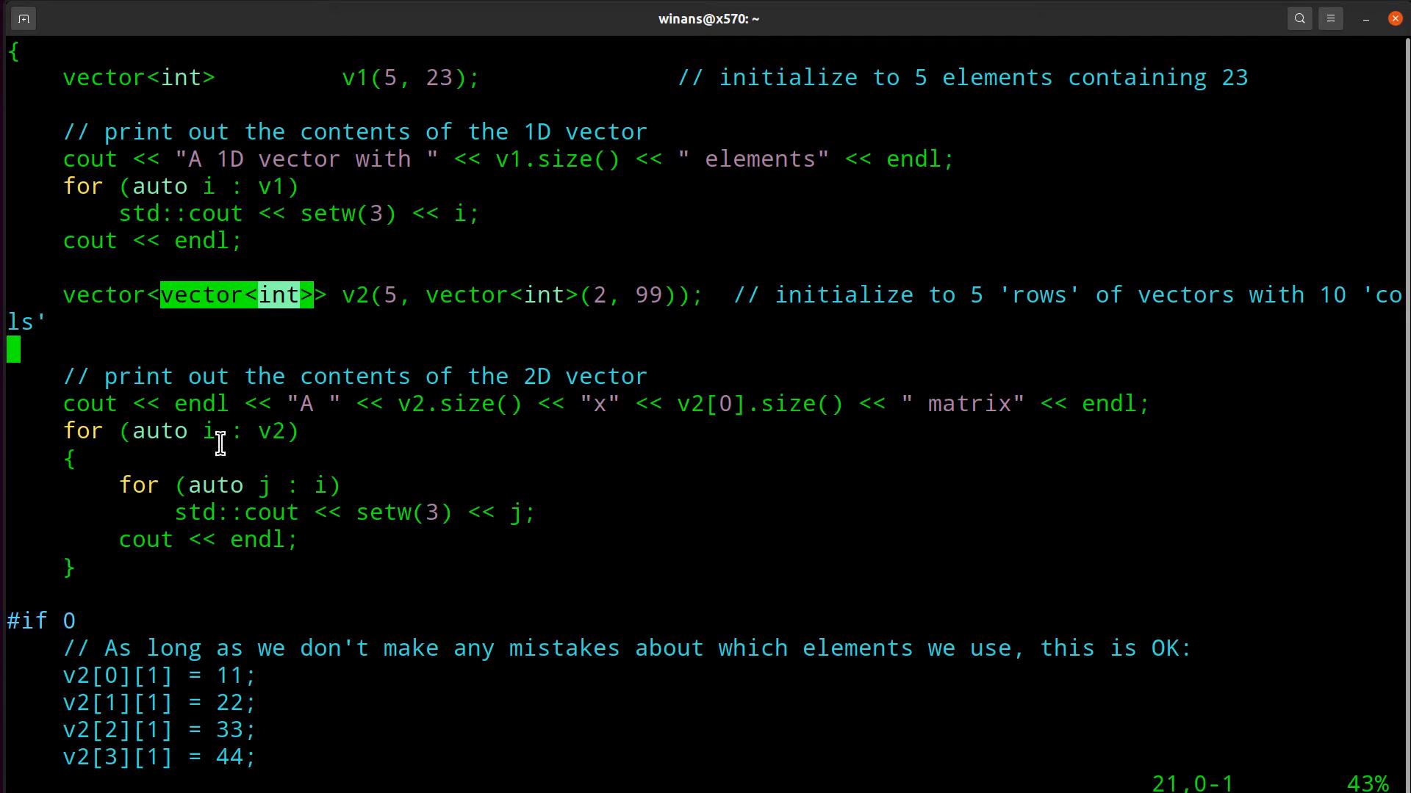
mouse_move(203, 484)
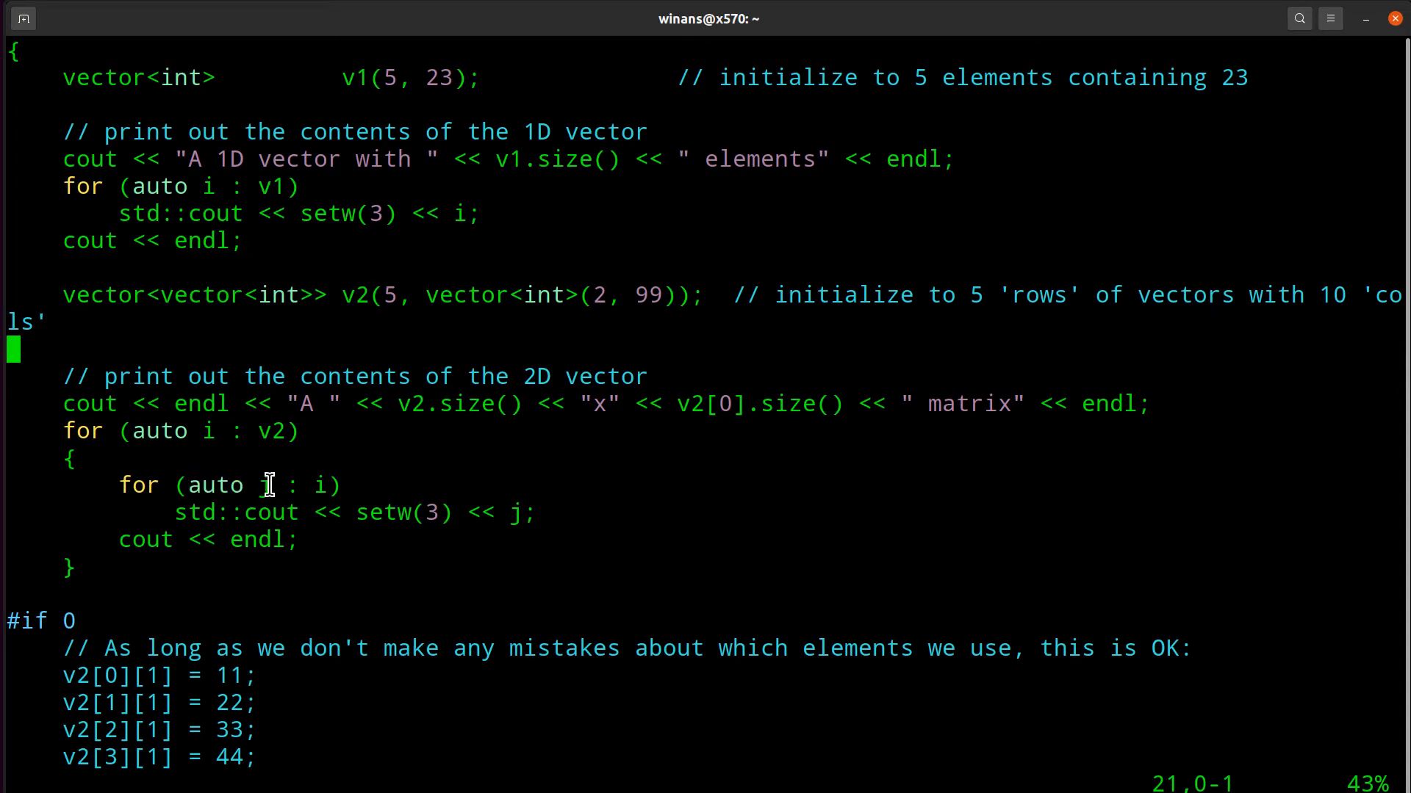
Step: Highlight auto in the inner for loop's declaration
double_click(214, 486)
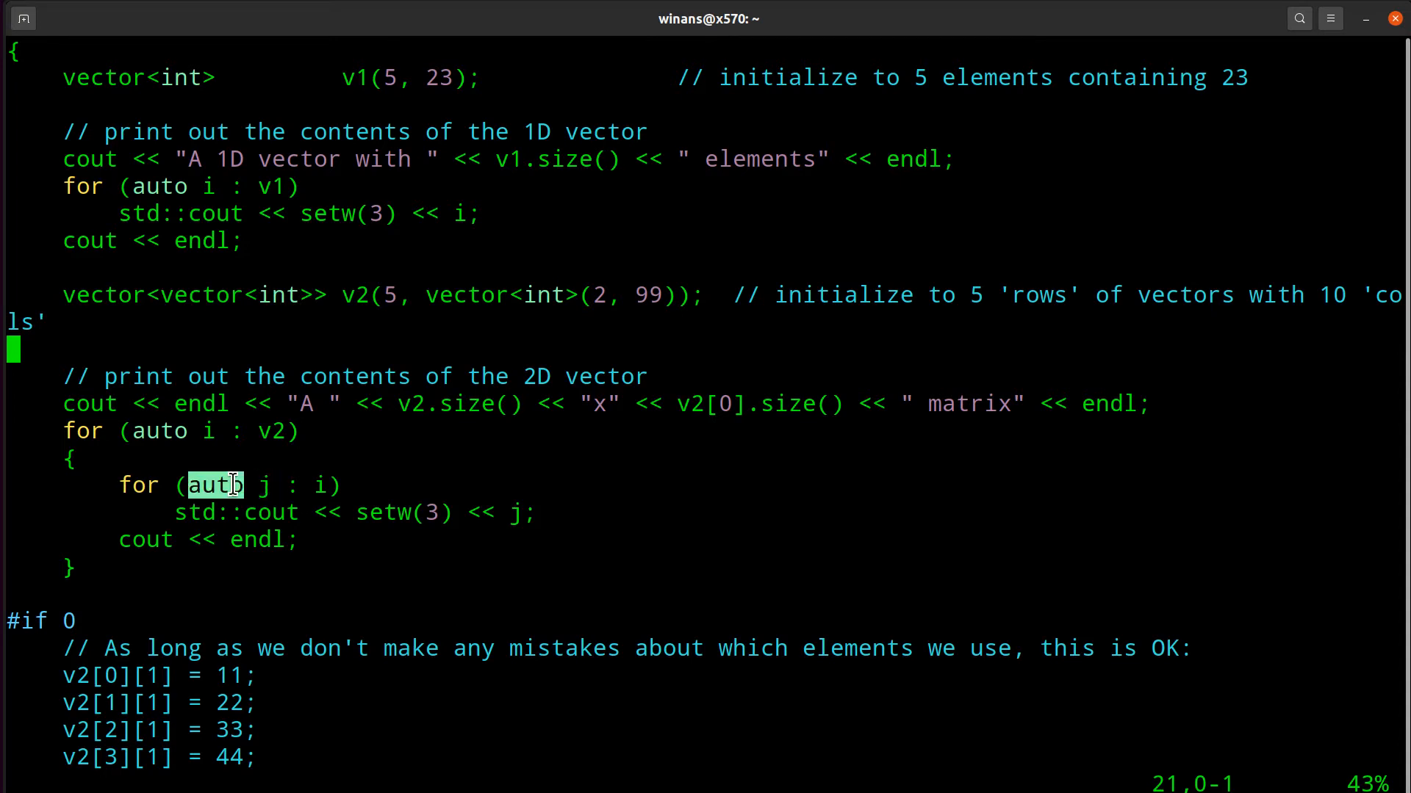
mouse_move(284, 486)
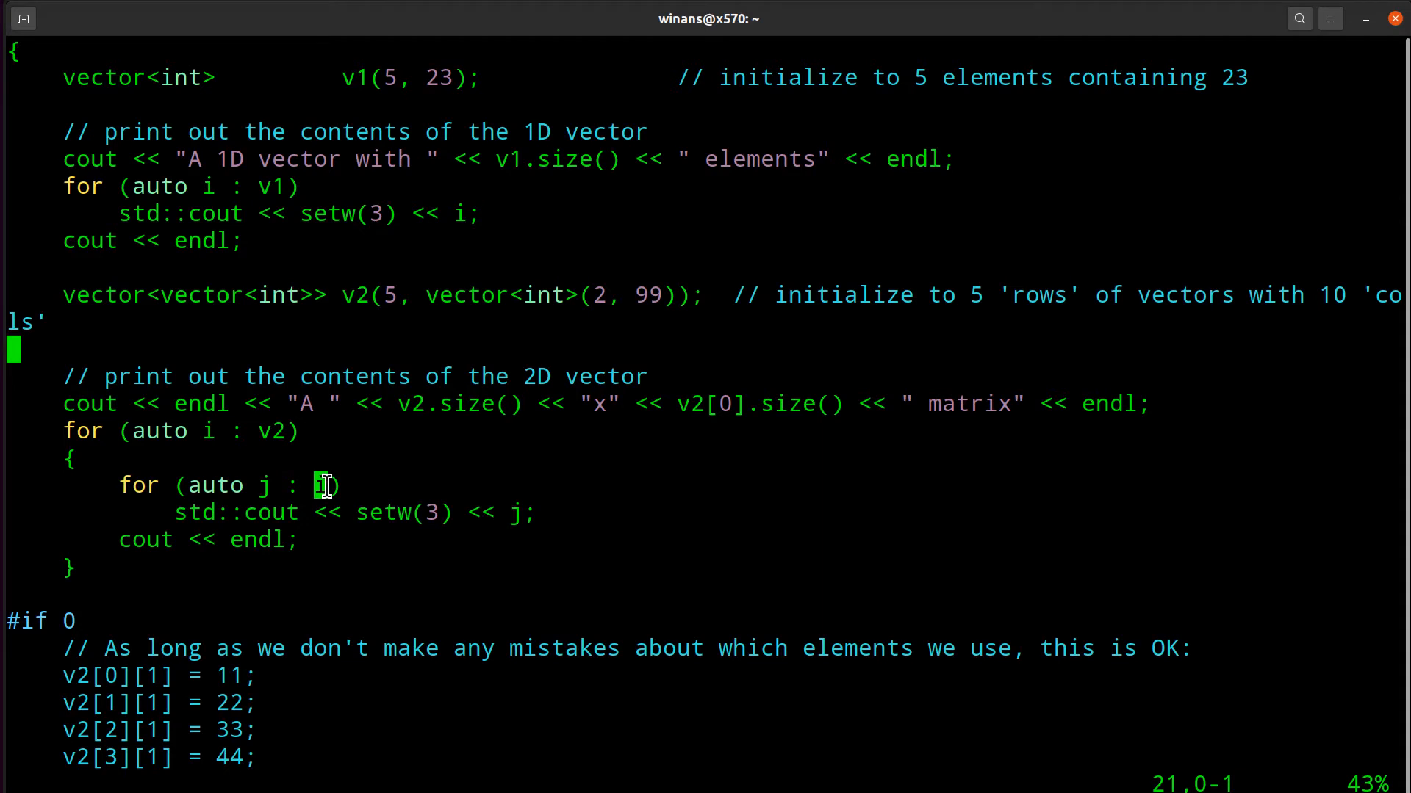
mouse_move(216, 430)
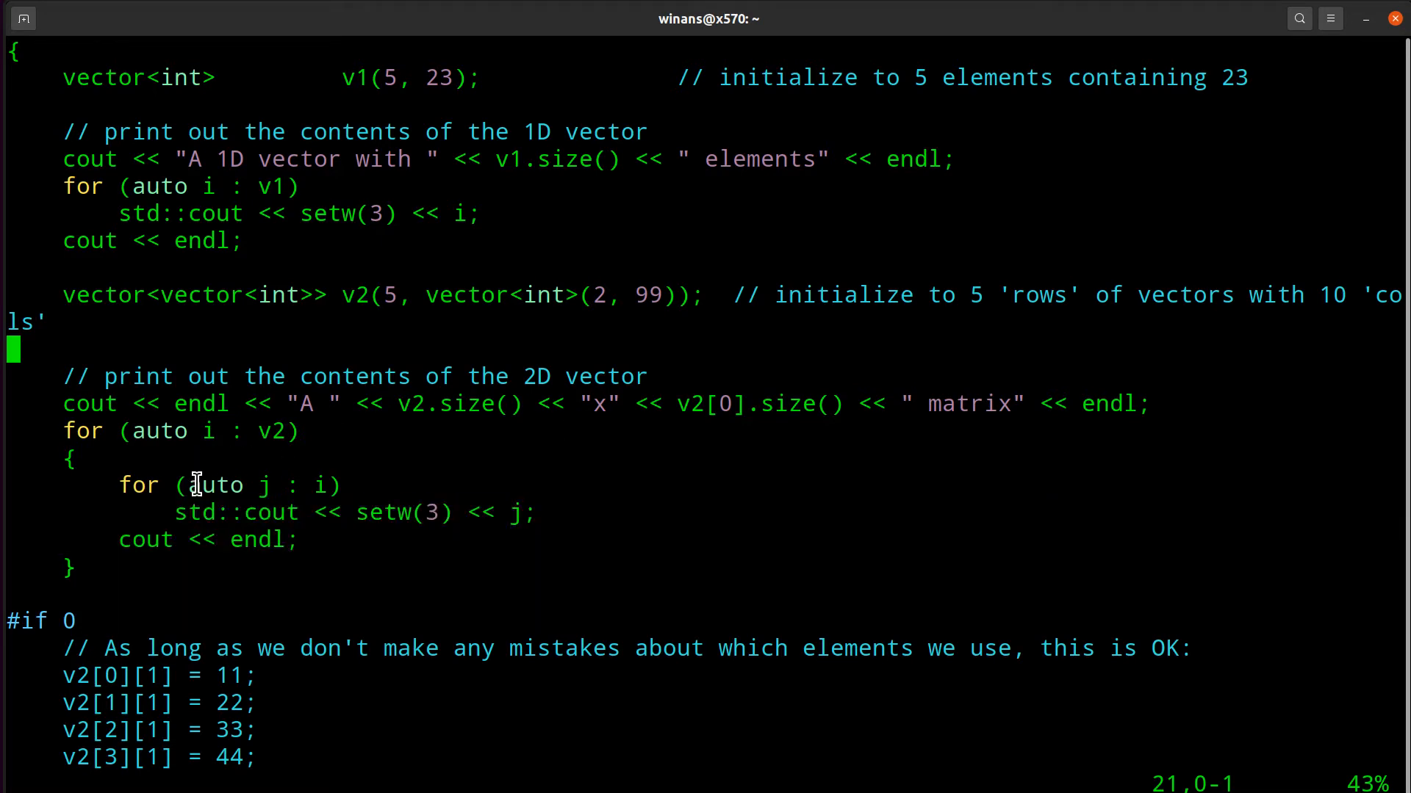
mouse_move(418, 513)
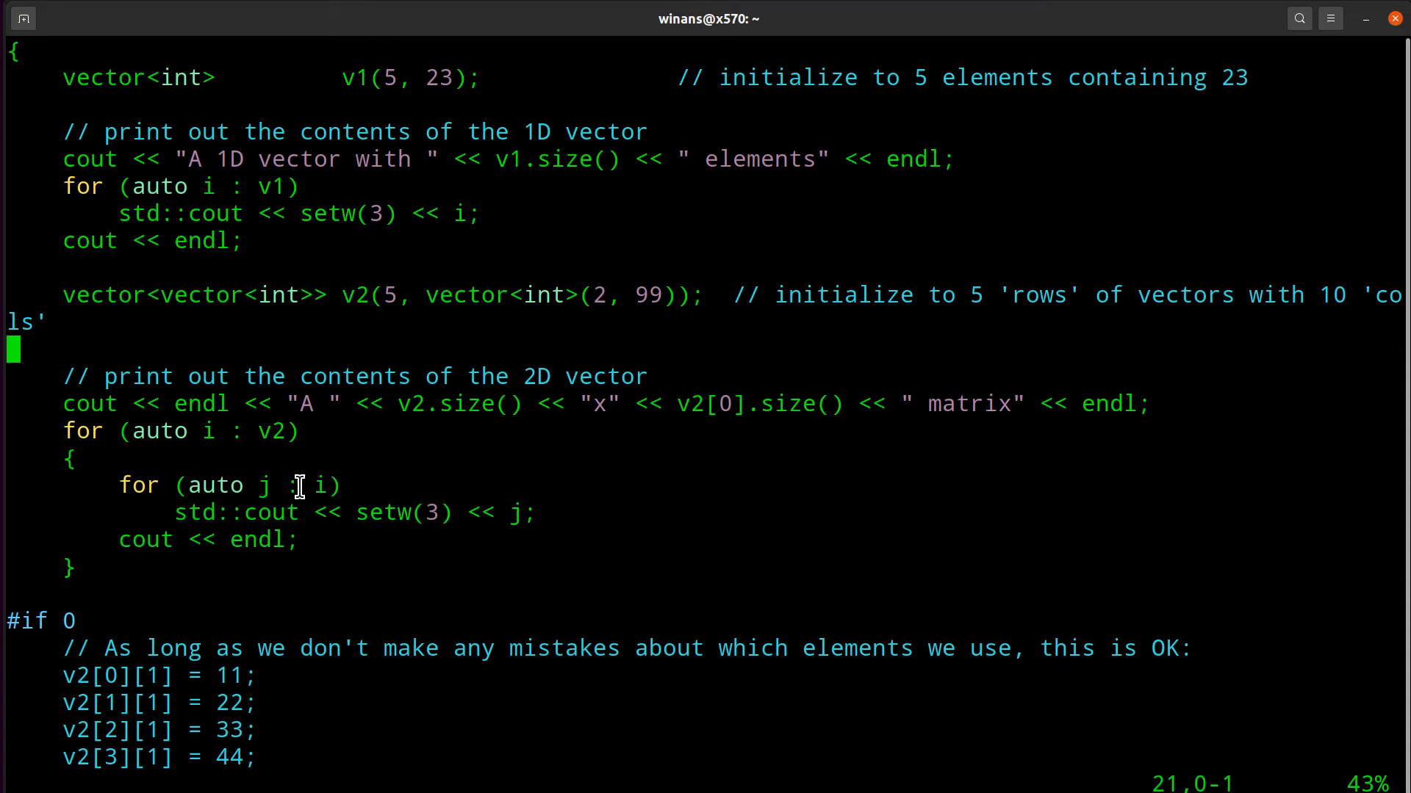
mouse_move(283, 483)
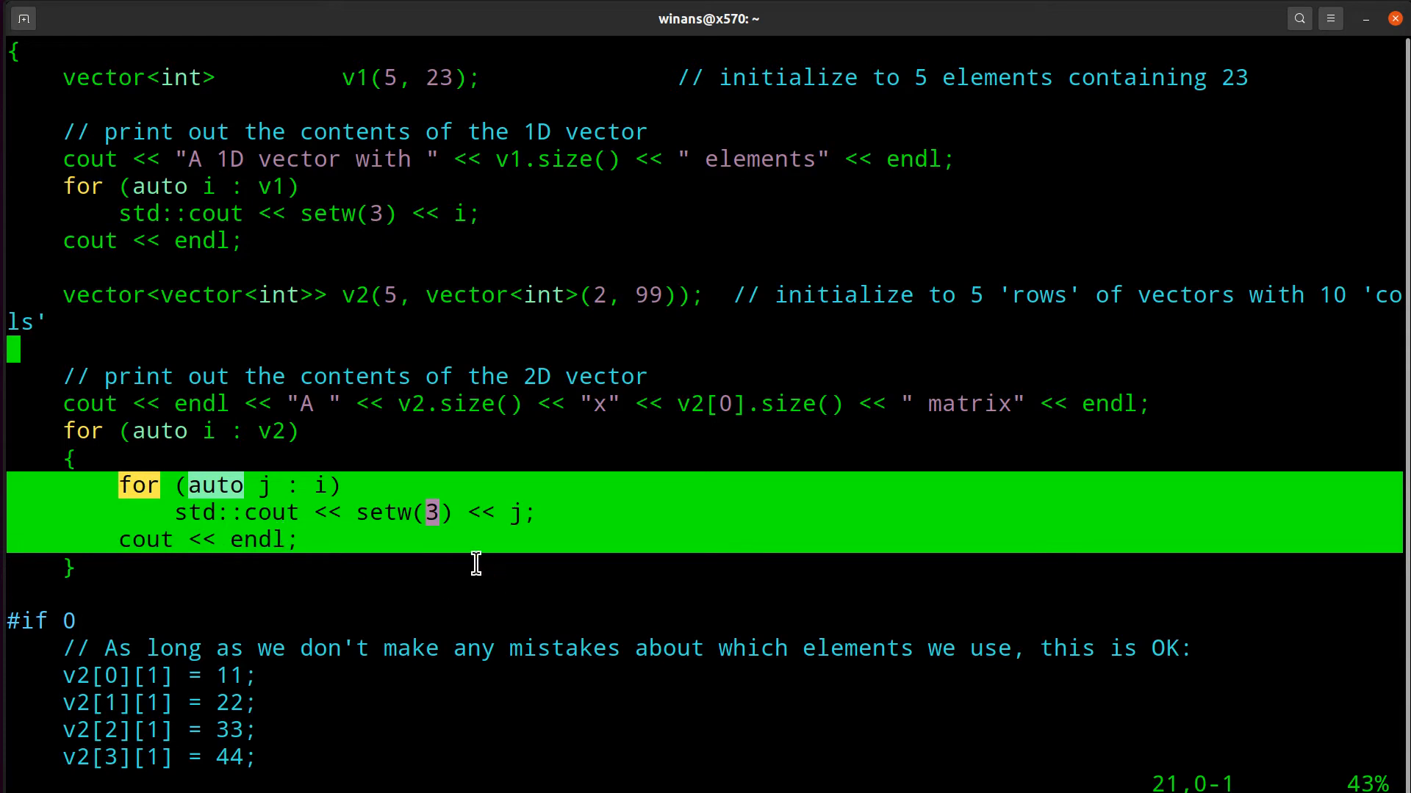
mouse_move(264, 527)
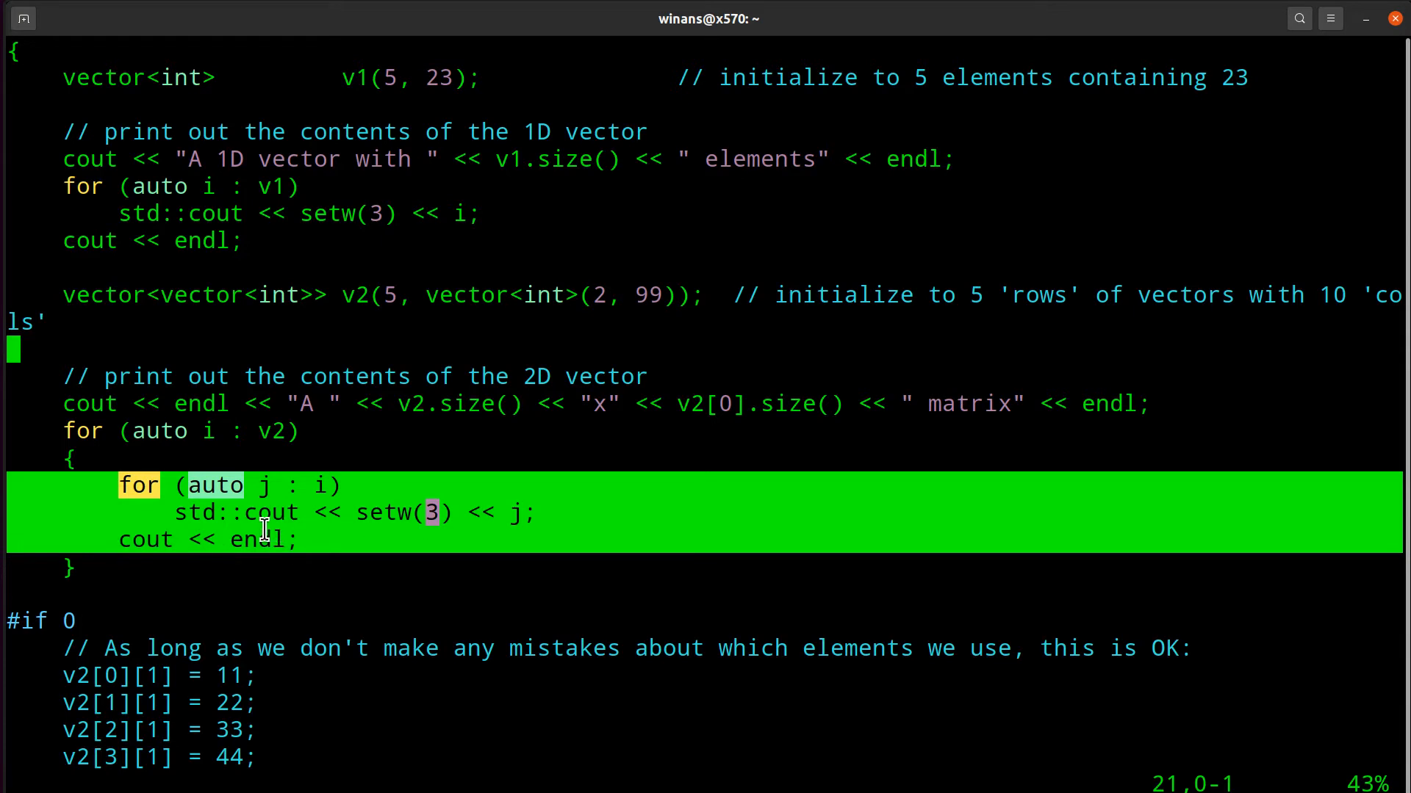
mouse_move(125, 558)
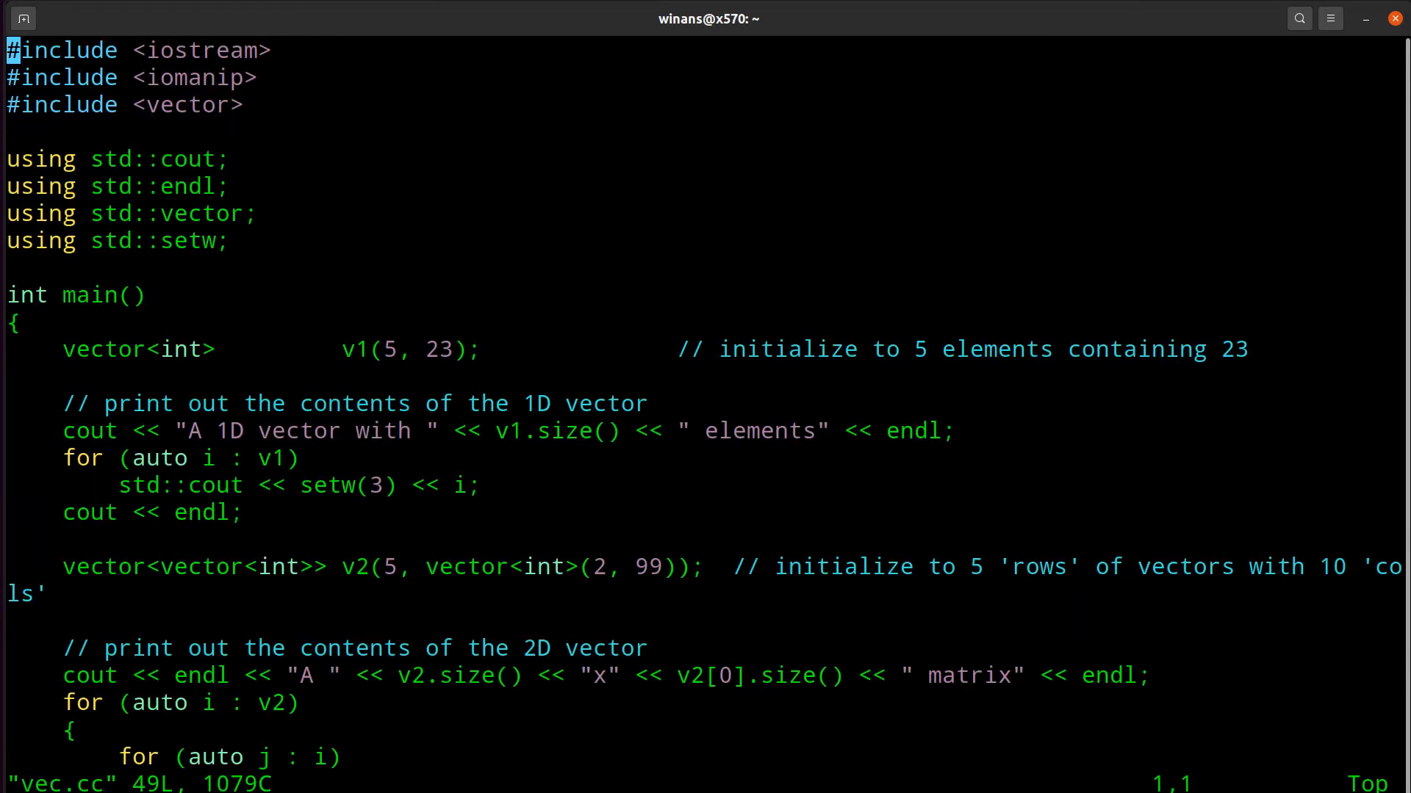
Step: Remove the #if 0 guard around the block assigning 11–55 to v2 elements
scroll("down", 3)
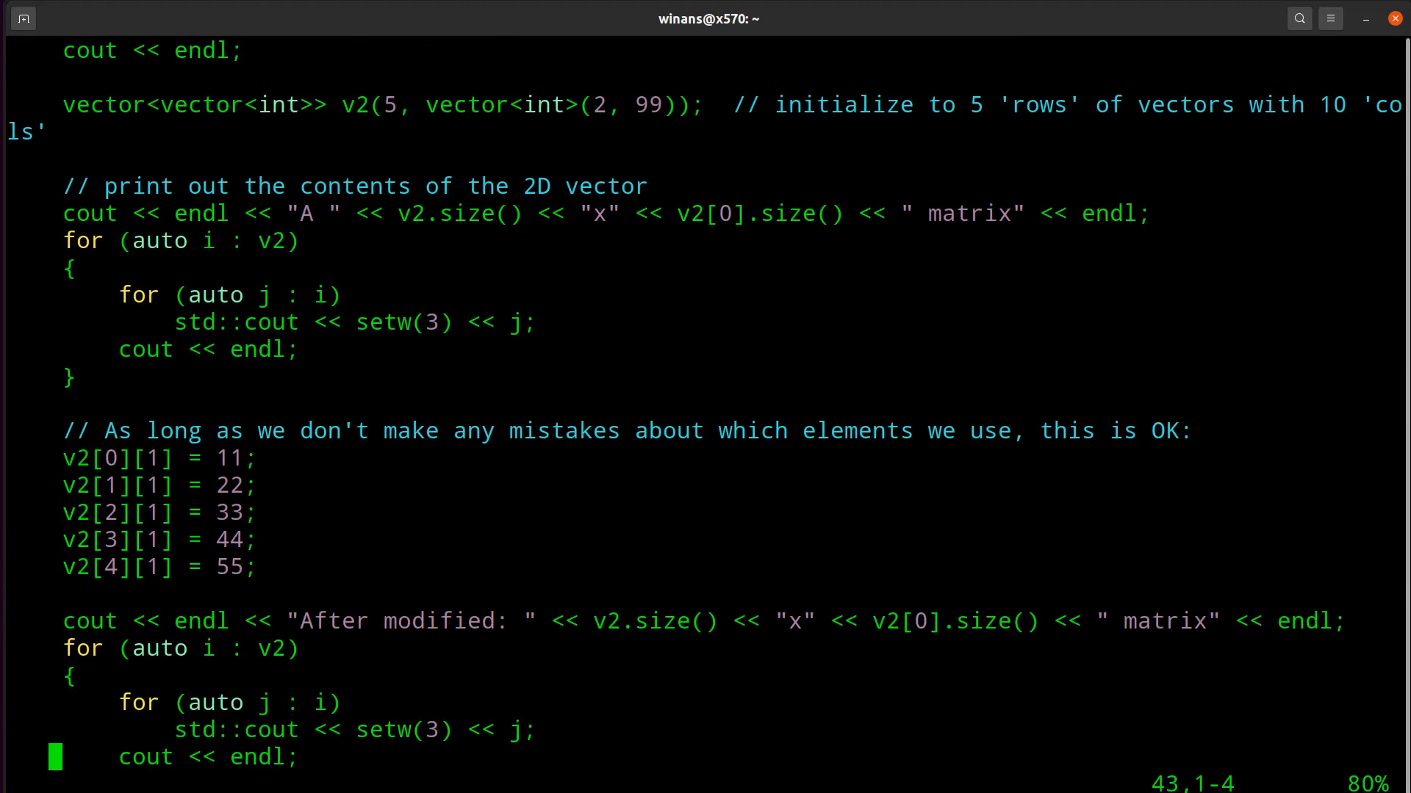
double_click(101, 104)
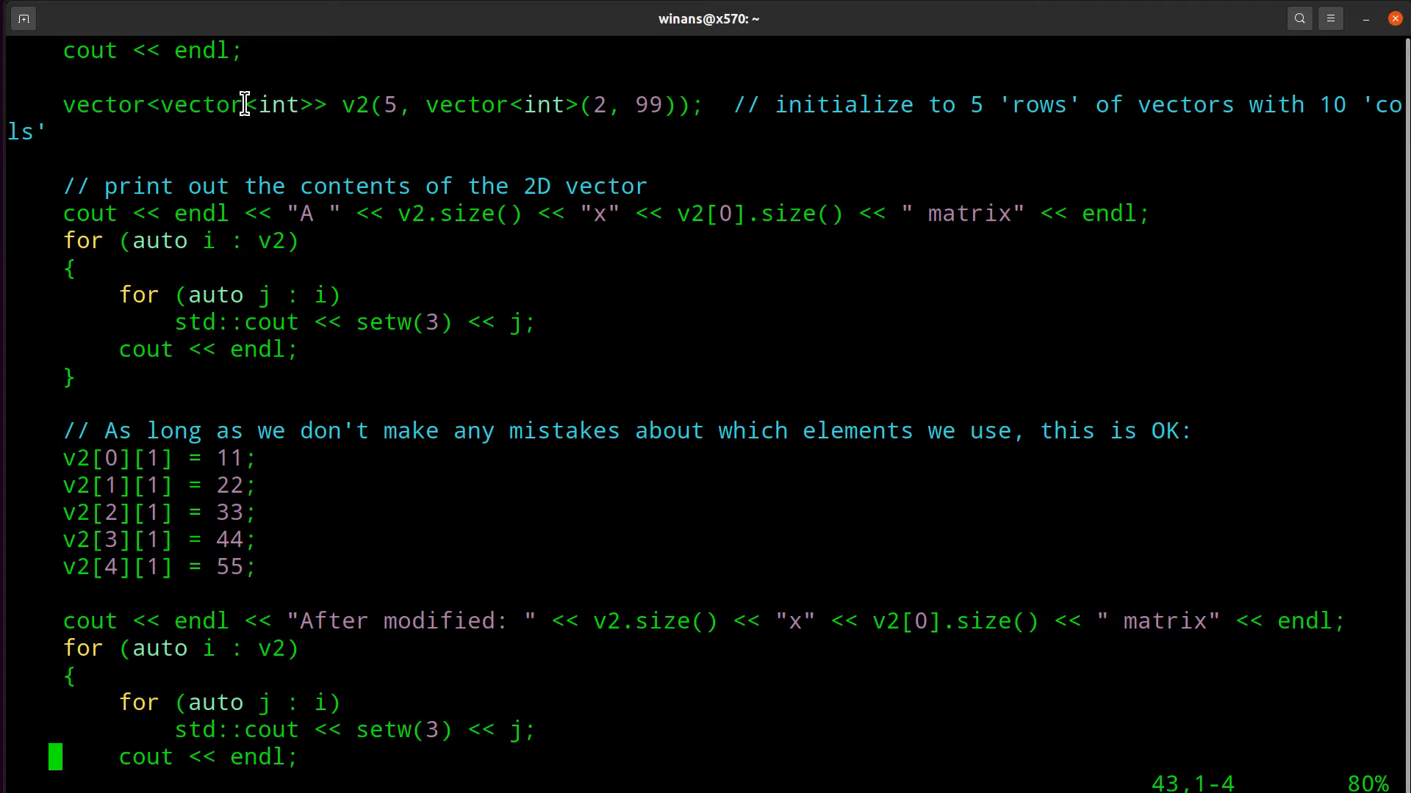
mouse_move(315, 131)
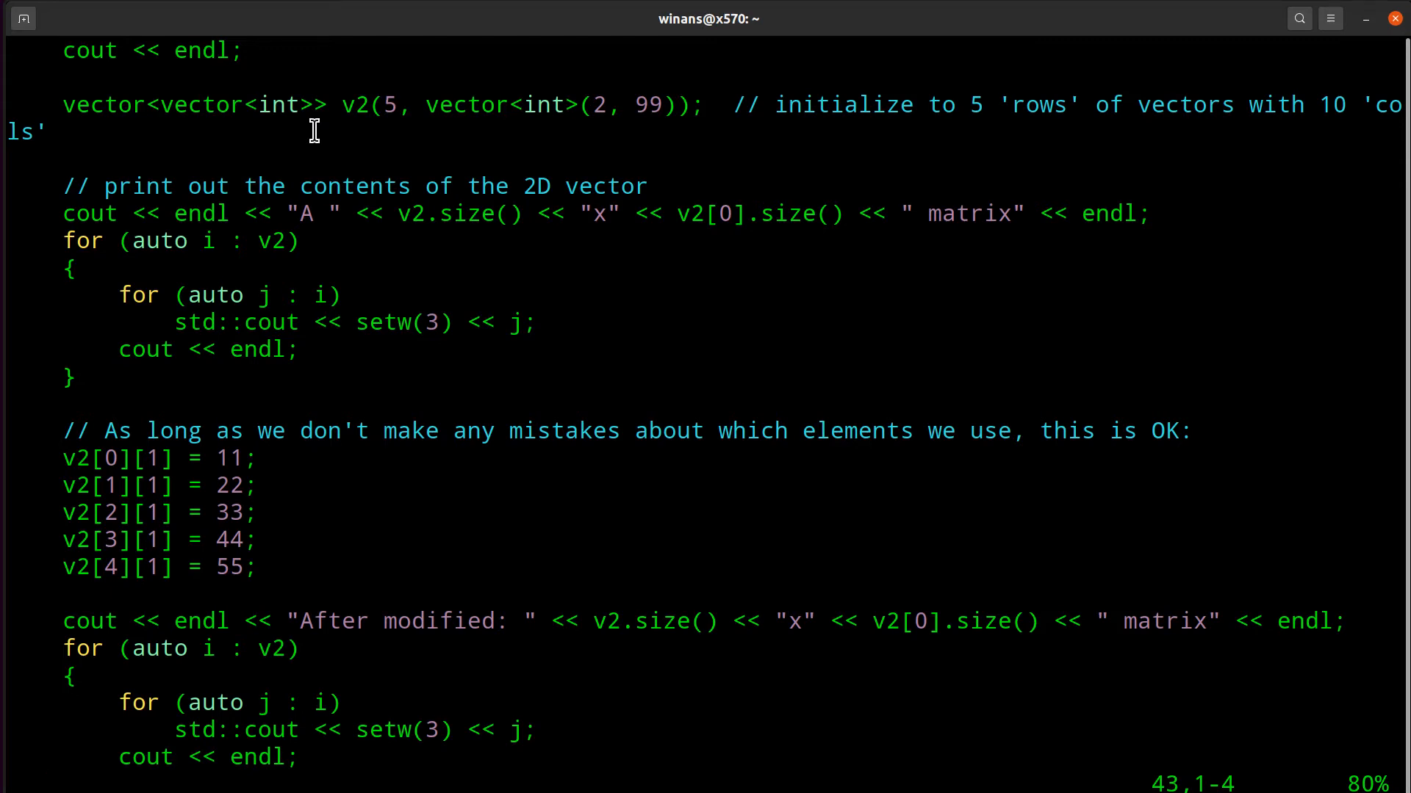
scroll("down", 3)
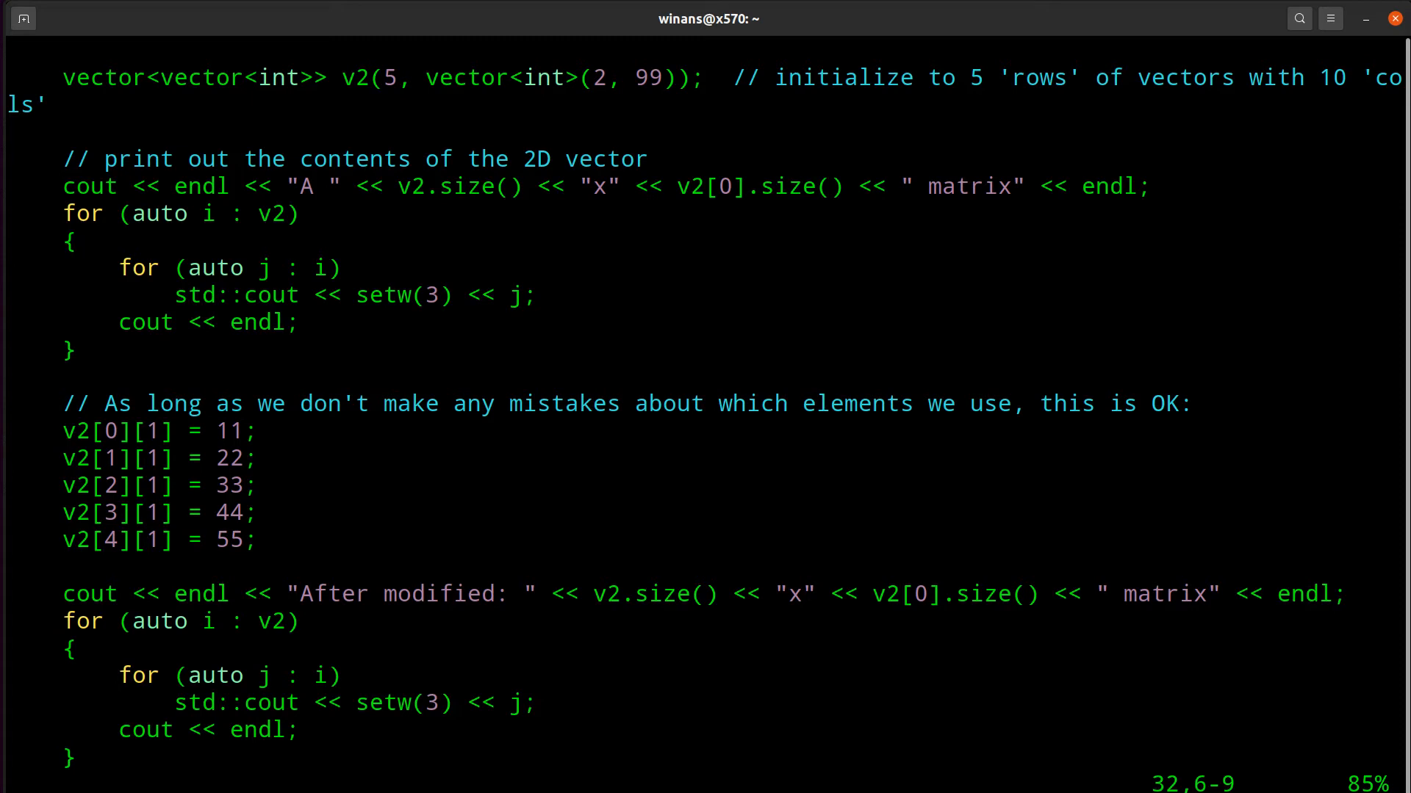
Step: Append '// v2[0] is what?? A: vector<int>' to the v2[0][1] = 11 line
type("// v")
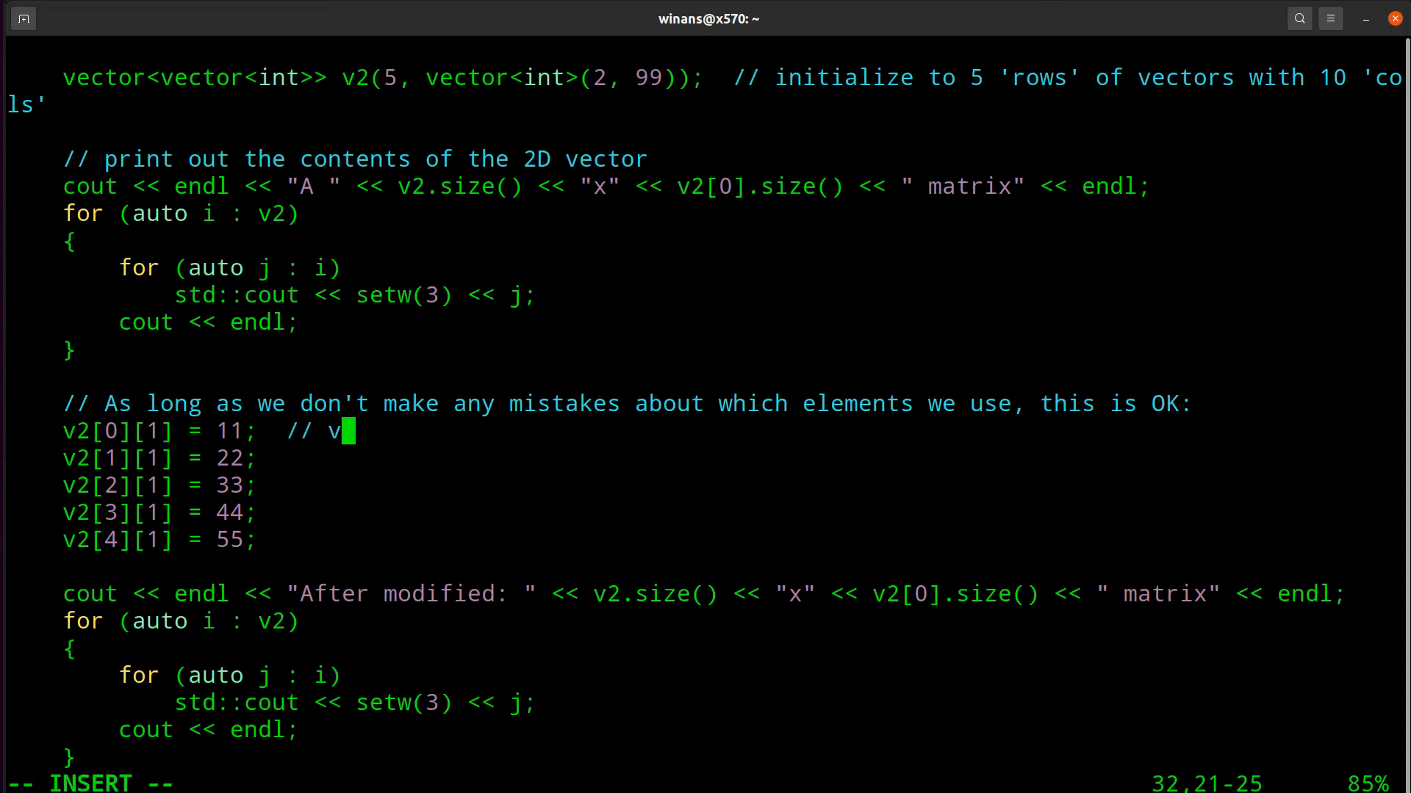
type("2[0]")
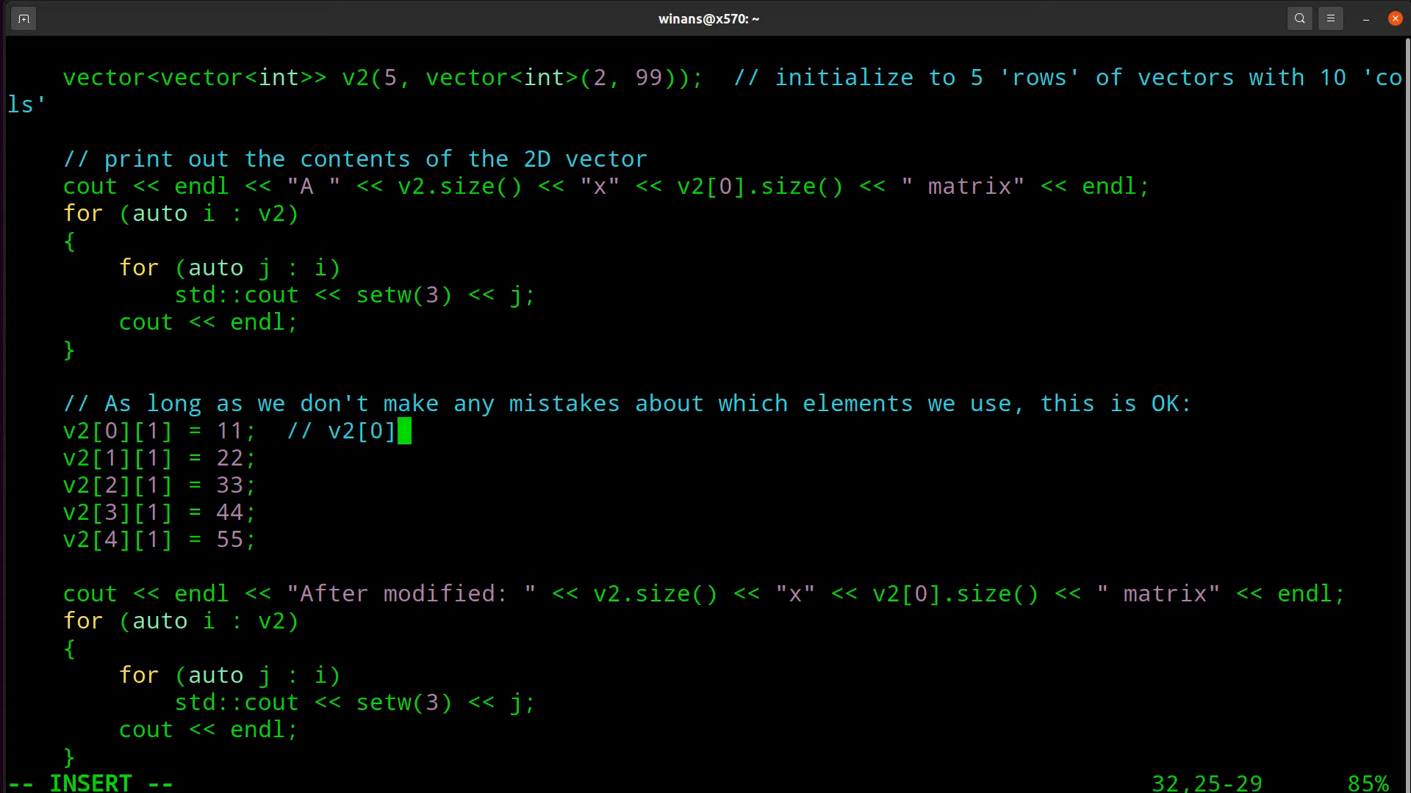
type("is w")
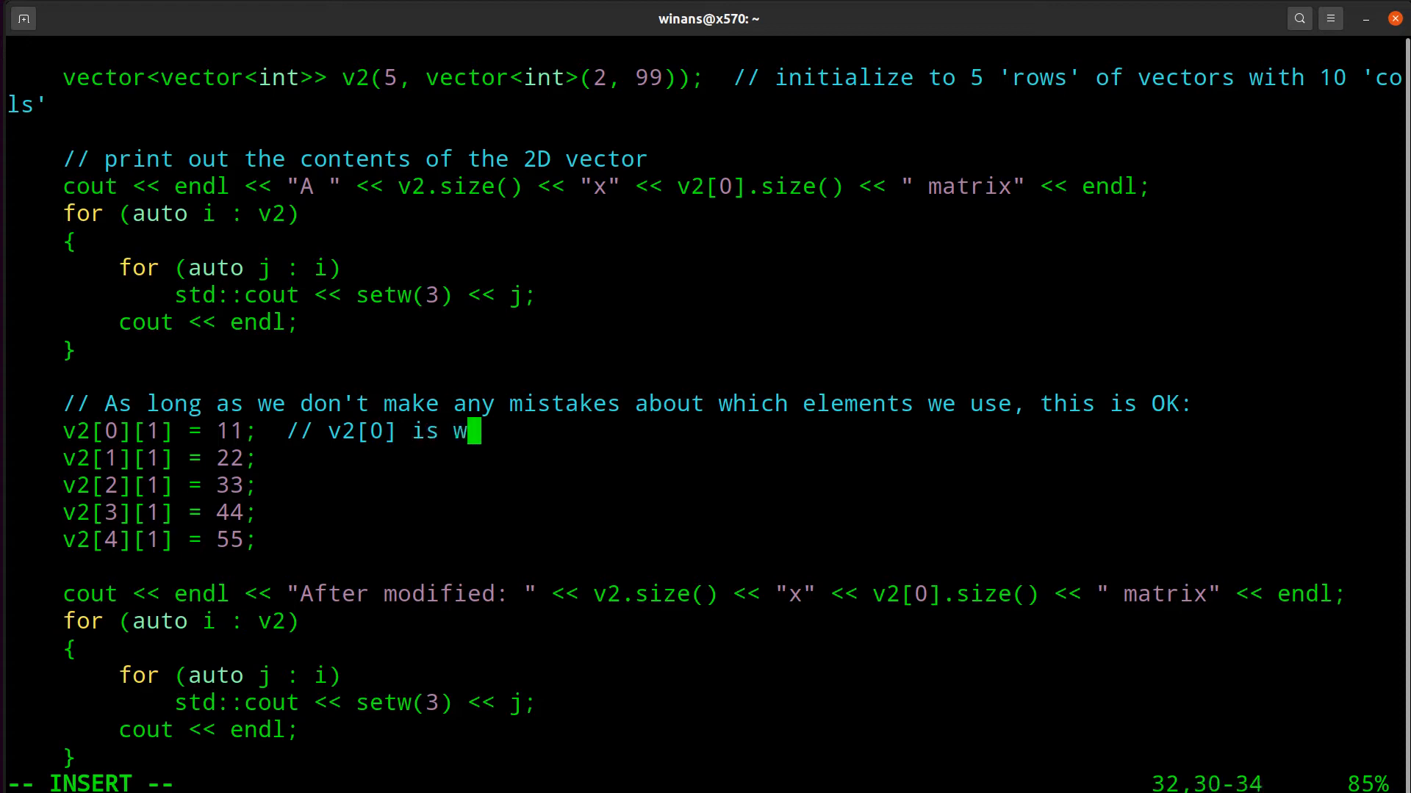
type("hat??")
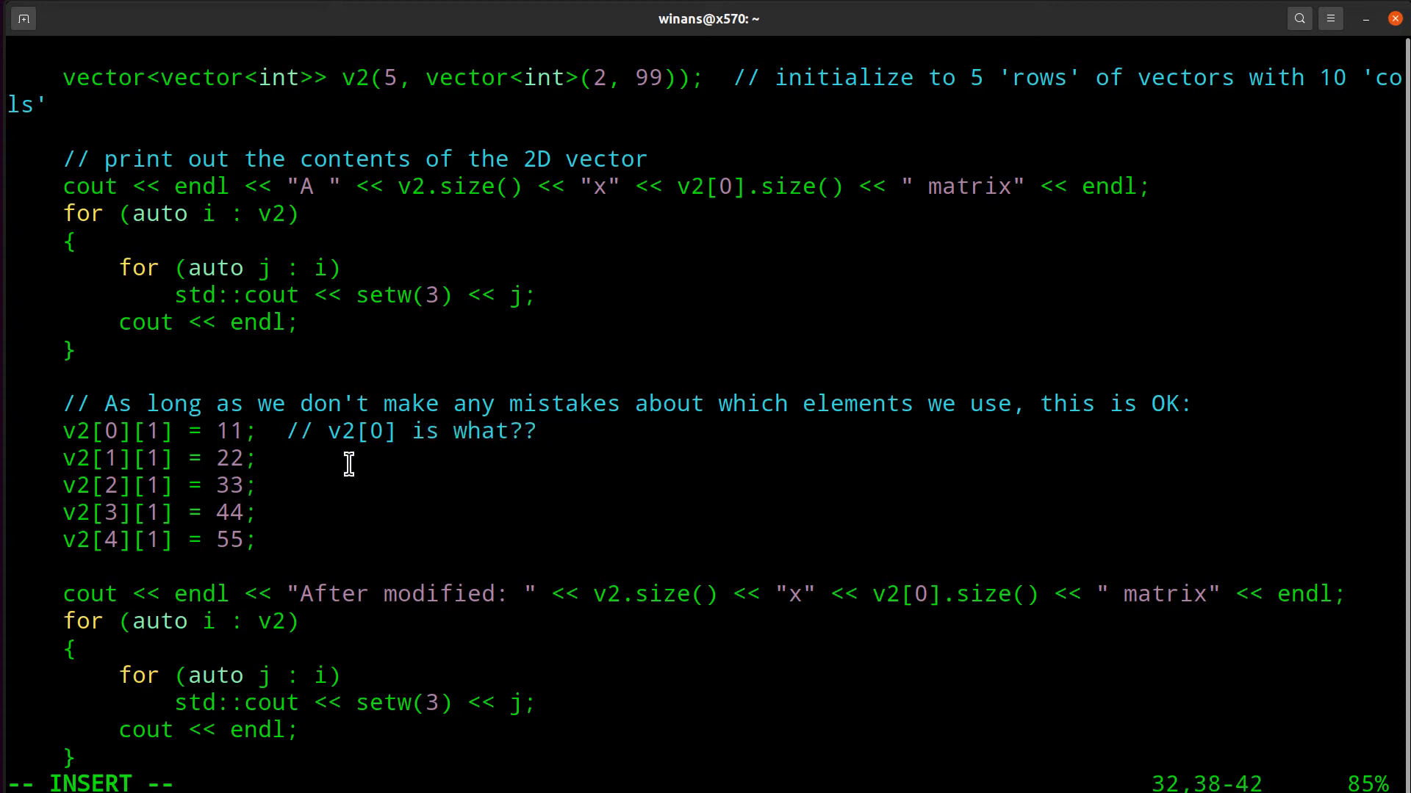
mouse_move(583, 430)
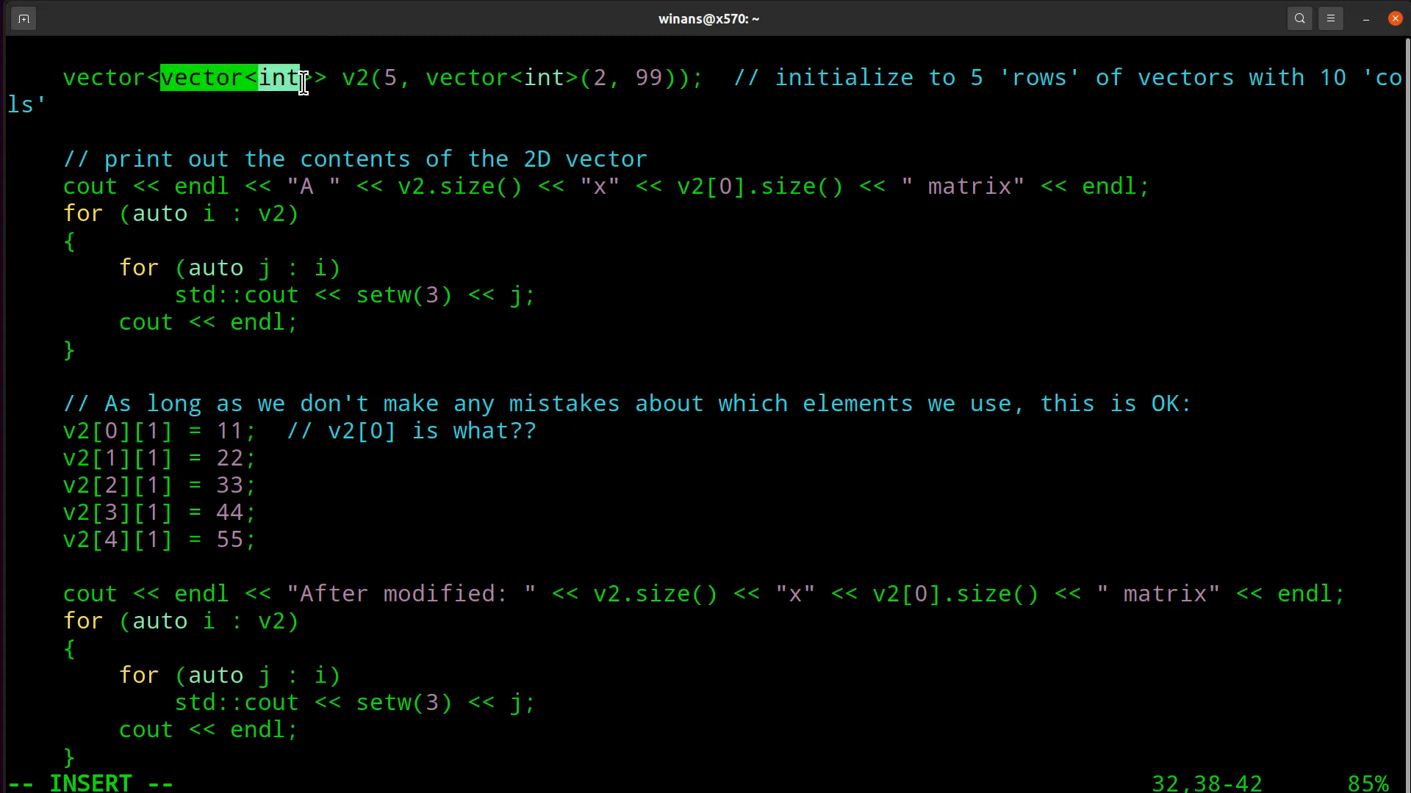
type("vector<int>")
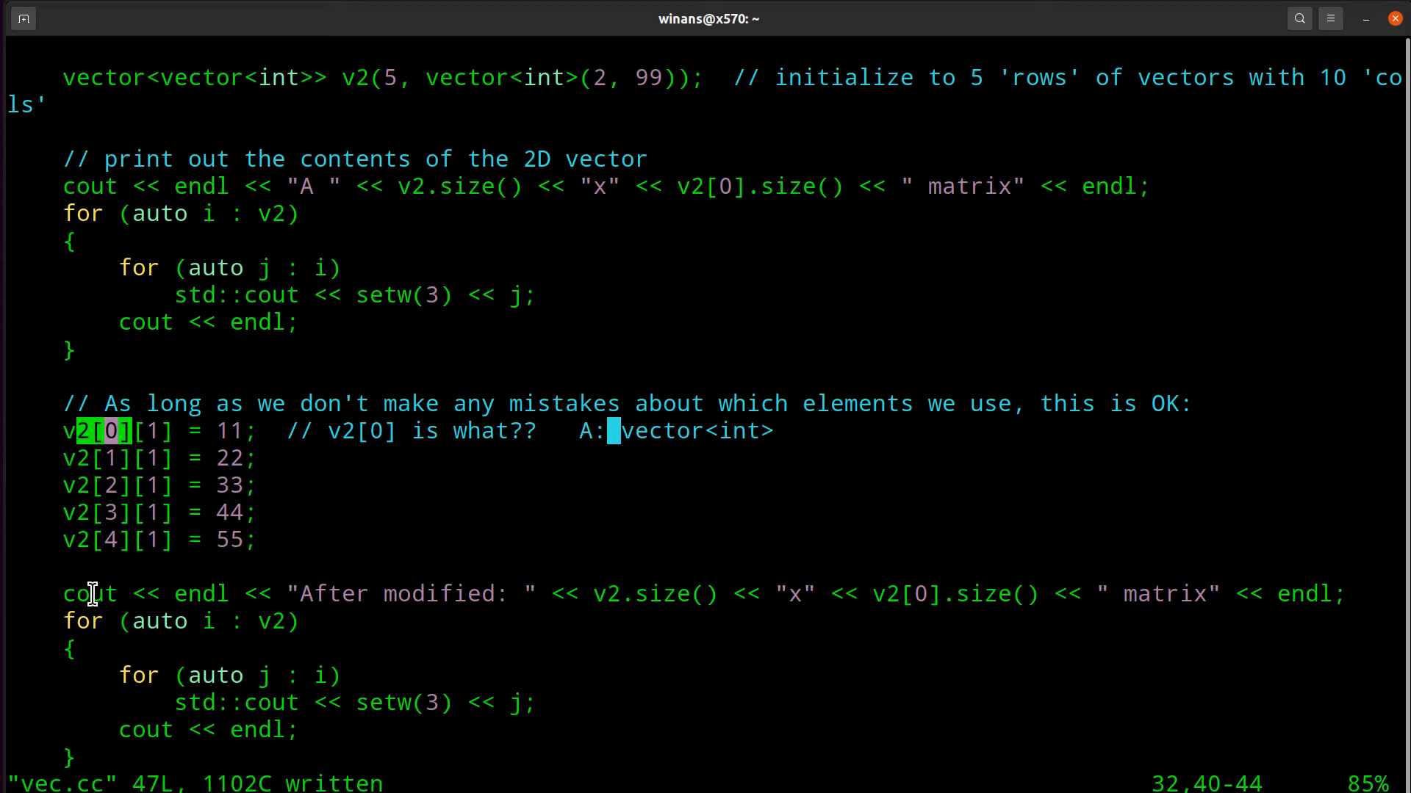
mouse_move(135, 436)
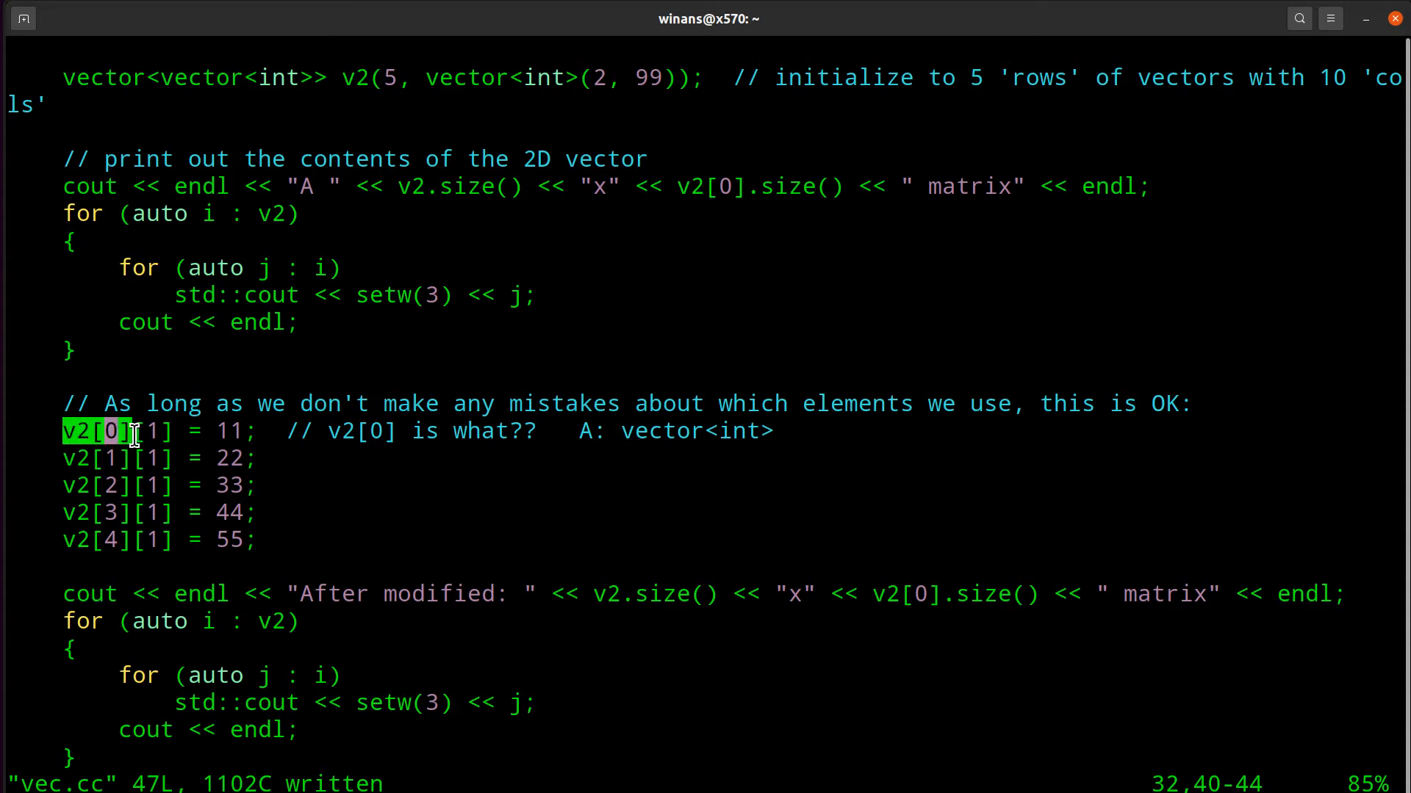
mouse_move(453, 511)
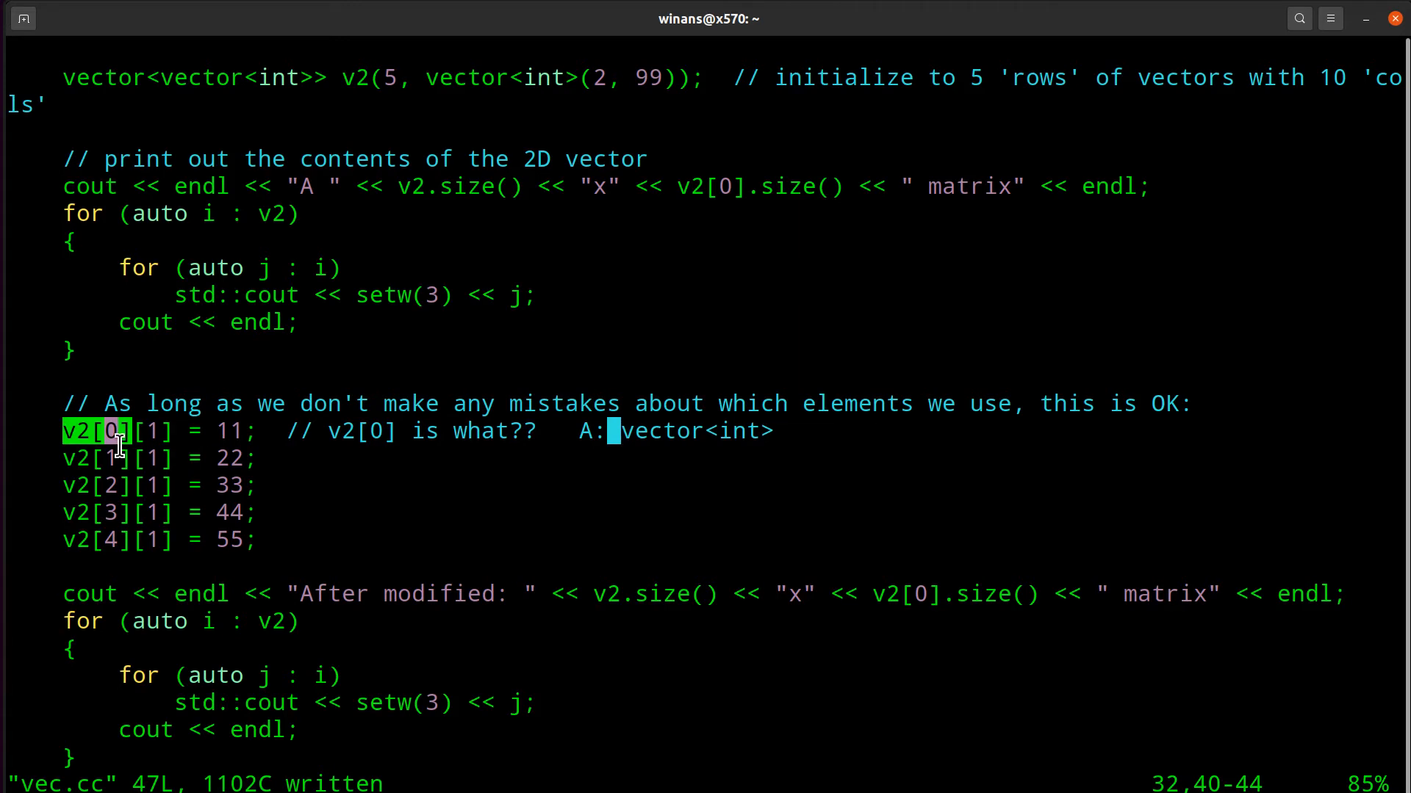
mouse_move(72, 430)
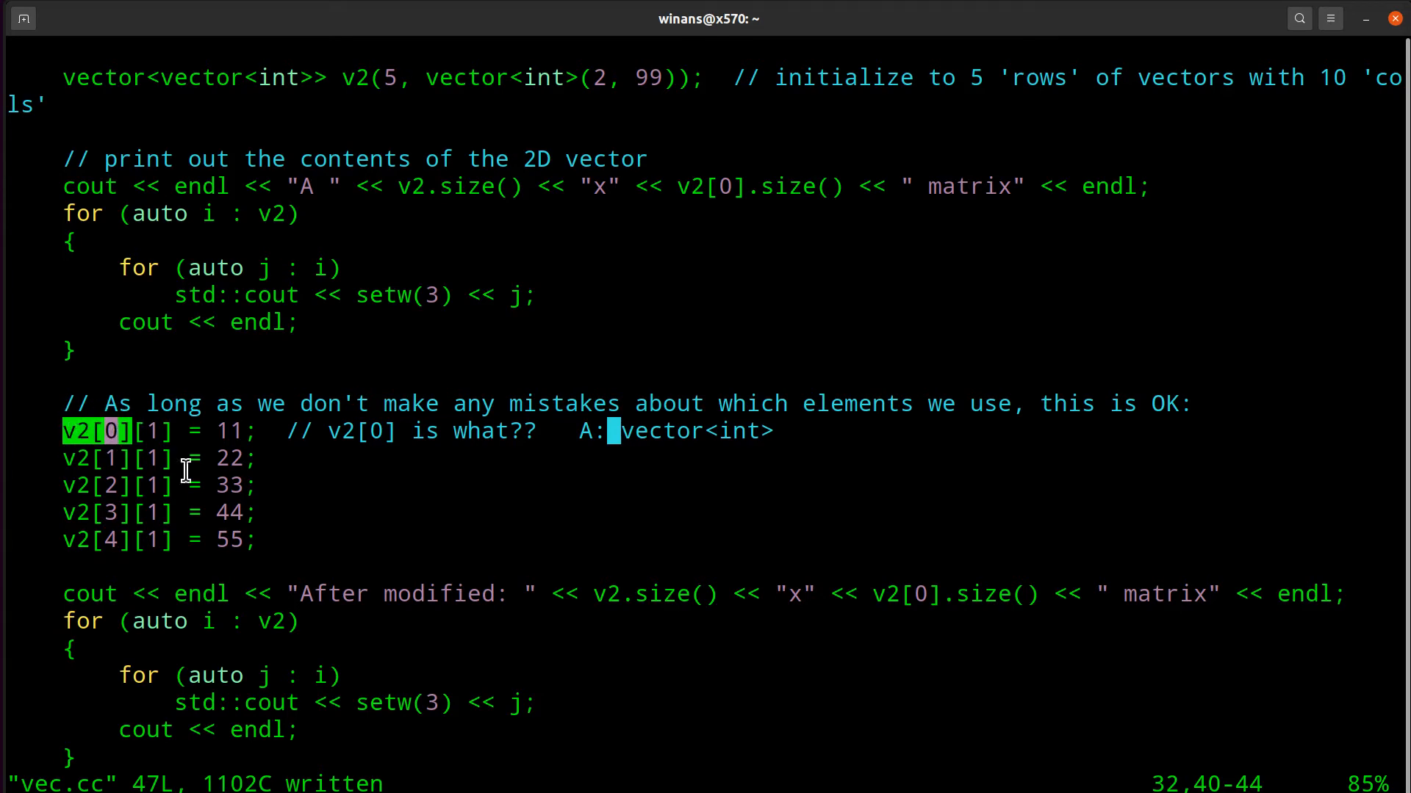
mouse_move(140, 431)
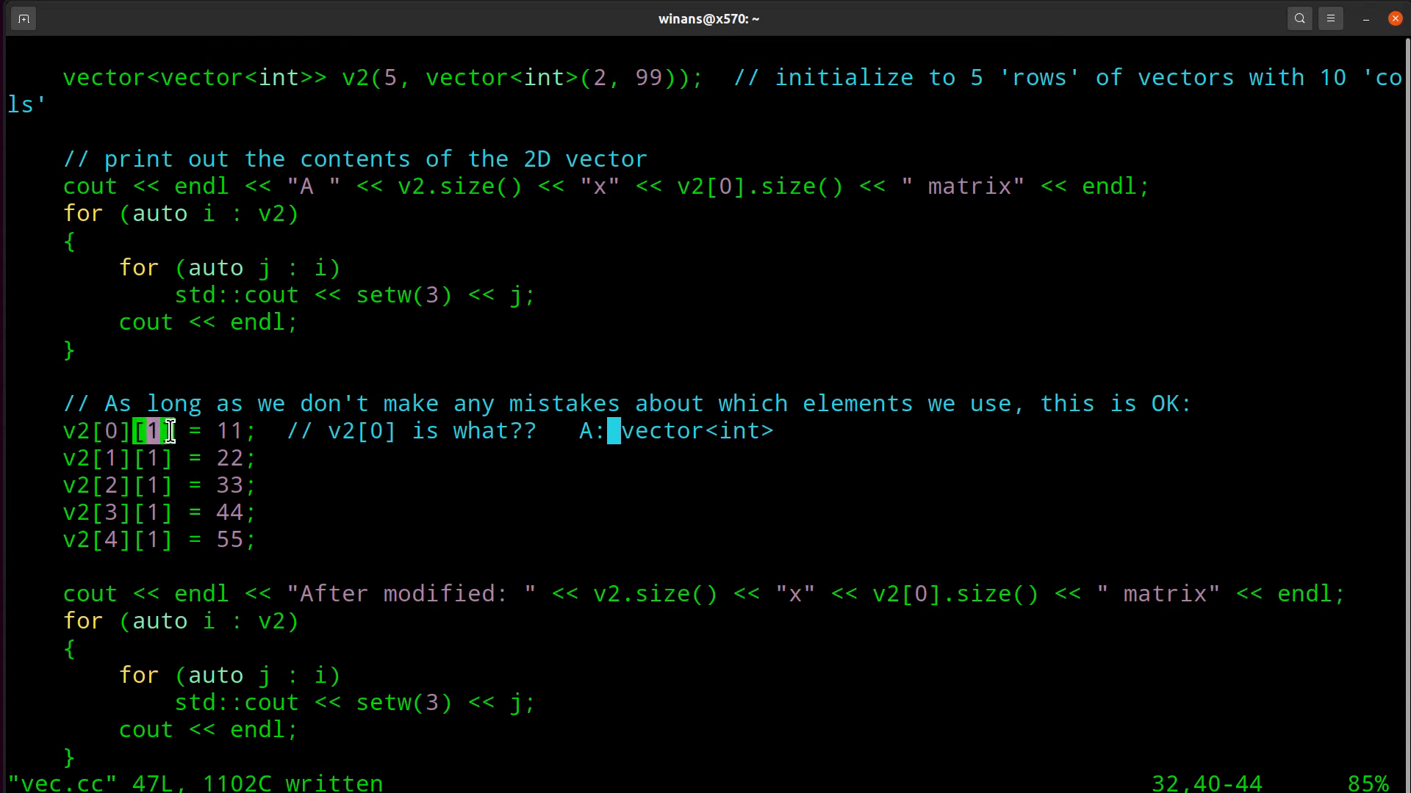
mouse_move(149, 440)
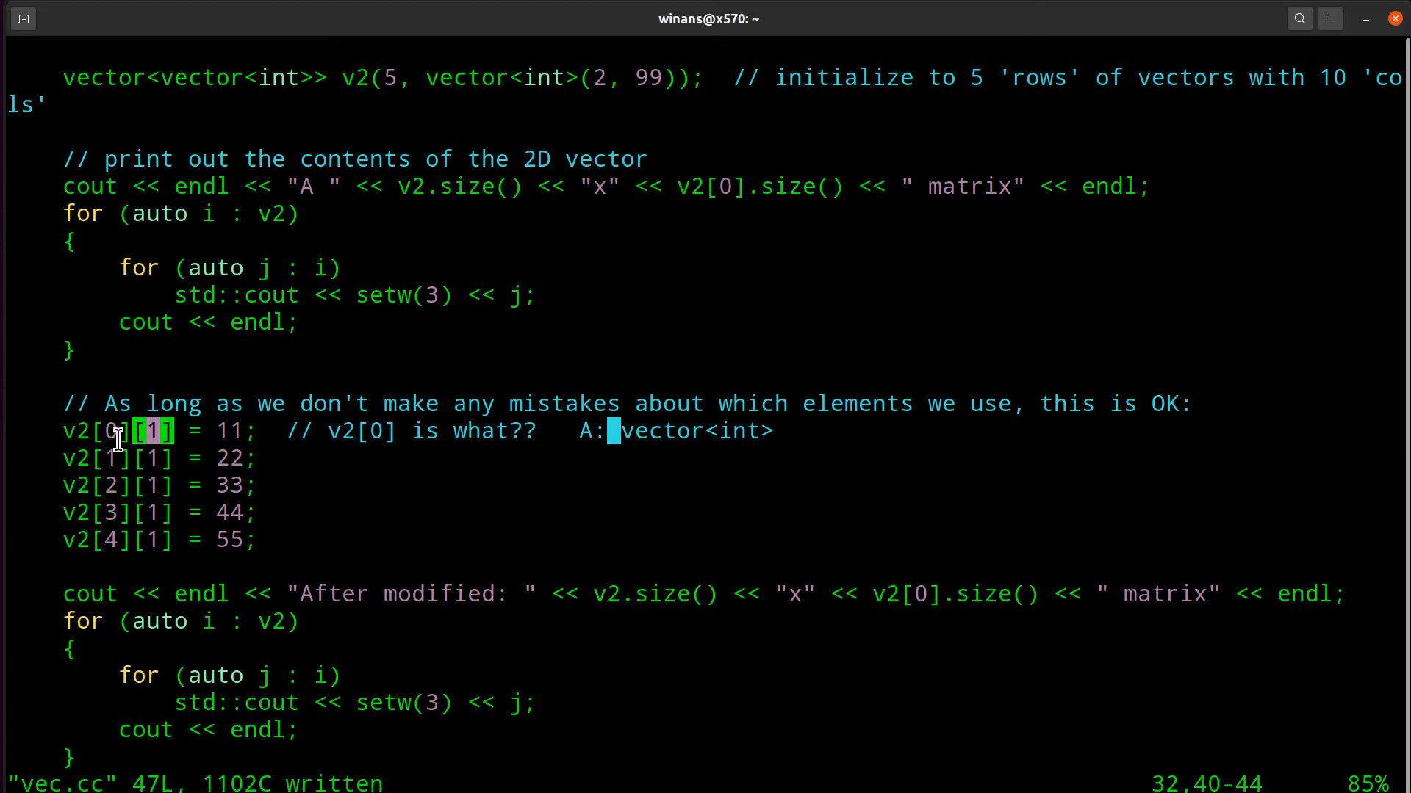
mouse_move(446, 358)
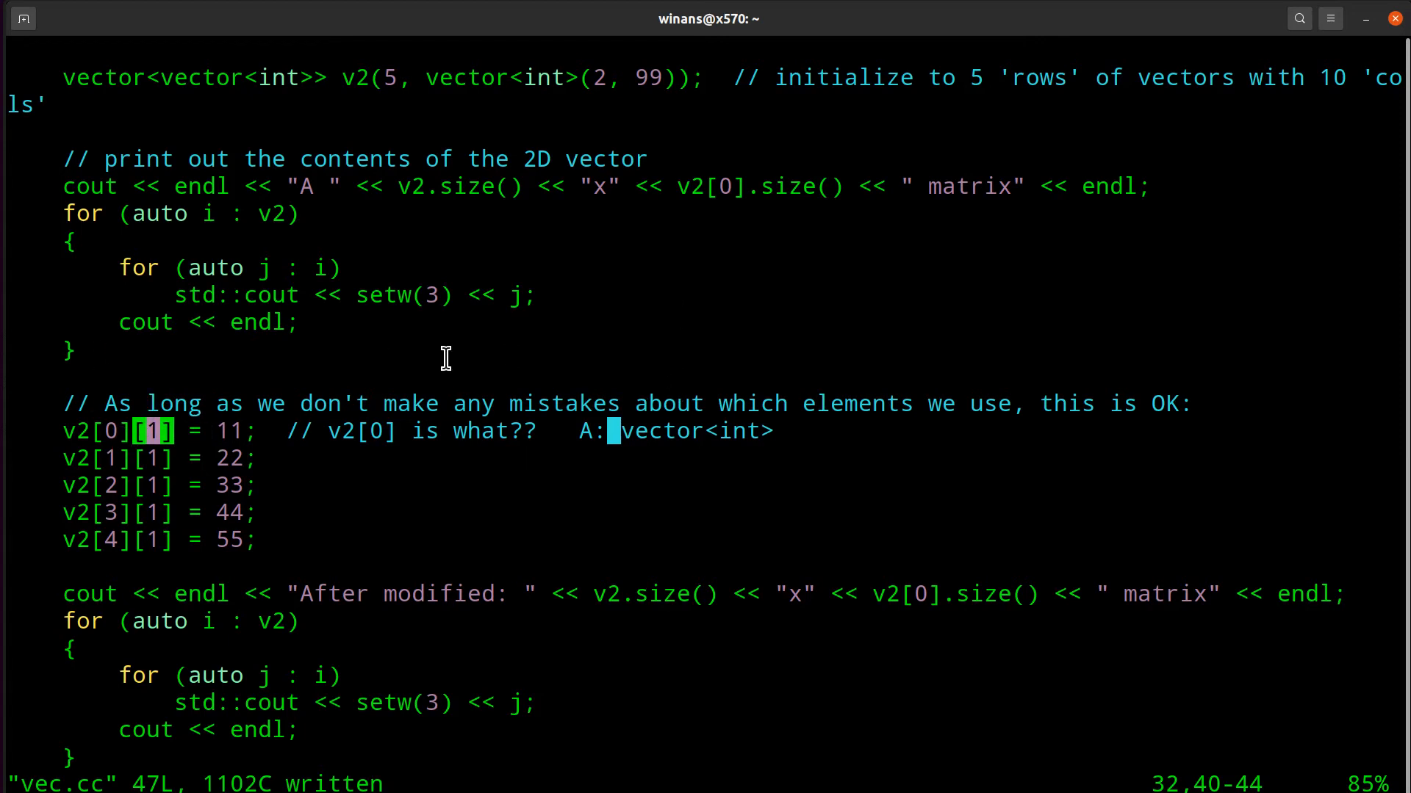
mouse_move(105, 429)
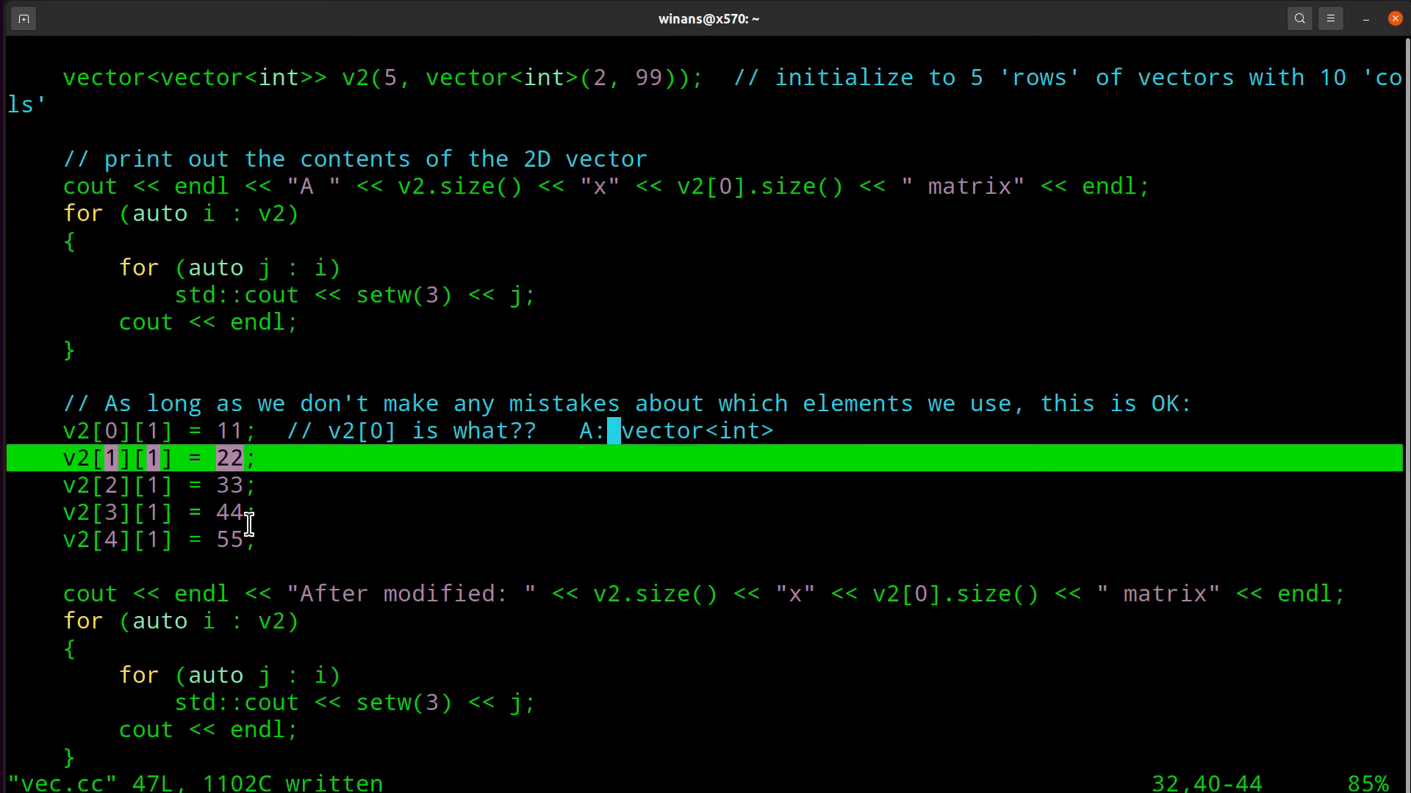
Step: Run the rebuilt vec, printing the modified matrix with 11–55 in column two
scroll("down", 3)
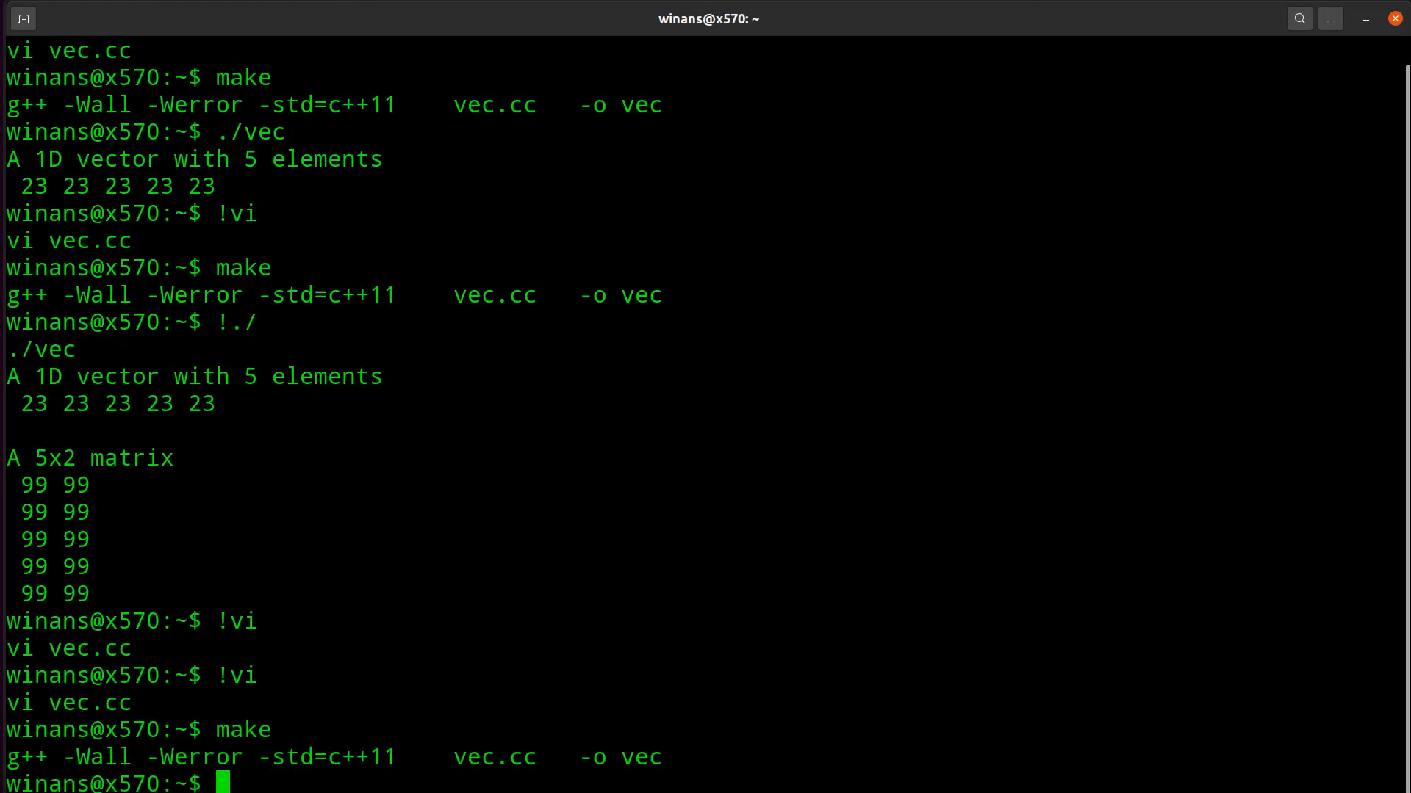
key("Return")
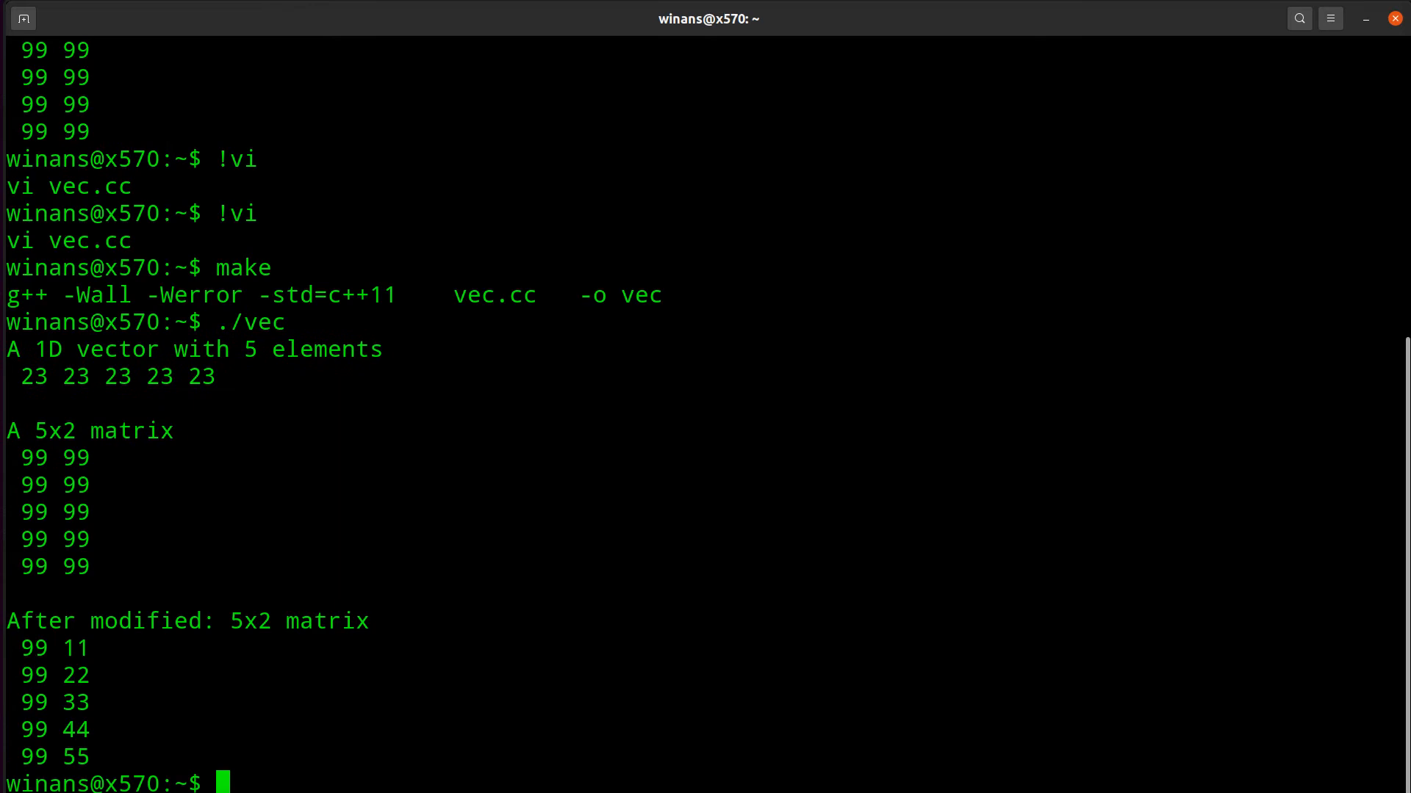
mouse_move(85, 639)
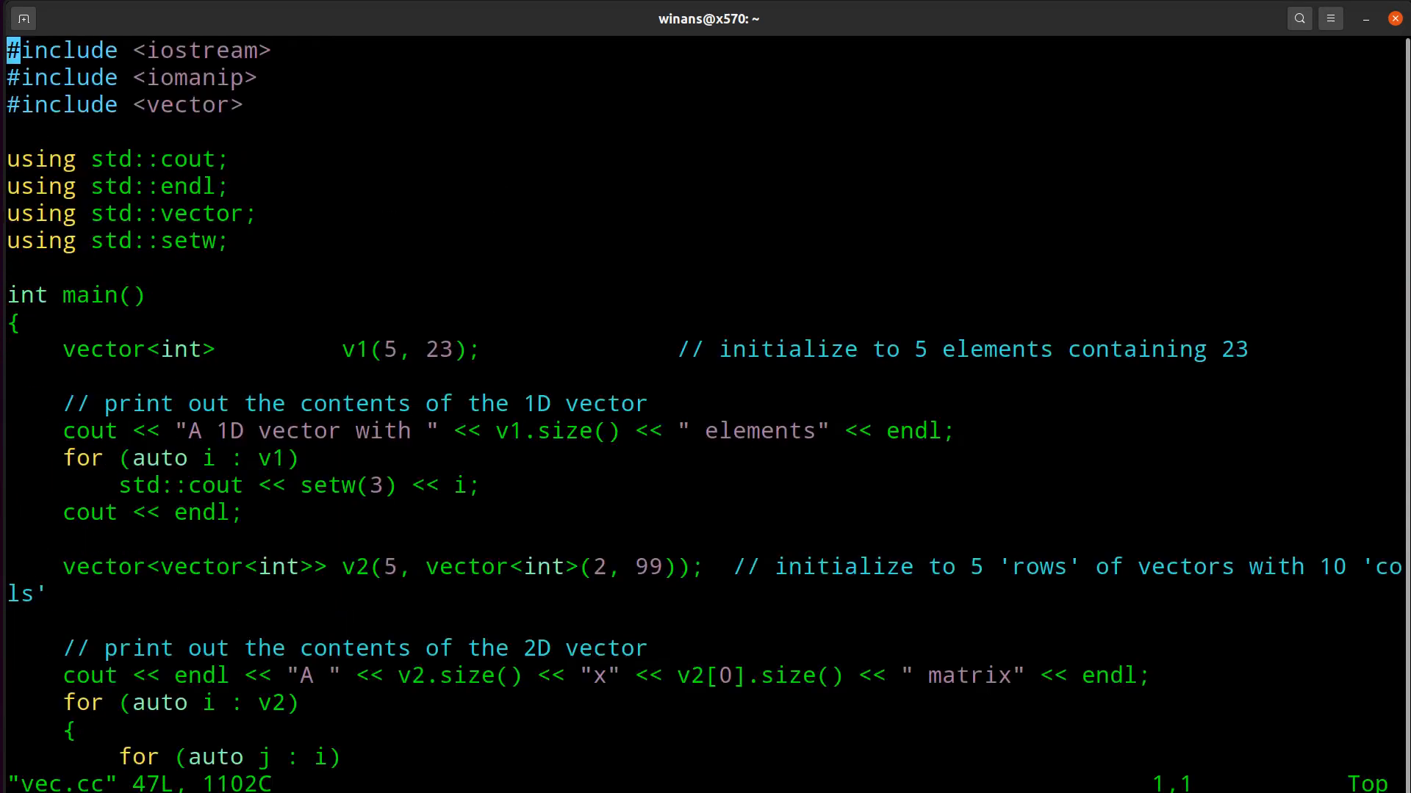
Step: Scroll to the vector<vector<int>> v2 declaration of 5 rows of 2 99s
scroll("down", 3)
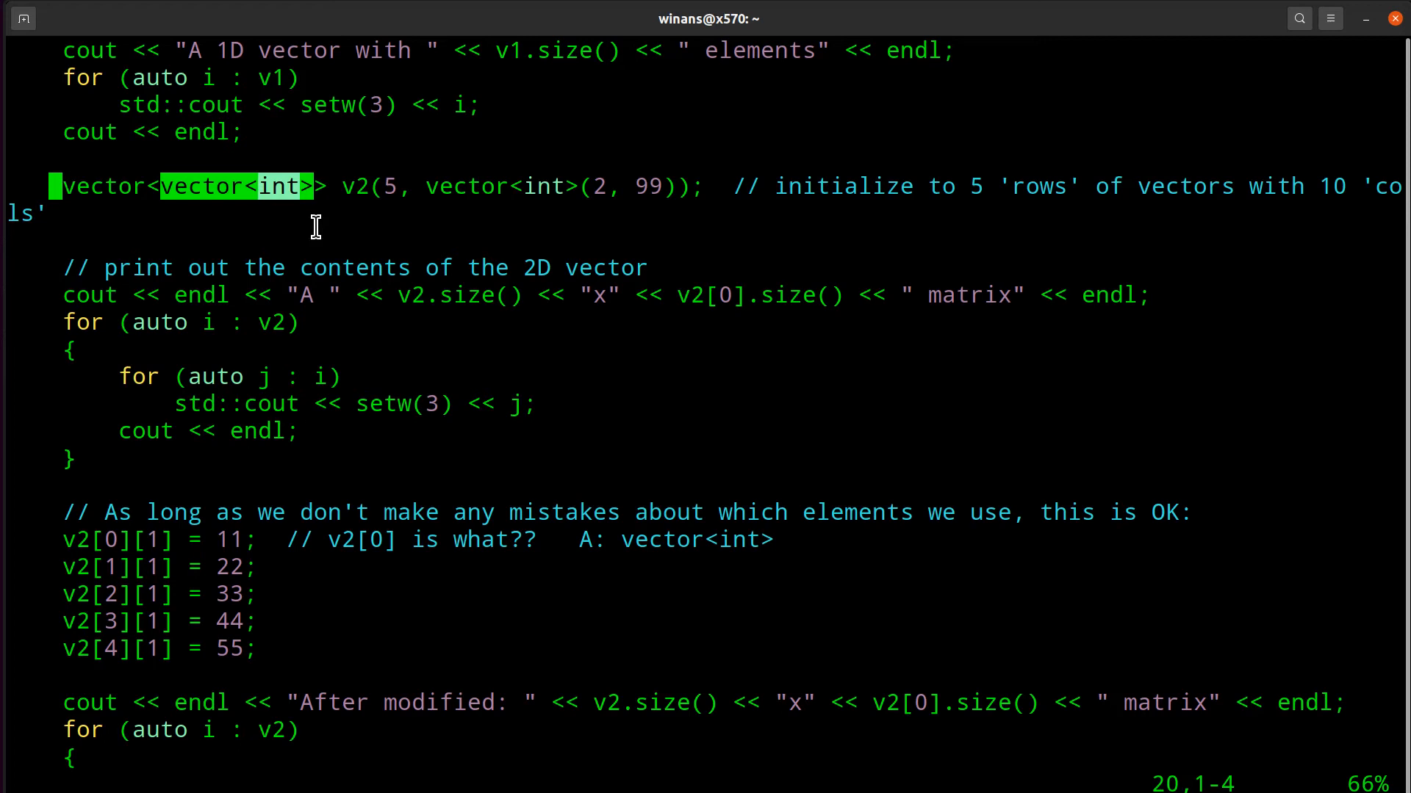
mouse_move(189, 244)
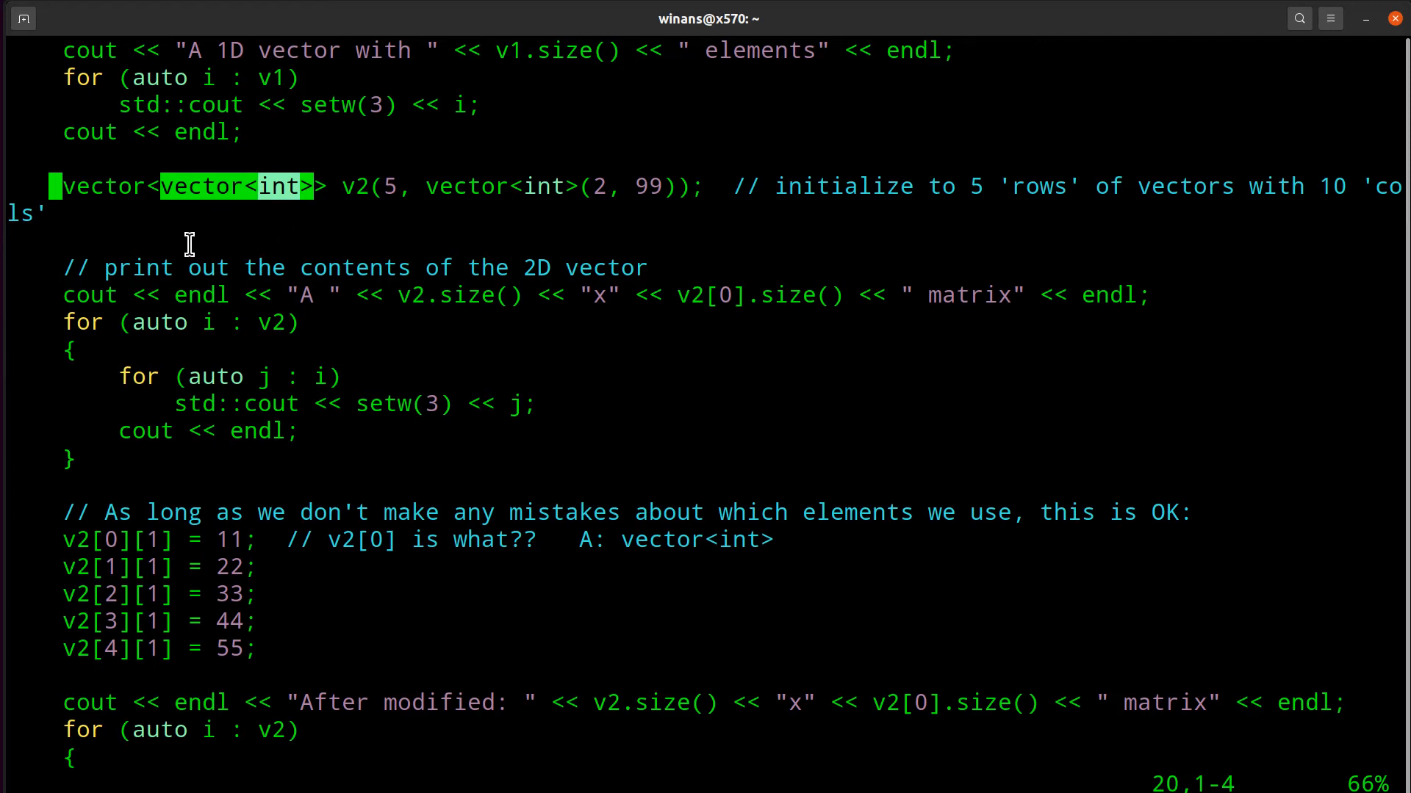
mouse_move(299, 195)
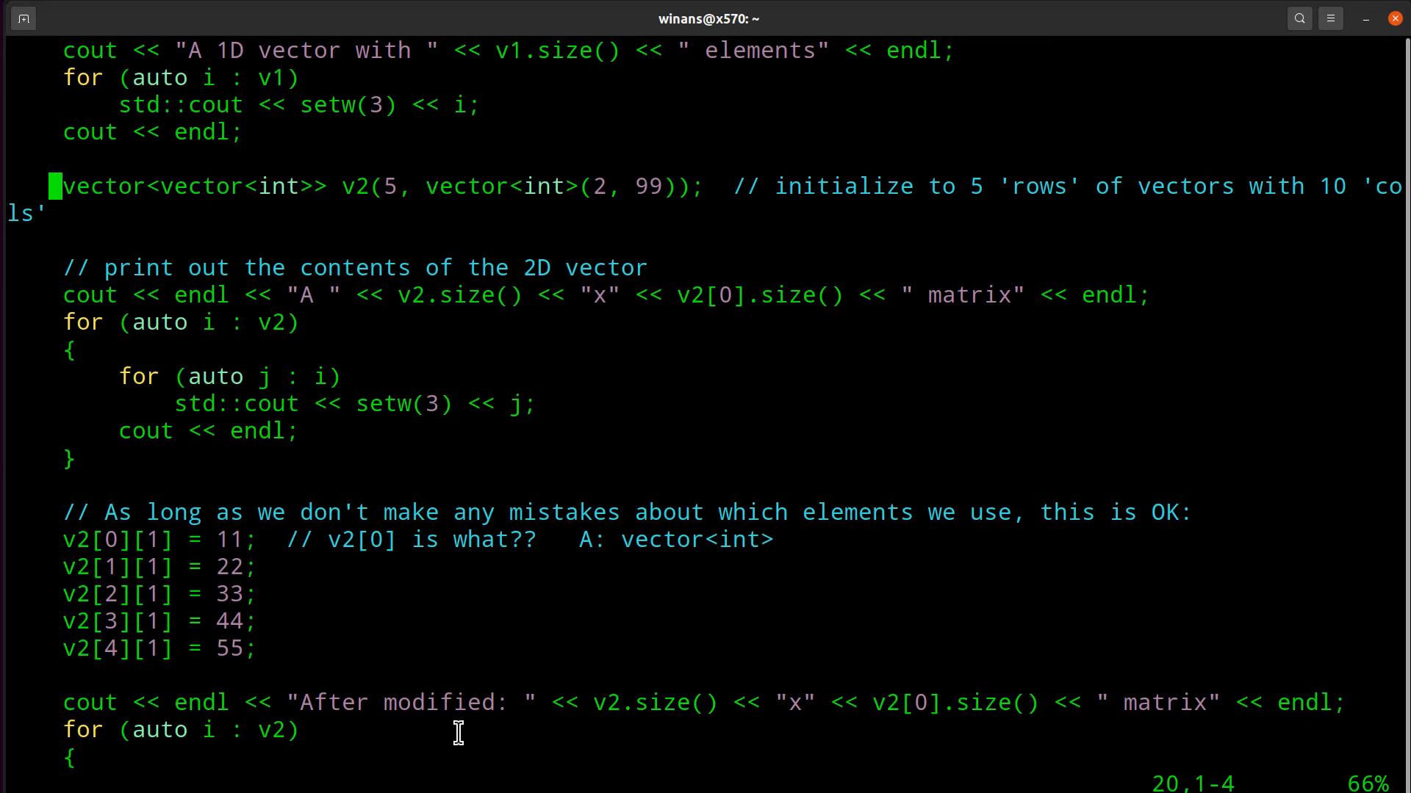
mouse_move(255, 292)
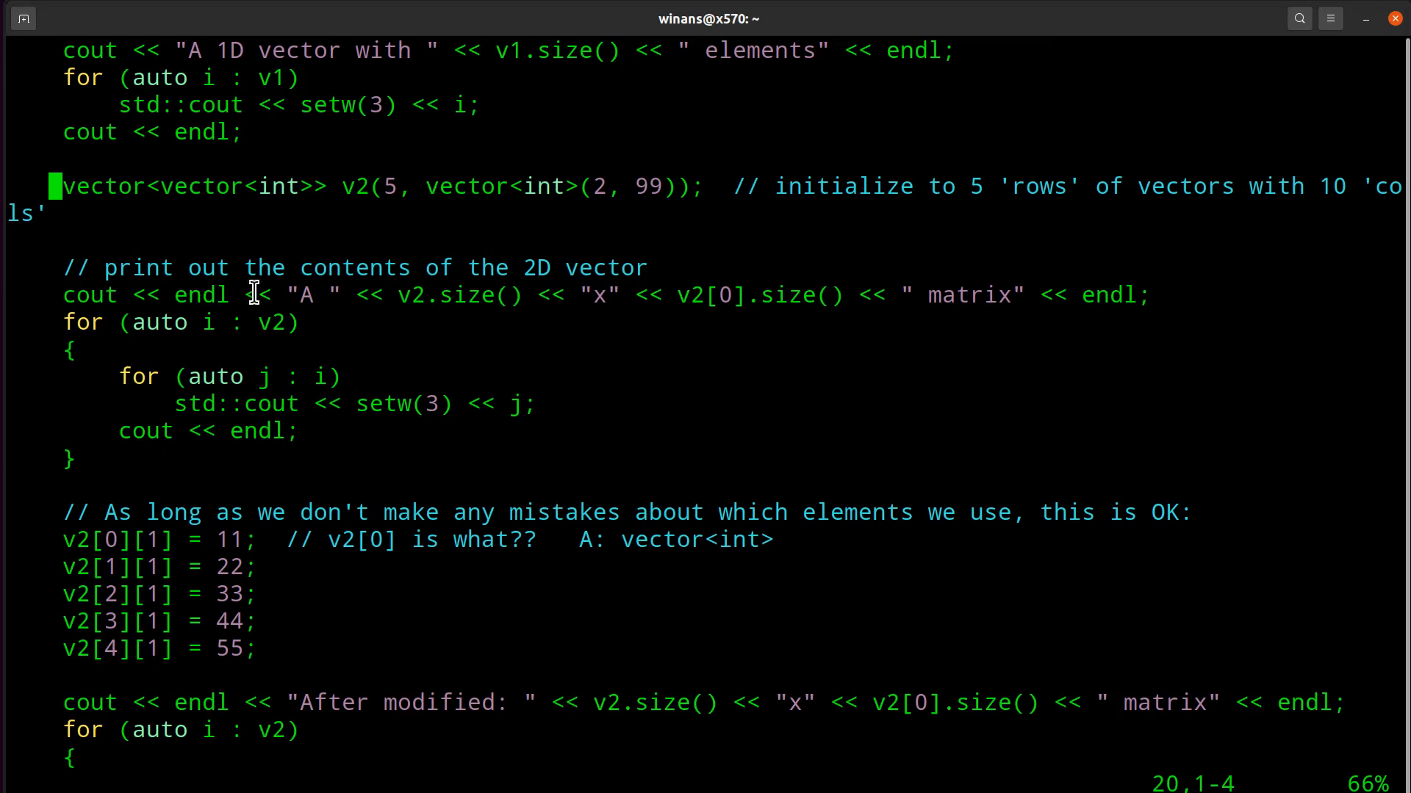
mouse_move(537, 380)
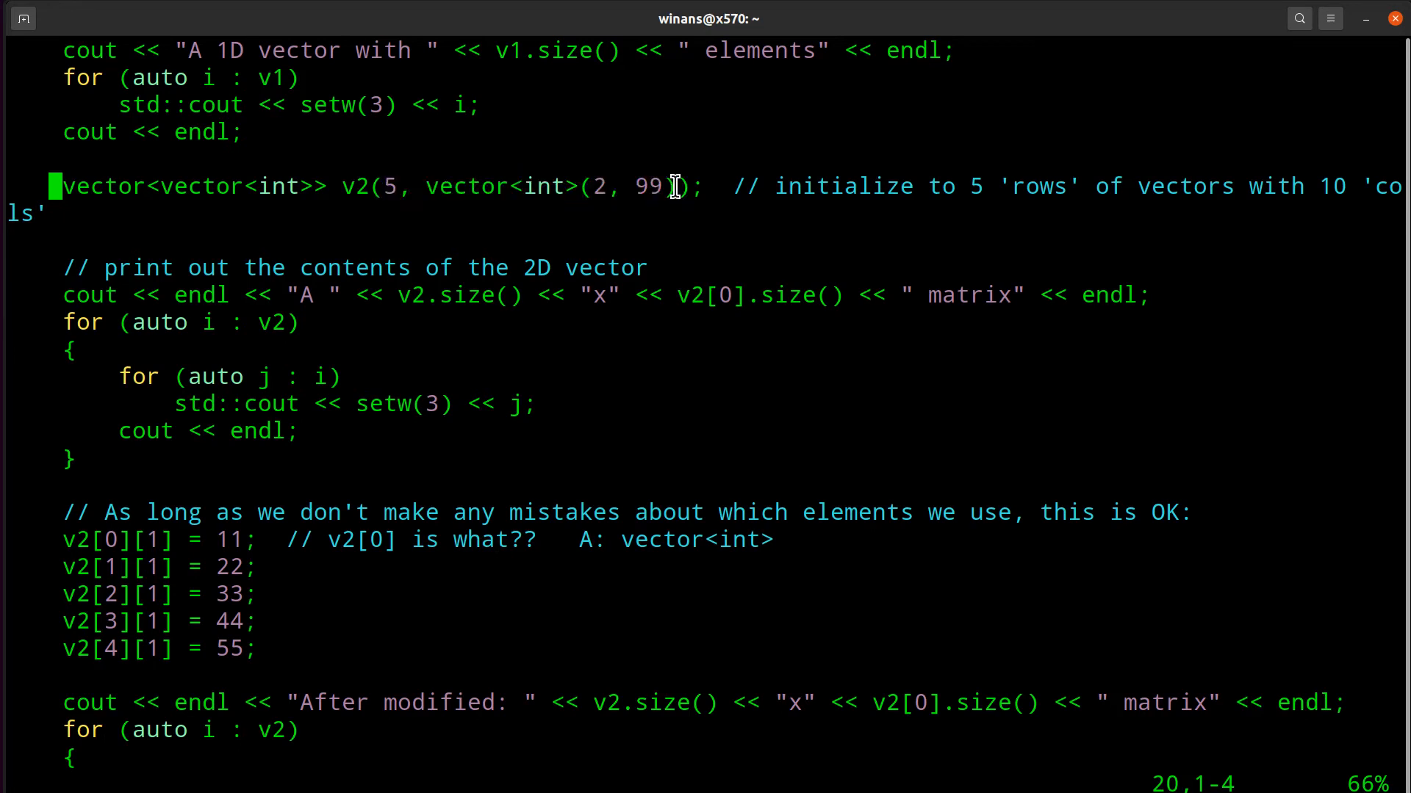
type(")")
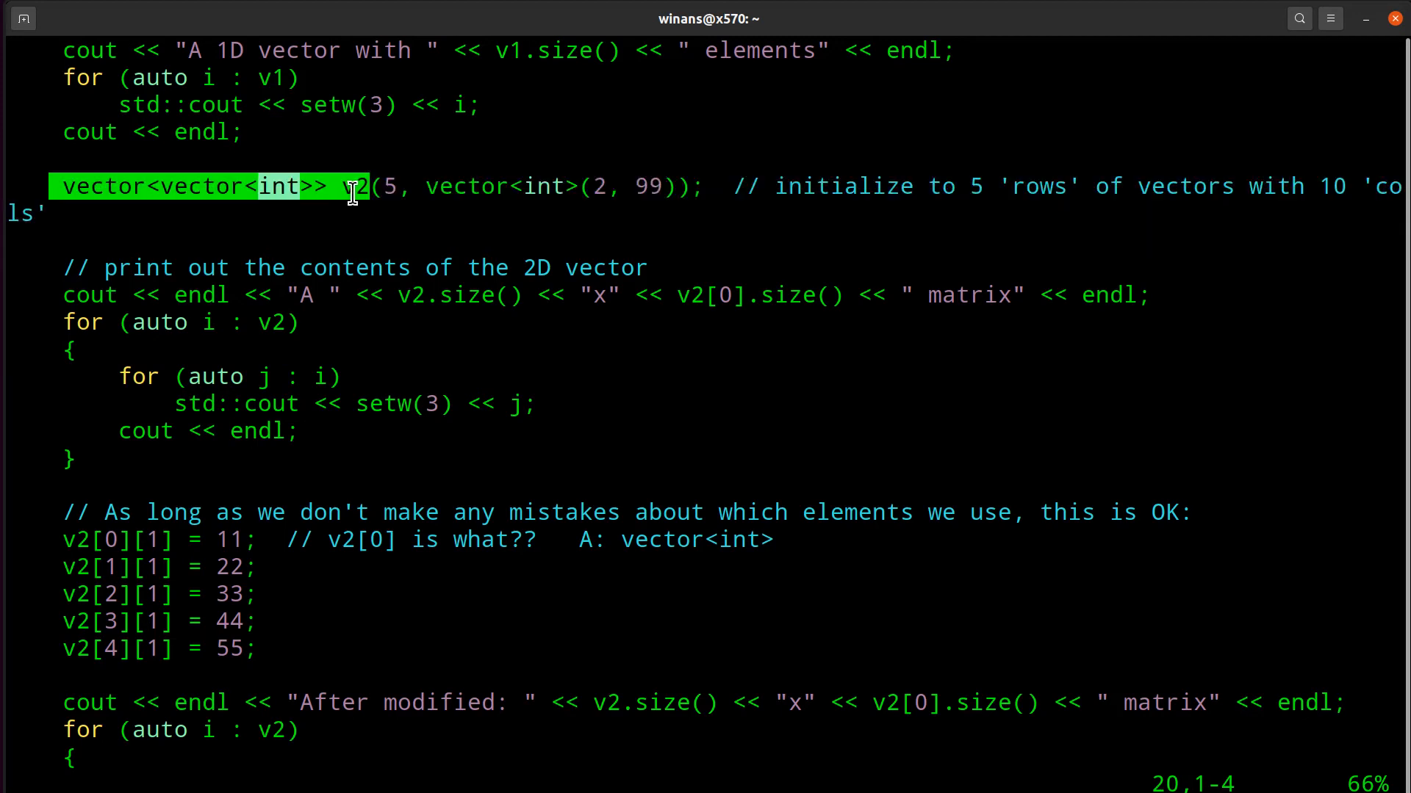
mouse_move(381, 185)
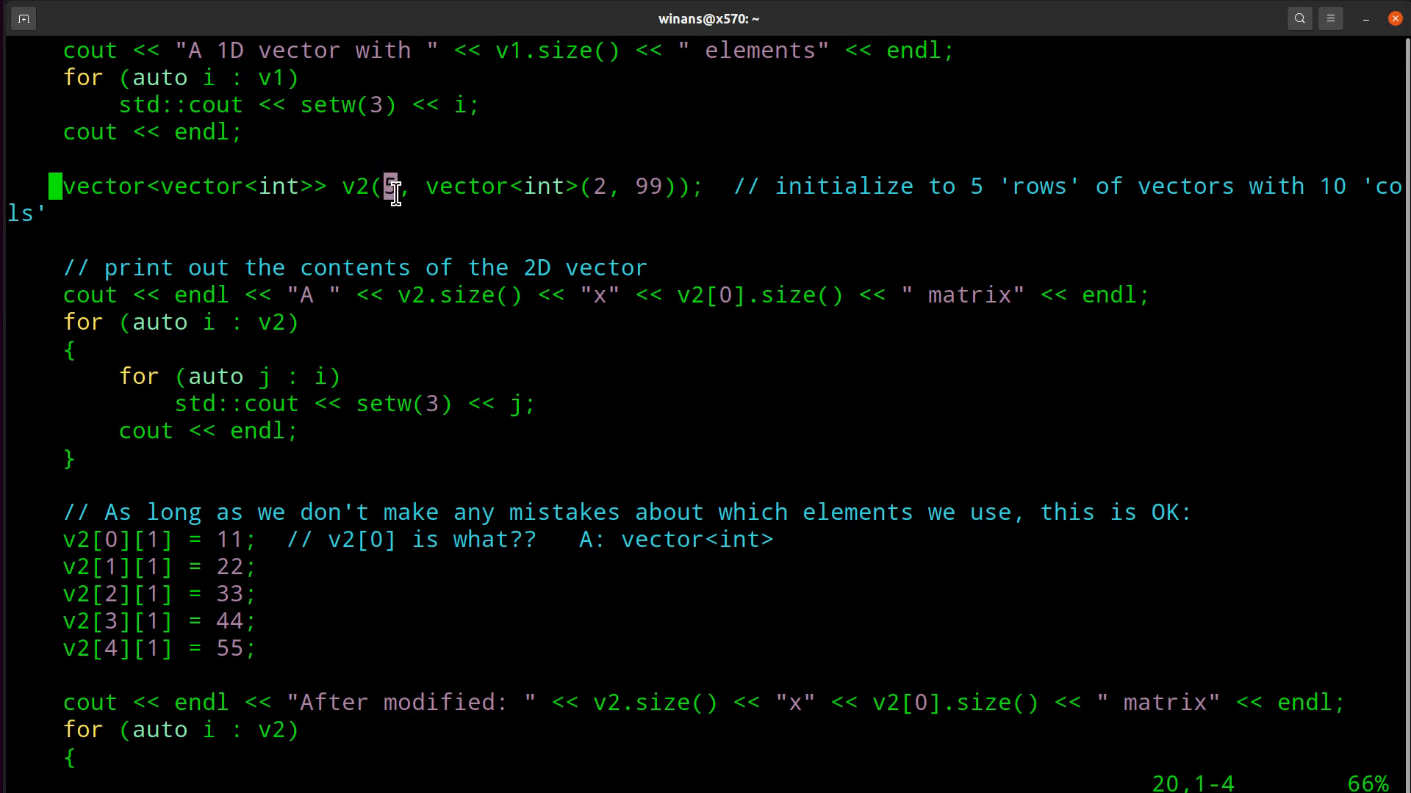
mouse_move(490, 186)
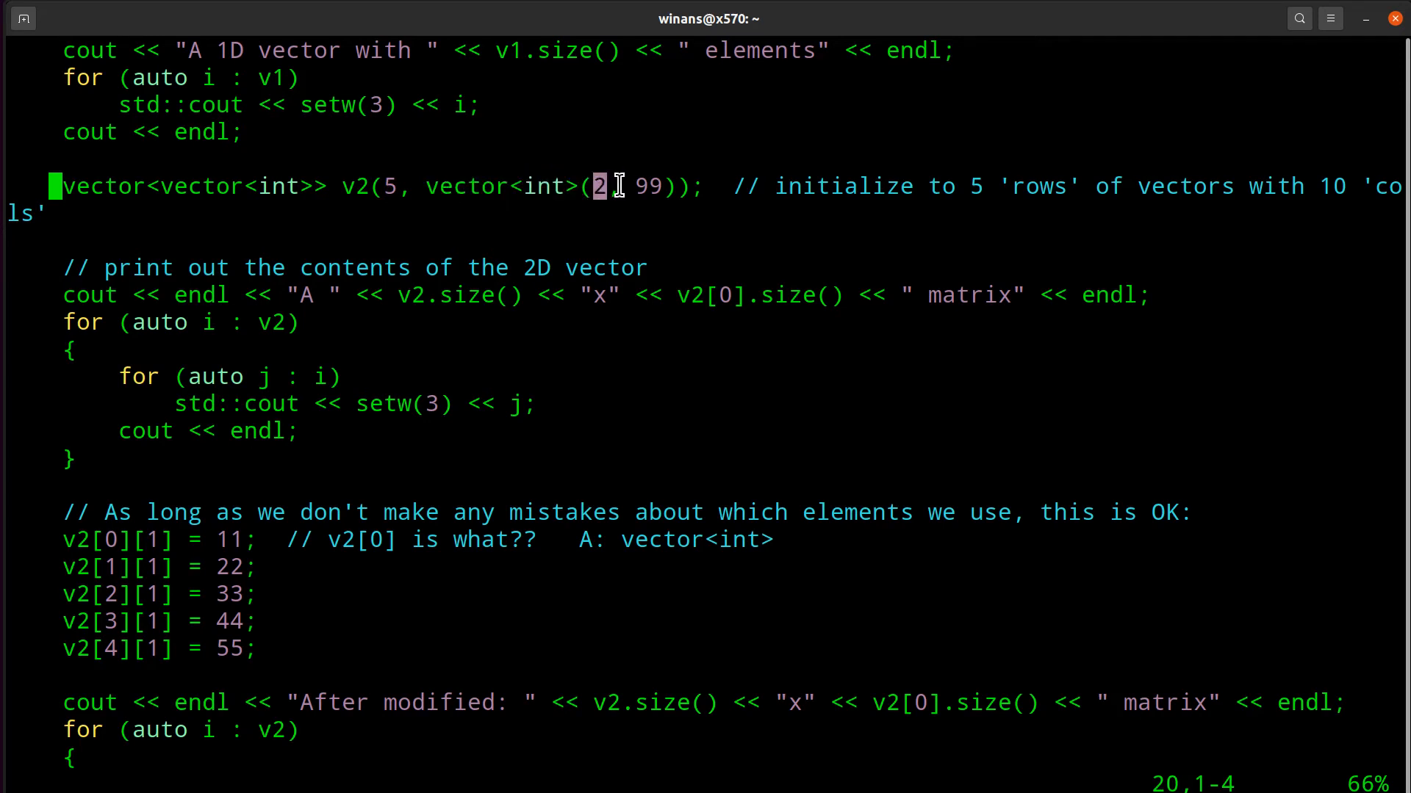
mouse_move(646, 186)
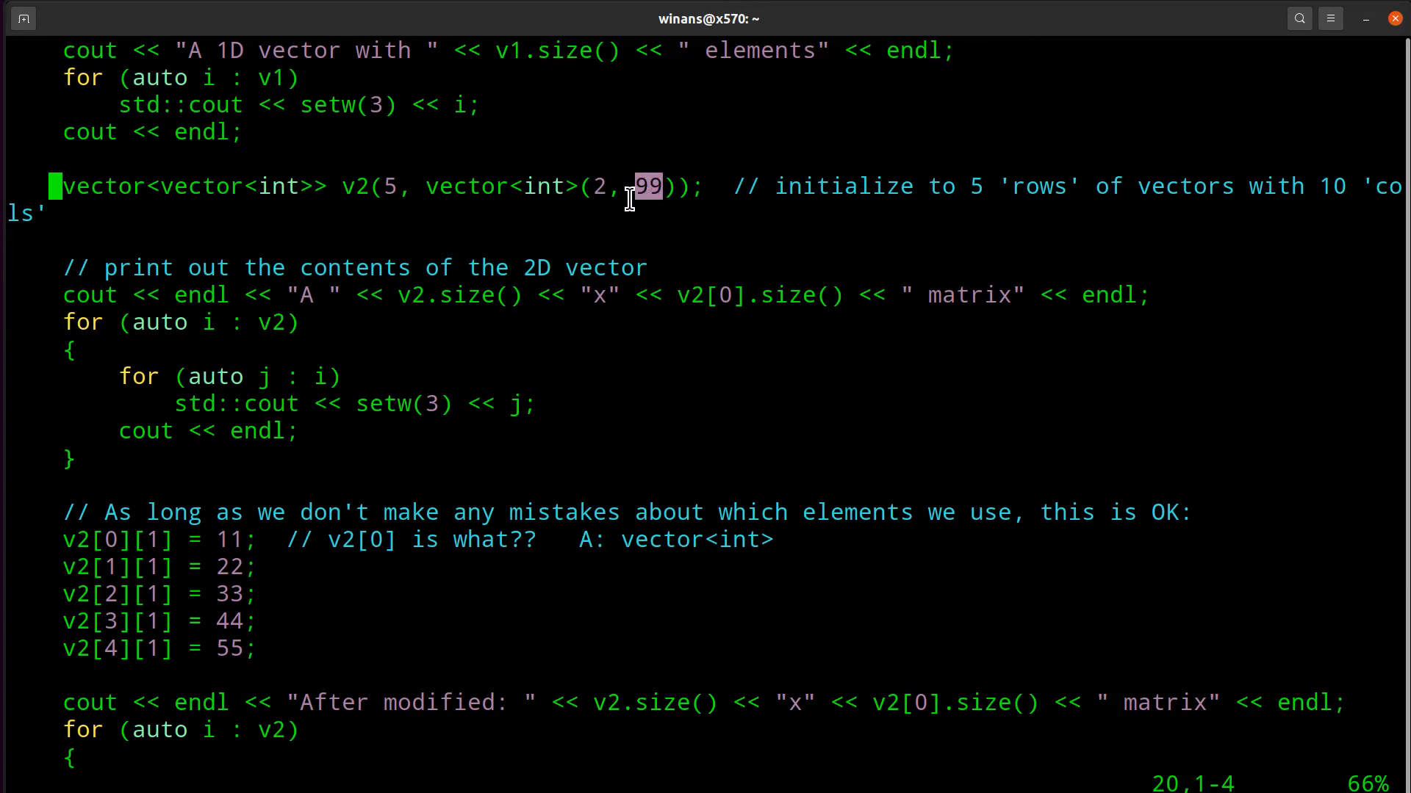
mouse_move(648, 186)
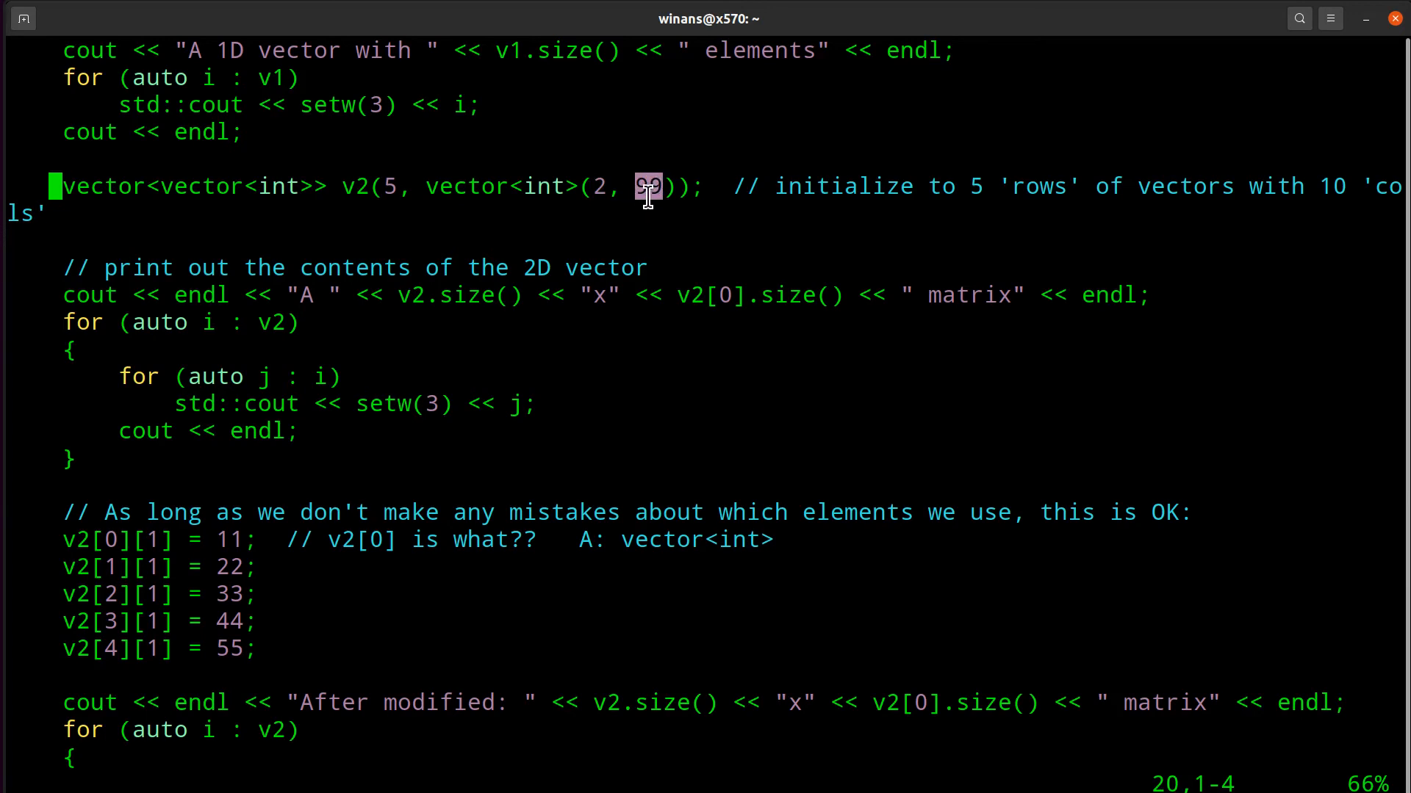
mouse_move(350, 186)
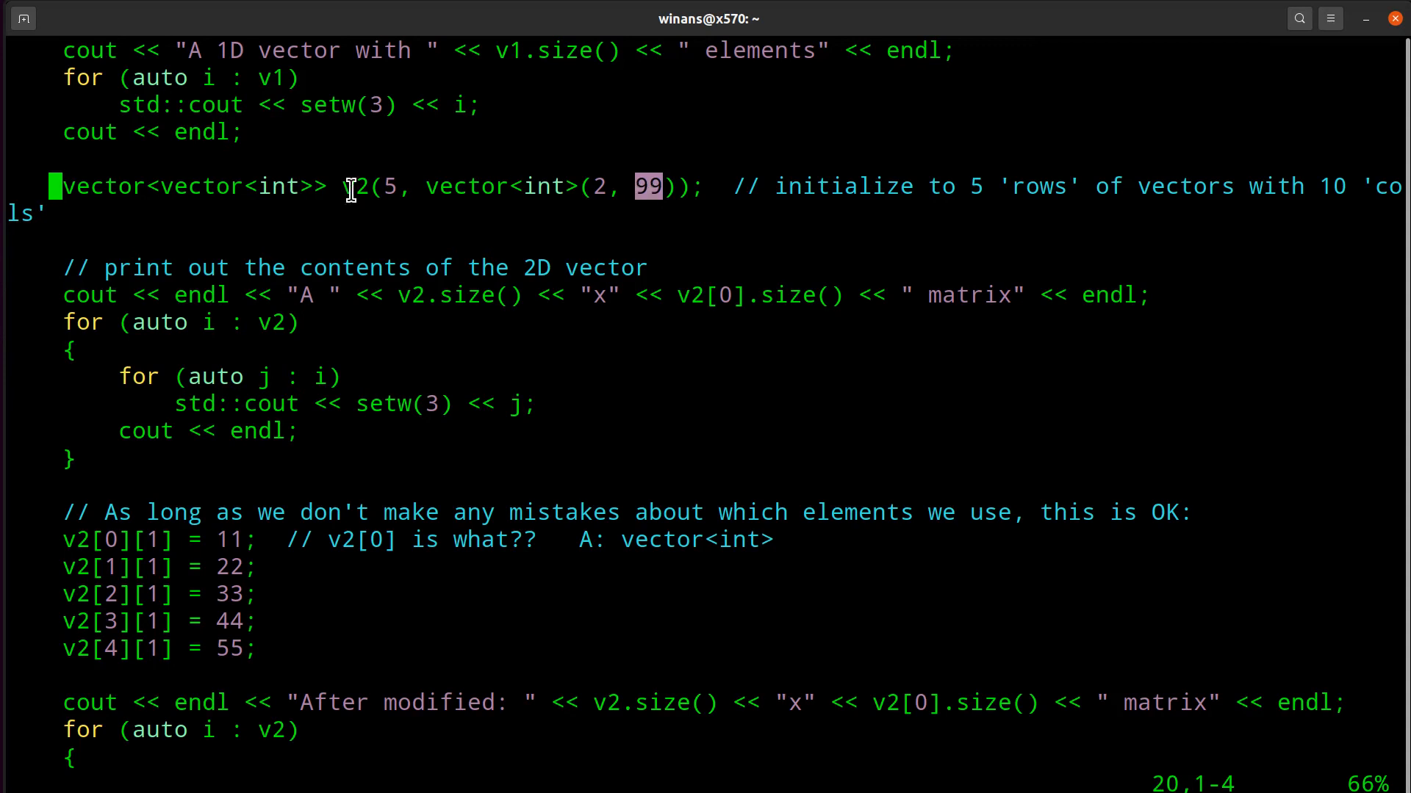
mouse_move(684, 185)
type("vector<vector<int>> v2;")
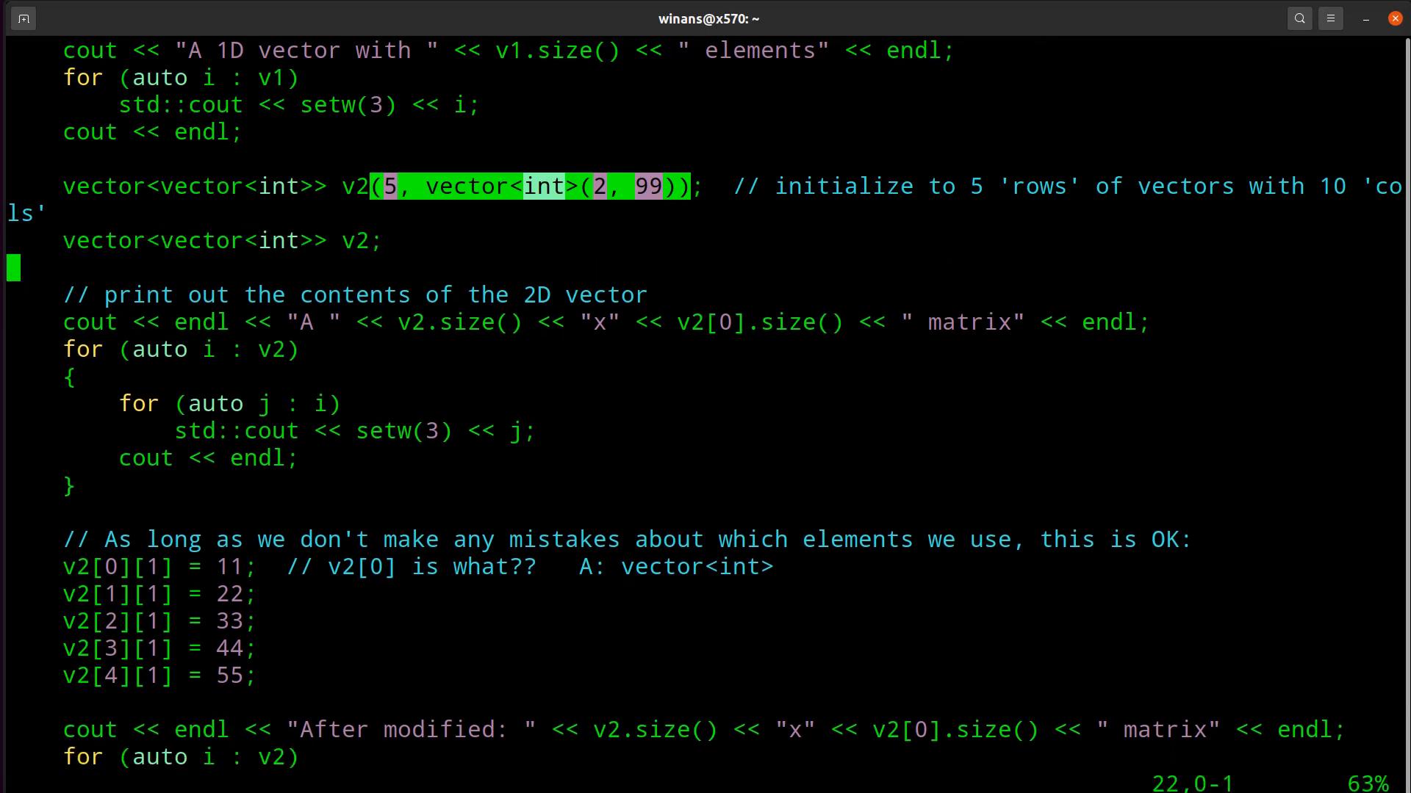
Step: Add an uninitialized v2 declaration below the first, commented 'empty vector of vectors'
scroll("down", 3)
type("     //")
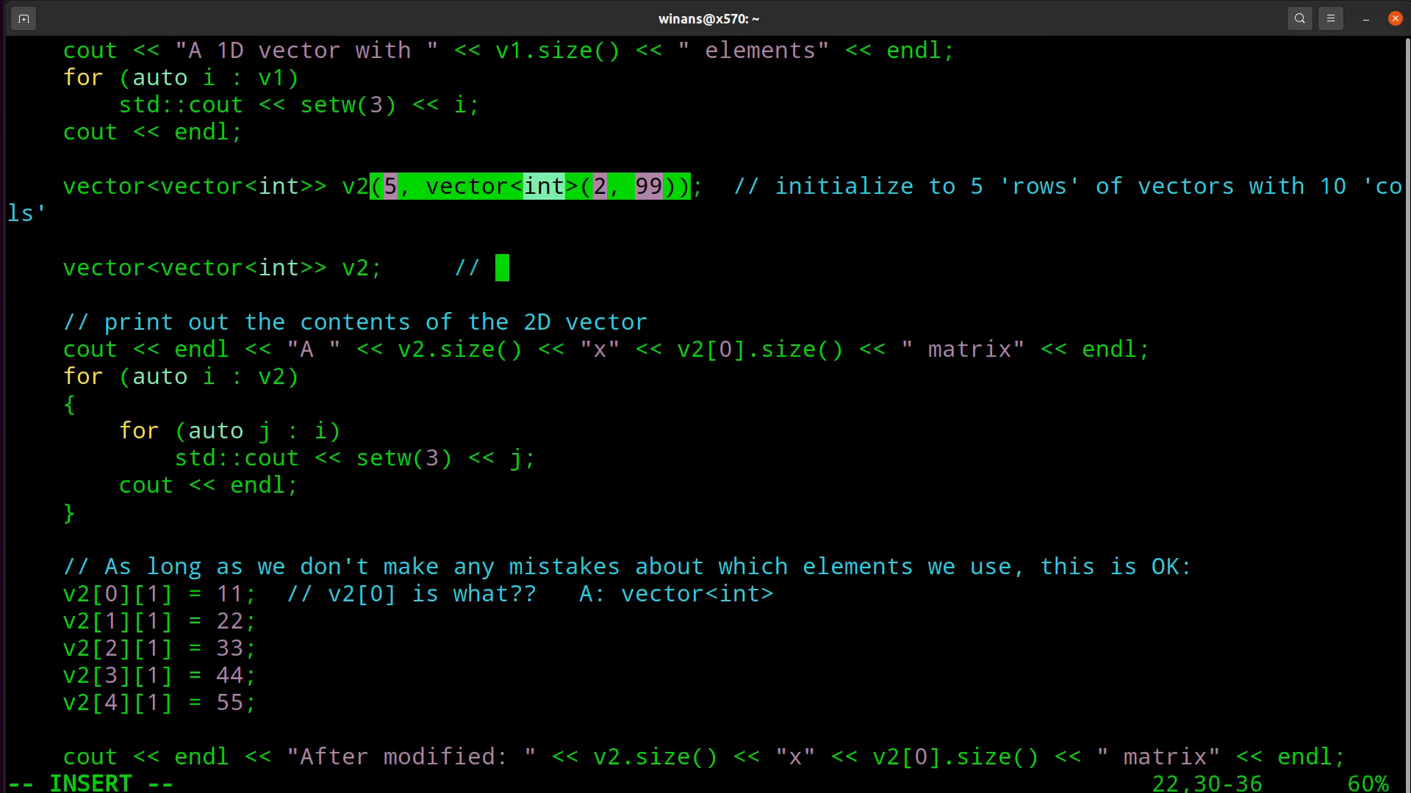
type("empty v")
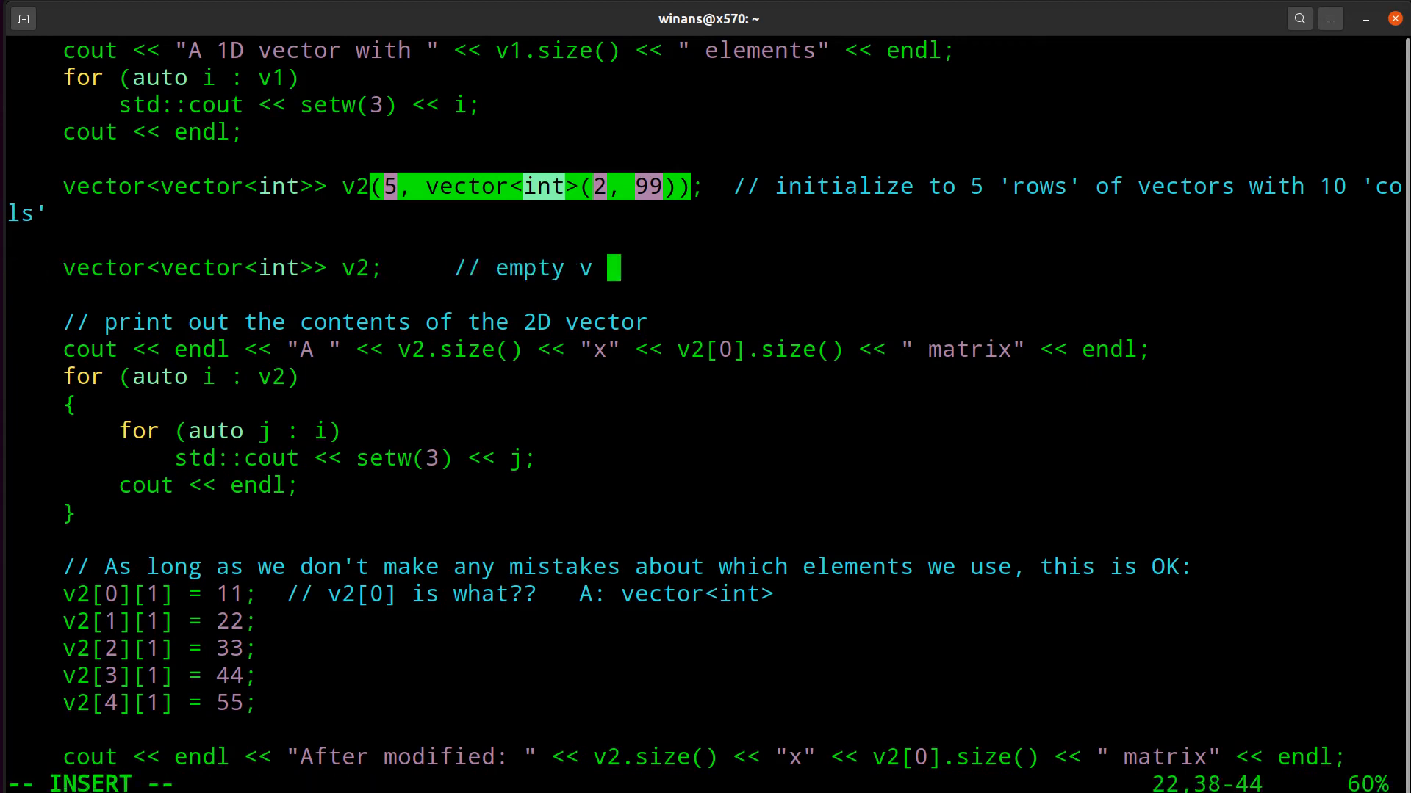
type("ector")
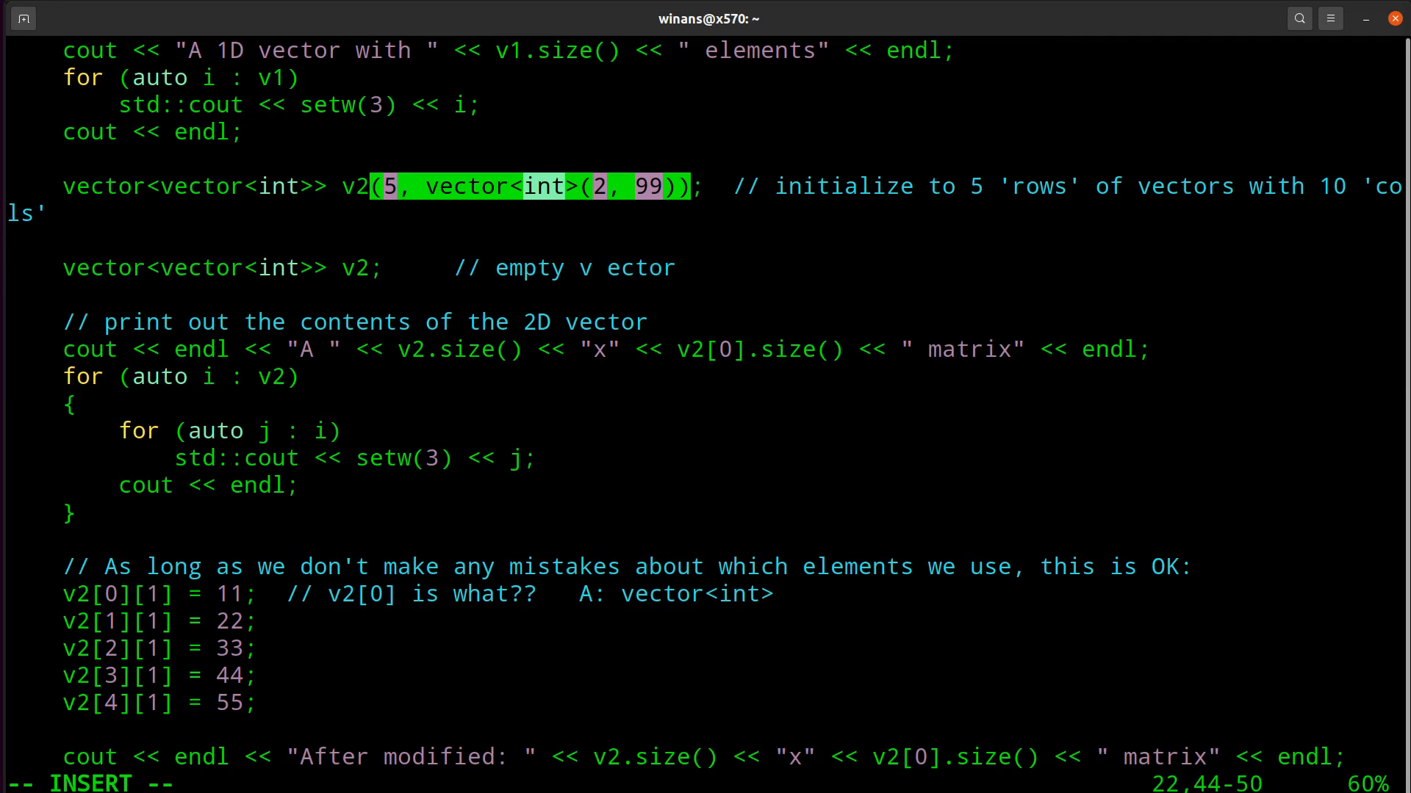
type("of v")
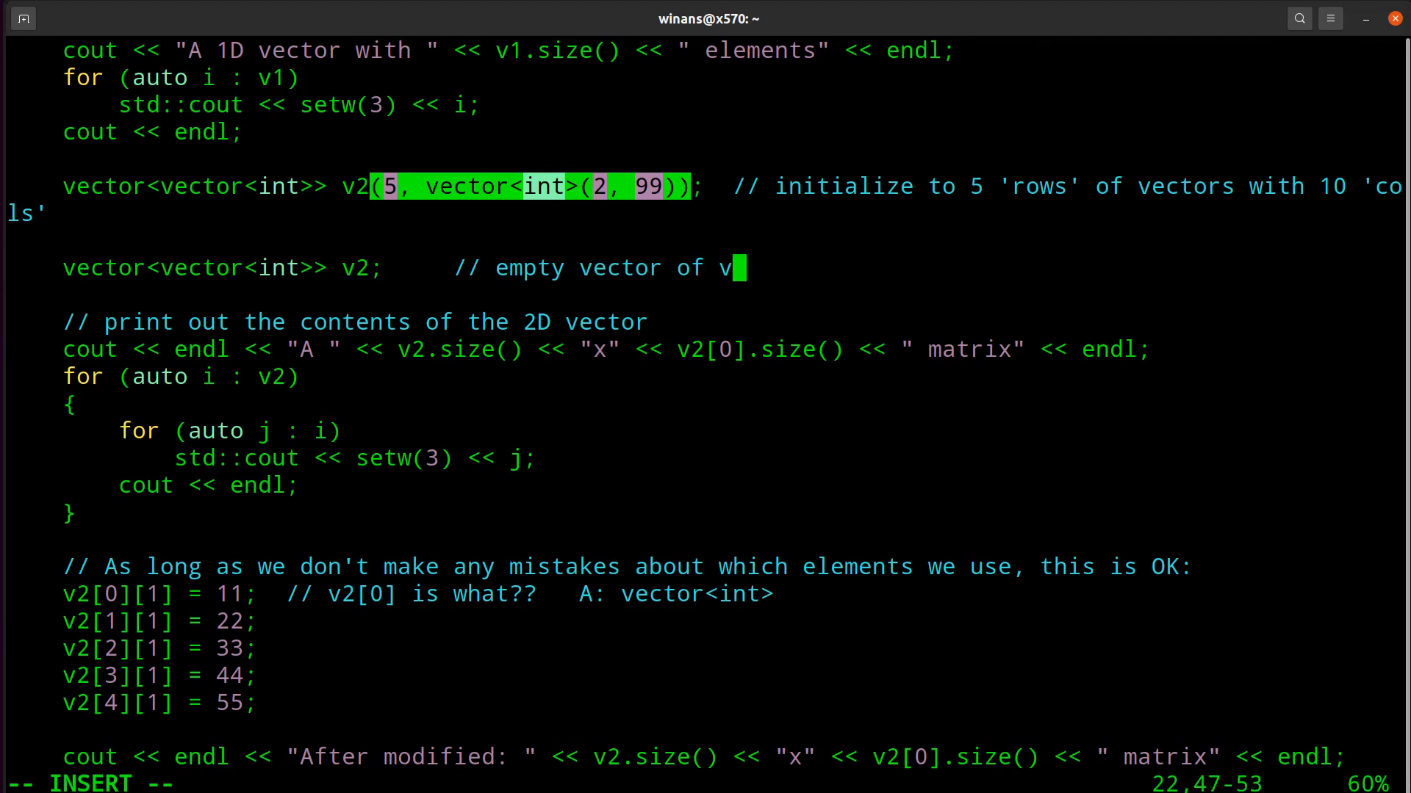
type("ectors of")
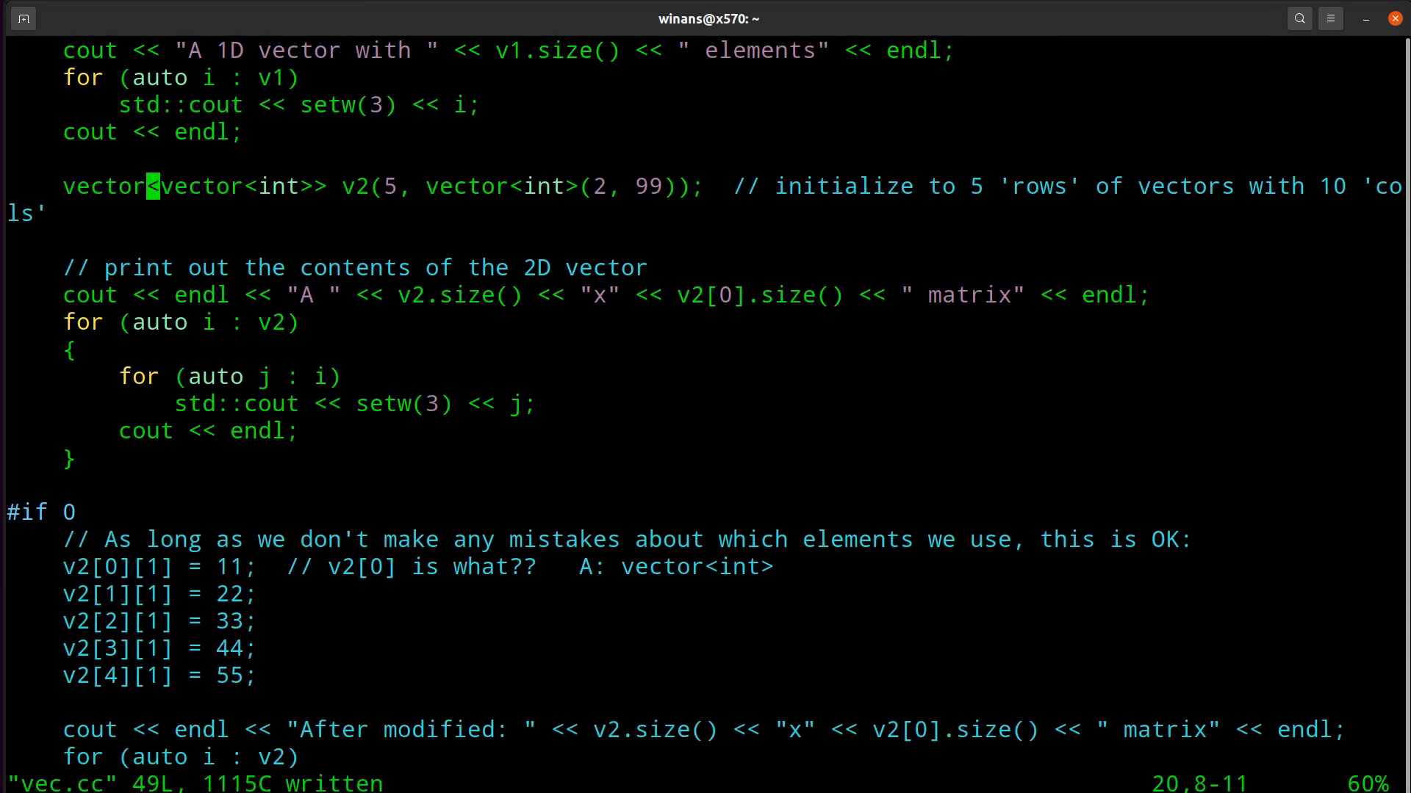
Step: Write vec.cc with :w after restoring #if 0 above the modification block
key("w")
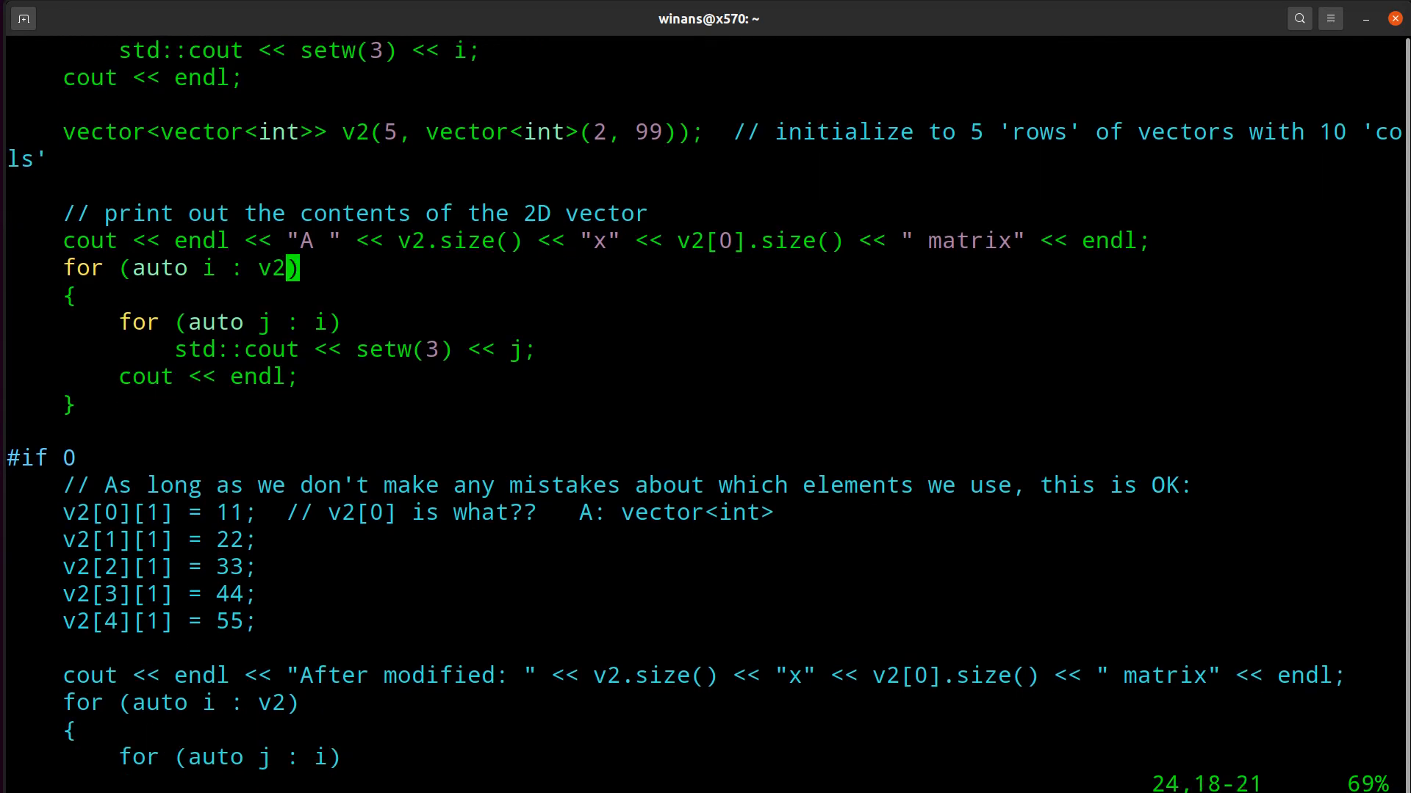
mouse_move(566, 241)
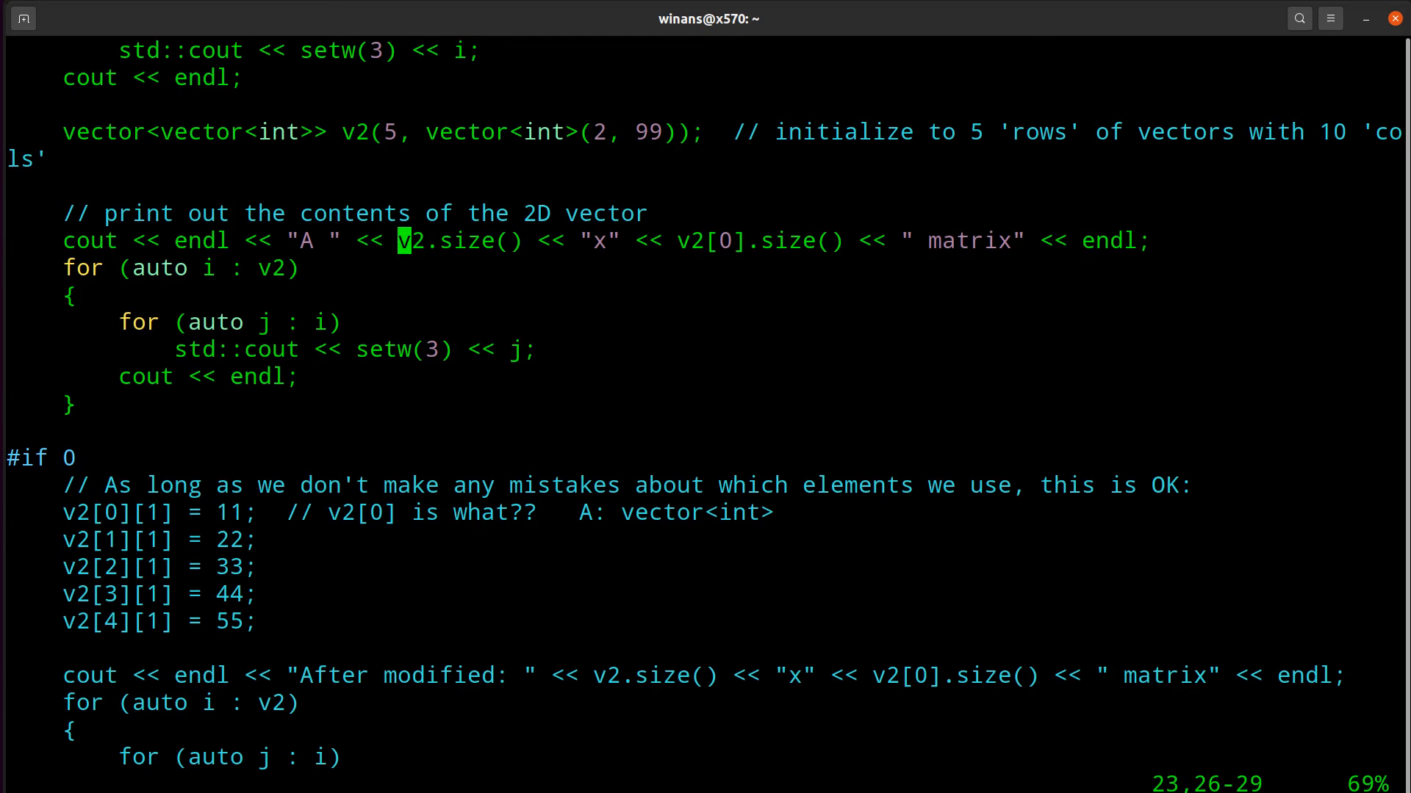
mouse_move(357, 124)
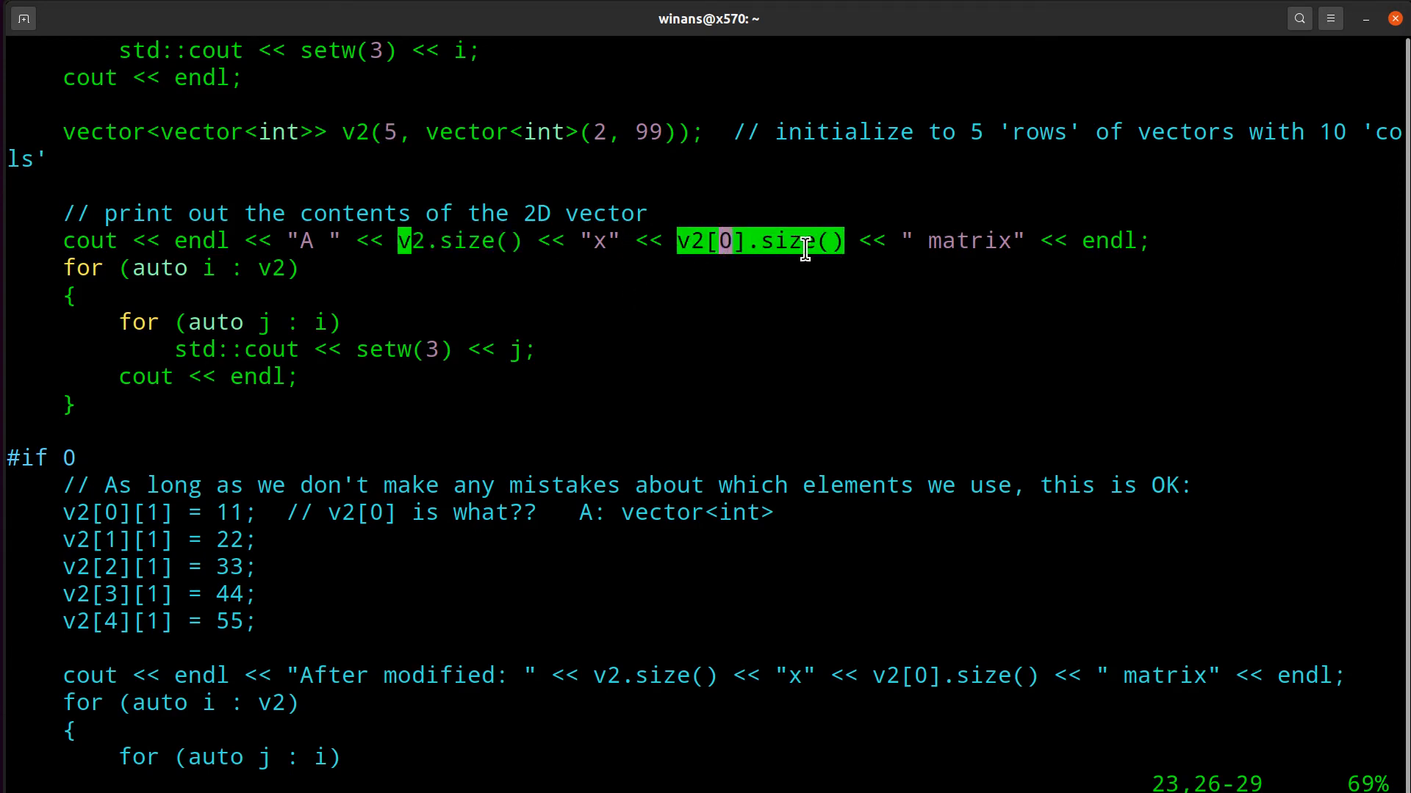
mouse_move(771, 261)
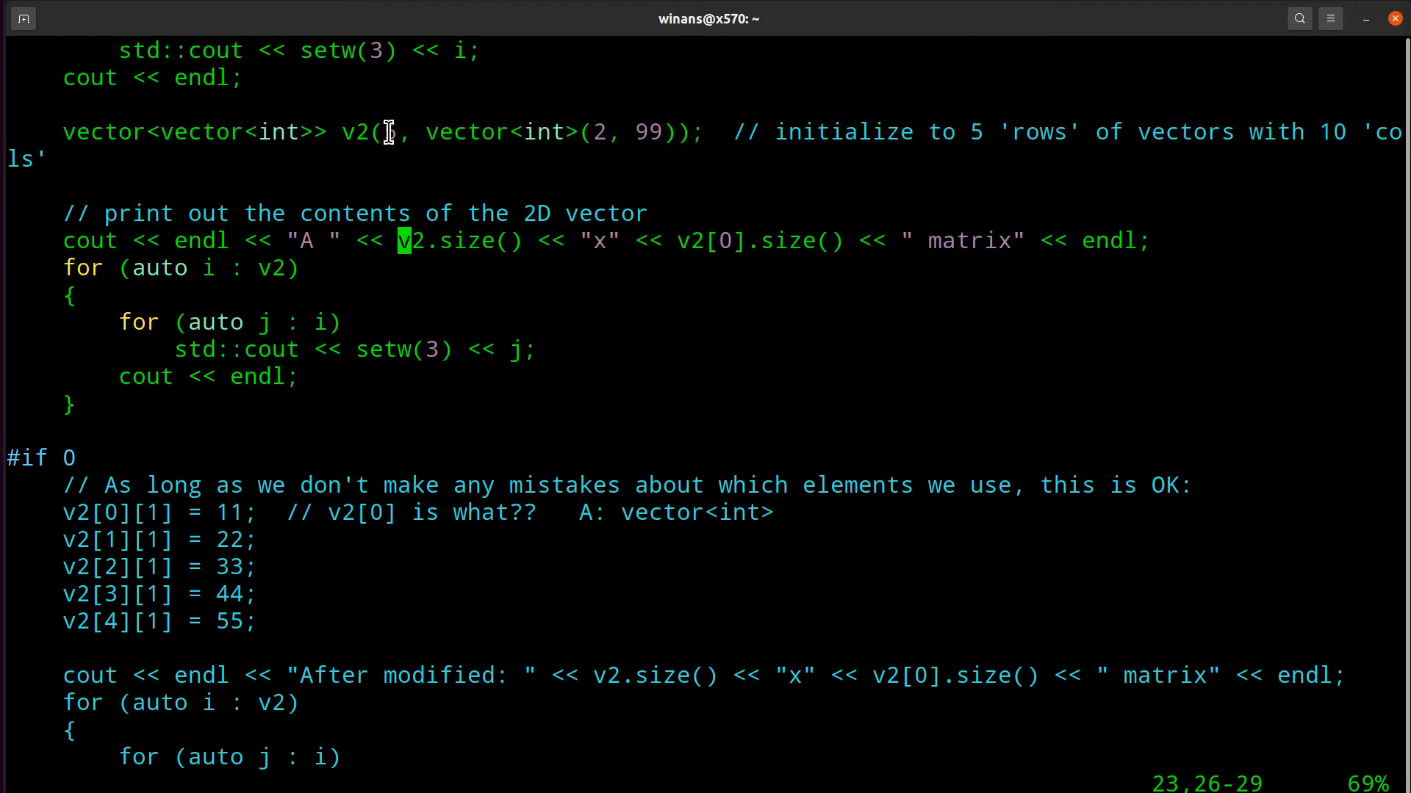
type("5")
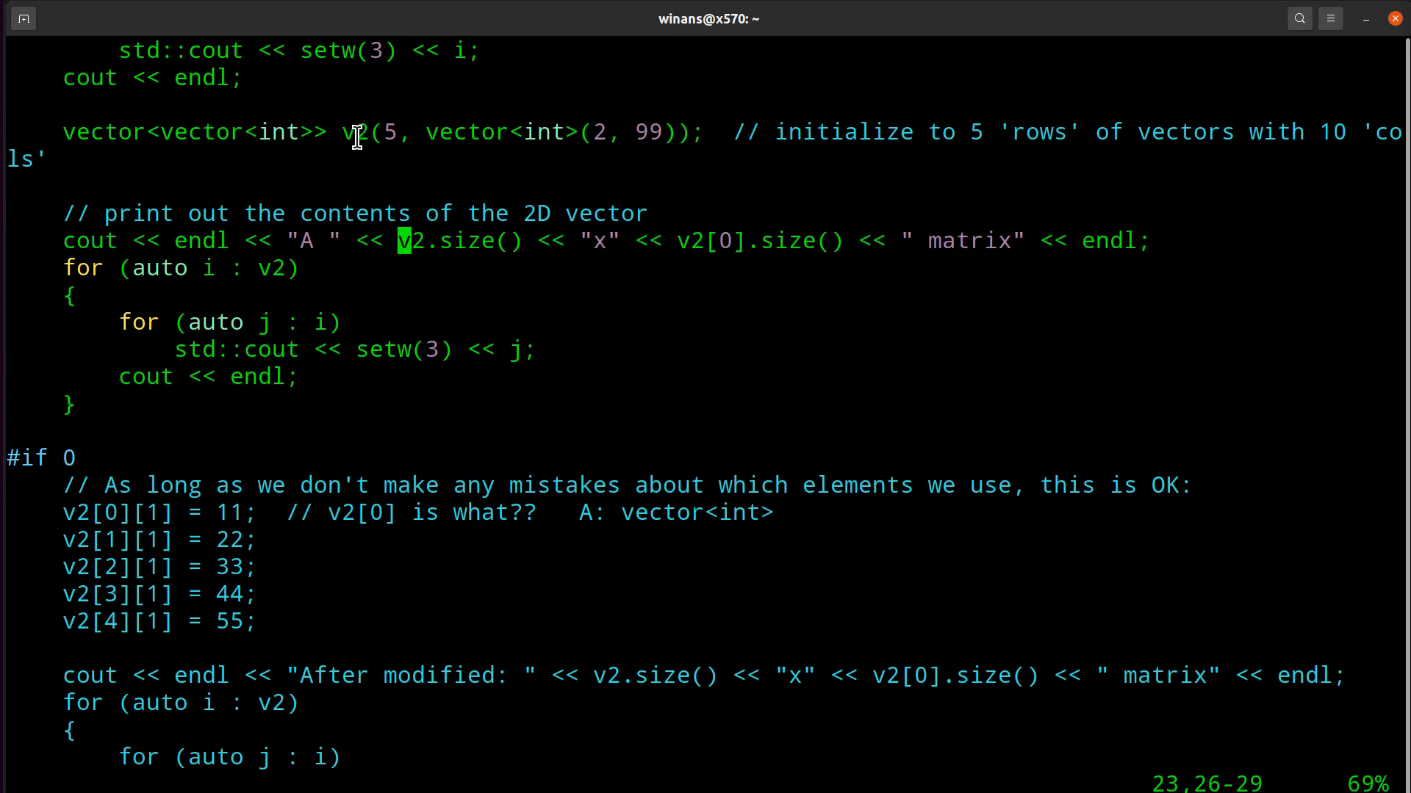
mouse_move(608, 131)
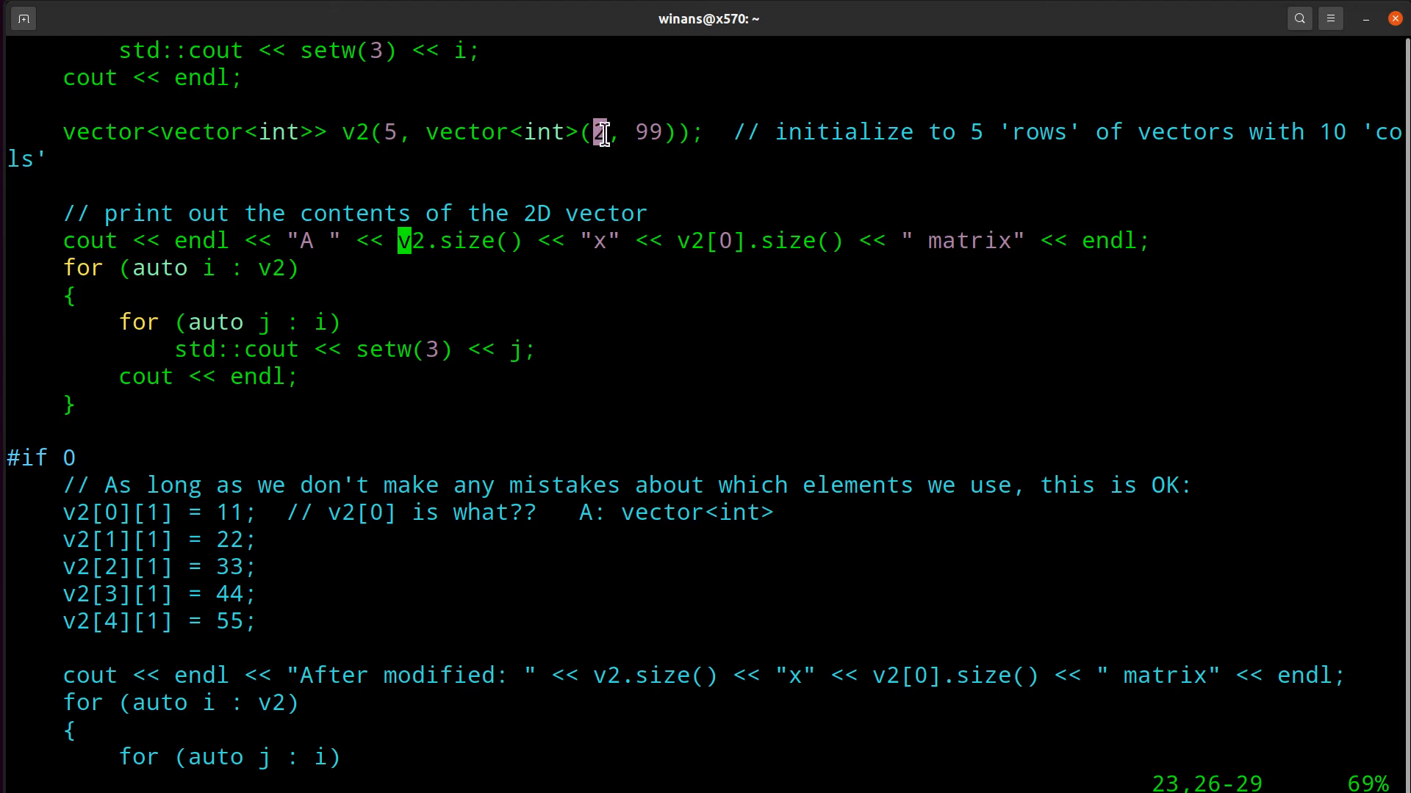
mouse_move(545, 132)
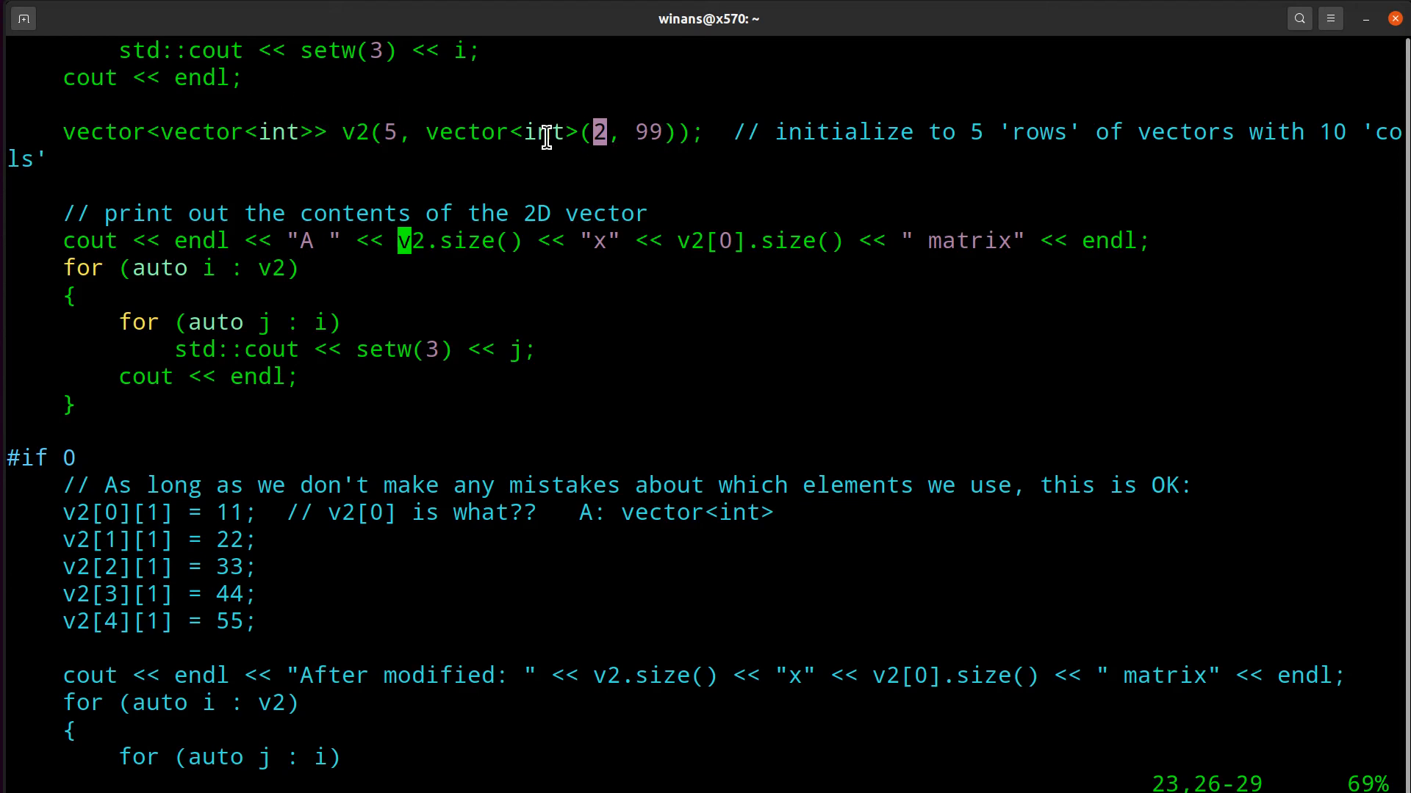
mouse_move(385, 133)
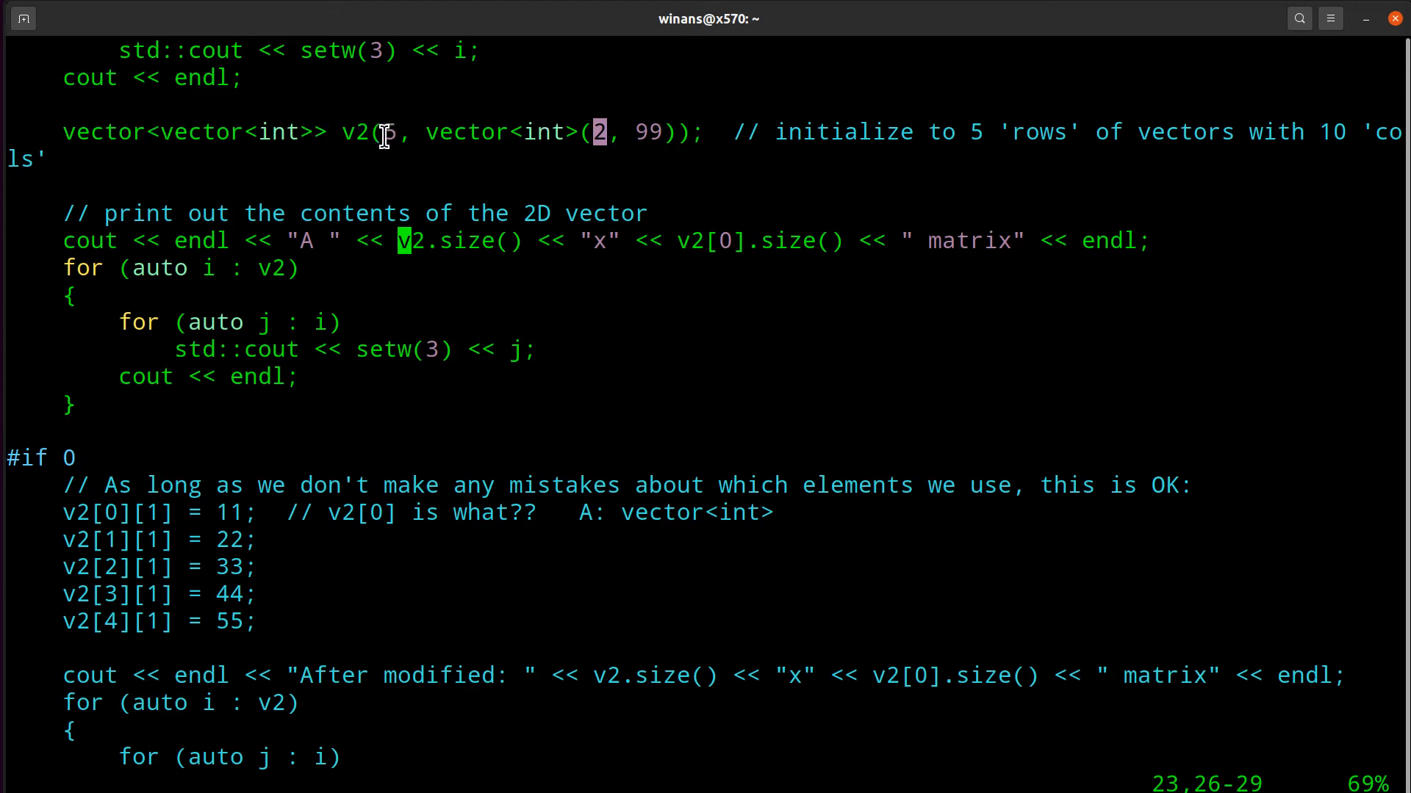
mouse_move(472, 132)
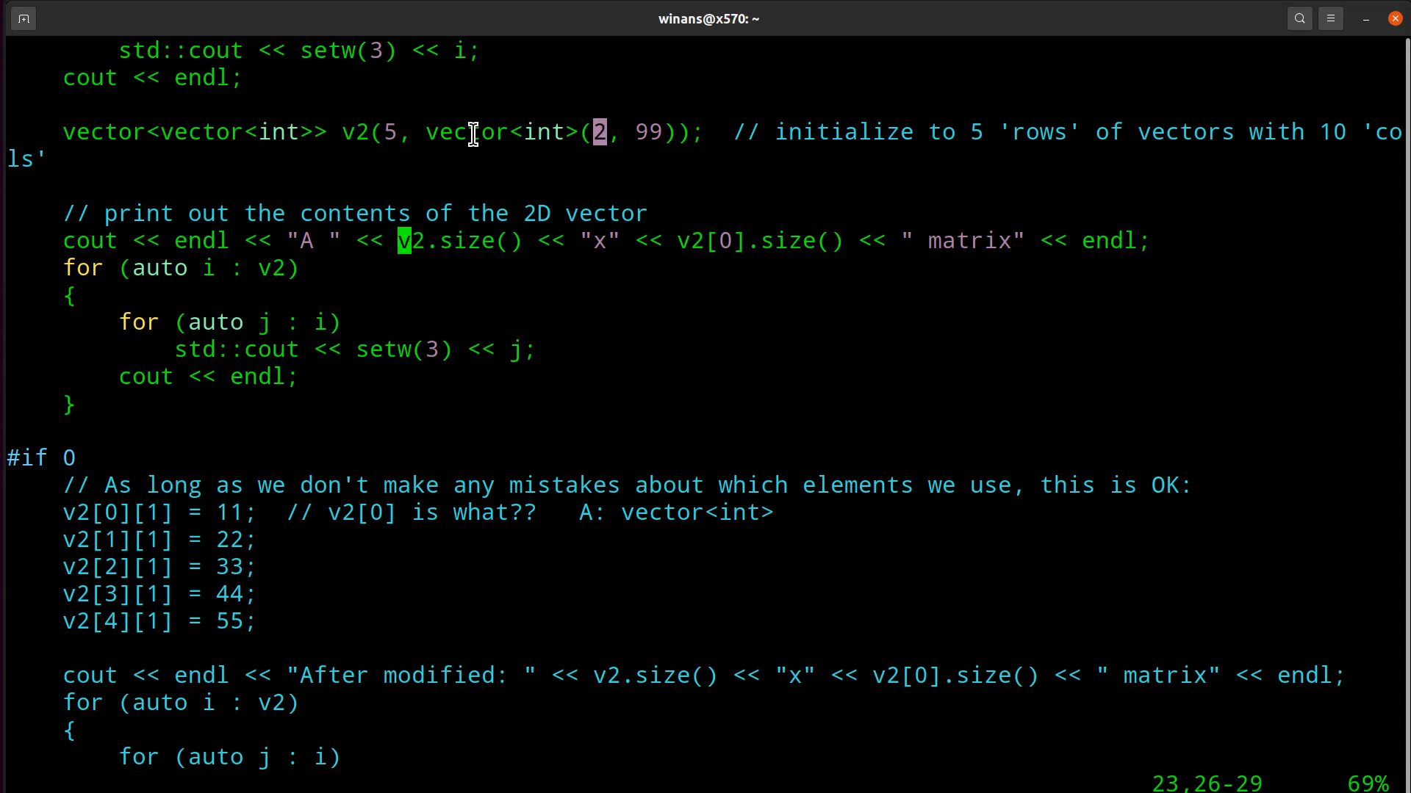
mouse_move(464, 132)
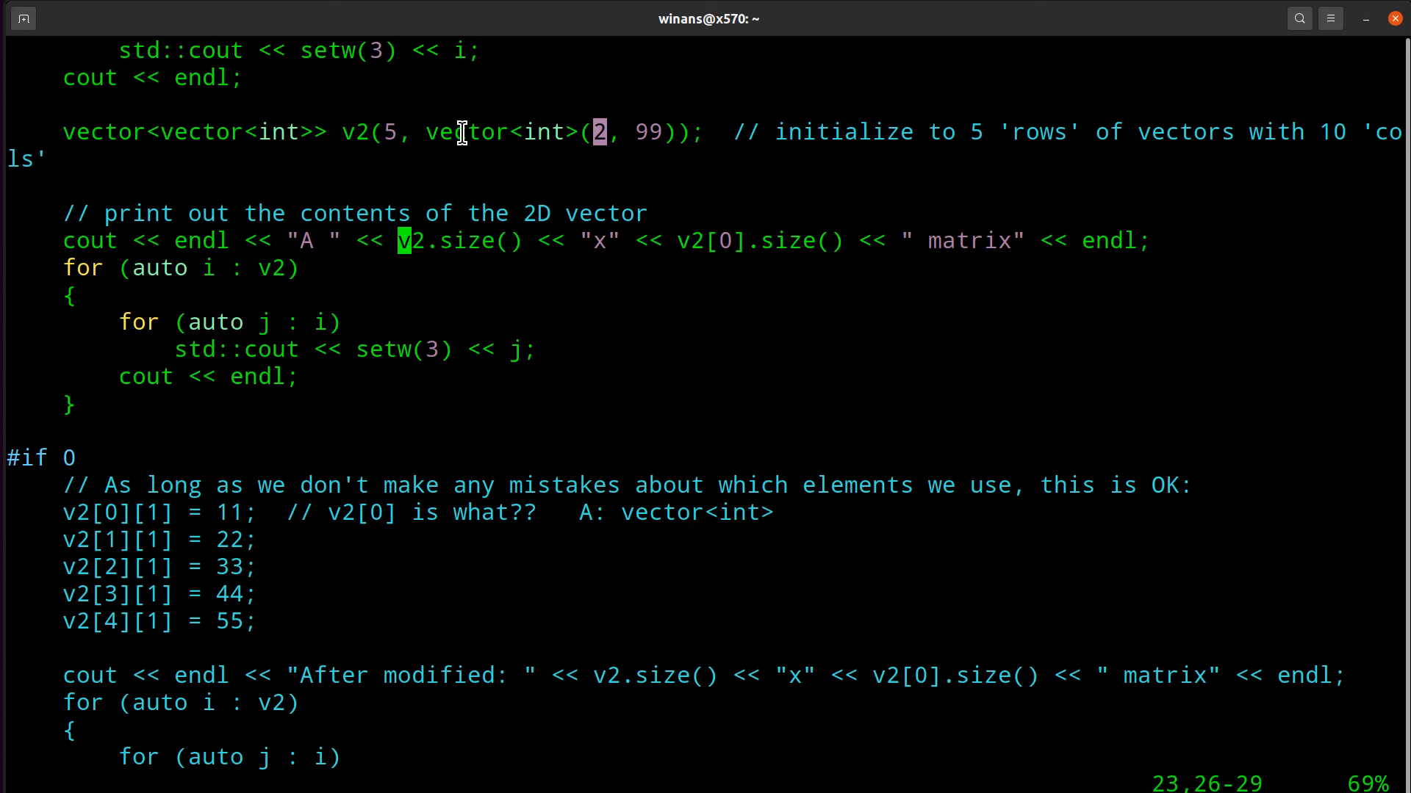
mouse_move(569, 175)
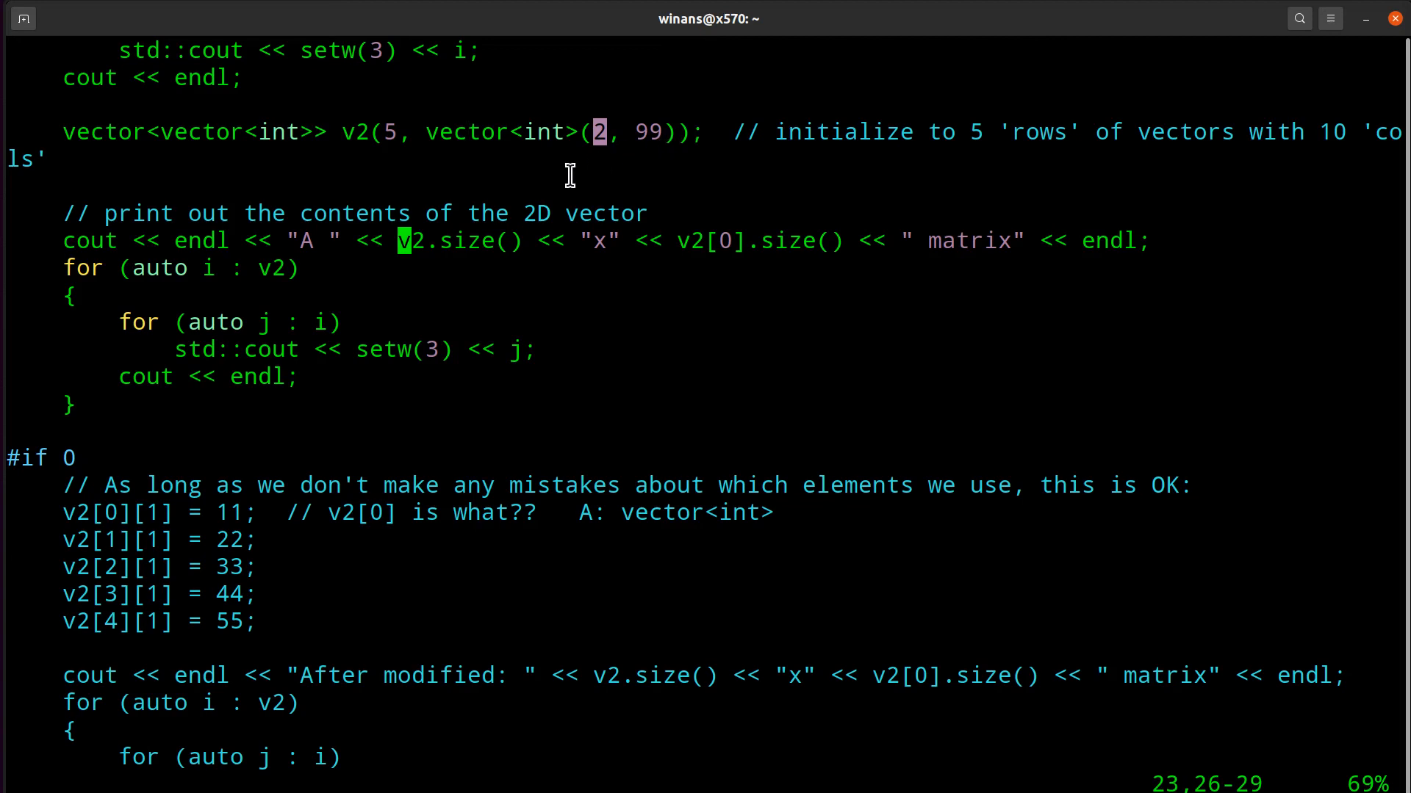
mouse_move(412, 157)
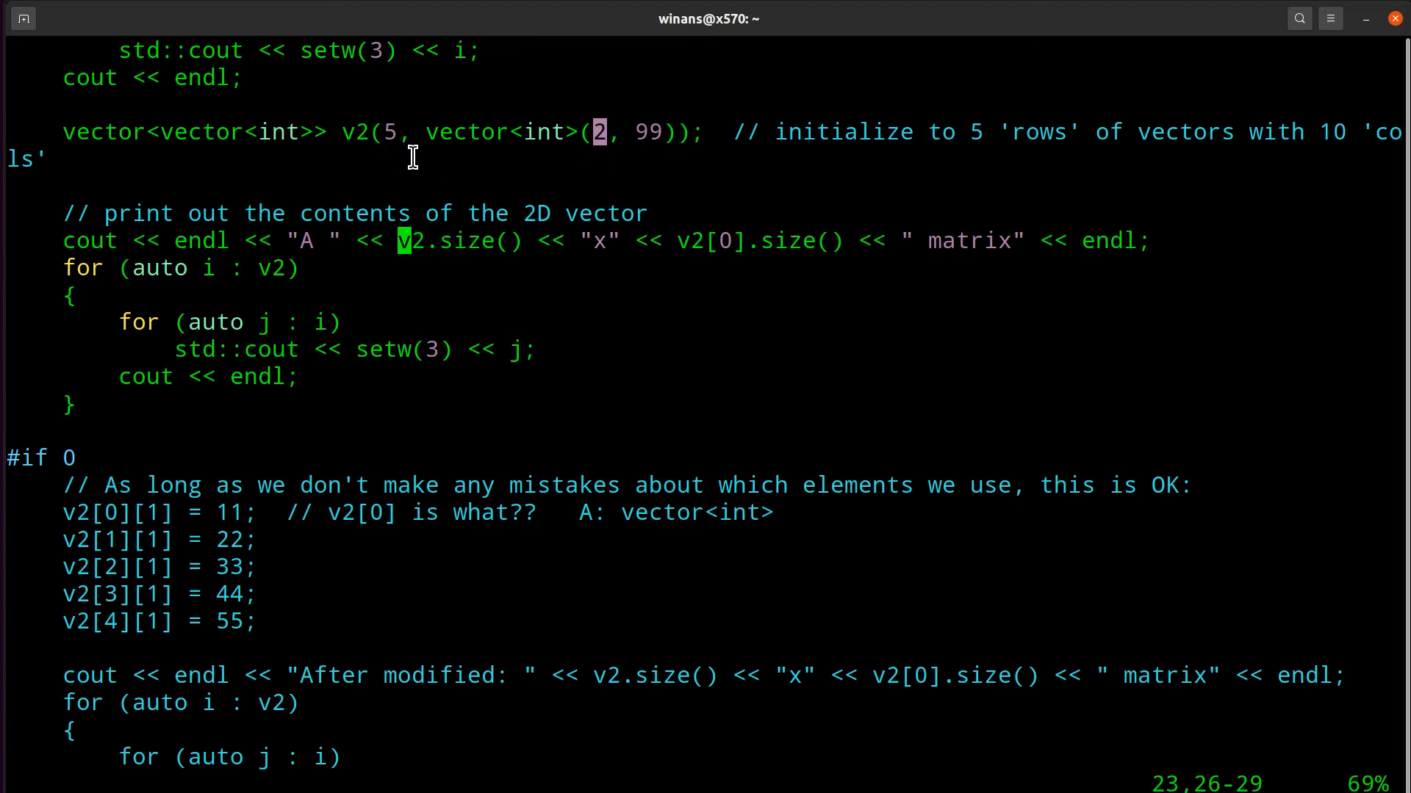
mouse_move(583, 156)
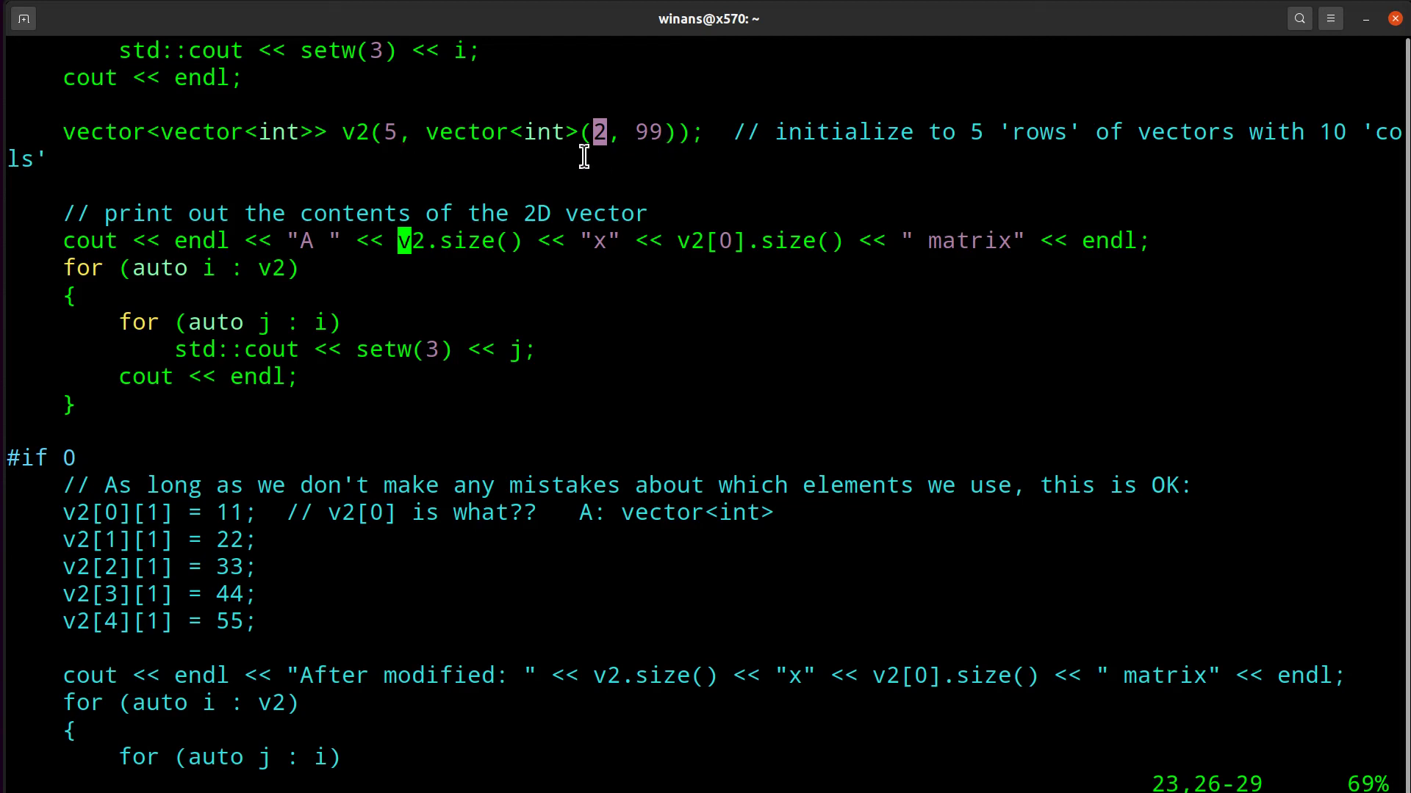
mouse_move(709, 243)
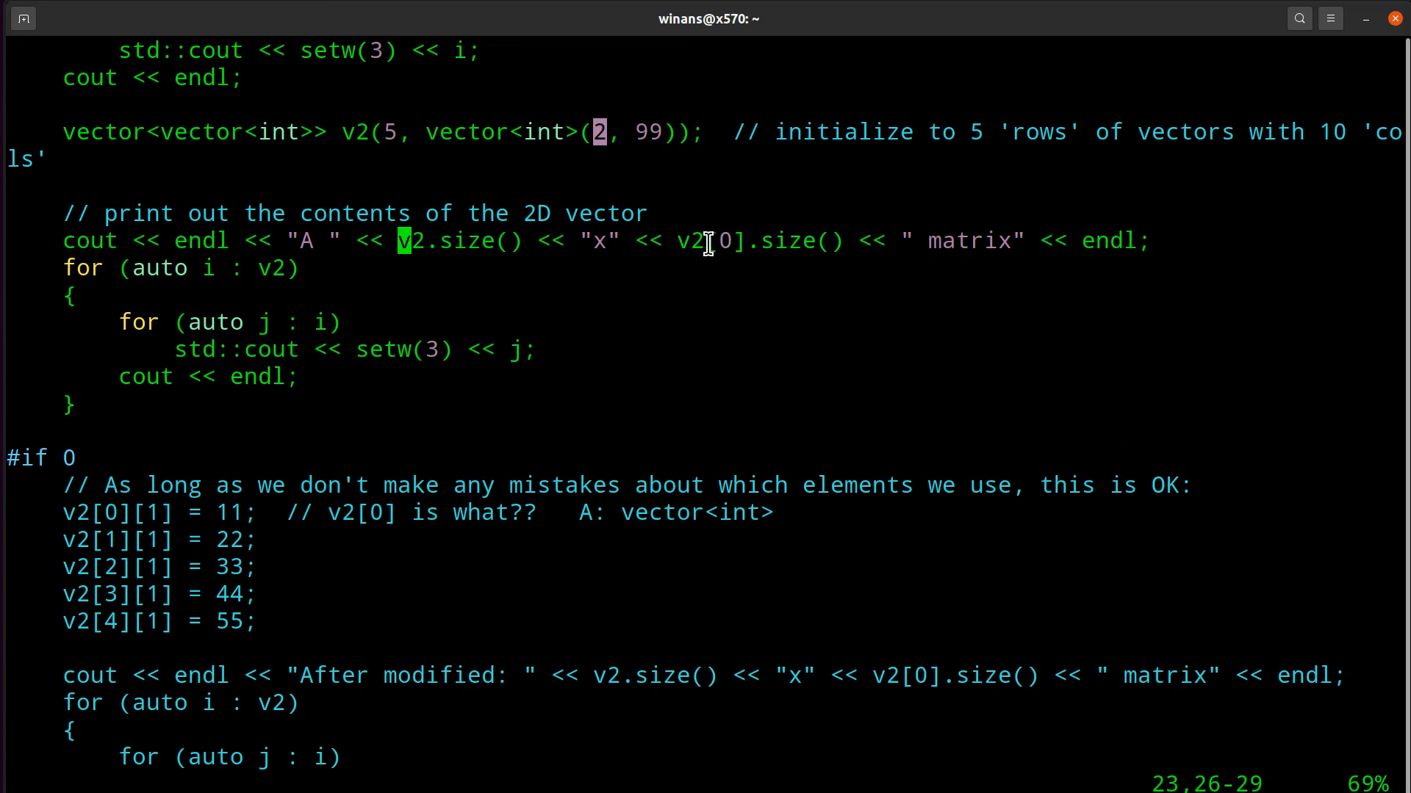
mouse_move(364, 126)
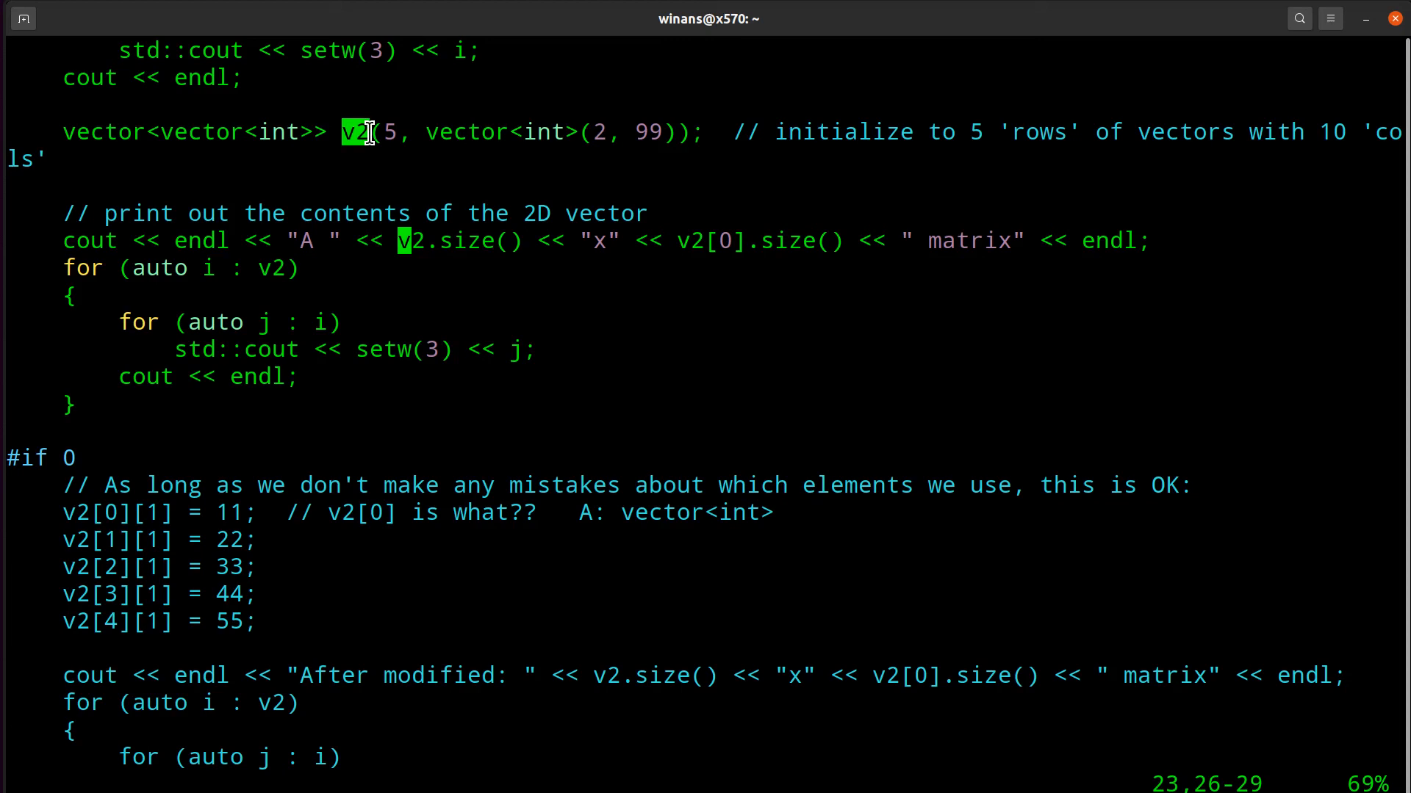
mouse_move(661, 249)
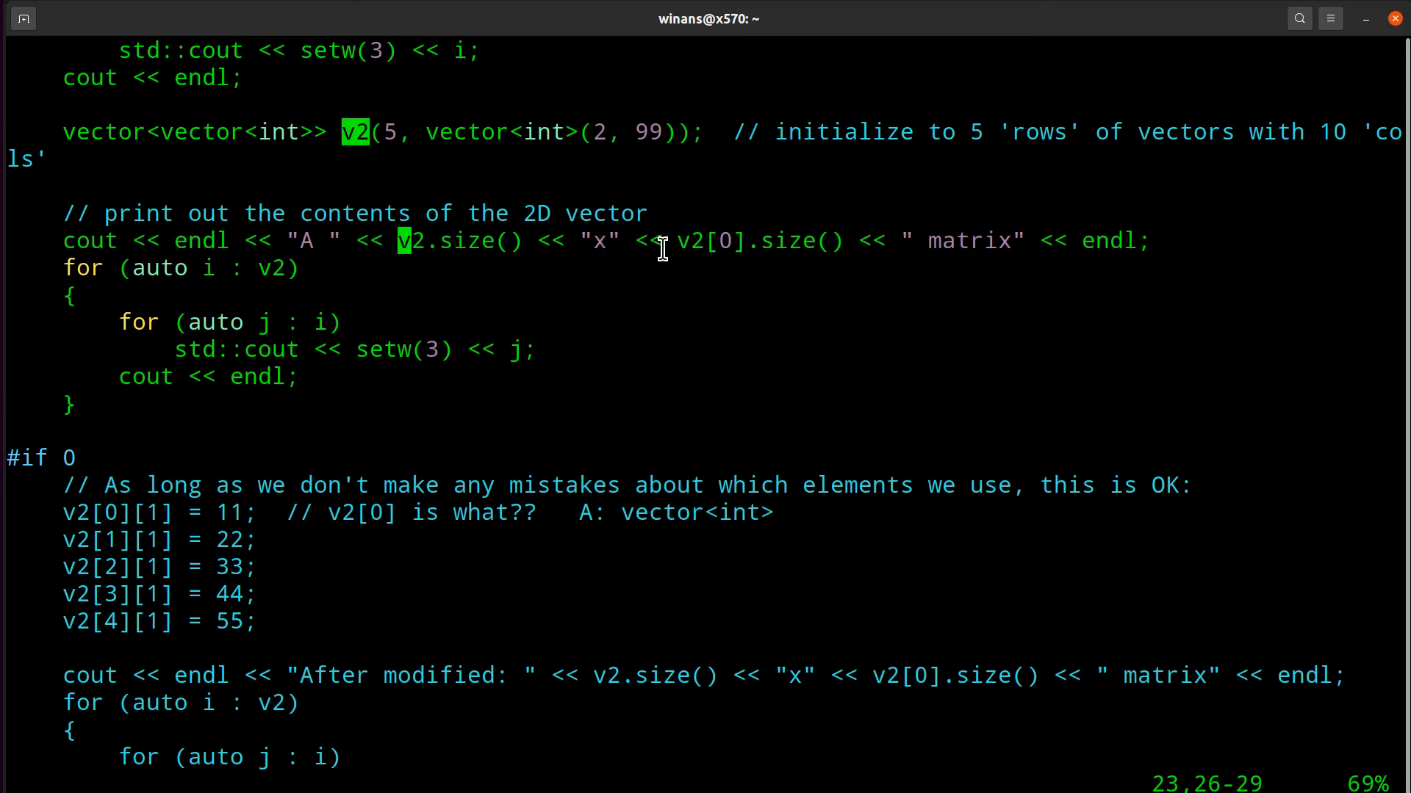
double_click(711, 240)
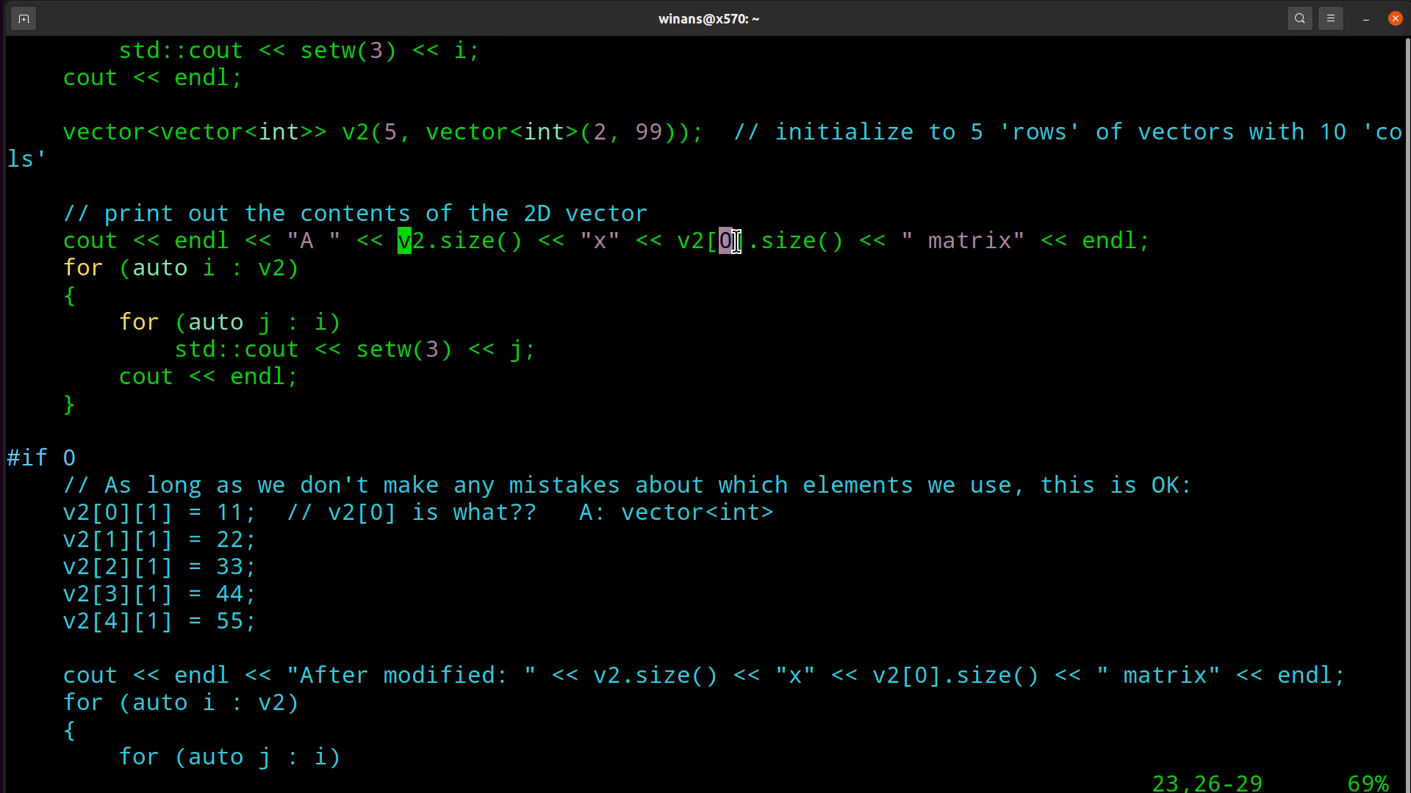
mouse_move(357, 131)
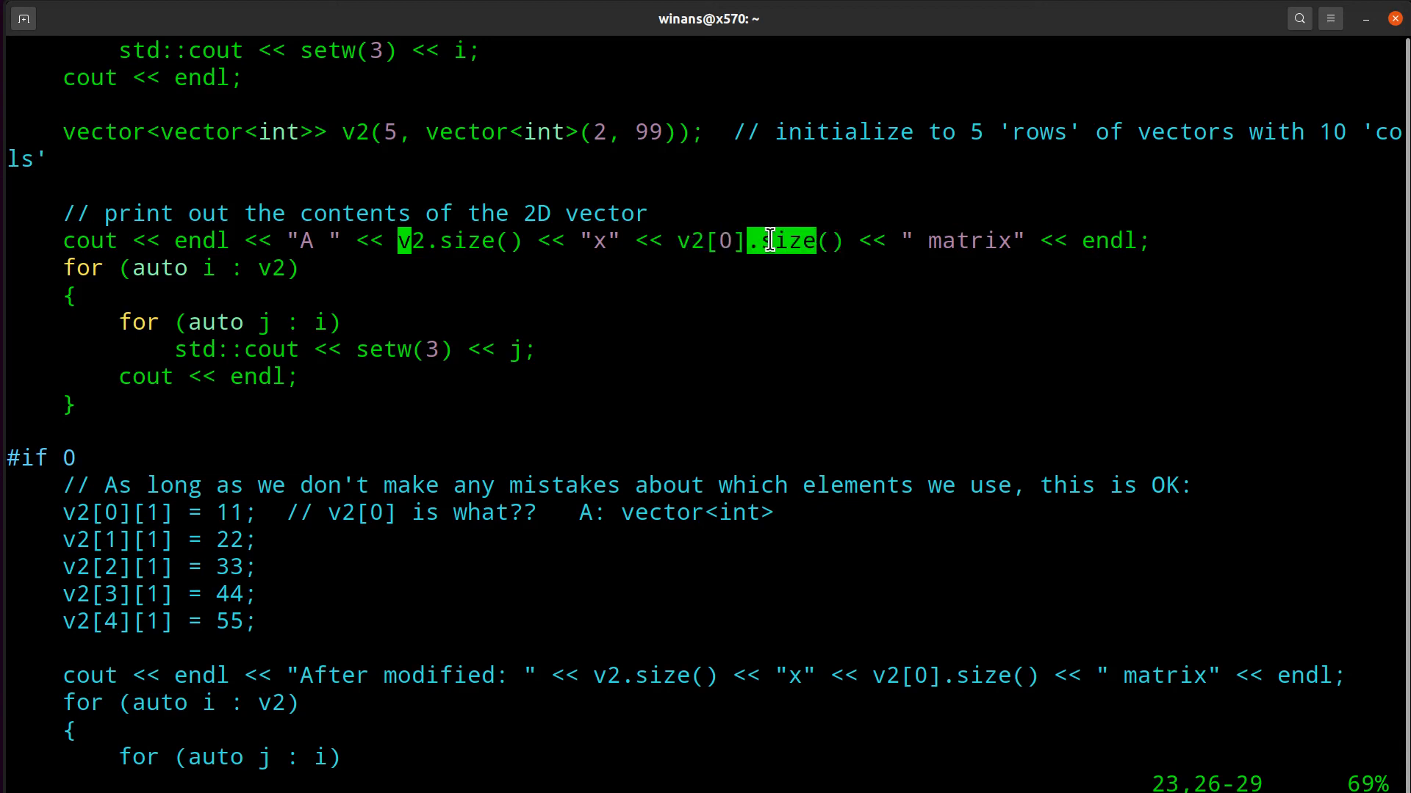
mouse_move(714, 240)
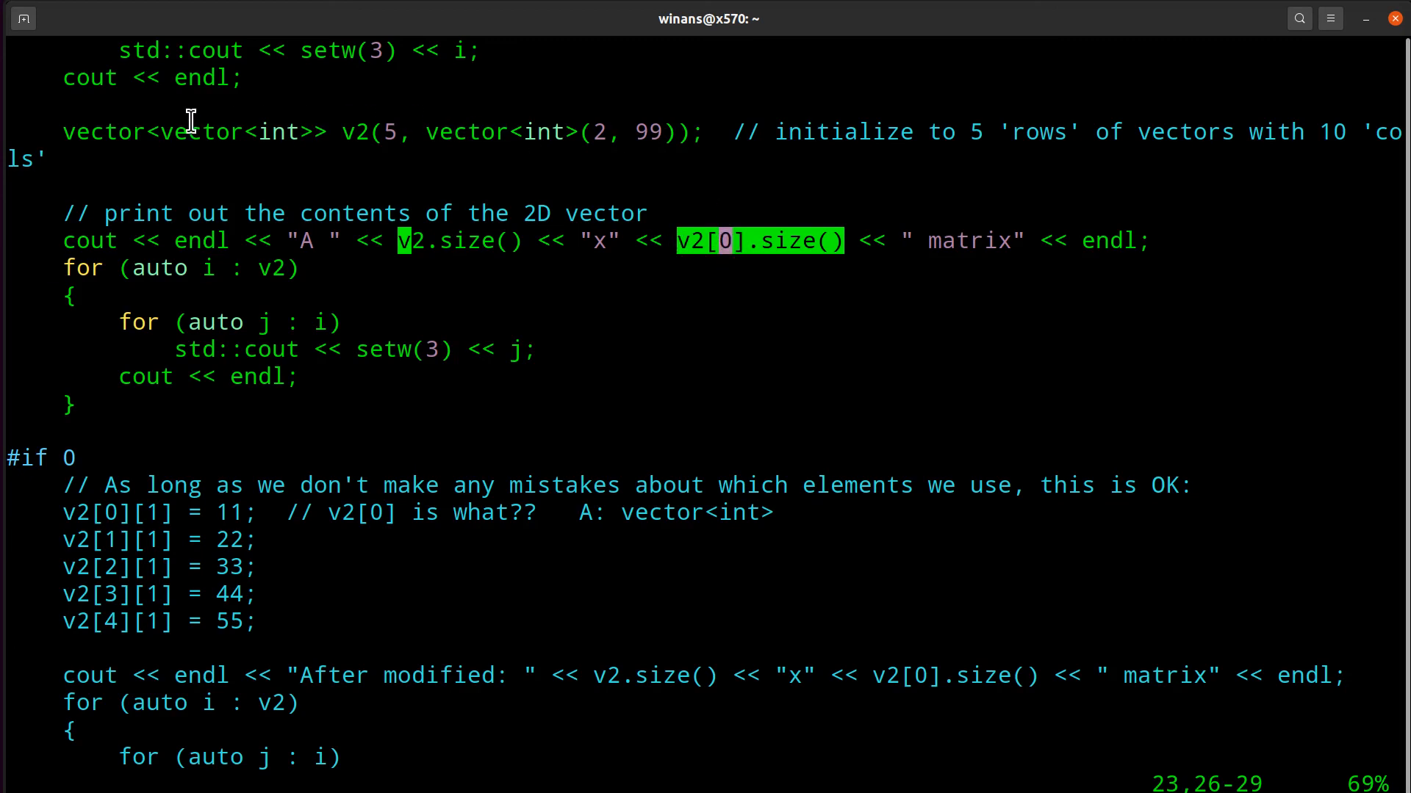
mouse_move(468, 144)
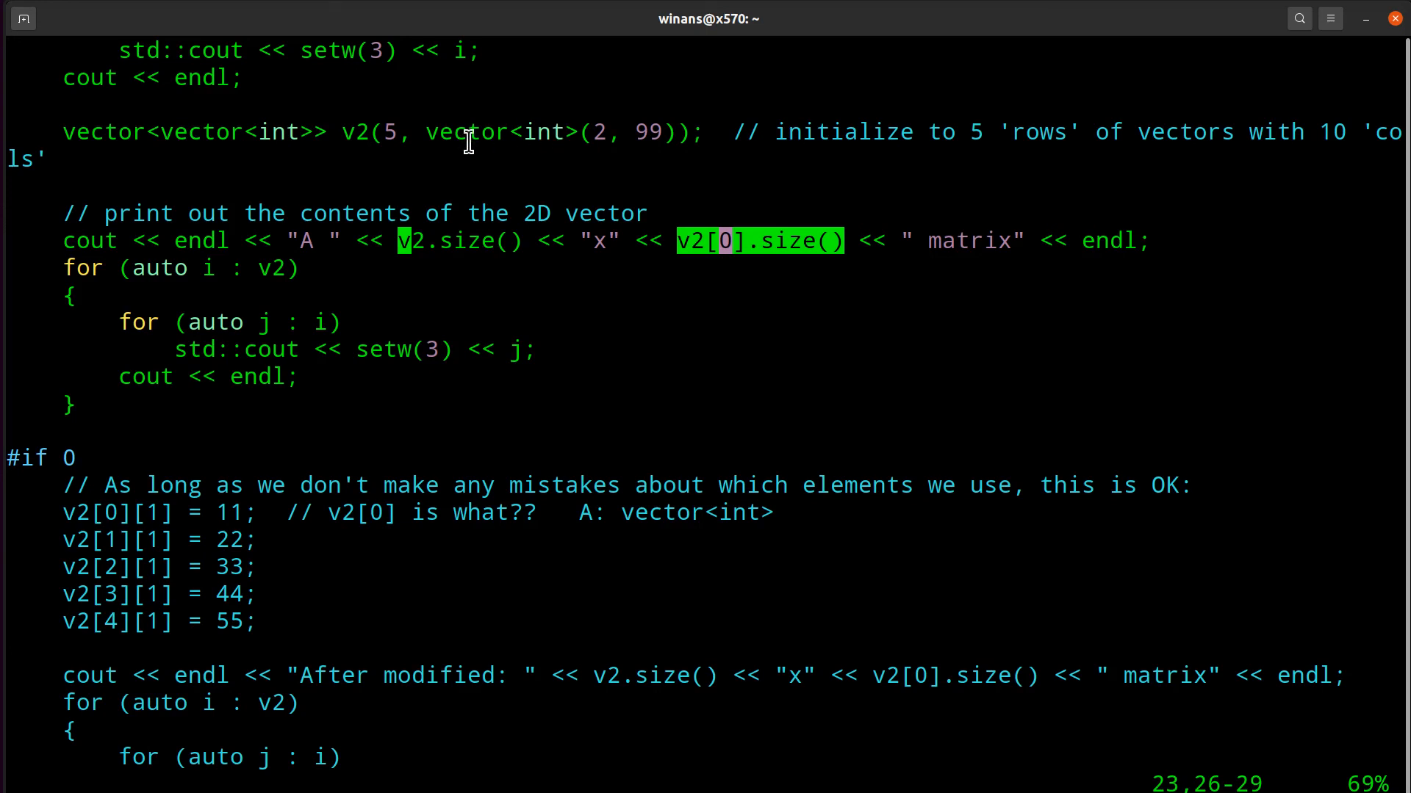
mouse_move(106, 125)
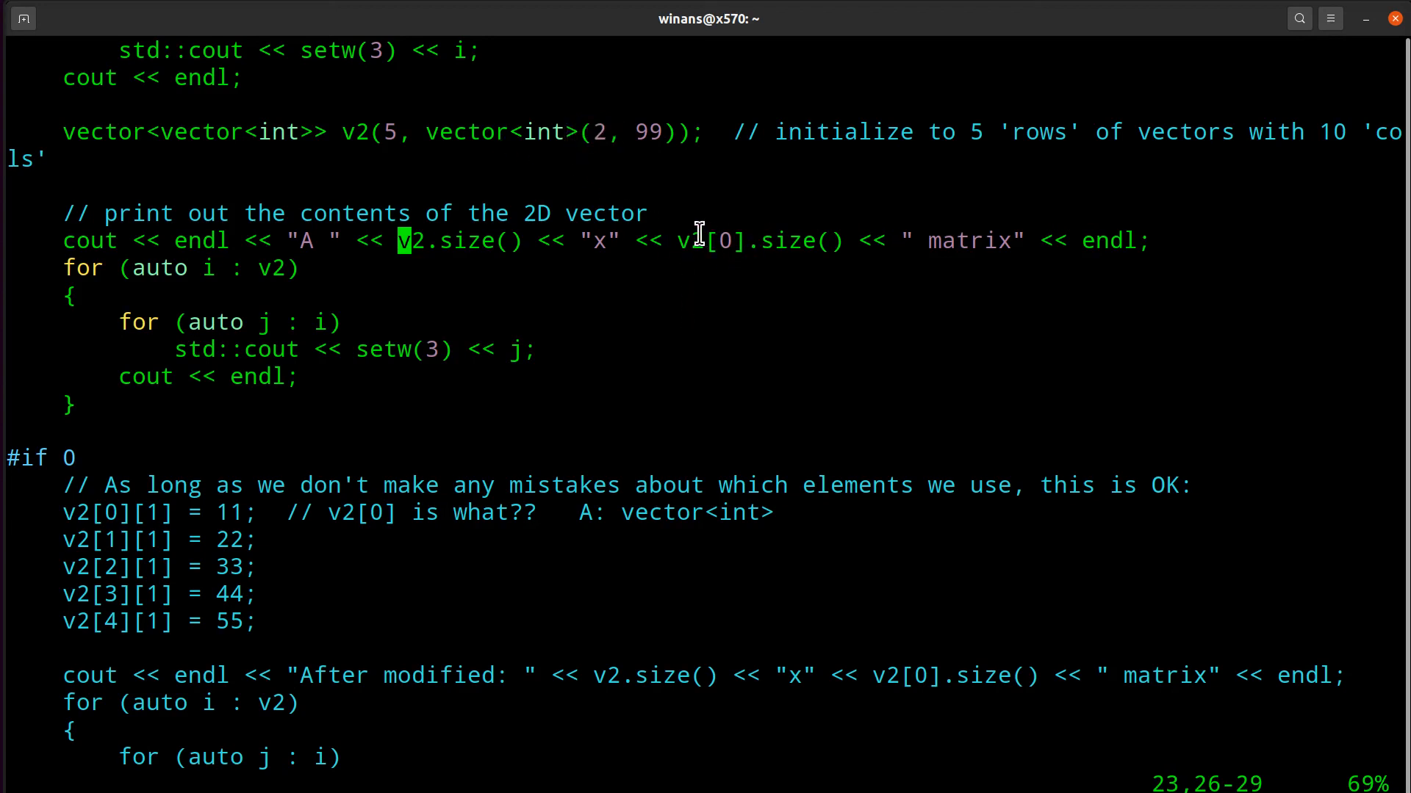
mouse_move(679, 241)
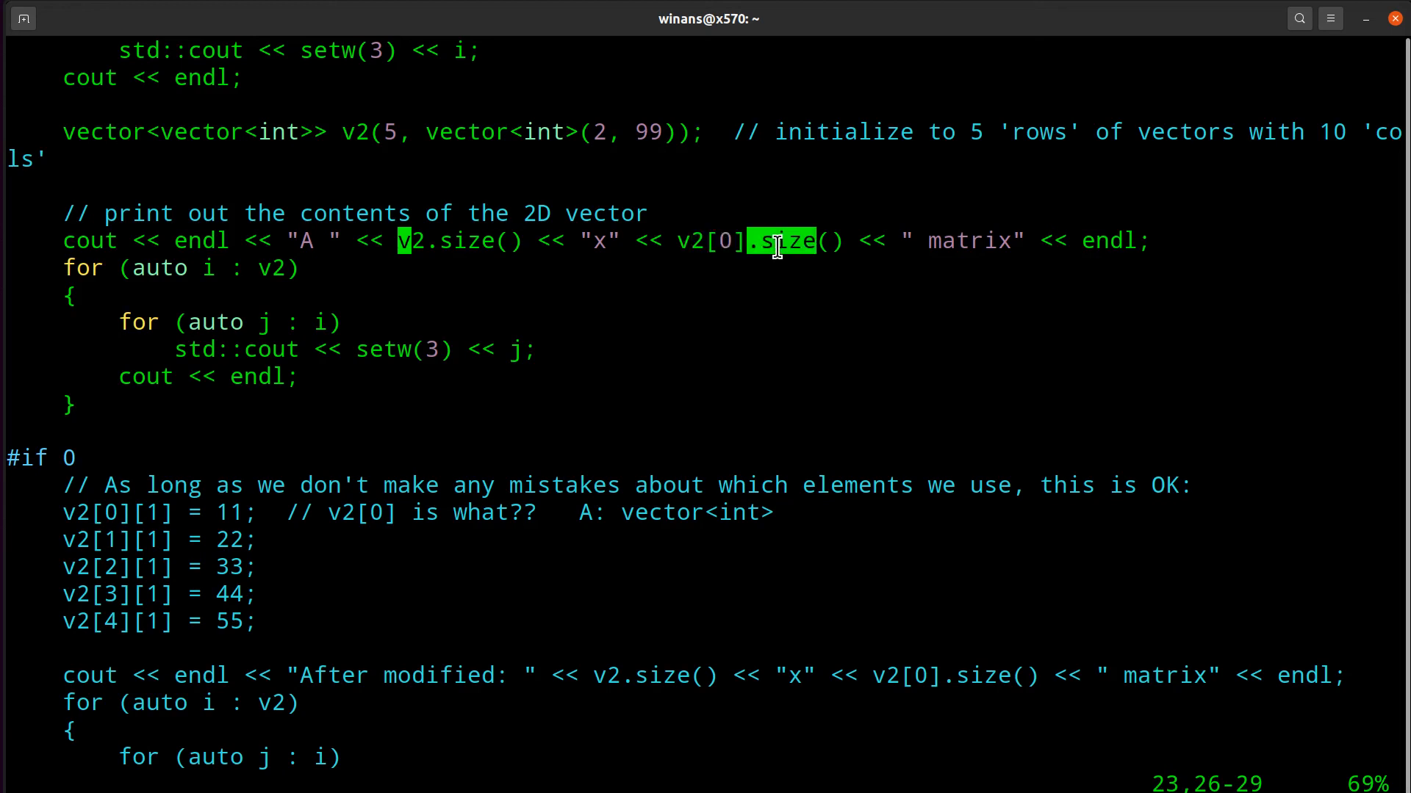
mouse_move(798, 247)
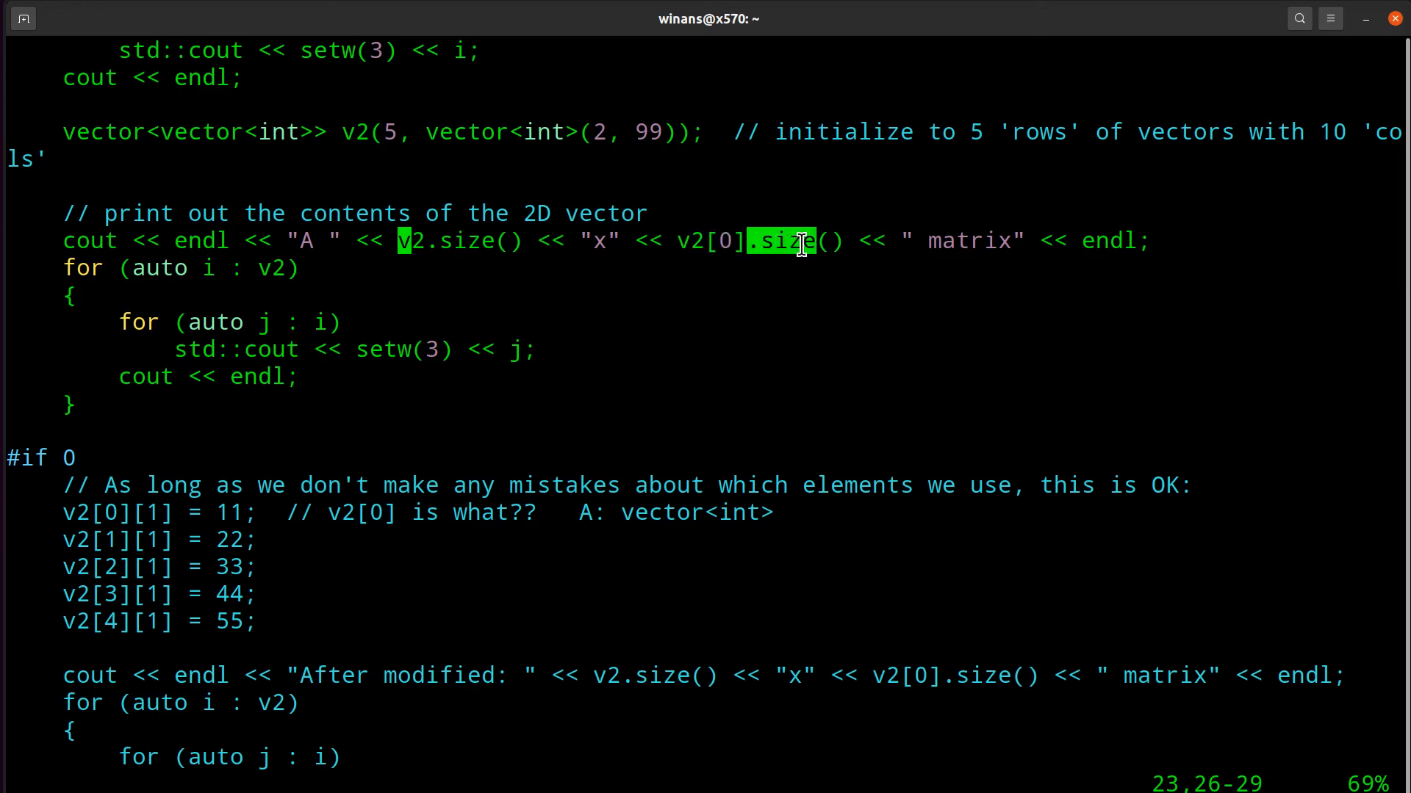
mouse_move(612, 161)
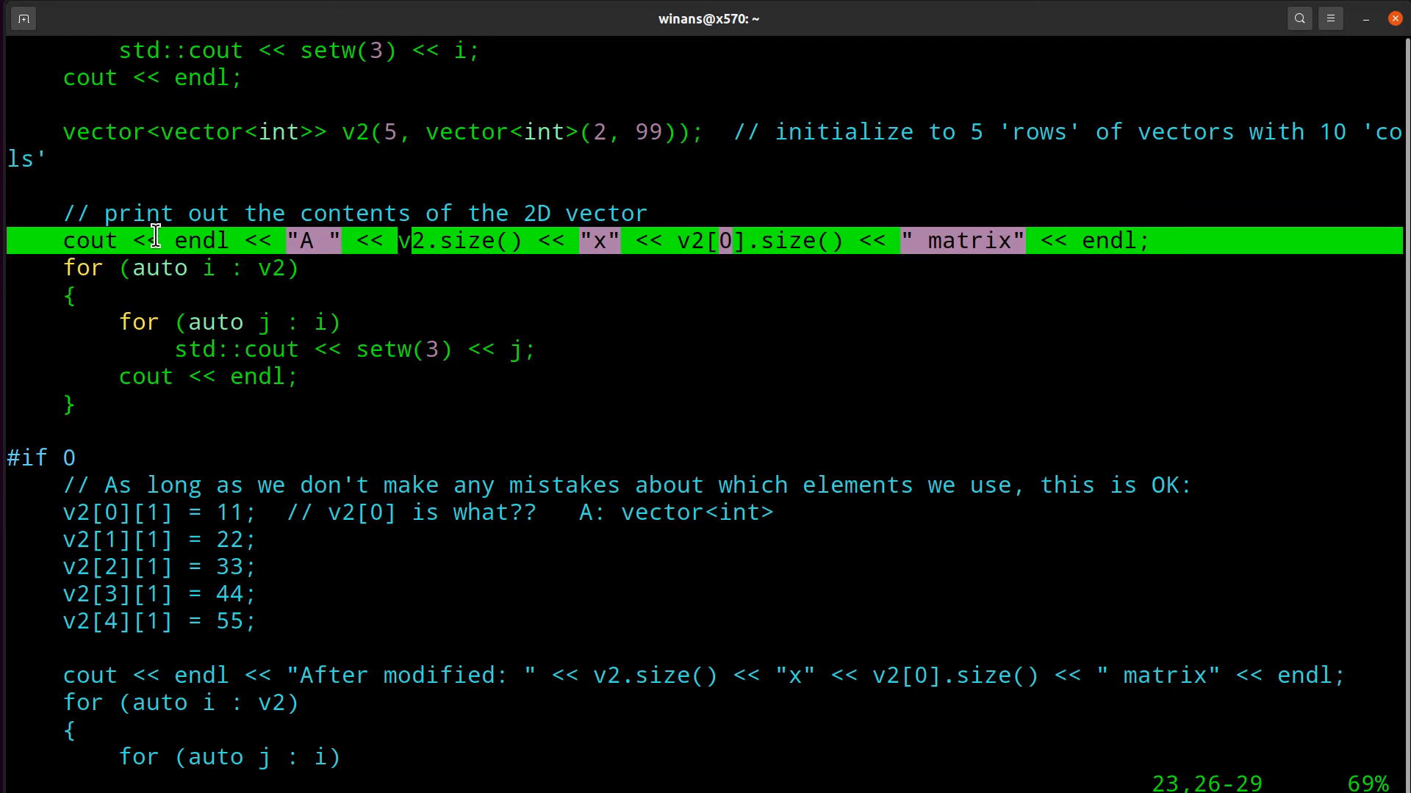
mouse_move(408, 375)
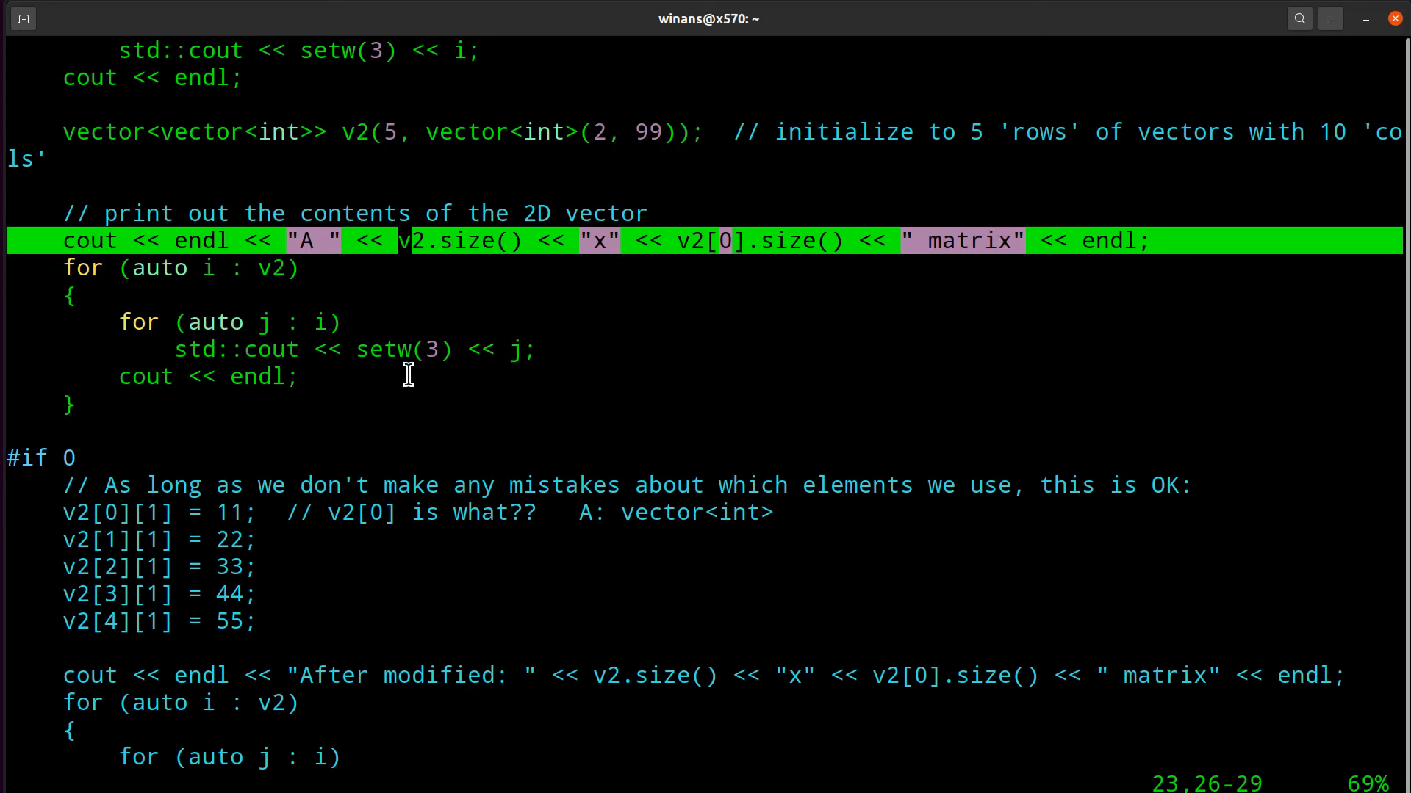